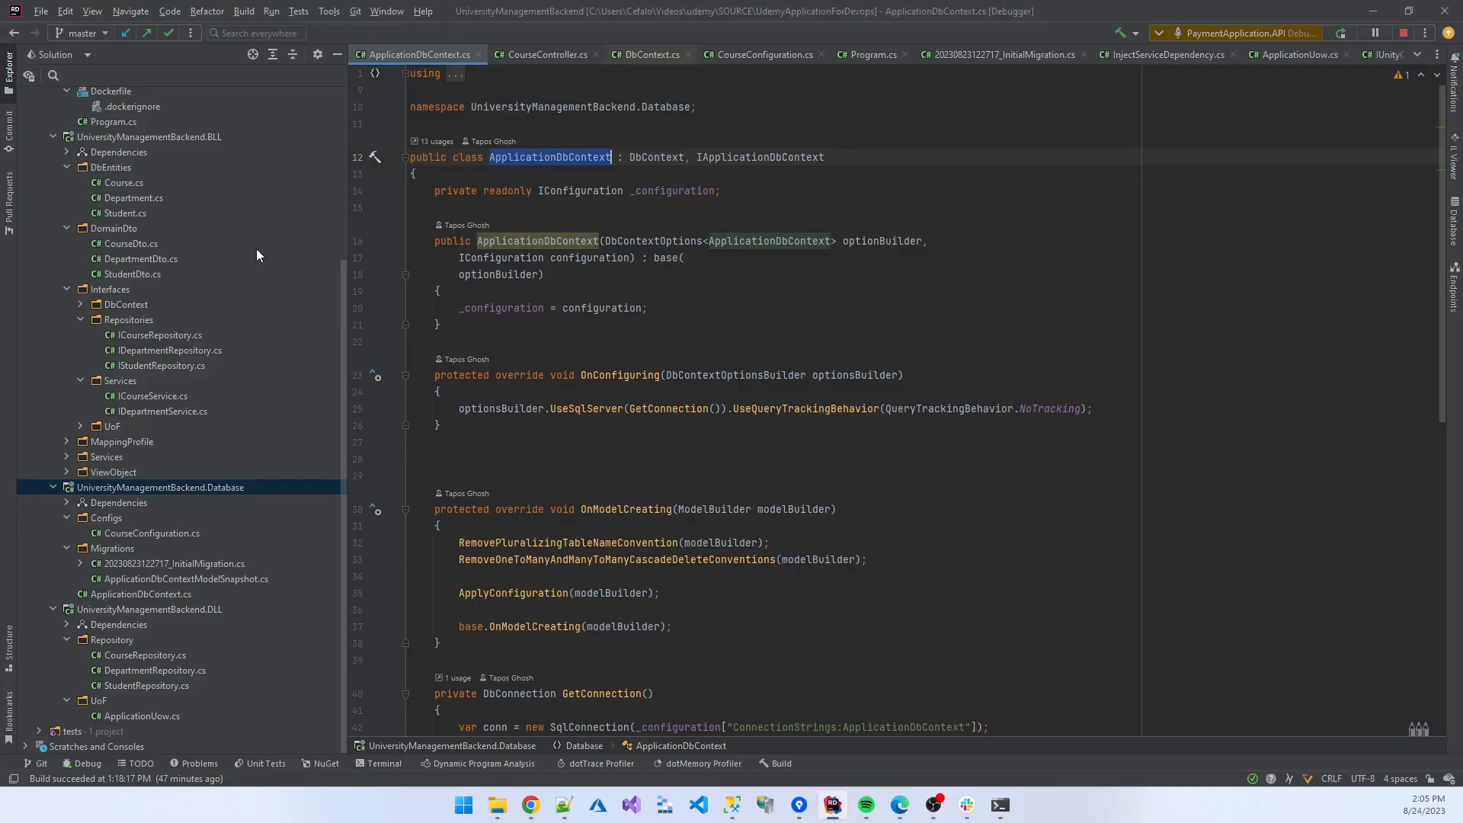
# Open a Local terminal session in Rider beside the ApplicationDbContext file.
pyautogui.click(384, 763)
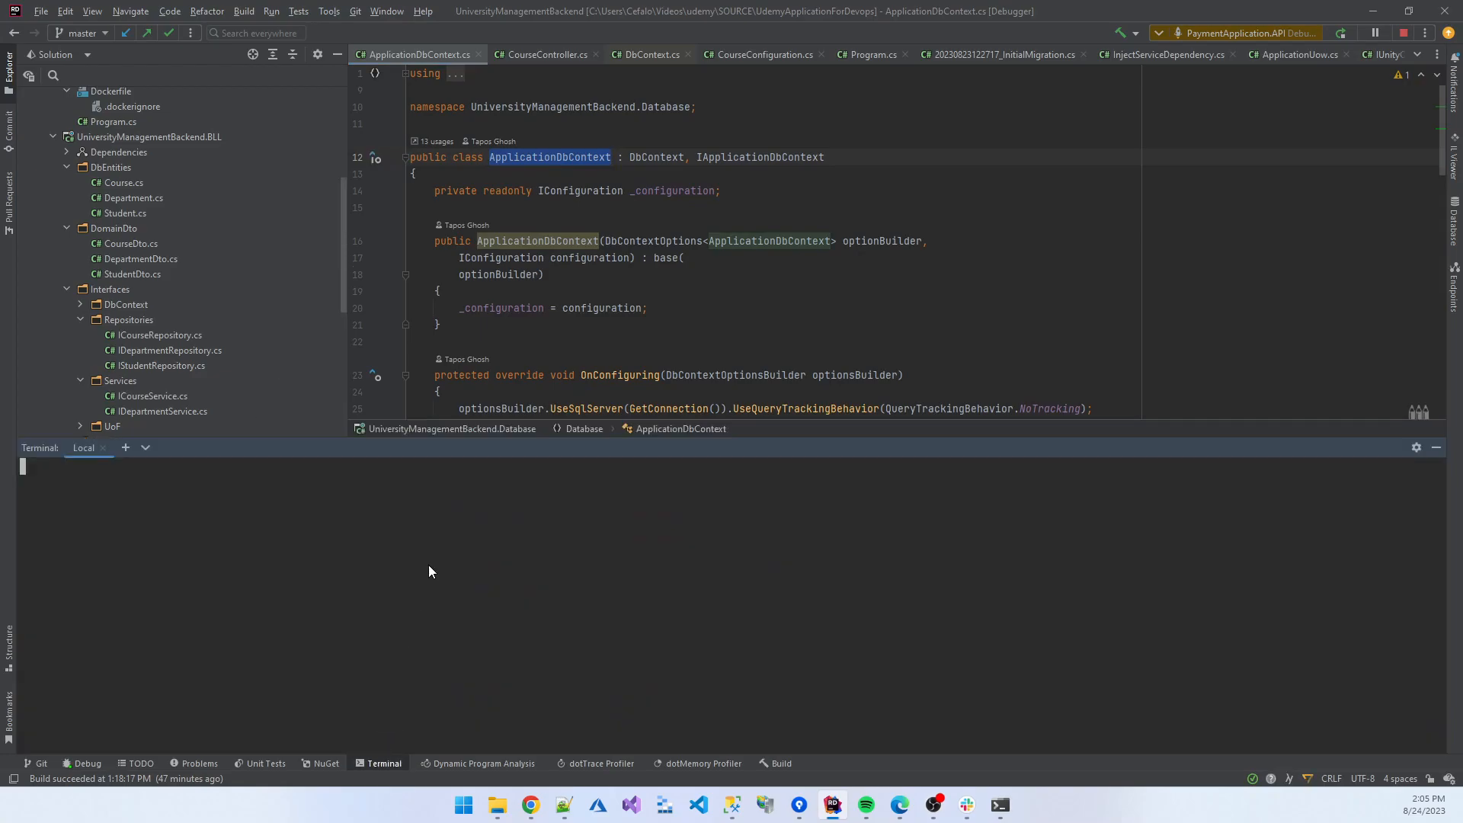
pyautogui.moveTo(400, 490)
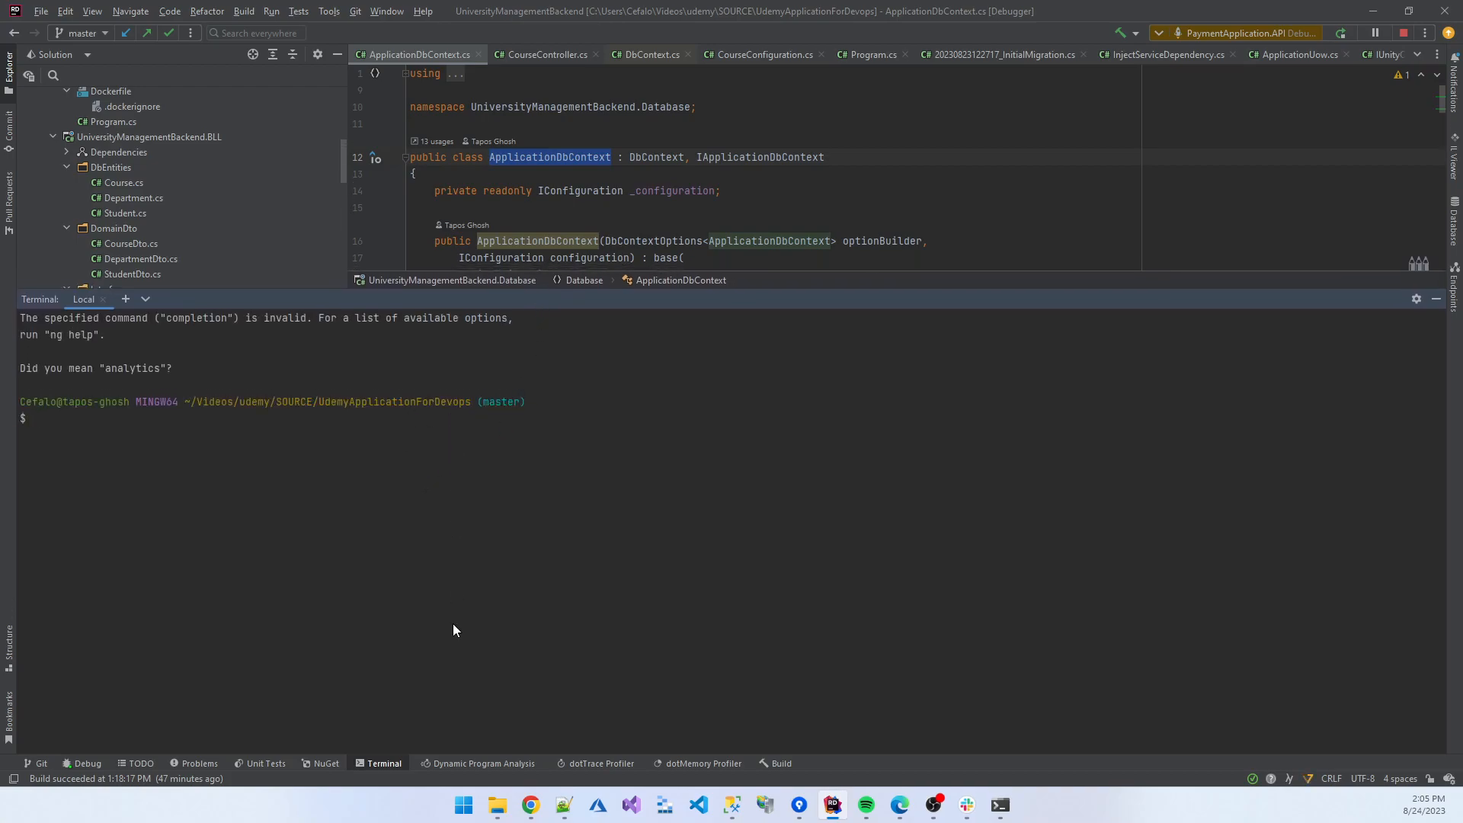
pyautogui.moveTo(461, 420)
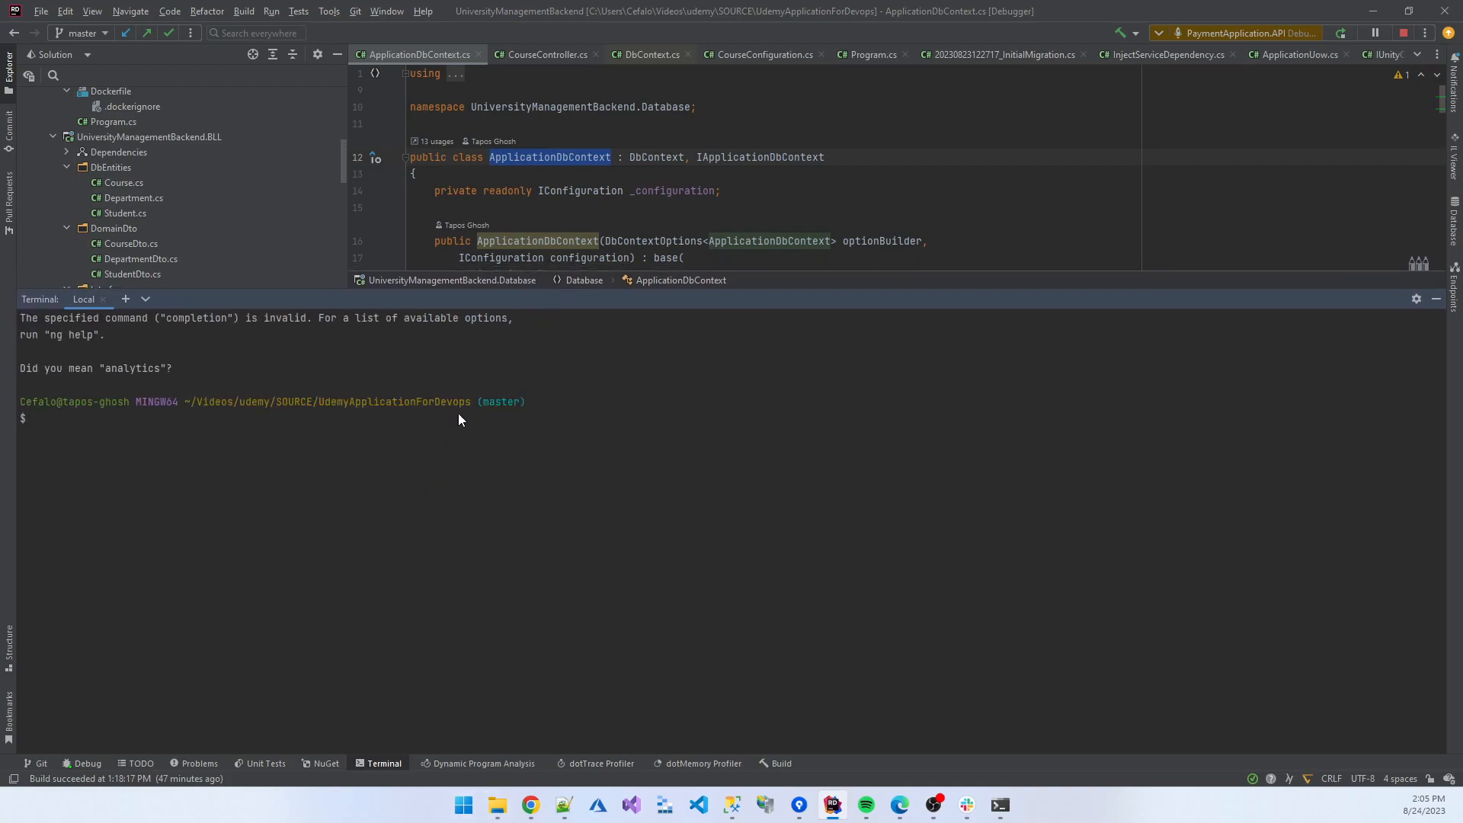
pyautogui.moveTo(401, 445)
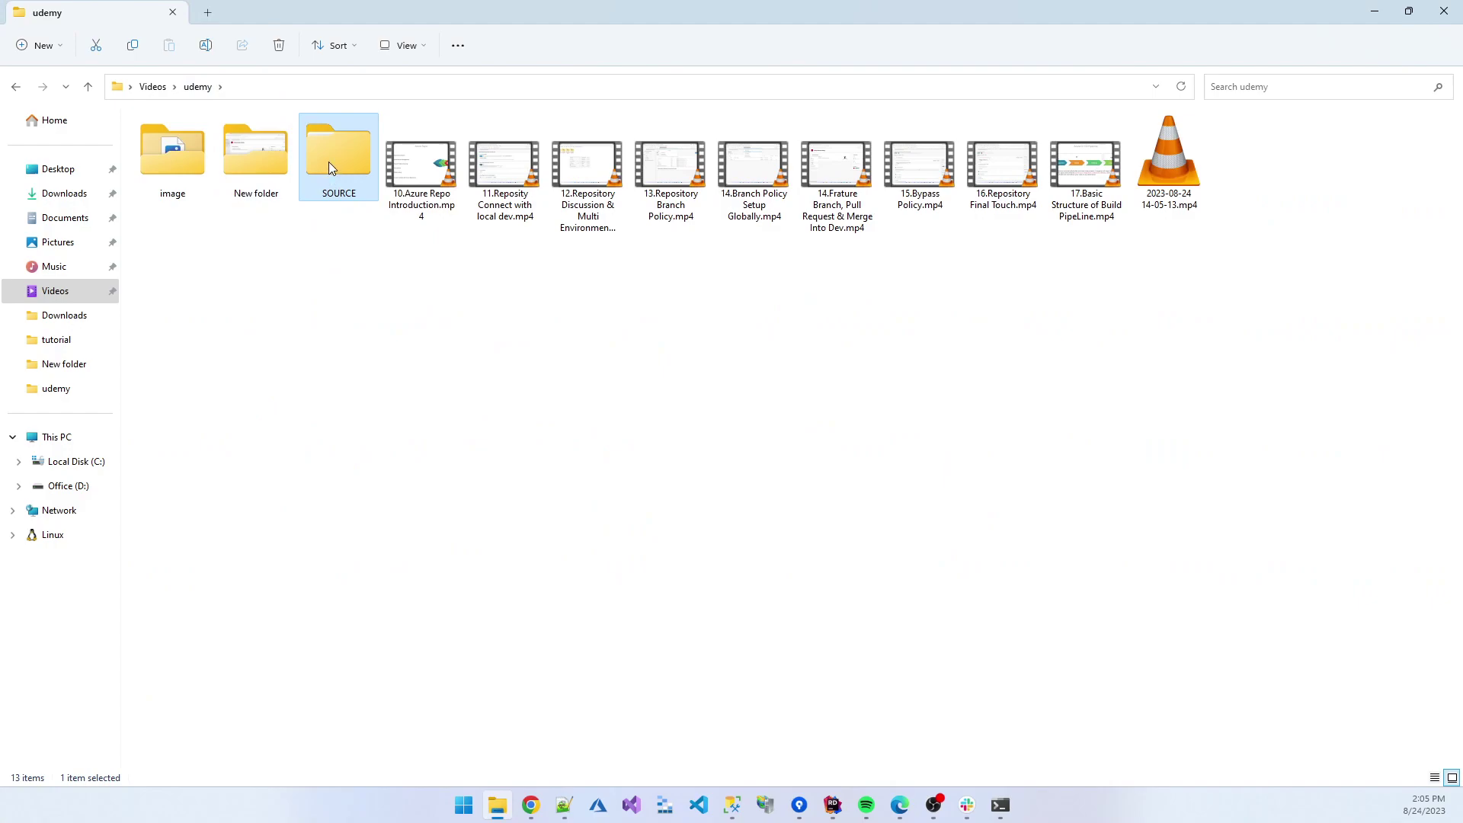
# Open the UdemyApplicationForDevops folder under Videos › udemy › SOURCE and clear the selection.
pyautogui.doubleClick(338, 148)
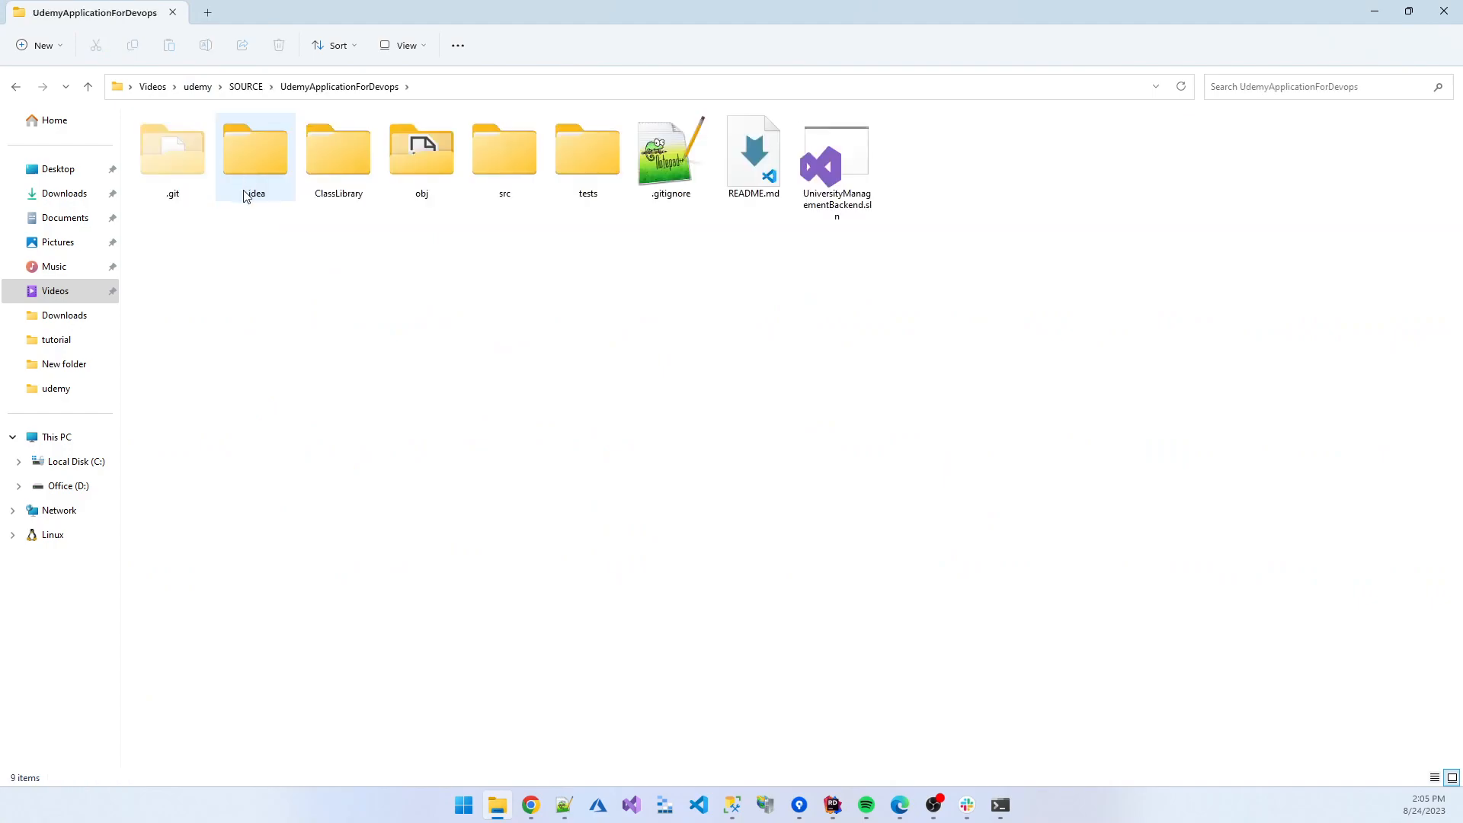
pyautogui.click(445, 284)
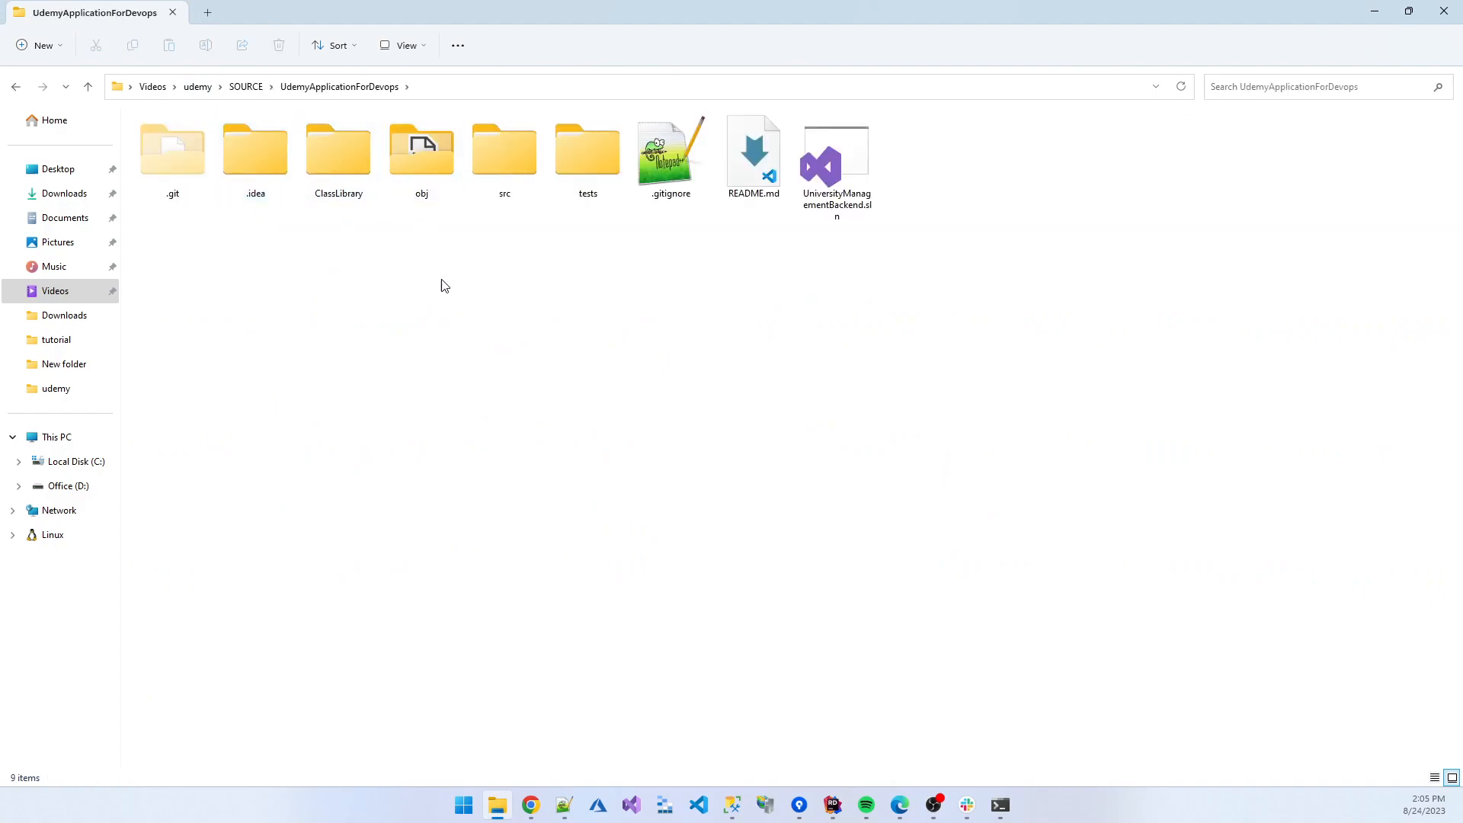
pyautogui.moveTo(537, 330)
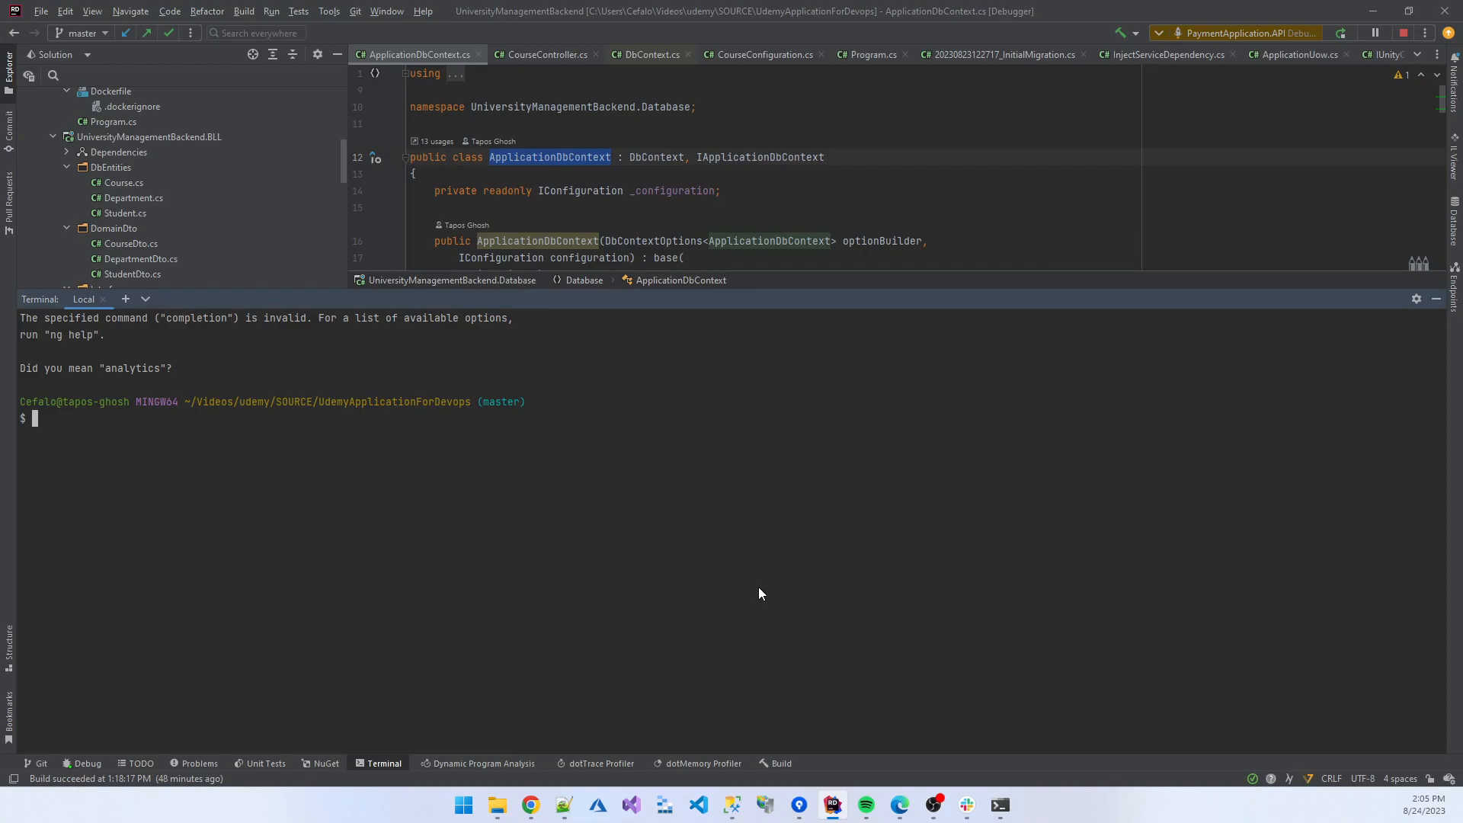
# Run dotnet --version and dotnet ef --version, confirming SDK 6.0.400 and EF tools 7.0.10.
pyautogui.write('d')
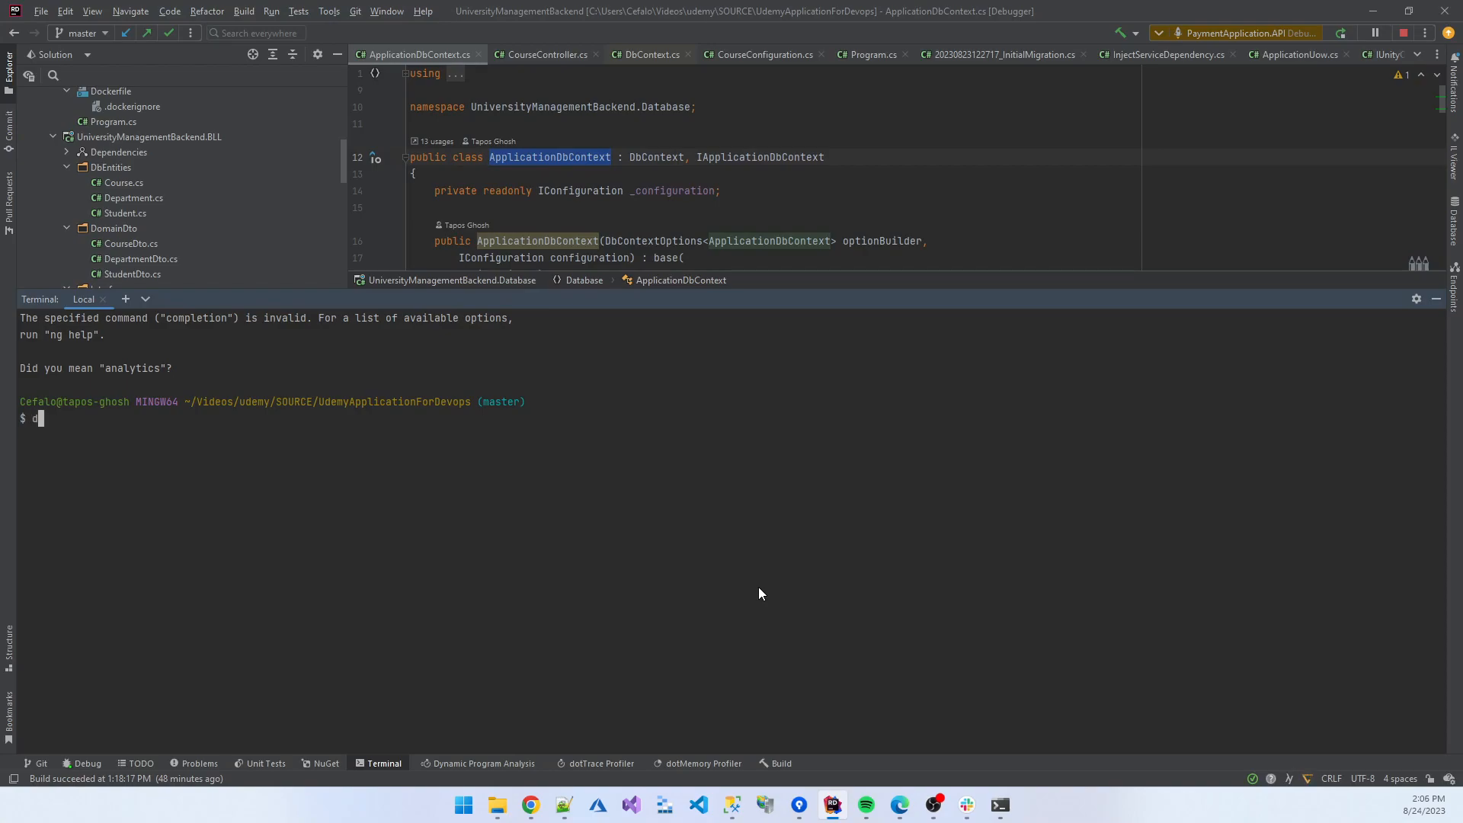
pyautogui.write('dotnet')
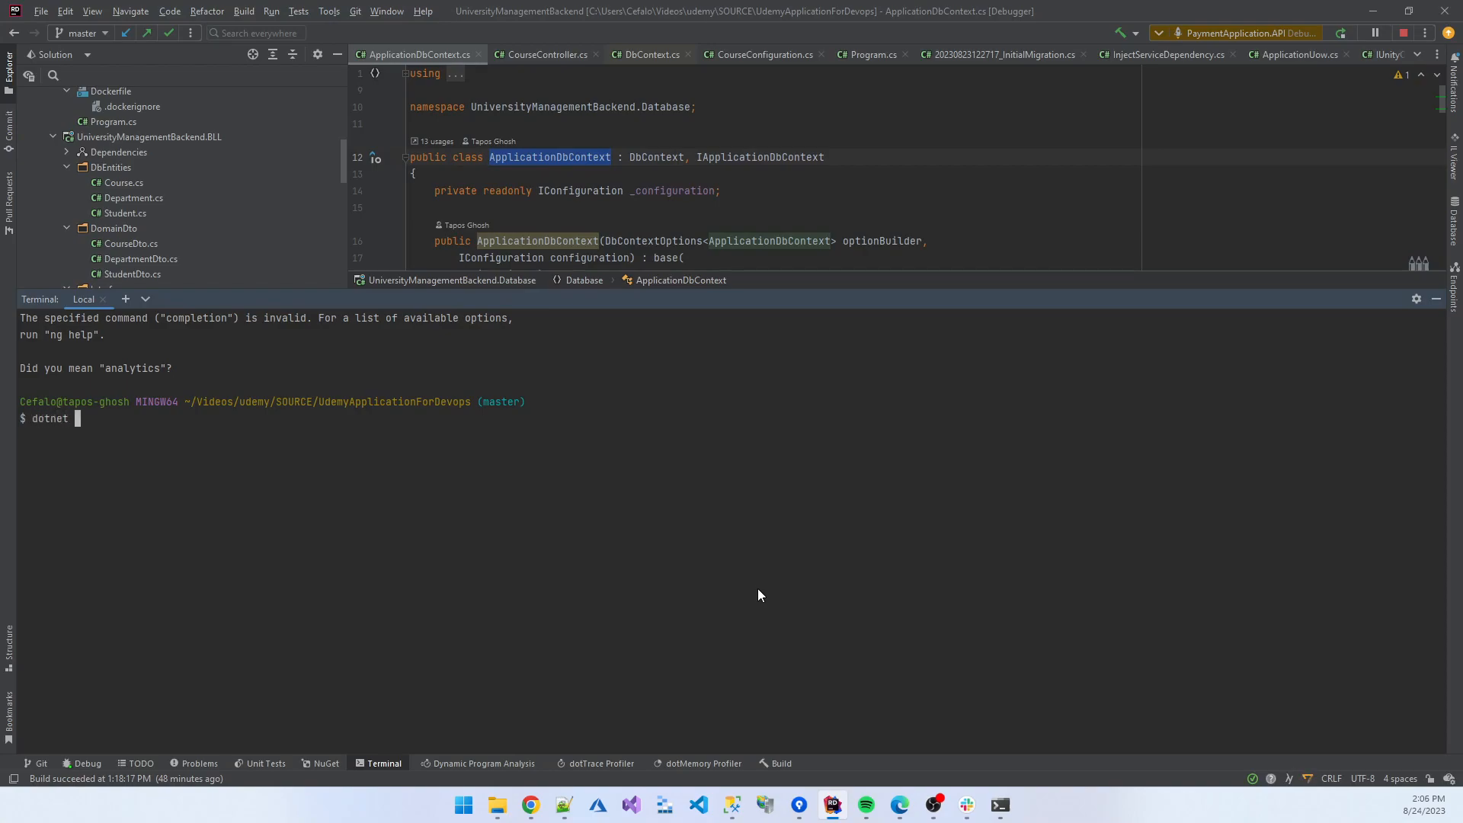
pyautogui.write('--vers')
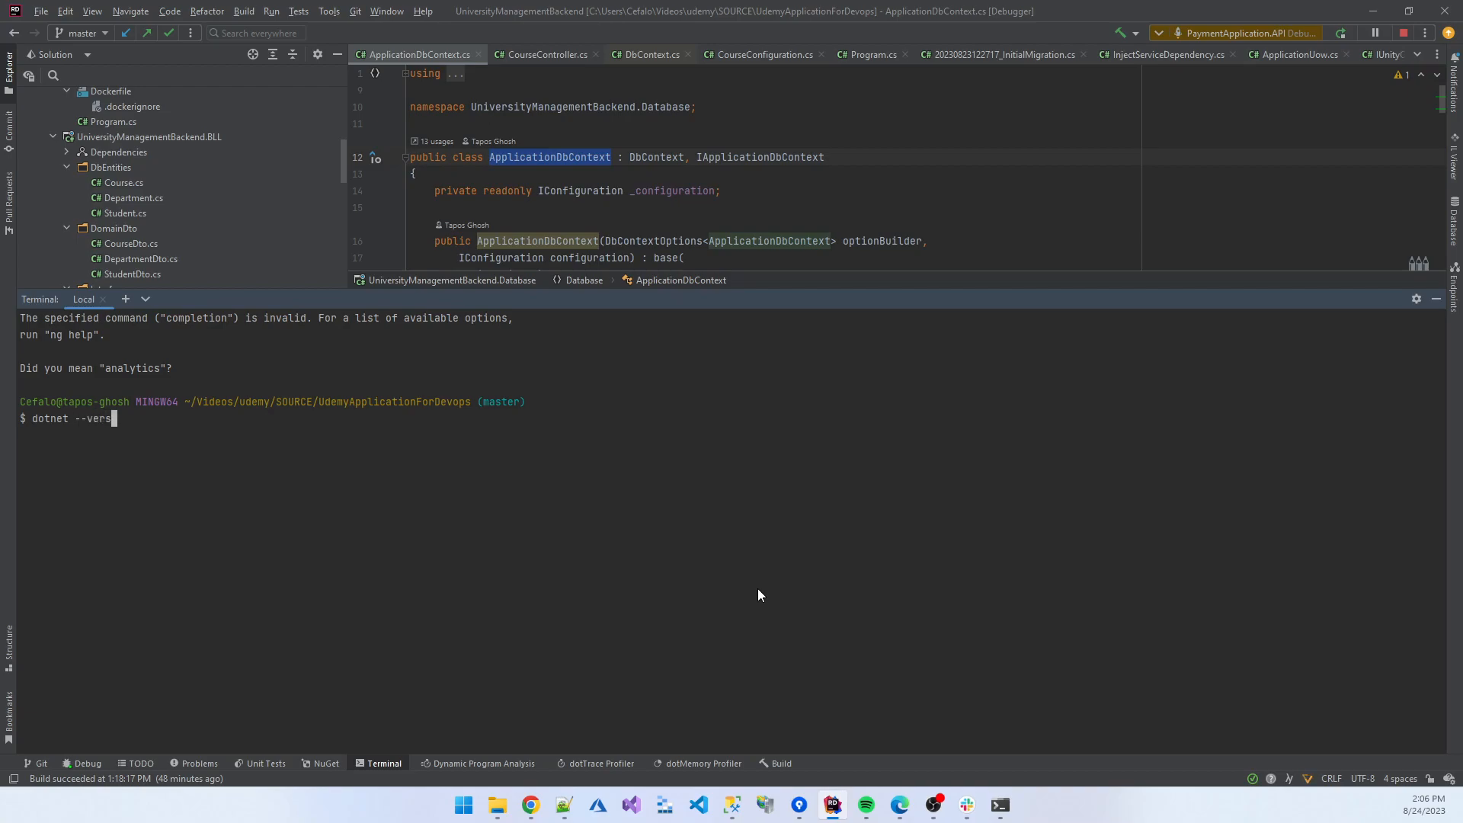
pyautogui.press('Enter')
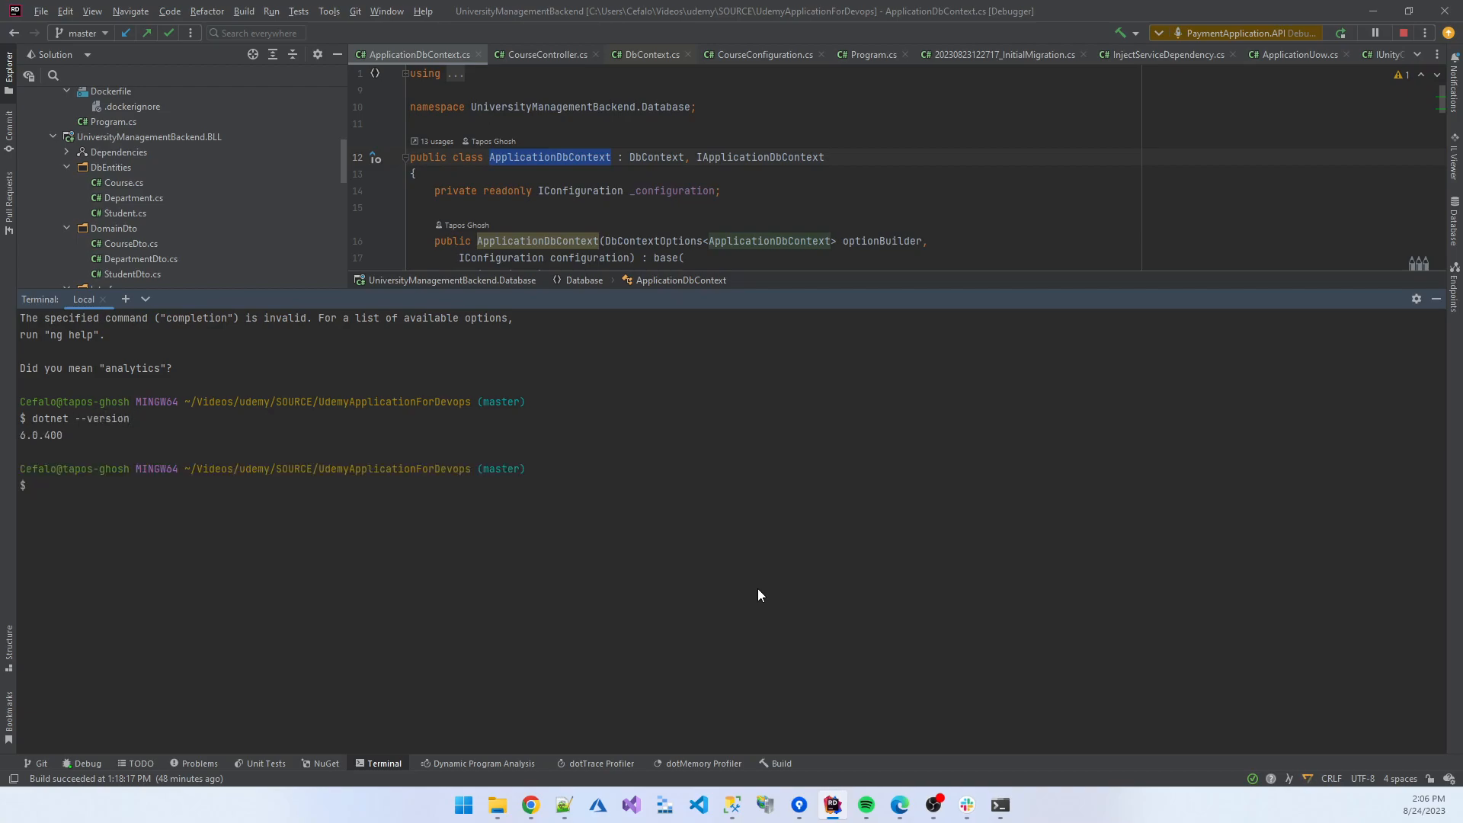
pyautogui.moveTo(103, 506)
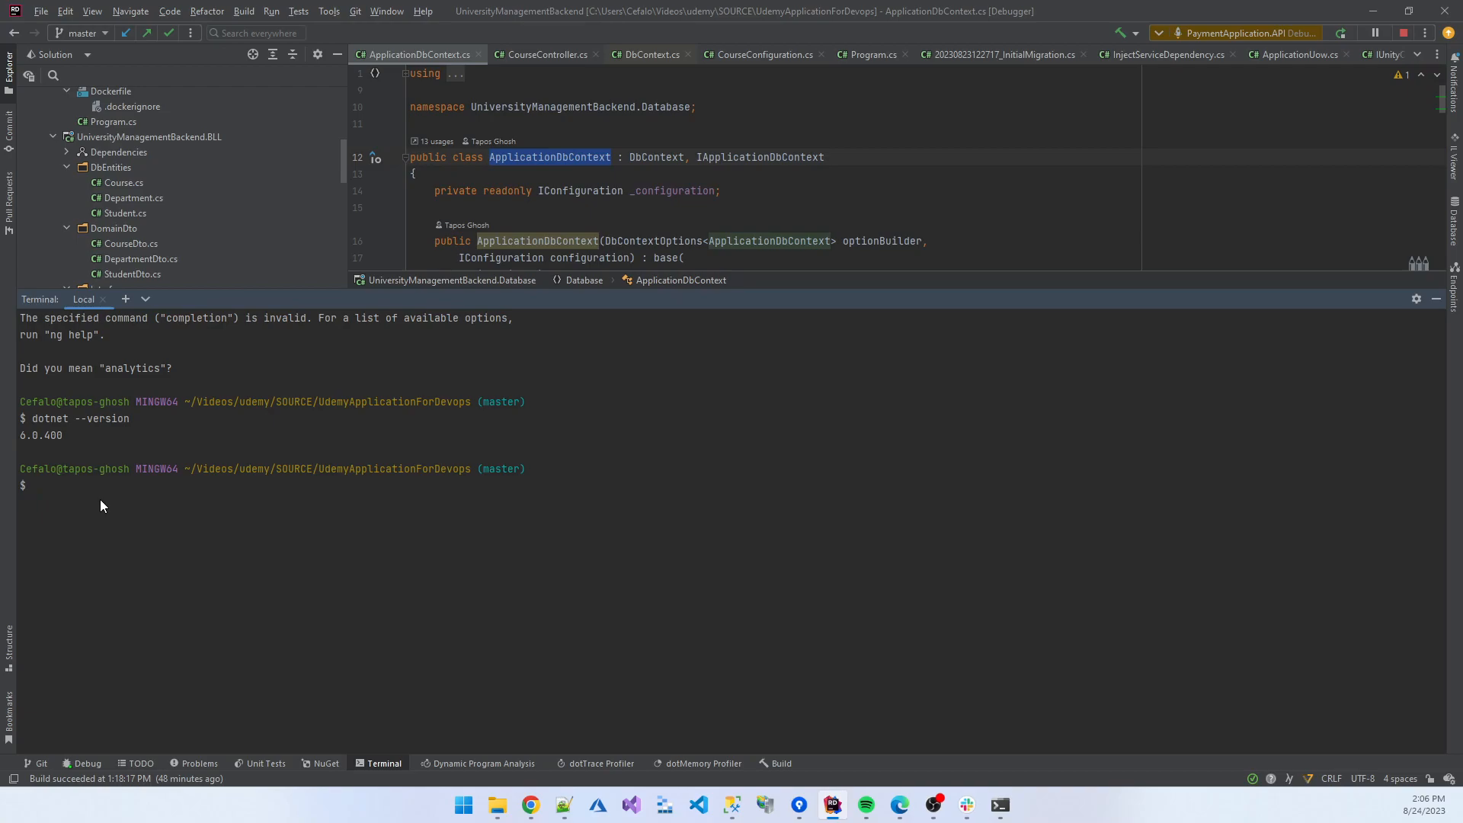
pyautogui.write('dotnet ef')
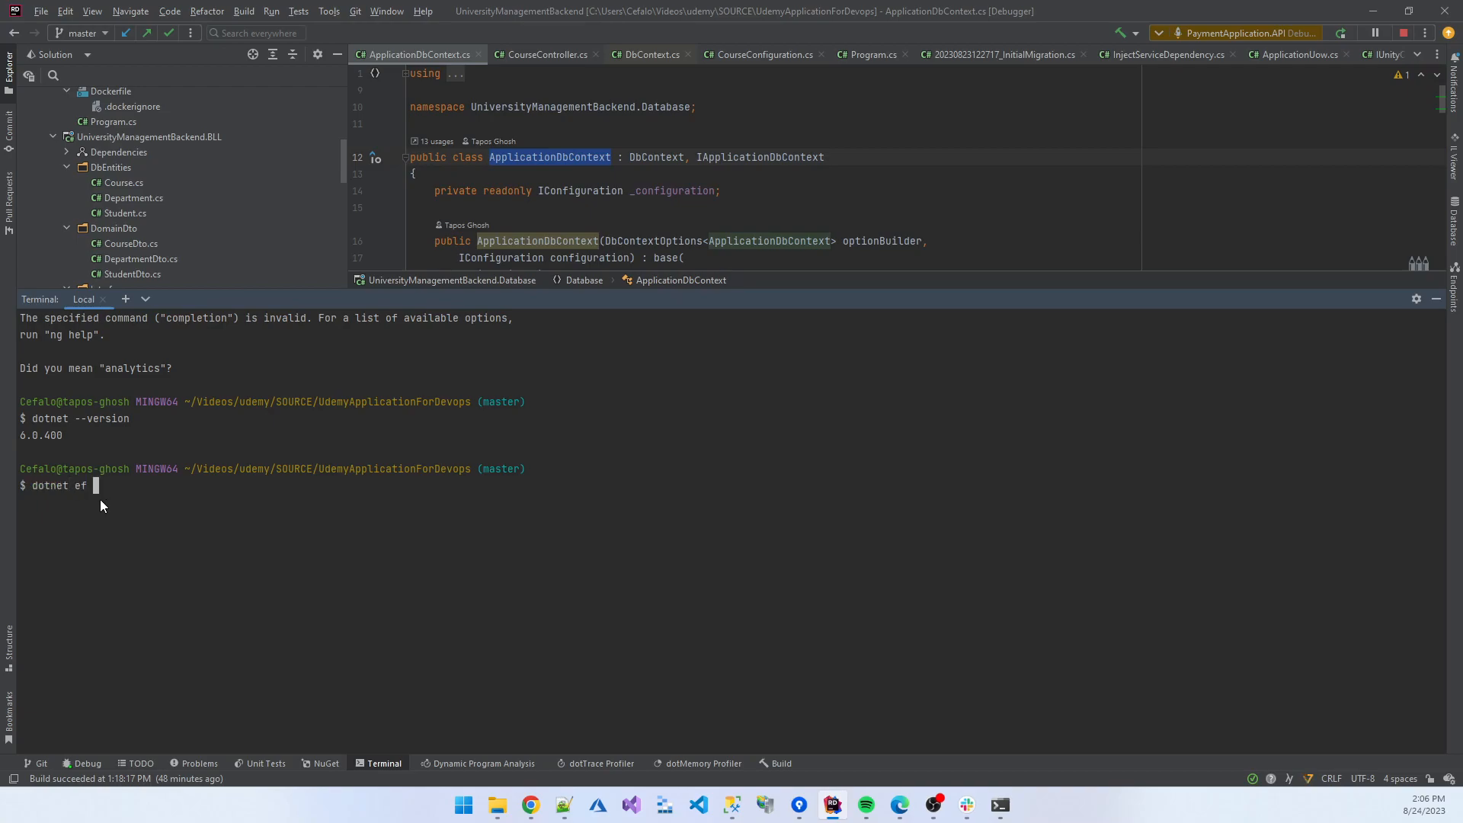
pyautogui.write('--version')
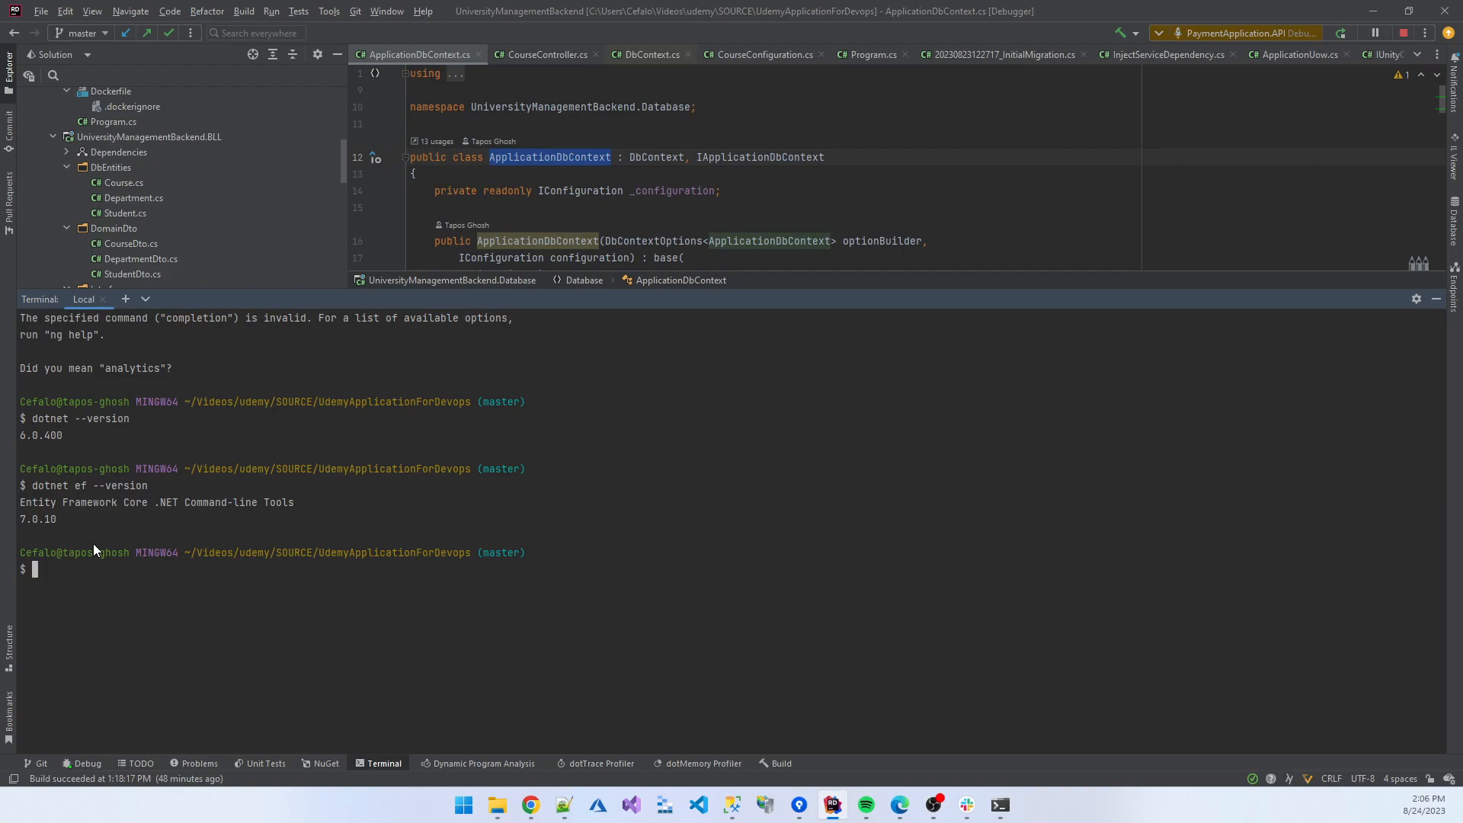
pyautogui.moveTo(81, 472)
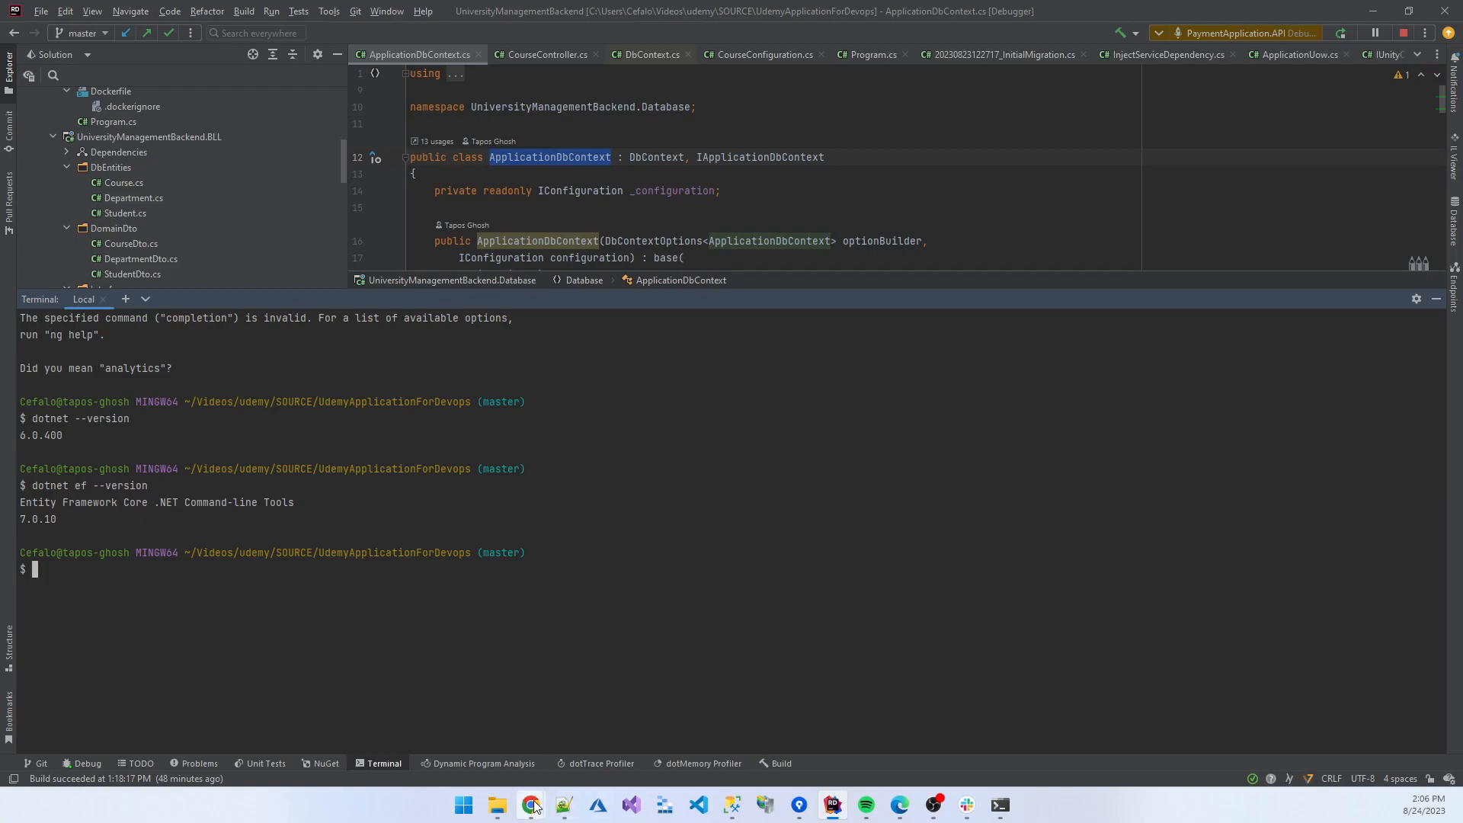
# Search 'dotnet cli install' in Chrome and read the .NET CLI overview page.
pyautogui.click(531, 805)
pyautogui.write('dotnet cli instal')
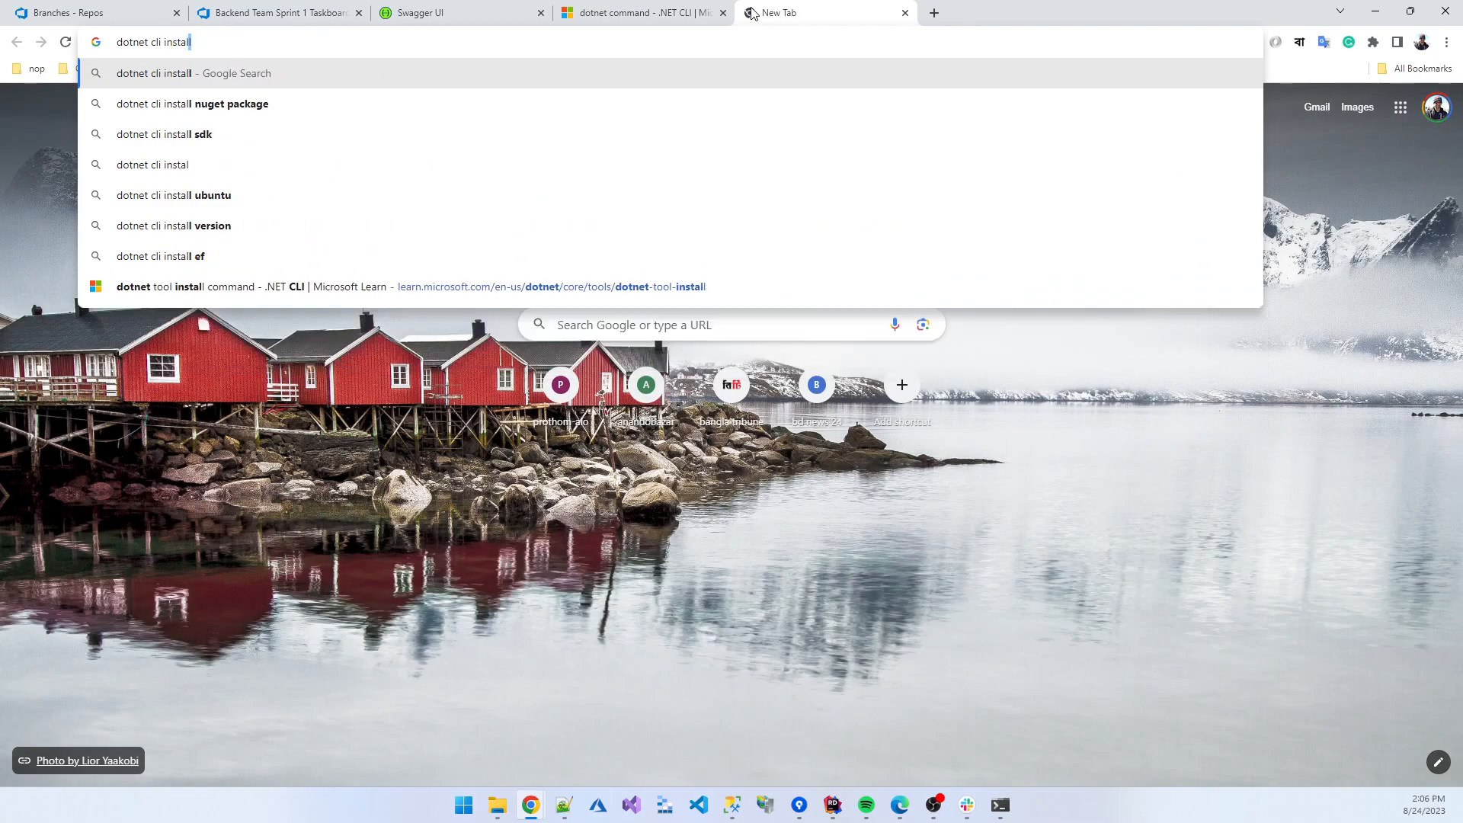
pyautogui.press('Enter')
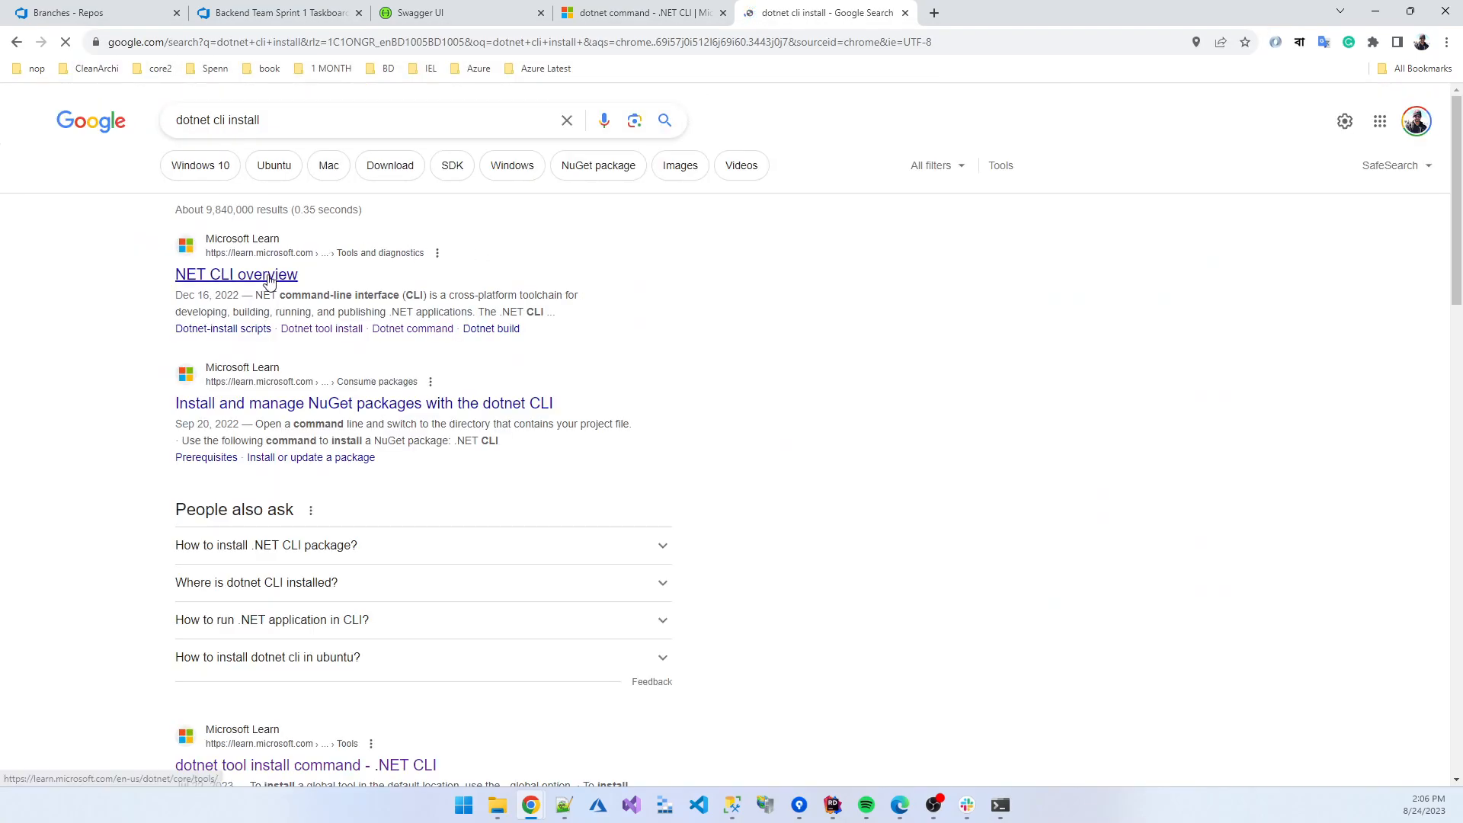
pyautogui.click(236, 274)
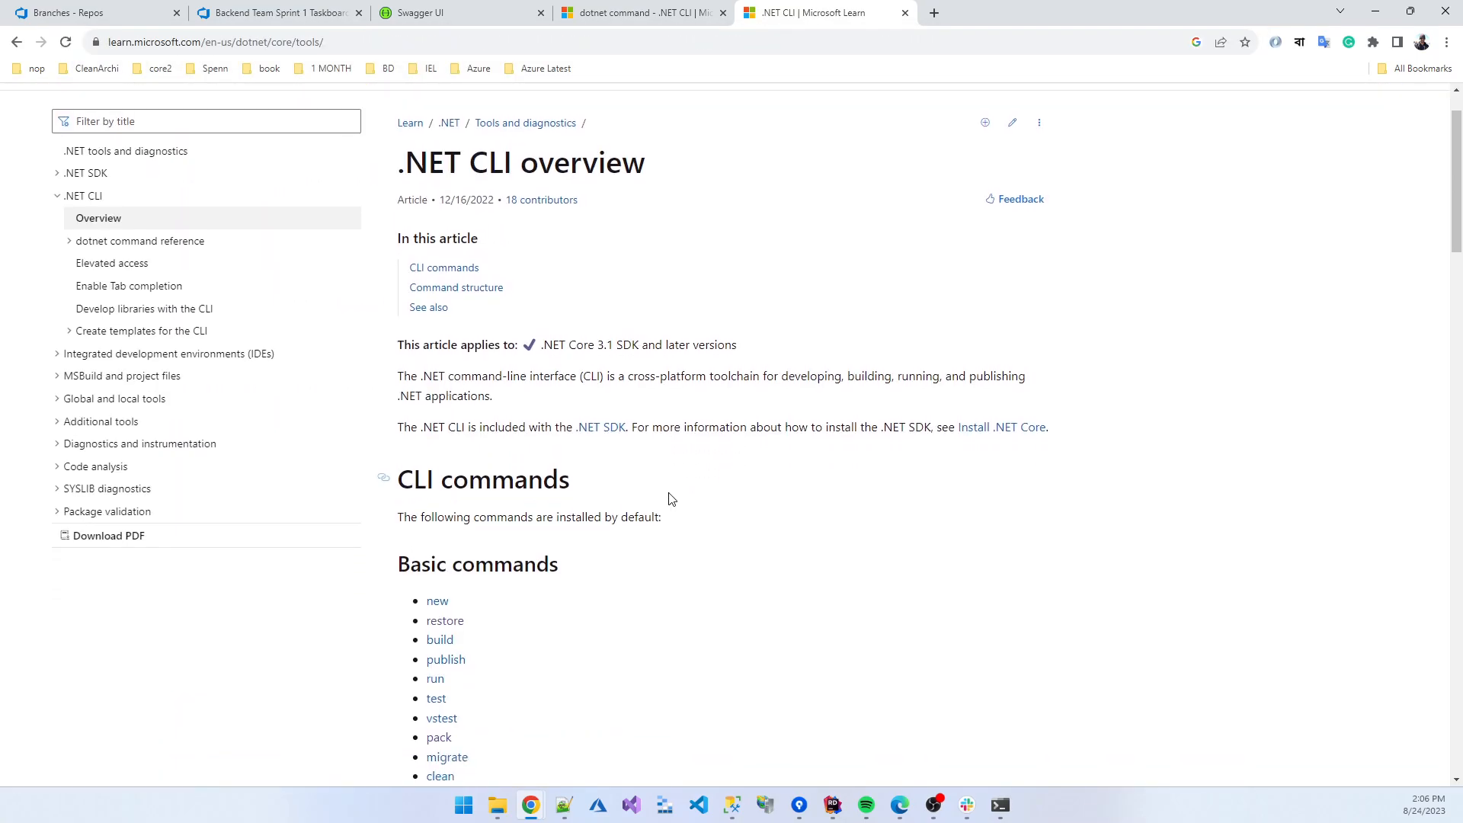
pyautogui.scroll(-3)
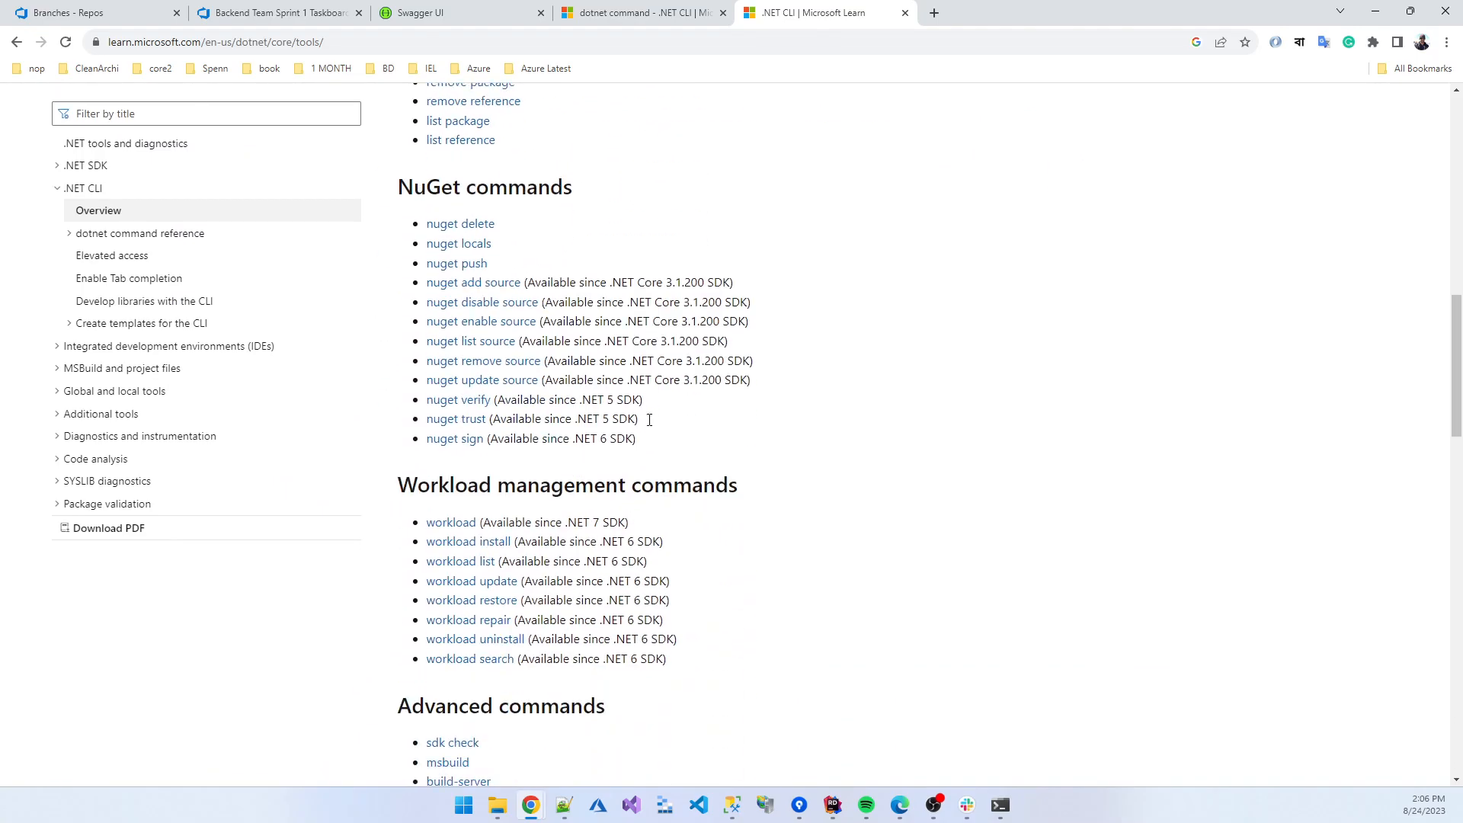
pyautogui.scroll(-3)
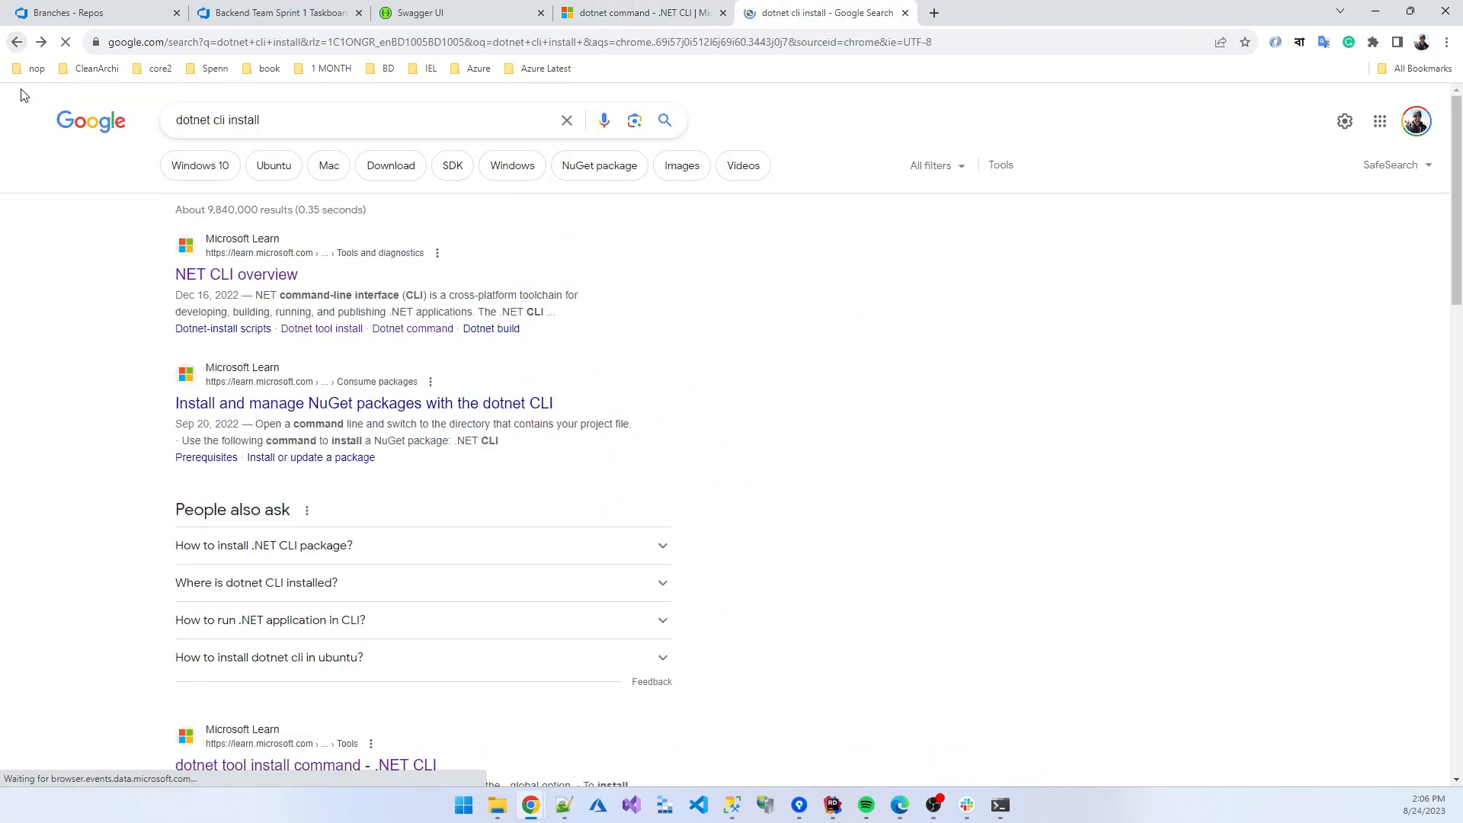
# Read Microsoft's article on installing and managing NuGet packages with the dotnet CLI.
pyautogui.click(364, 403)
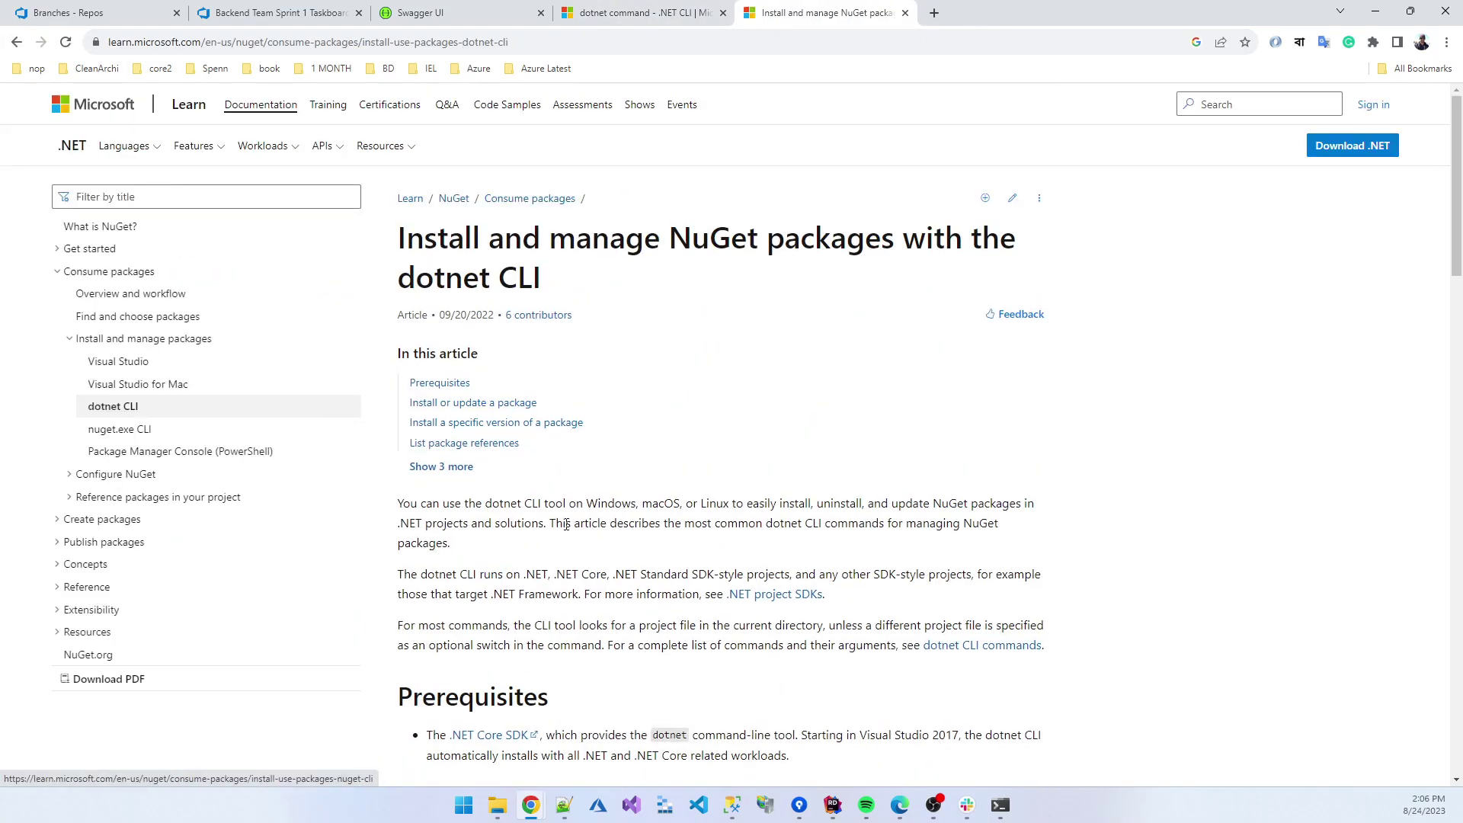
pyautogui.scroll(-3)
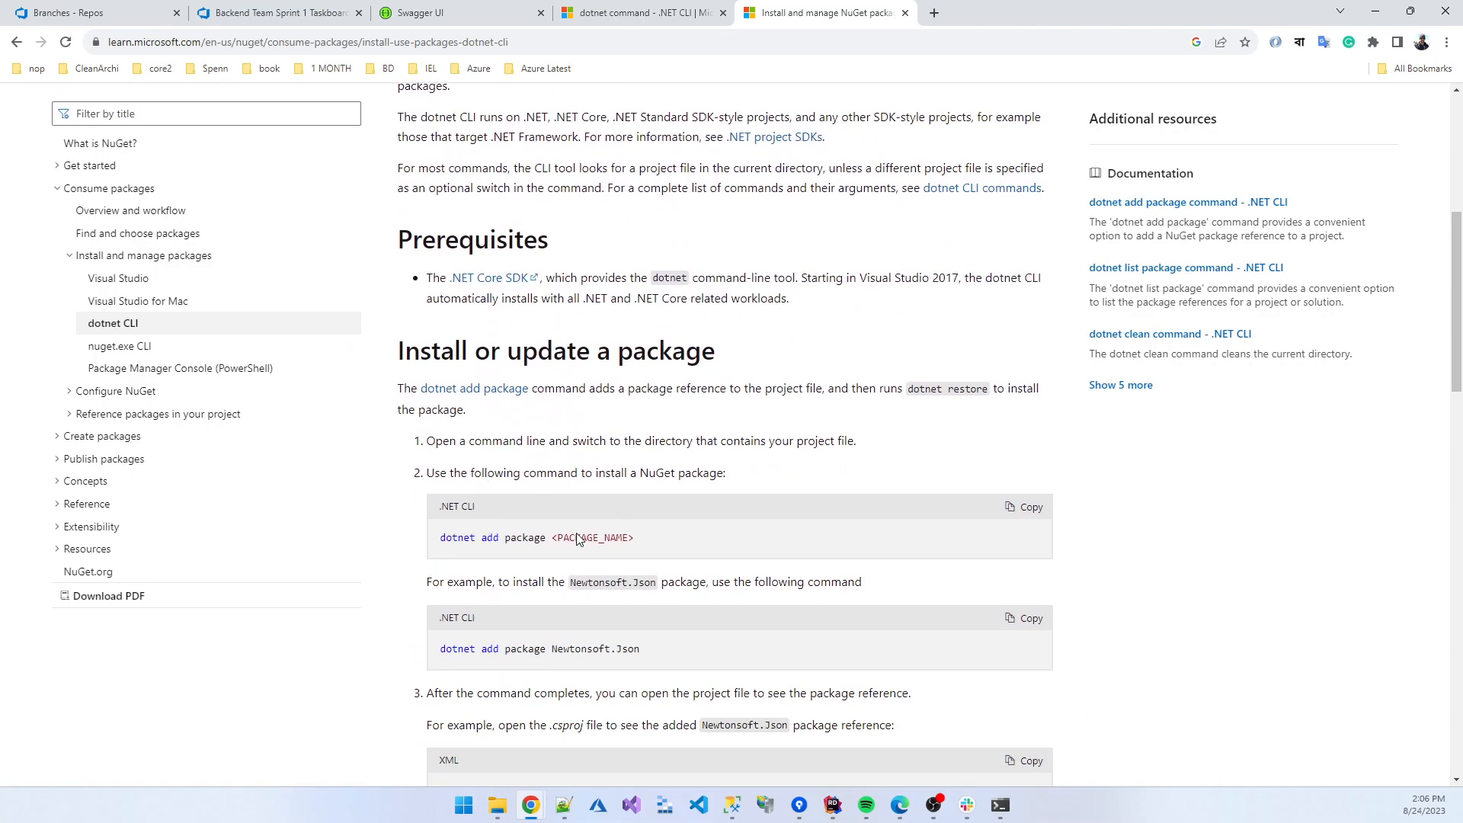
pyautogui.scroll(-3)
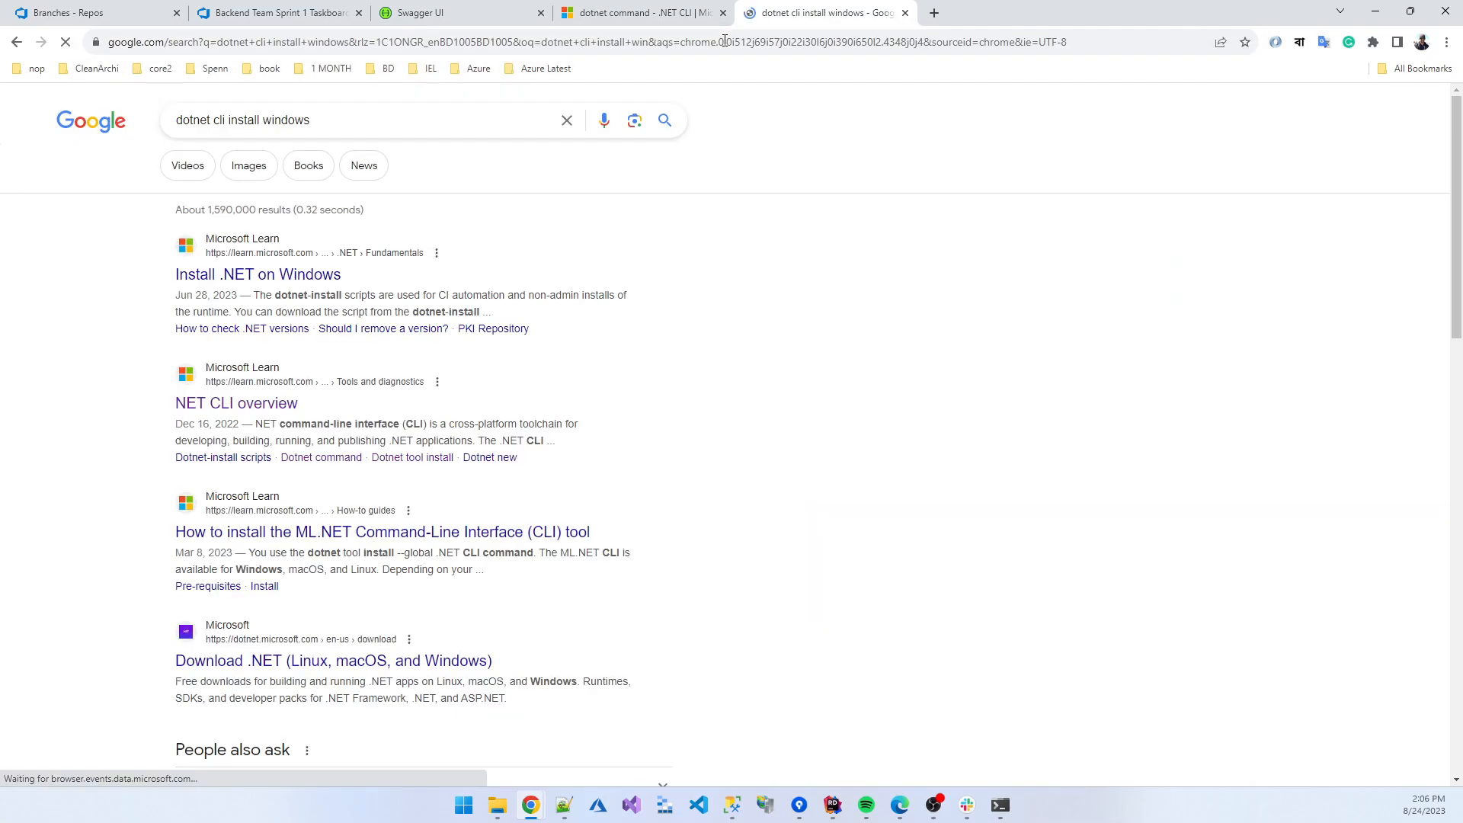
# Look up the EF Core tools reference and its 'dotnet tool install --global dotnet-ef' command.
pyautogui.click(258, 273)
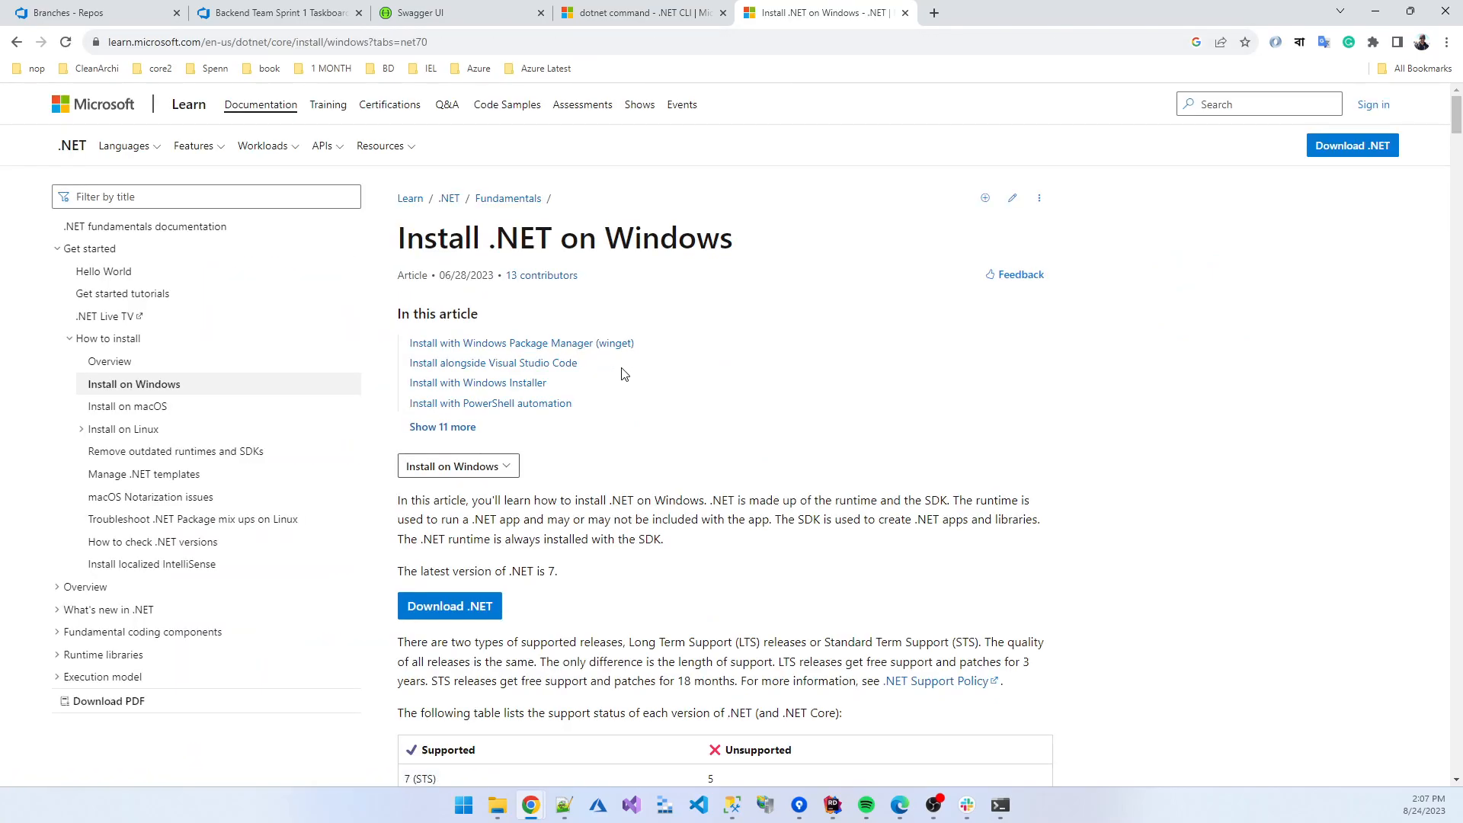
pyautogui.moveTo(831, 803)
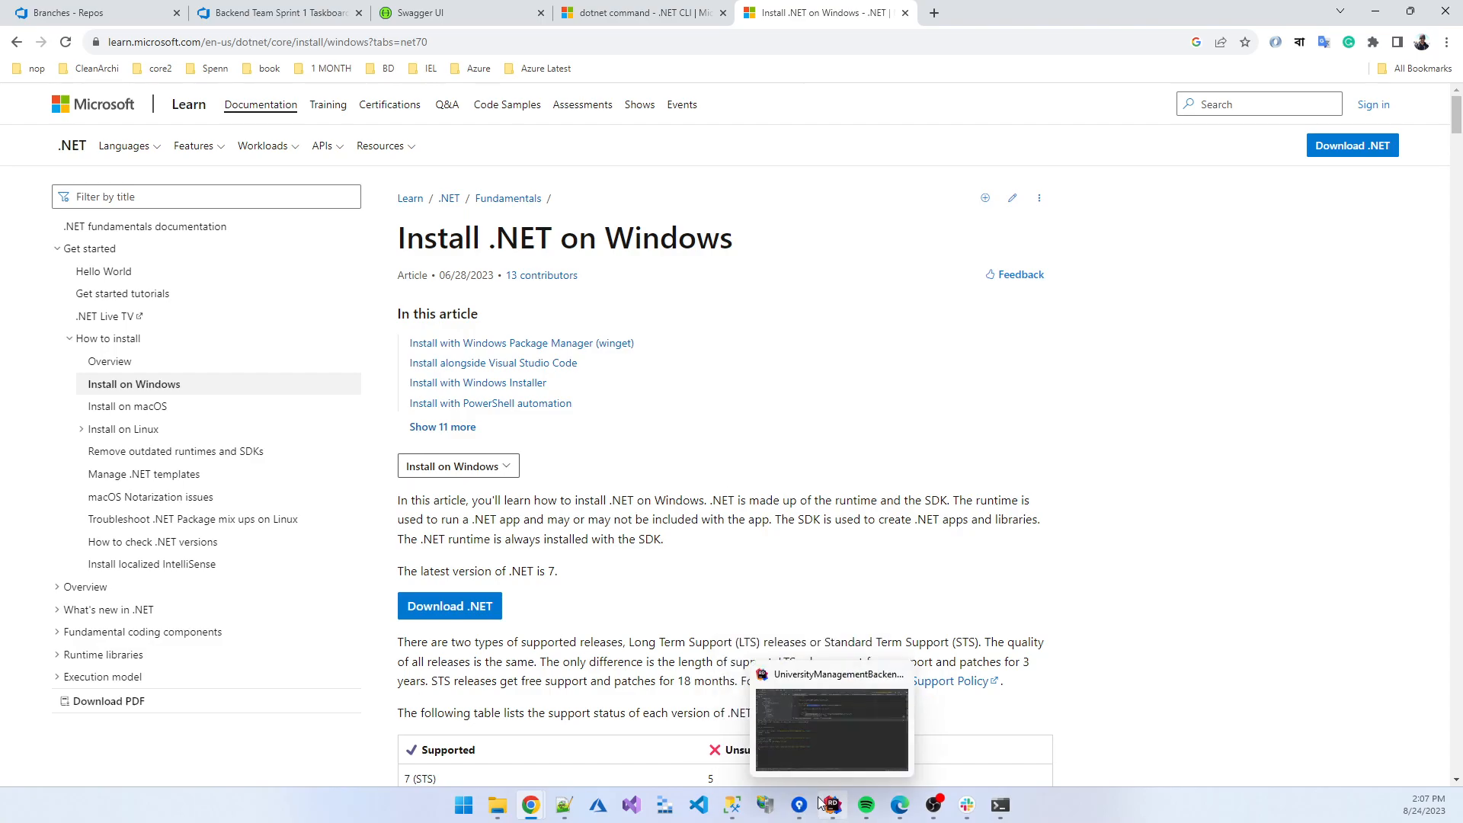
pyautogui.moveTo(943, 13)
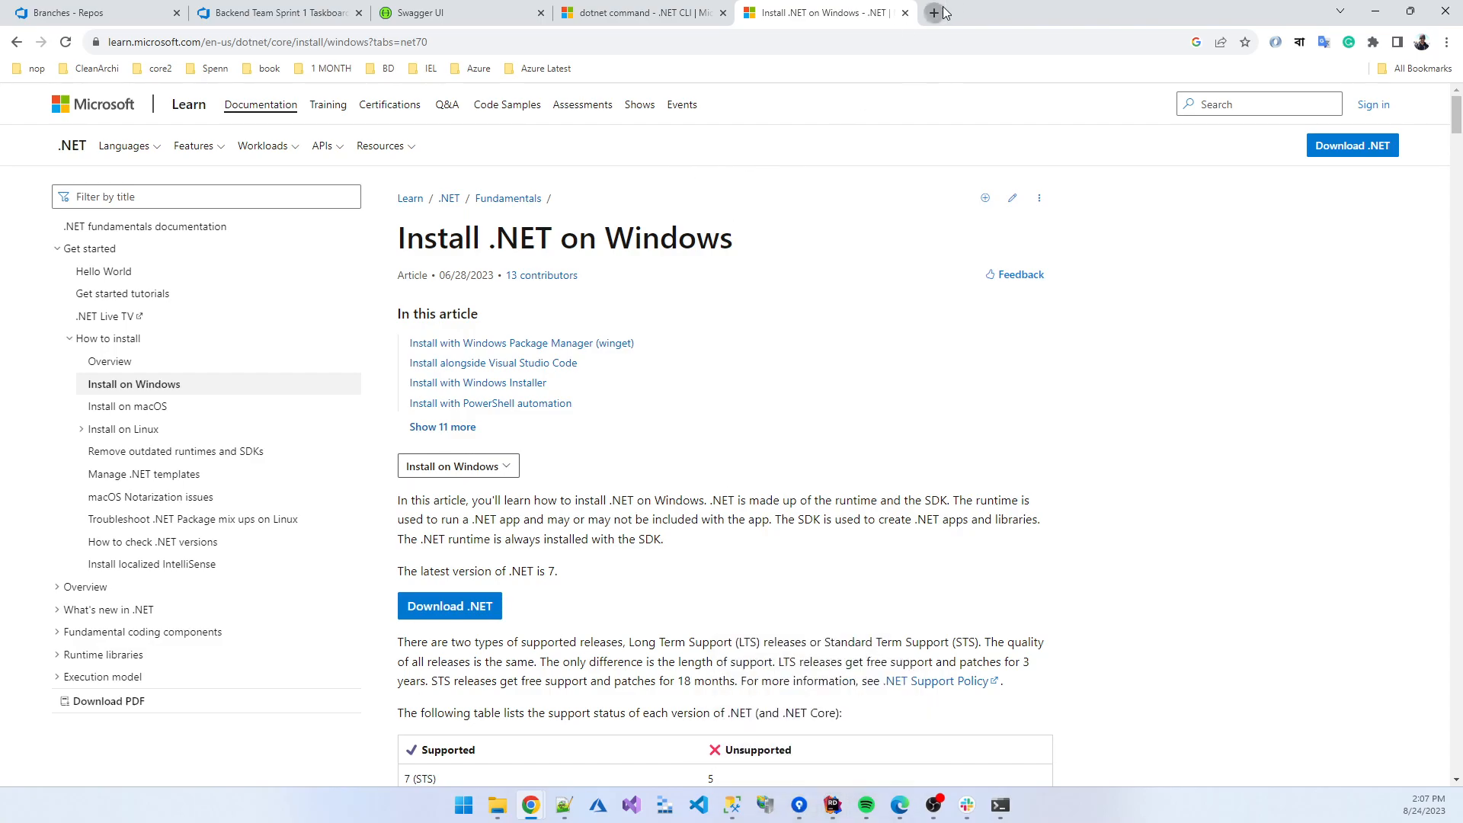
pyautogui.click(932, 13)
pyautogui.write('dotnet ef in windows')
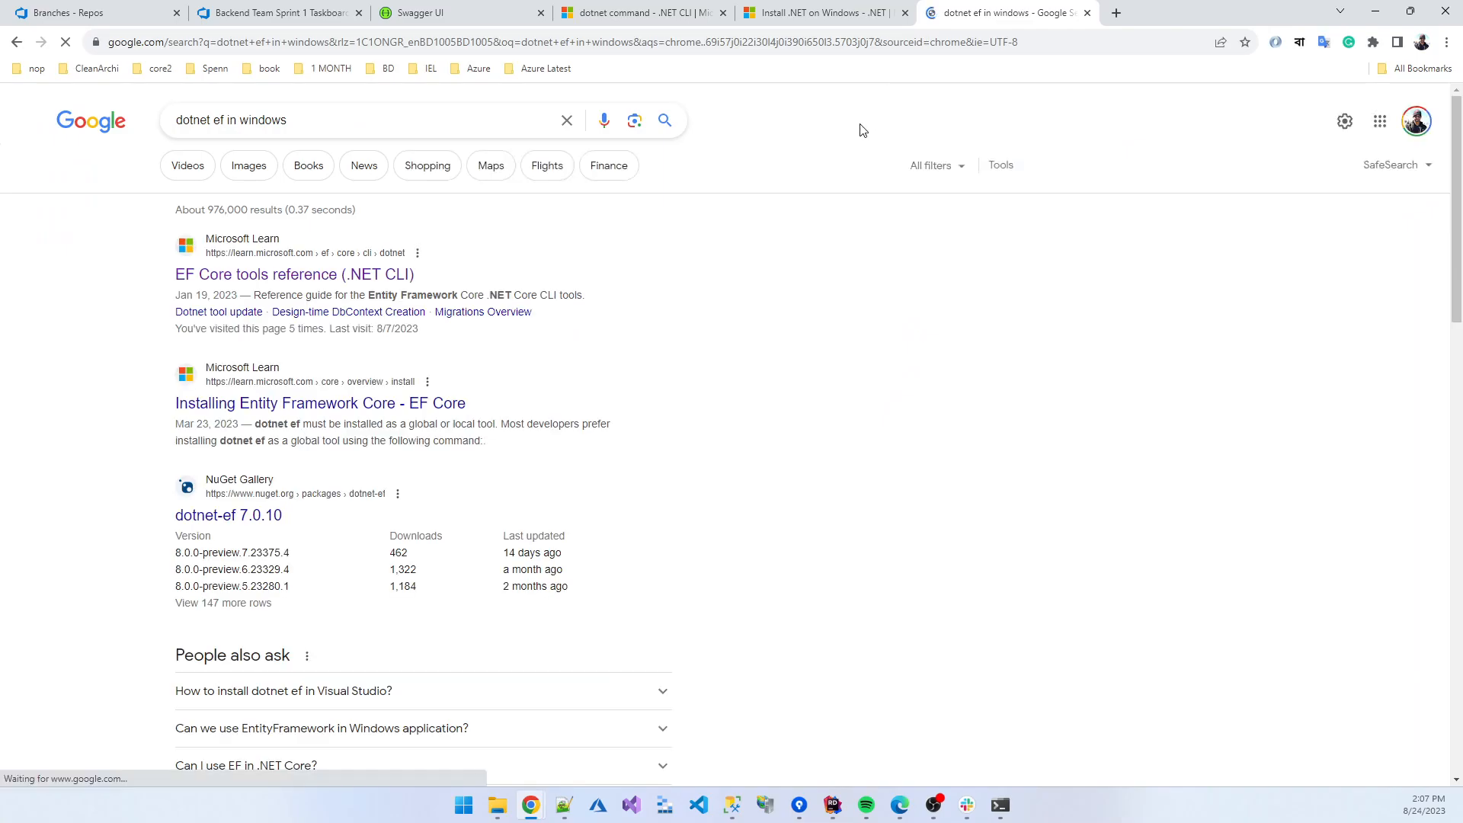
pyautogui.click(294, 274)
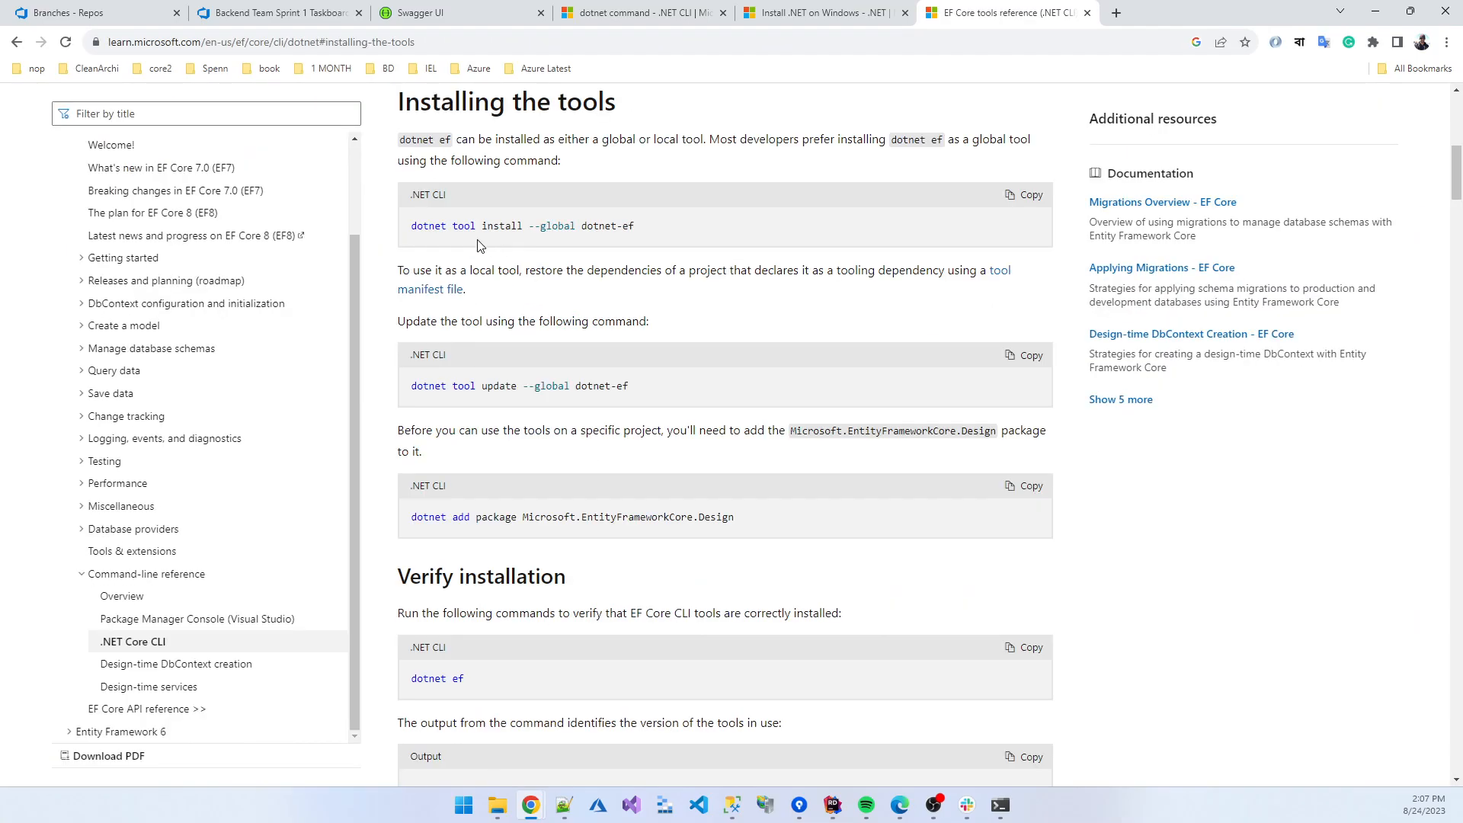
pyautogui.moveTo(651, 234)
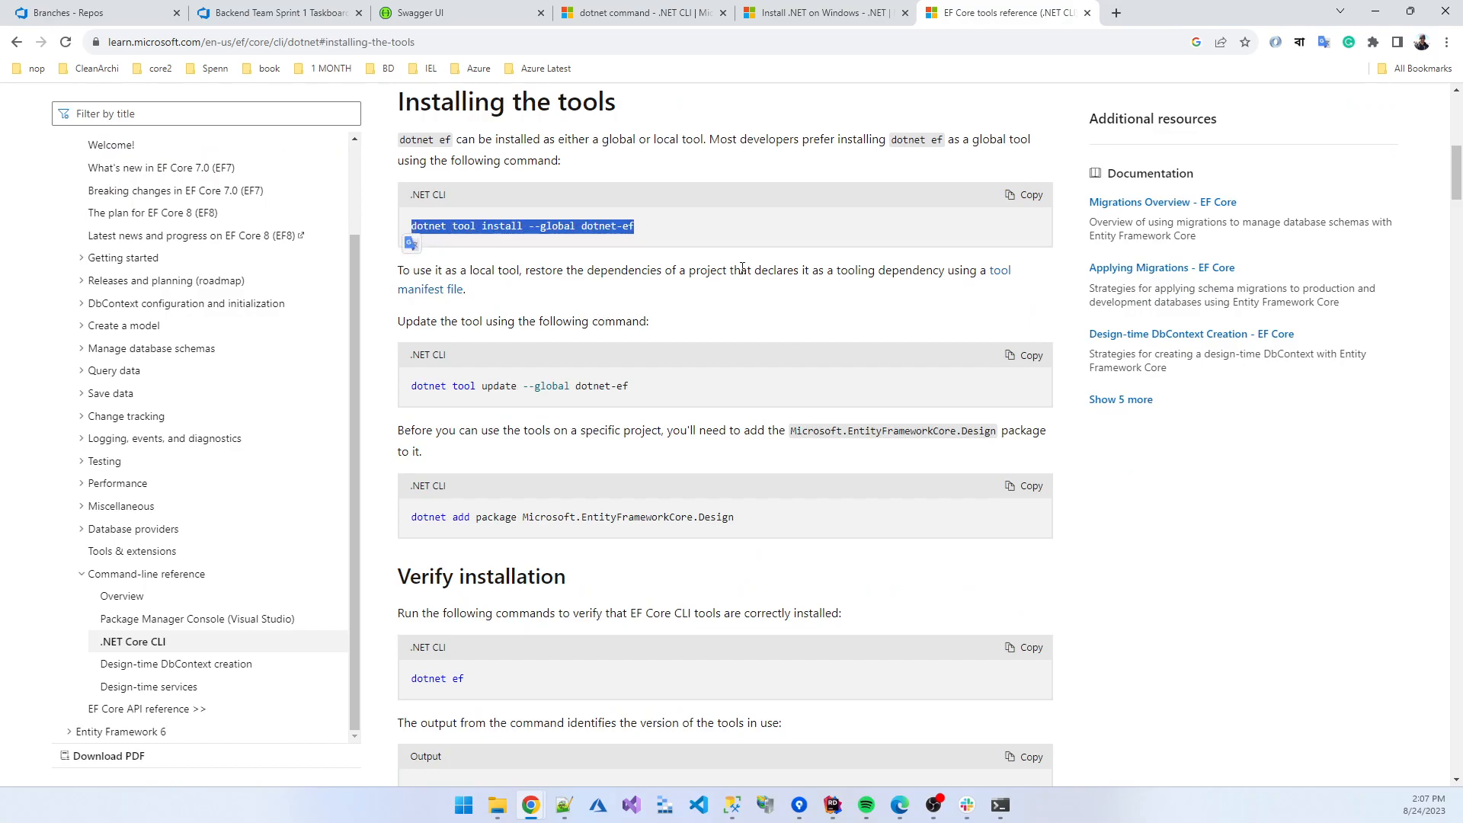
pyautogui.moveTo(852, 790)
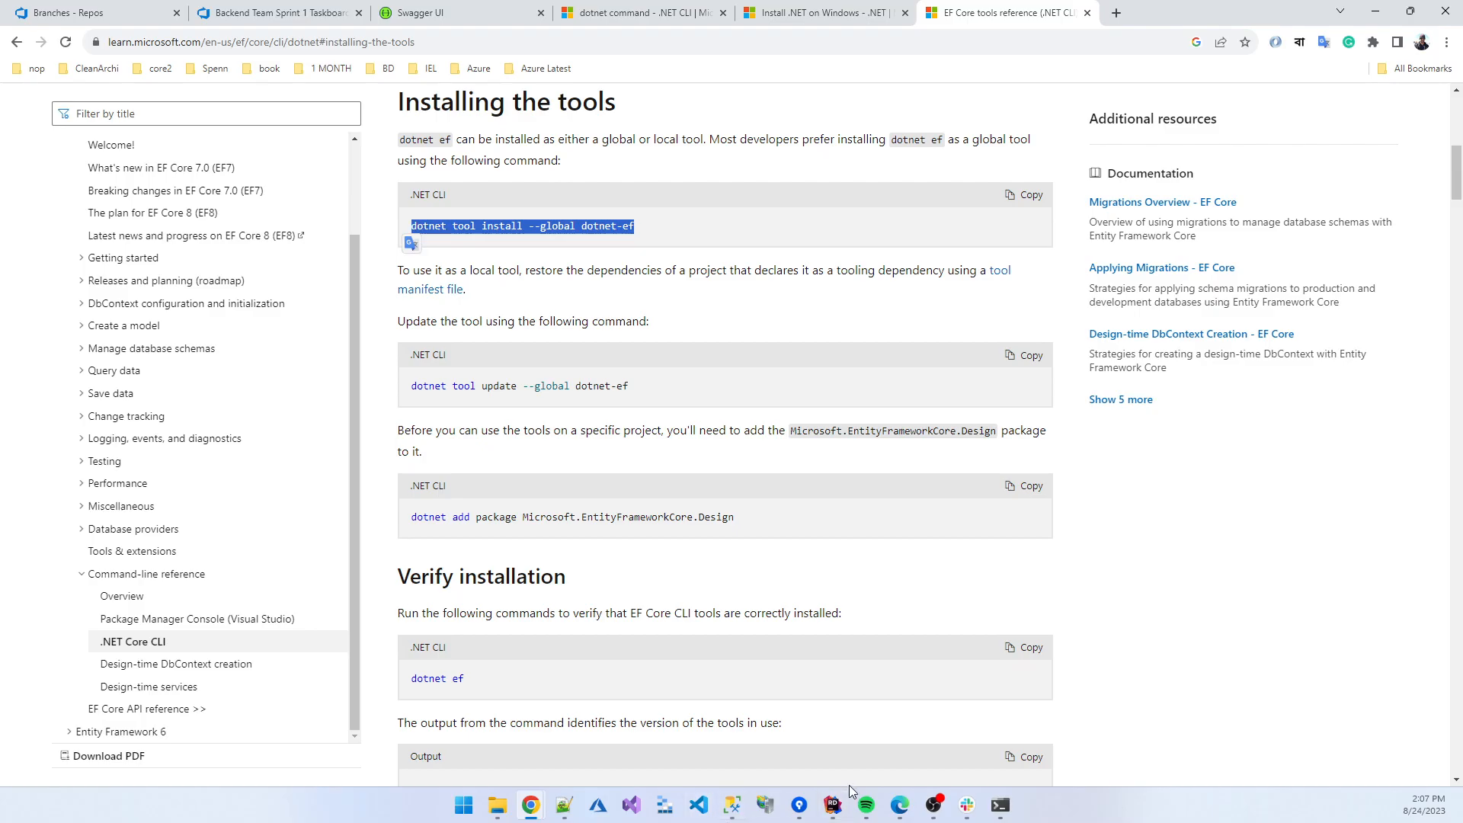
pyautogui.click(831, 804)
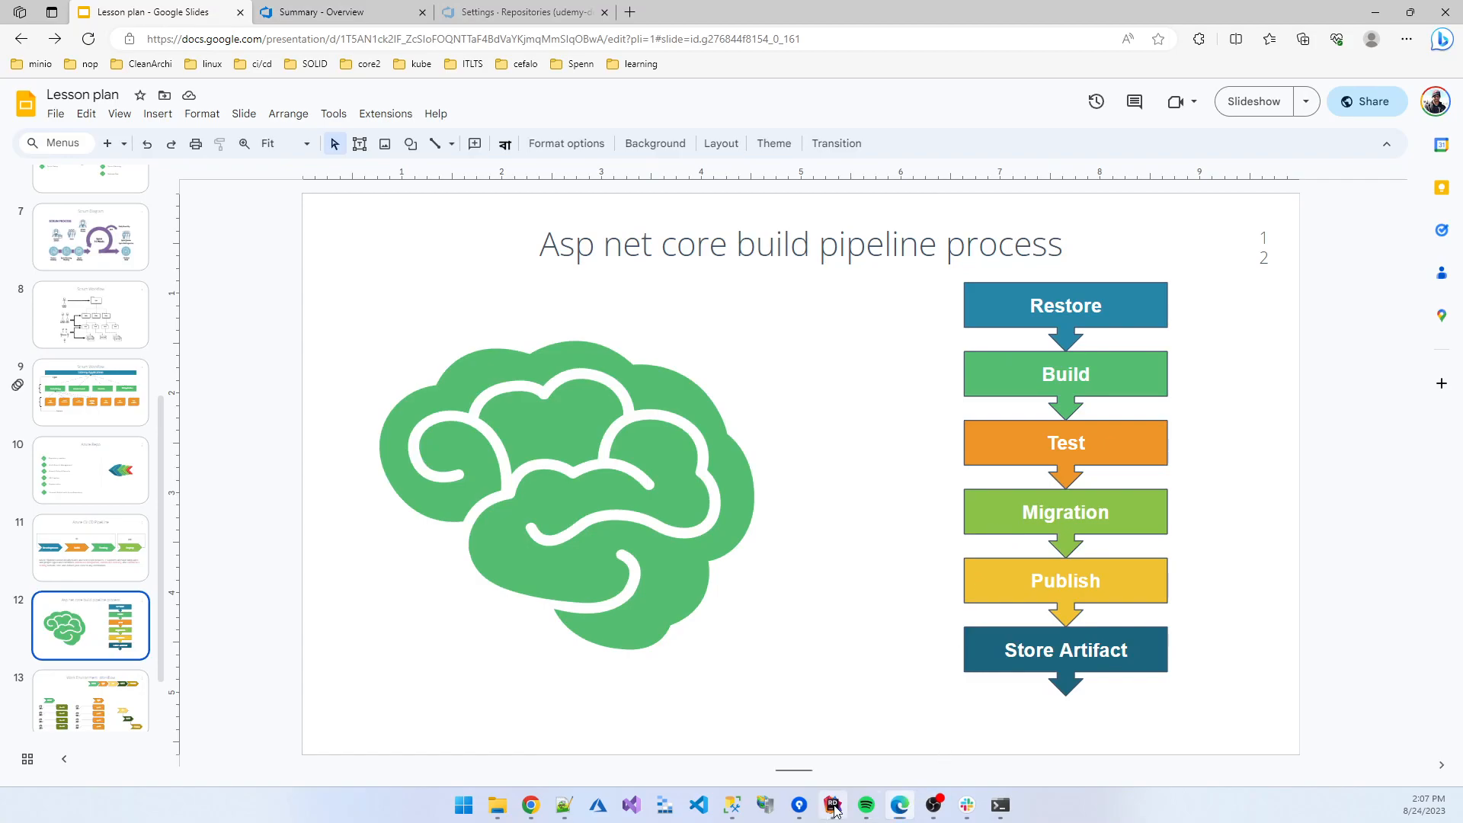
pyautogui.click(832, 804)
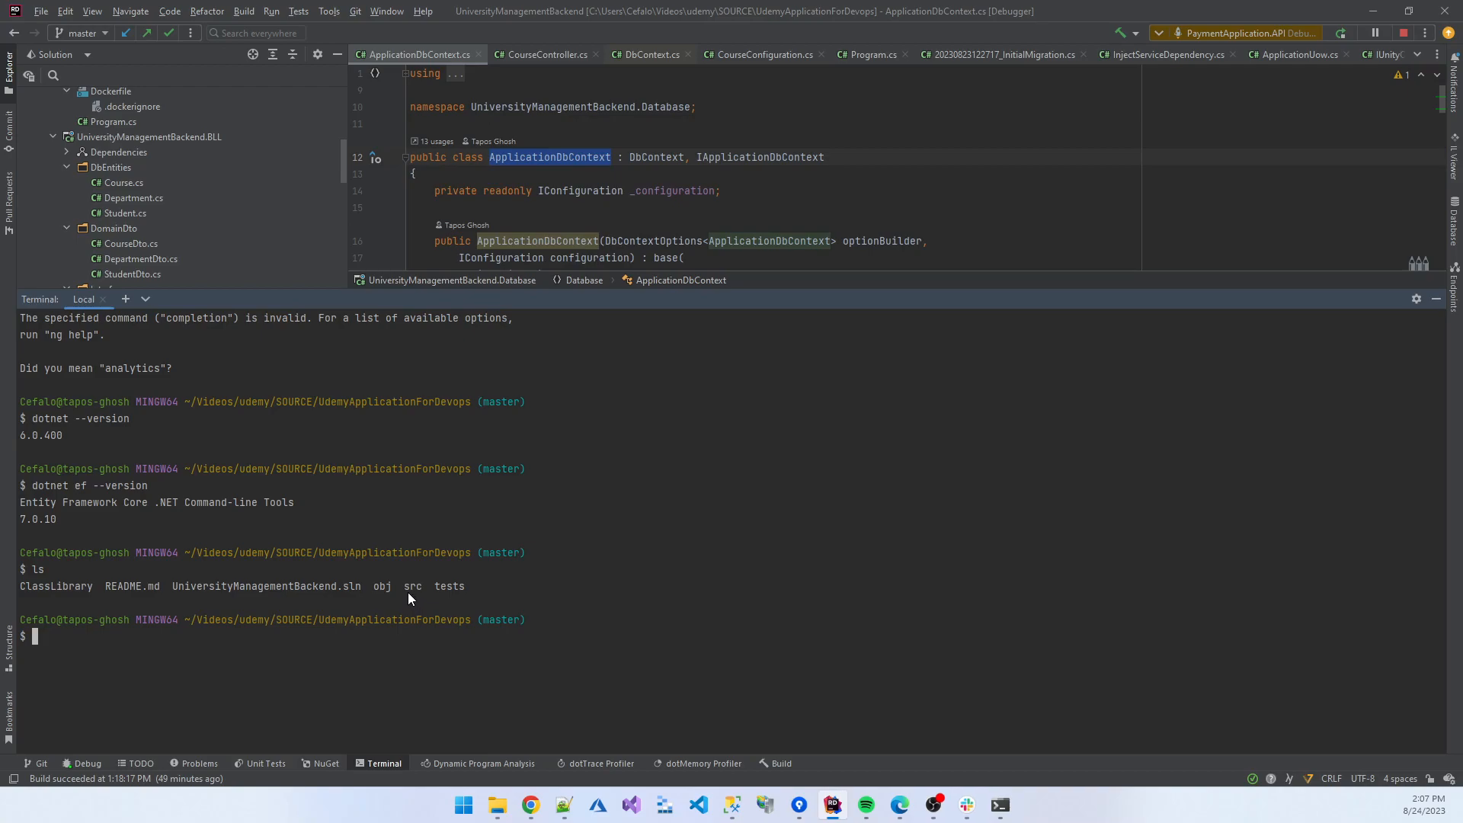
# Change into src/UniversityManagementBackend.API/ and run dotnet restore, which reports all projects up to date.
pyautogui.write('cd')
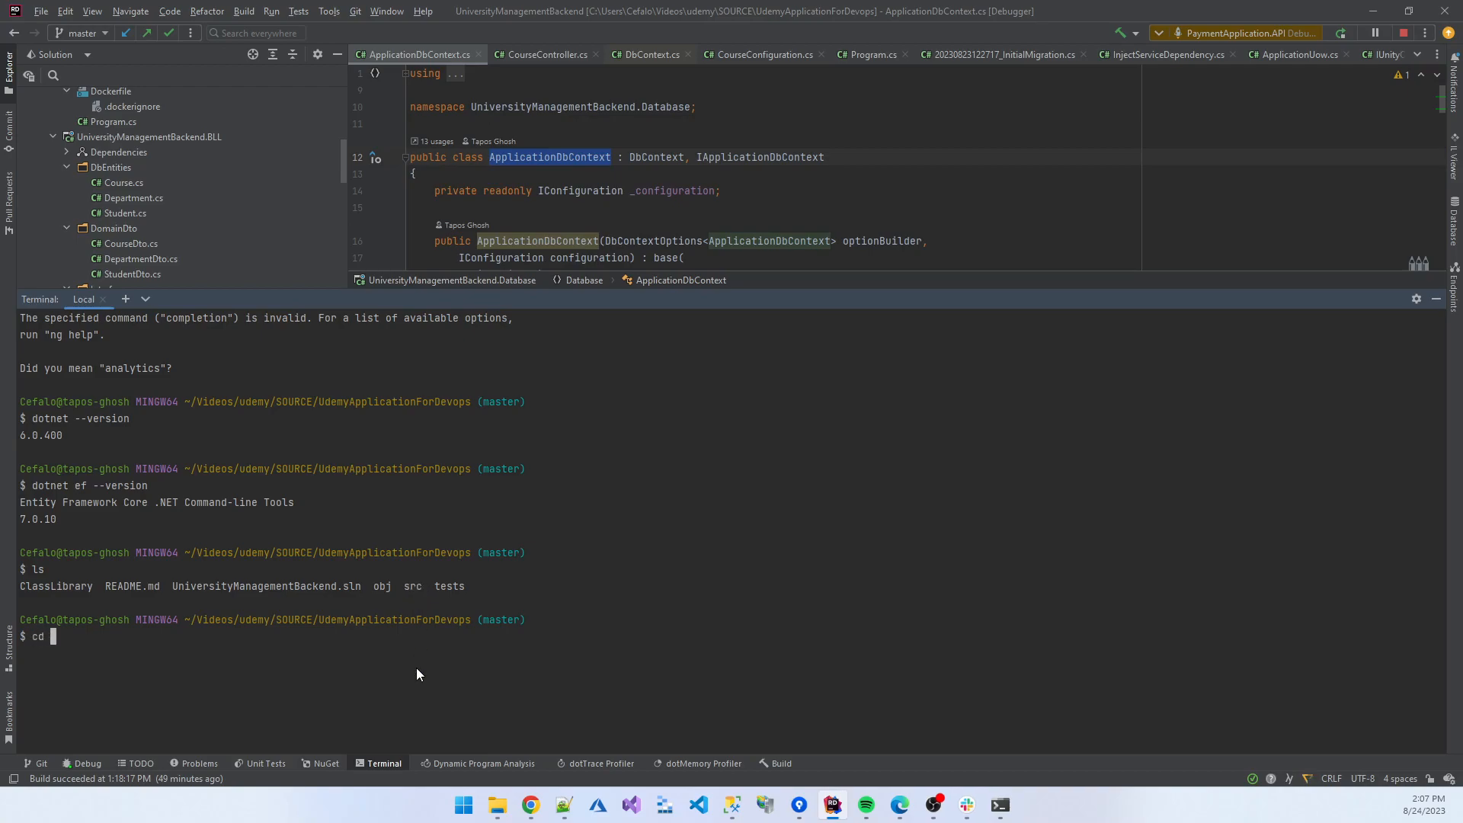
pyautogui.write('src/UniversityManagementBackend.')
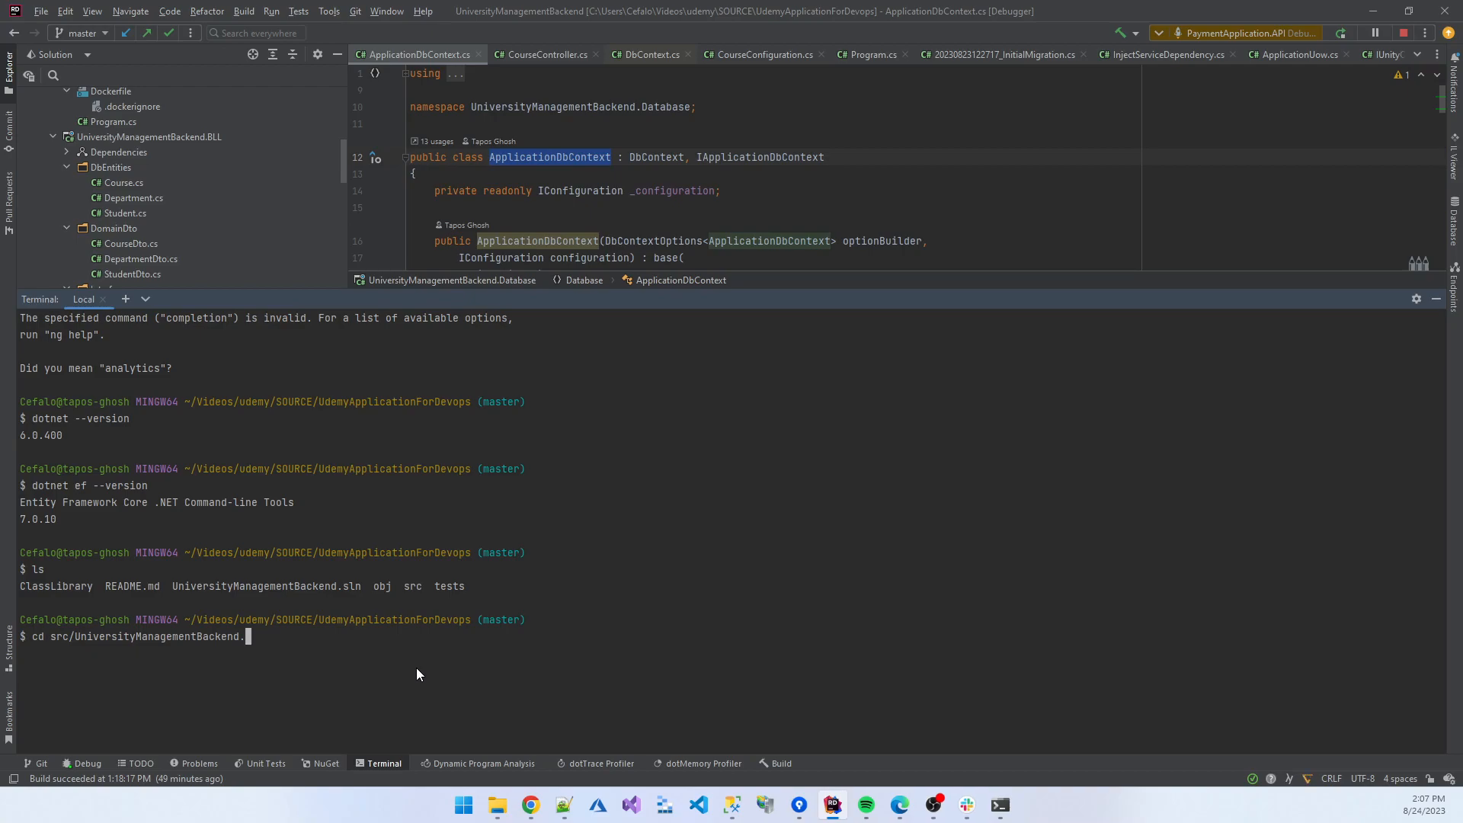
pyautogui.write('API/')
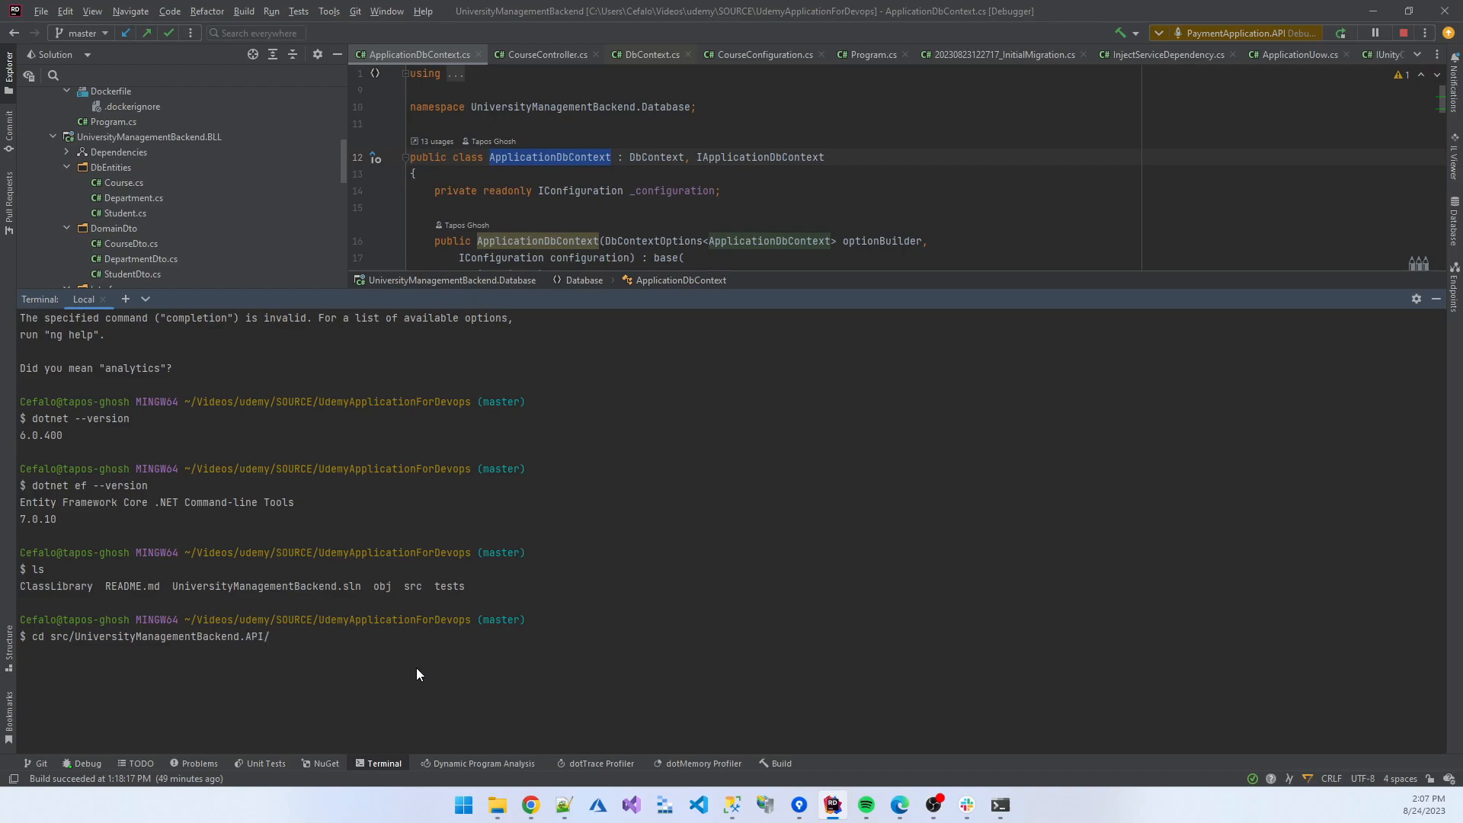
pyautogui.press('Enter')
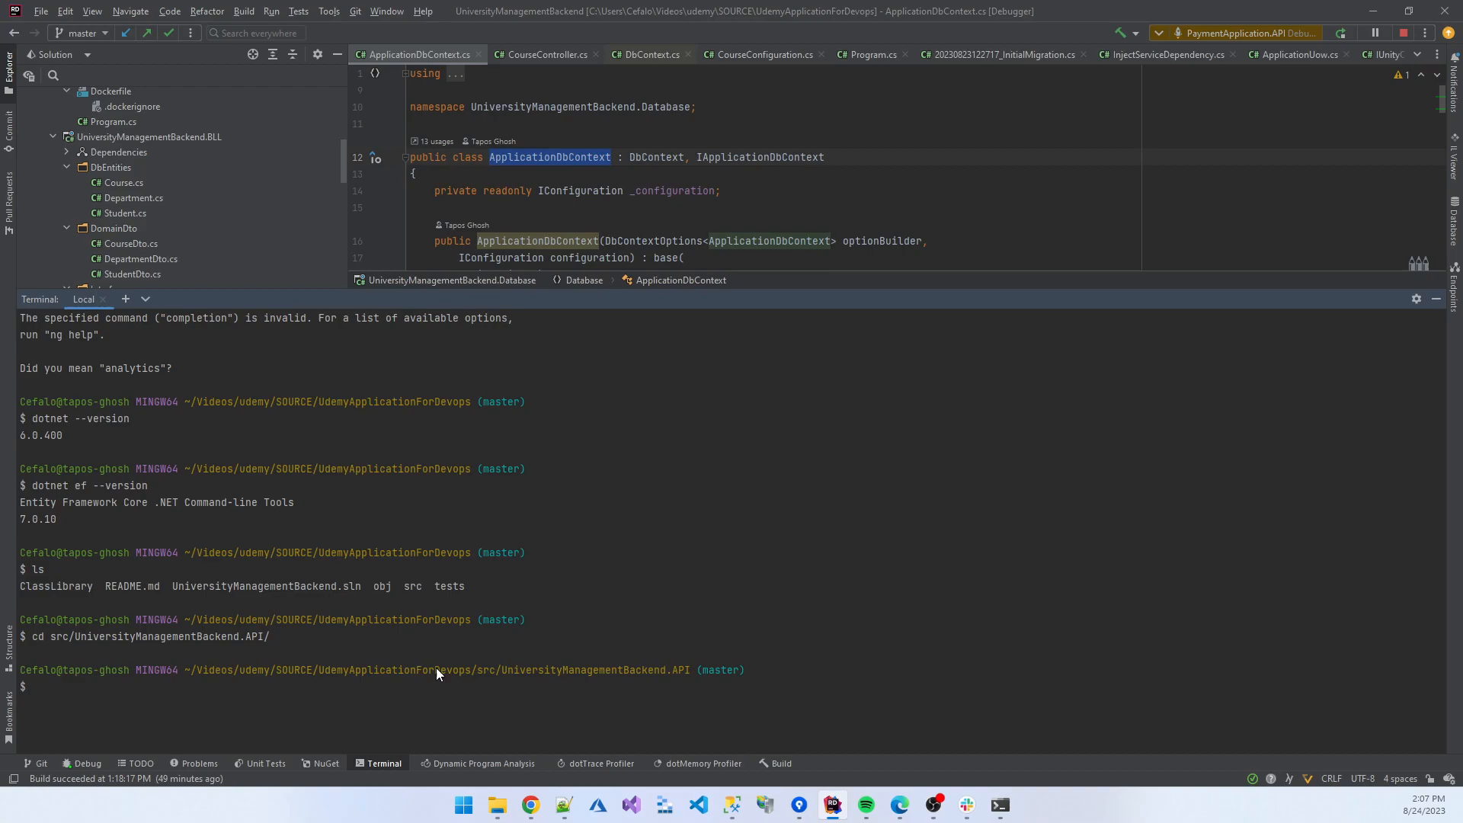
pyautogui.moveTo(669, 688)
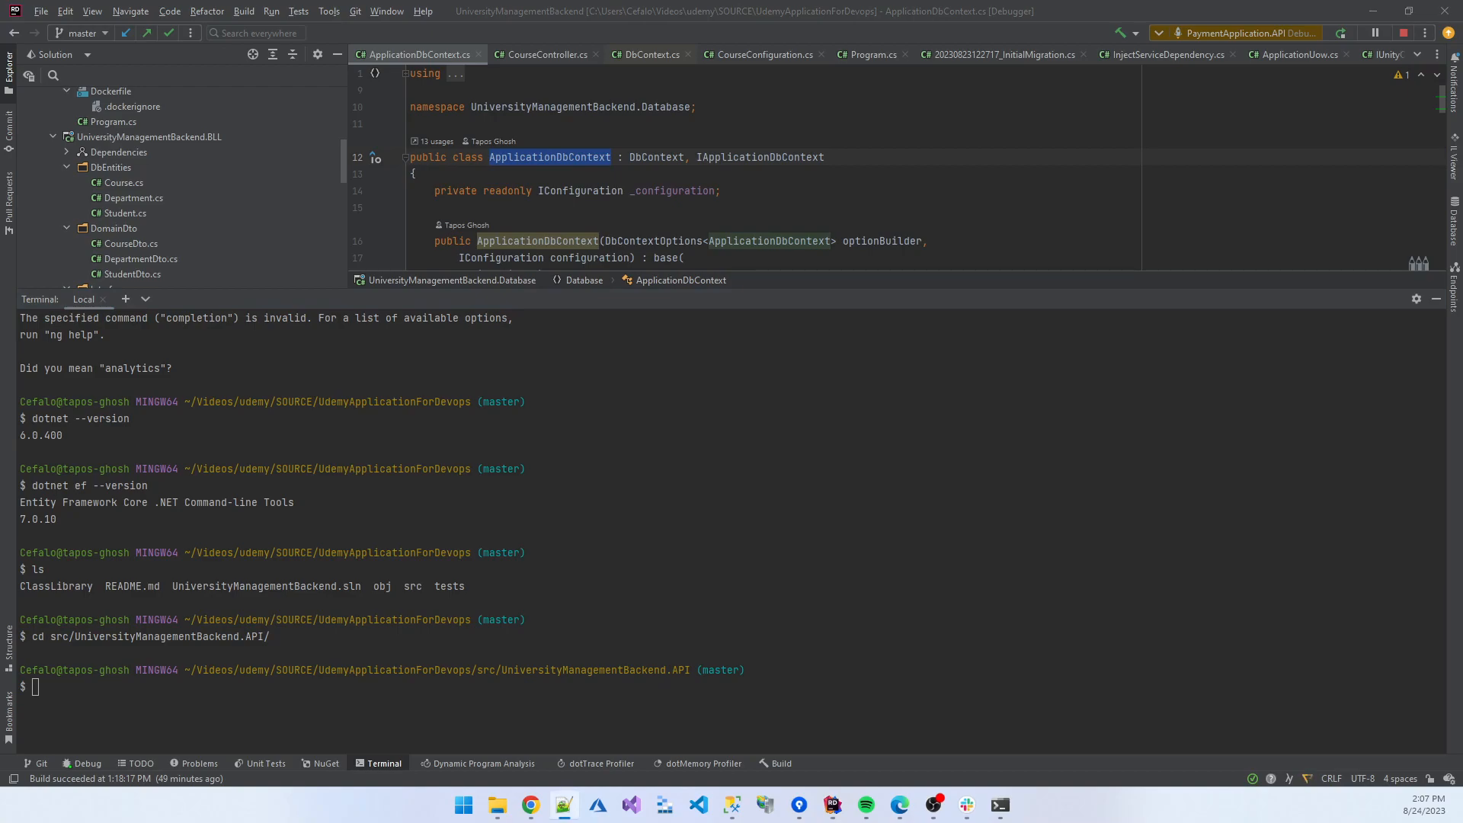
pyautogui.write('d')
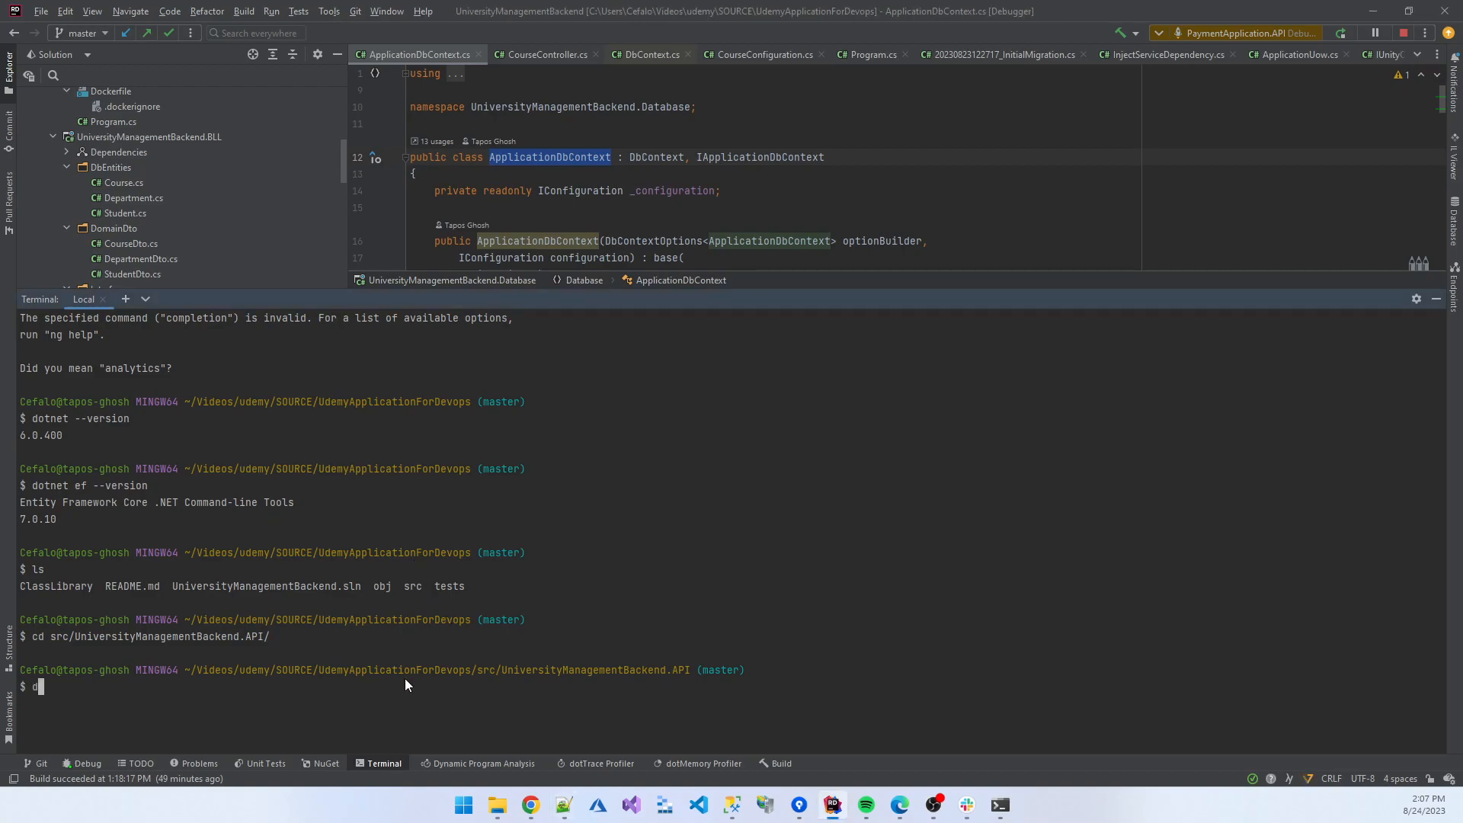
pyautogui.write('otnet restore')
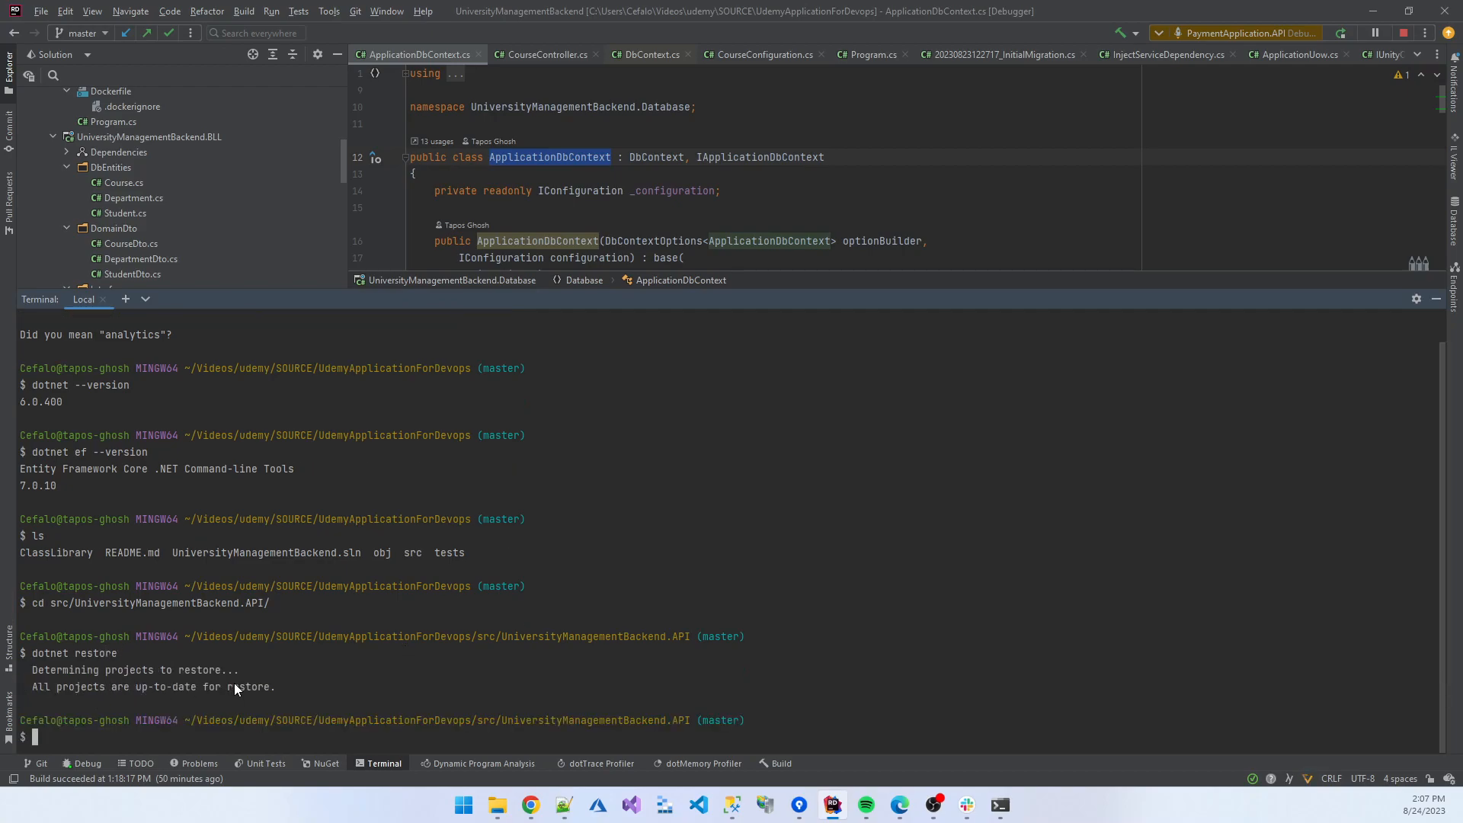
pyautogui.moveTo(309, 679)
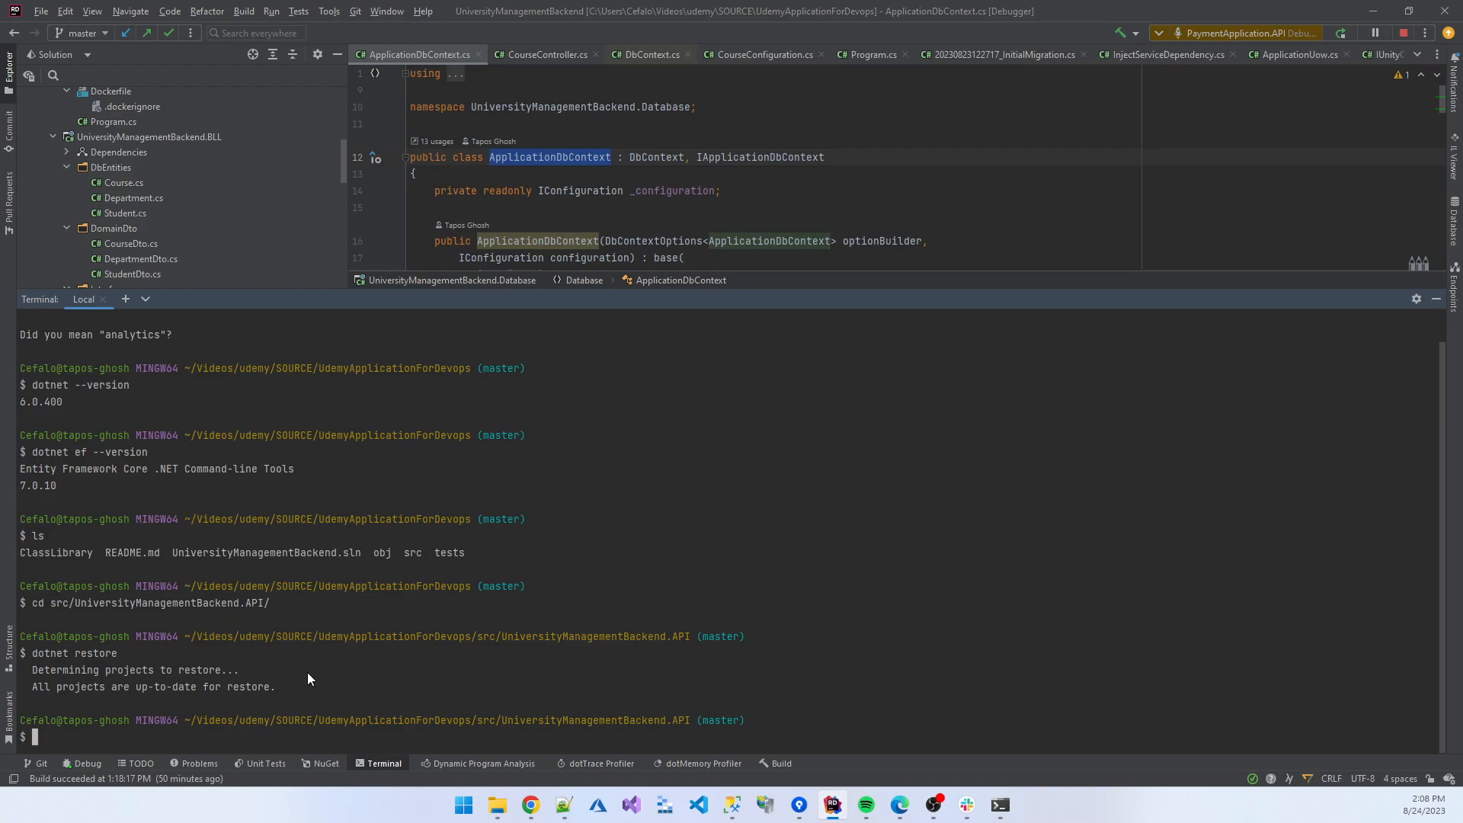
pyautogui.moveTo(253, 727)
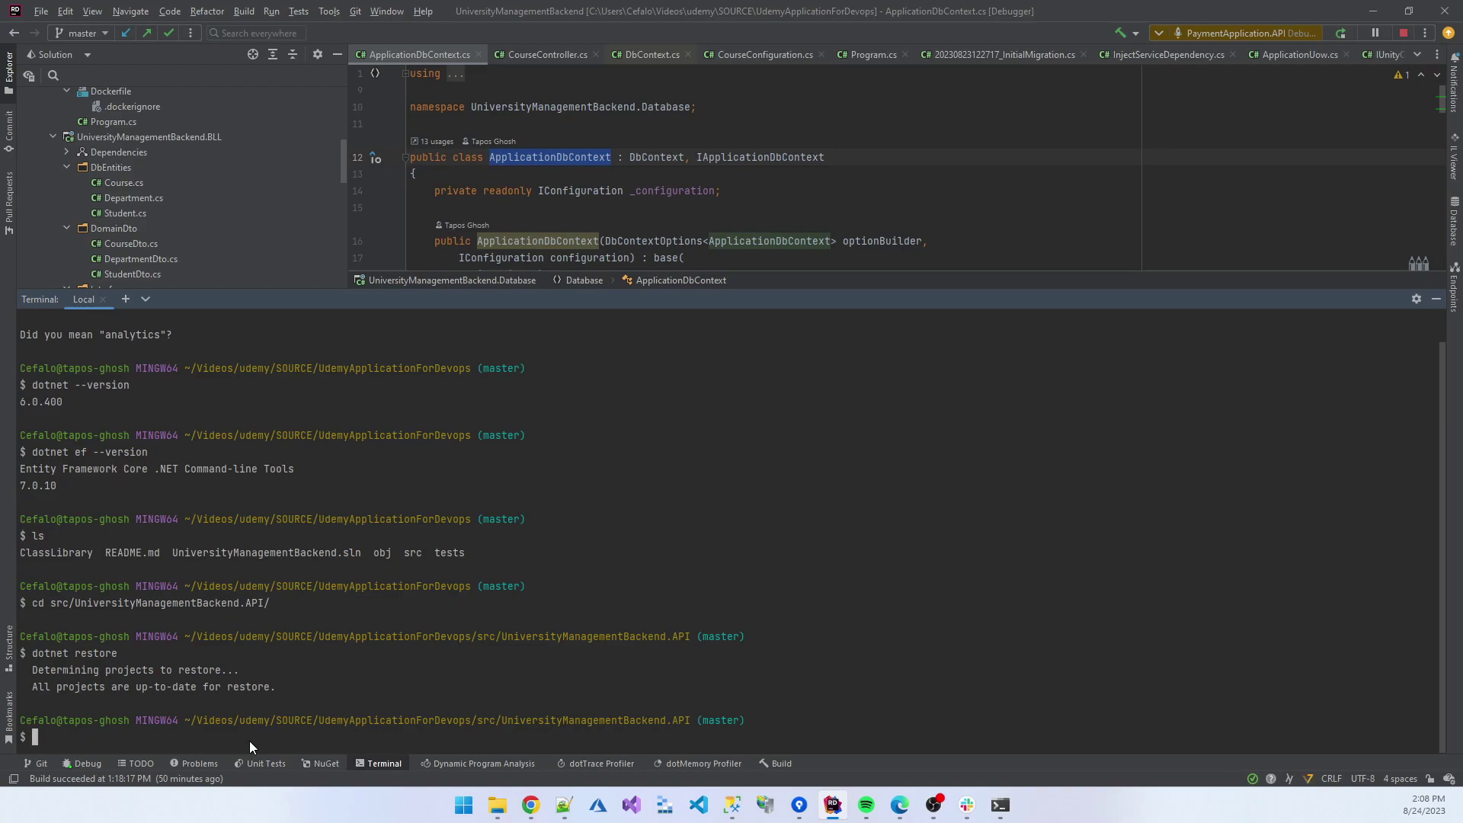
pyautogui.write('dotnet')
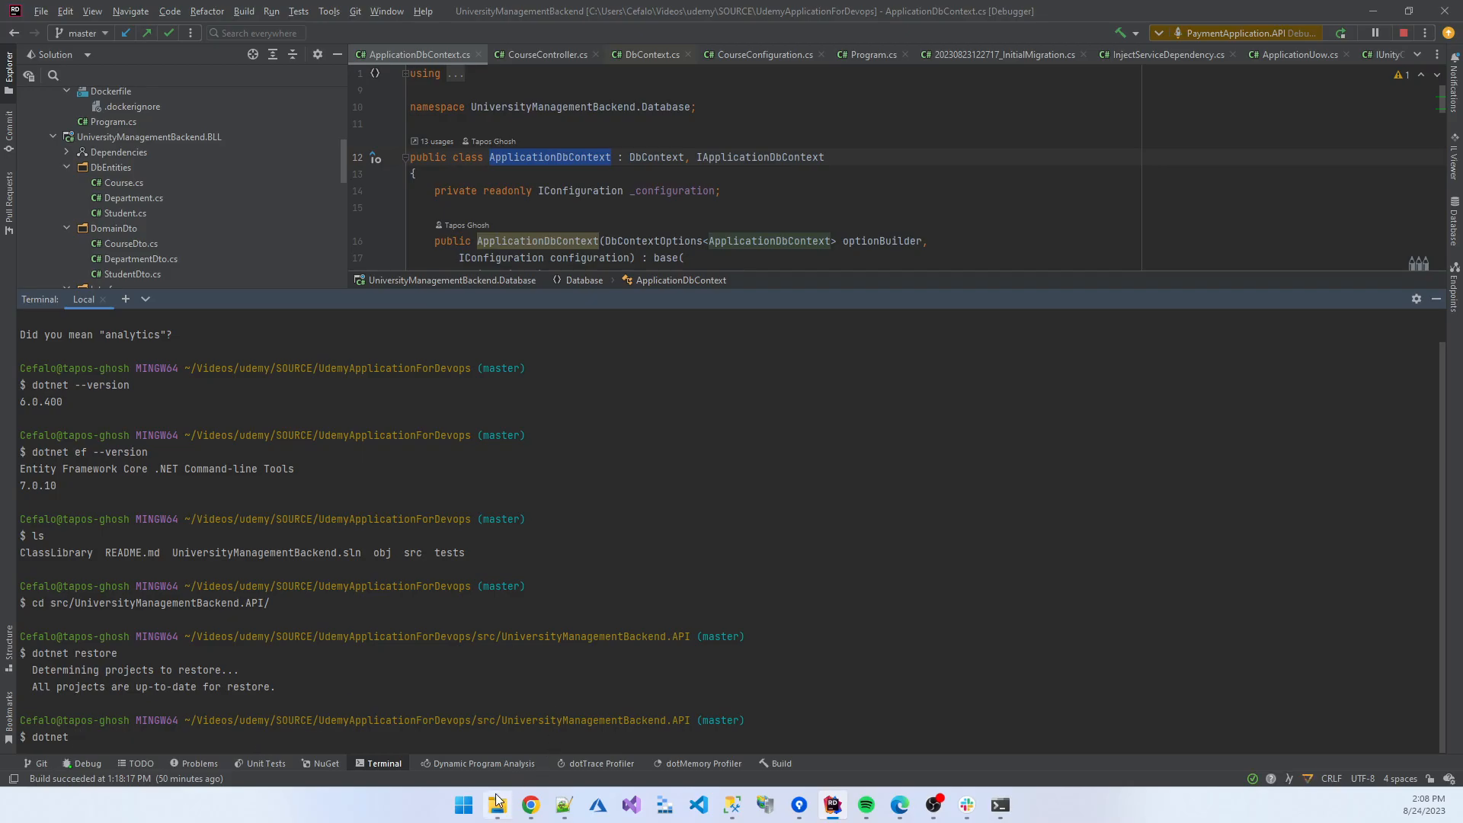
# Delete the Release folder from UniversityManagementBackend.API's bin folder, leaving only Debug.
pyautogui.click(496, 804)
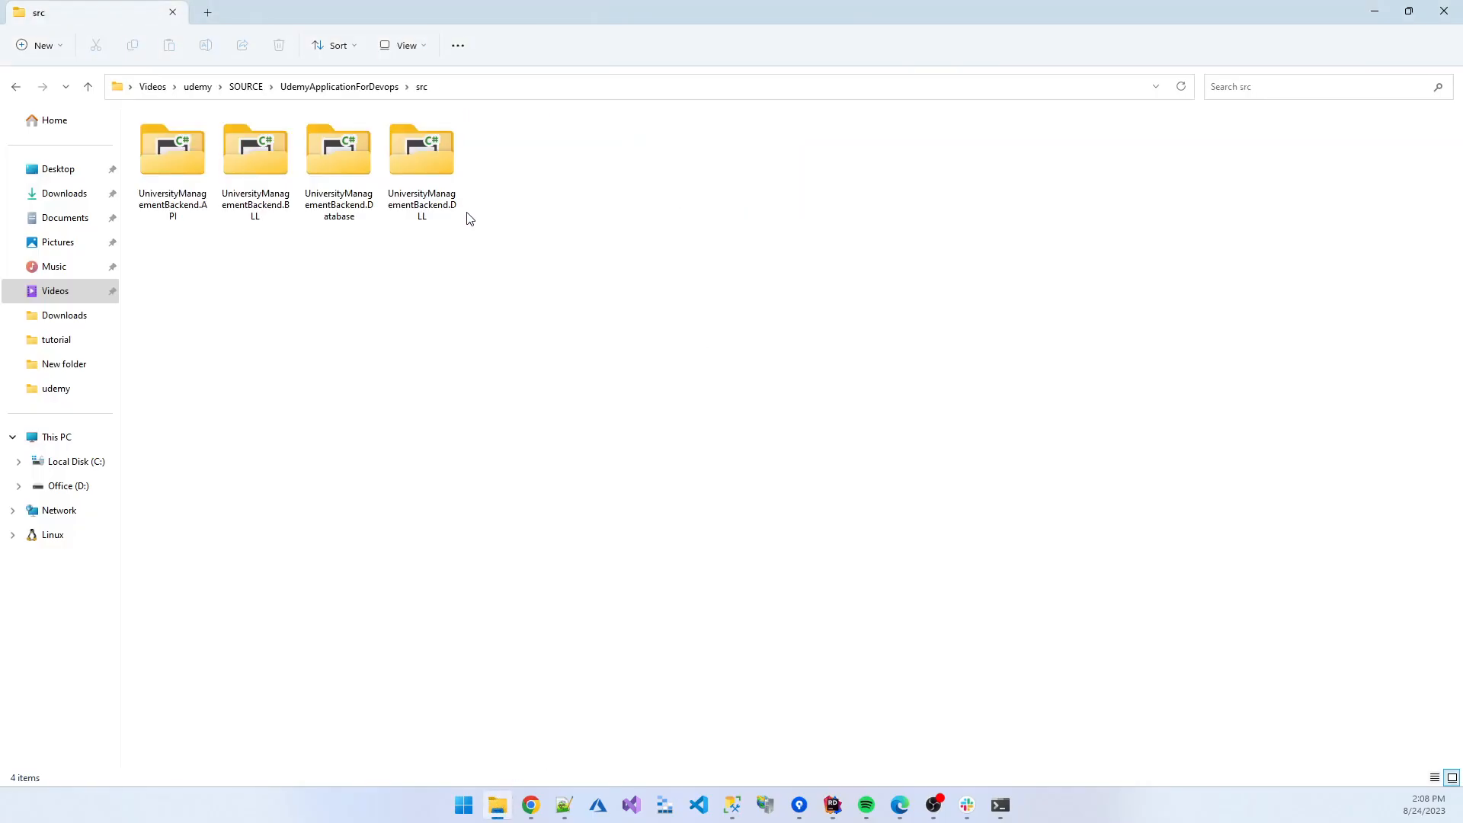
pyautogui.doubleClick(172, 148)
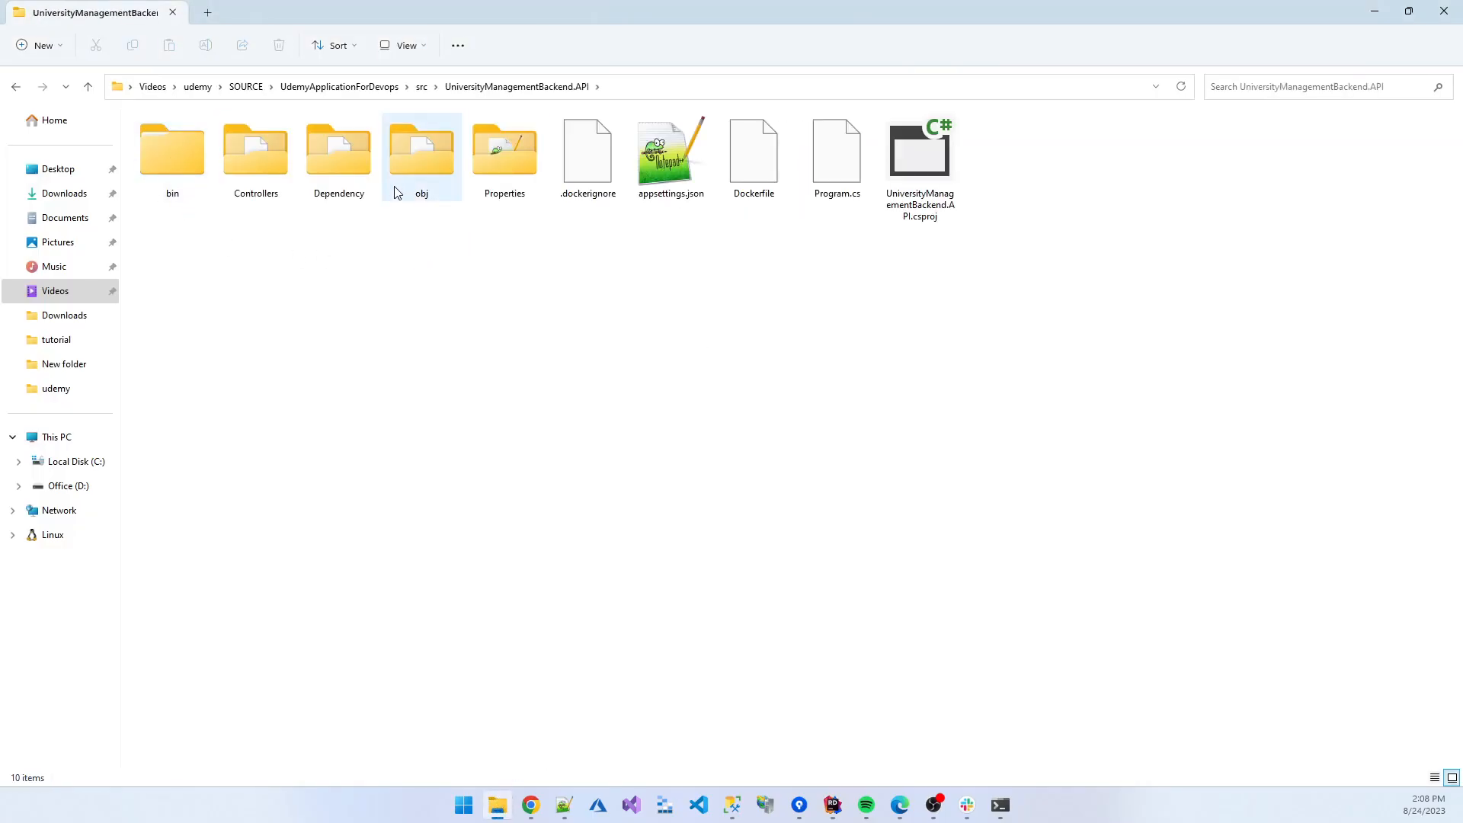
pyautogui.doubleClick(171, 149)
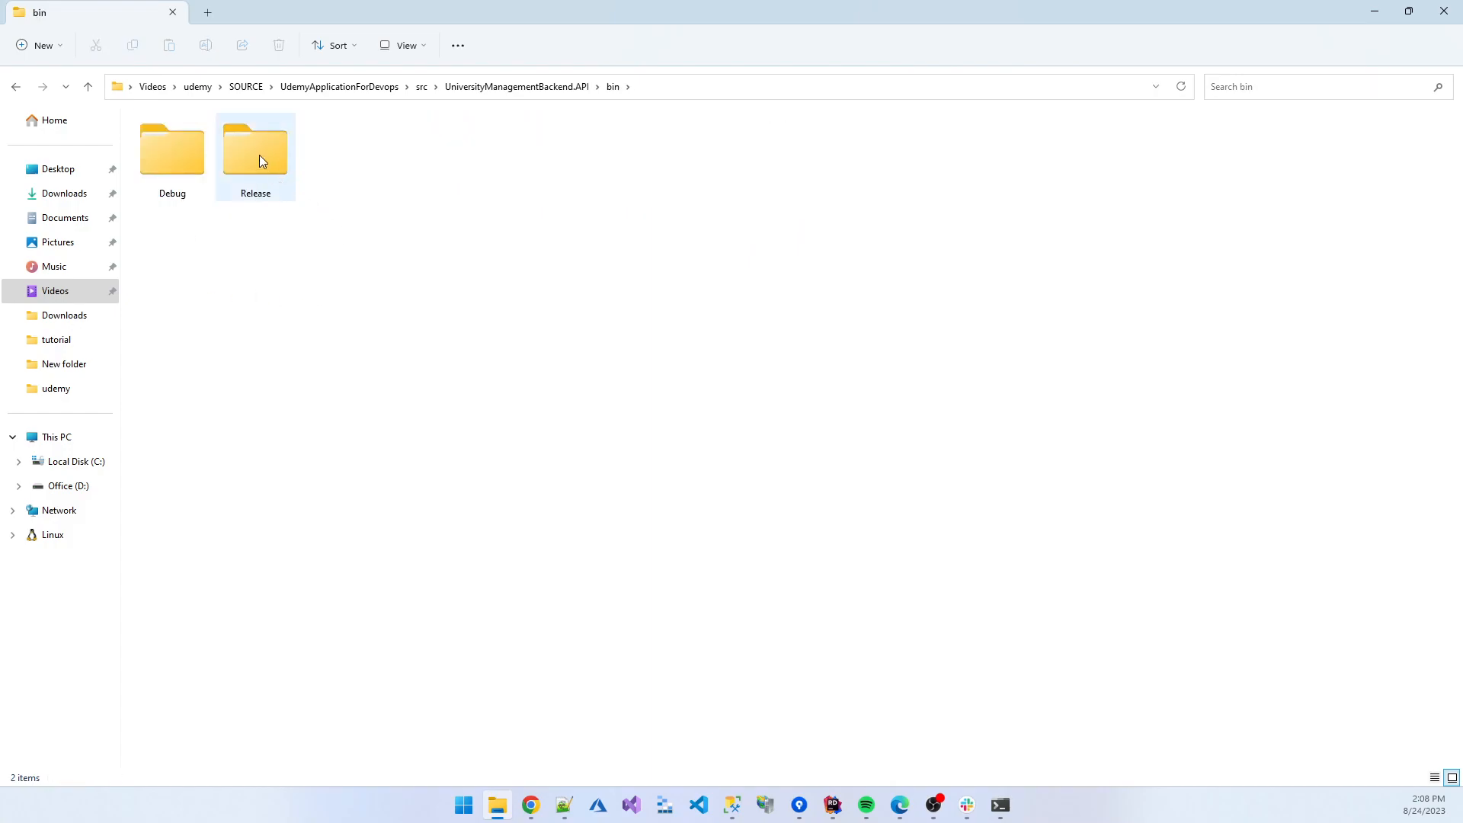
pyautogui.moveTo(286, 166)
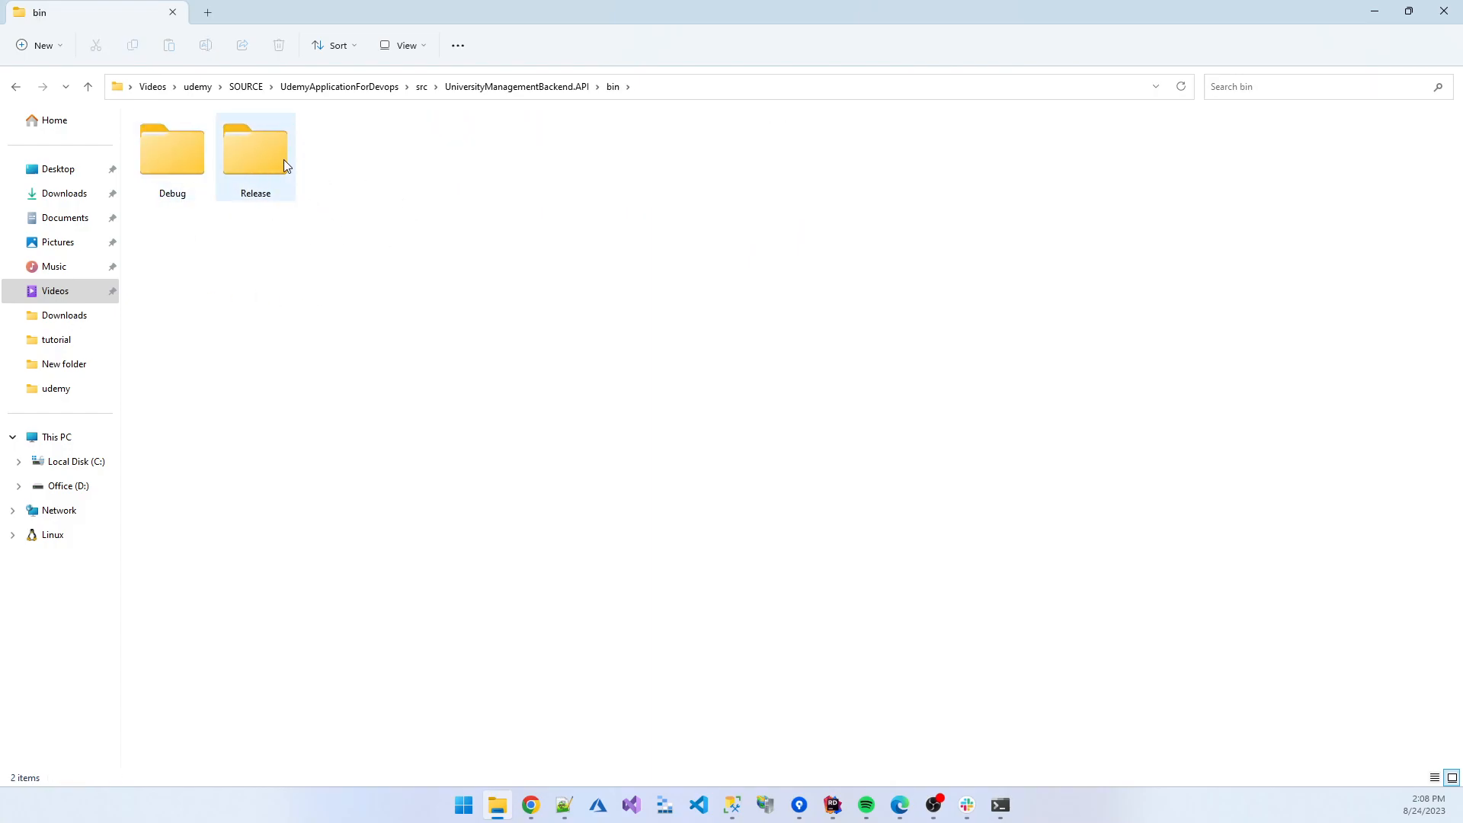
pyautogui.moveTo(285, 163)
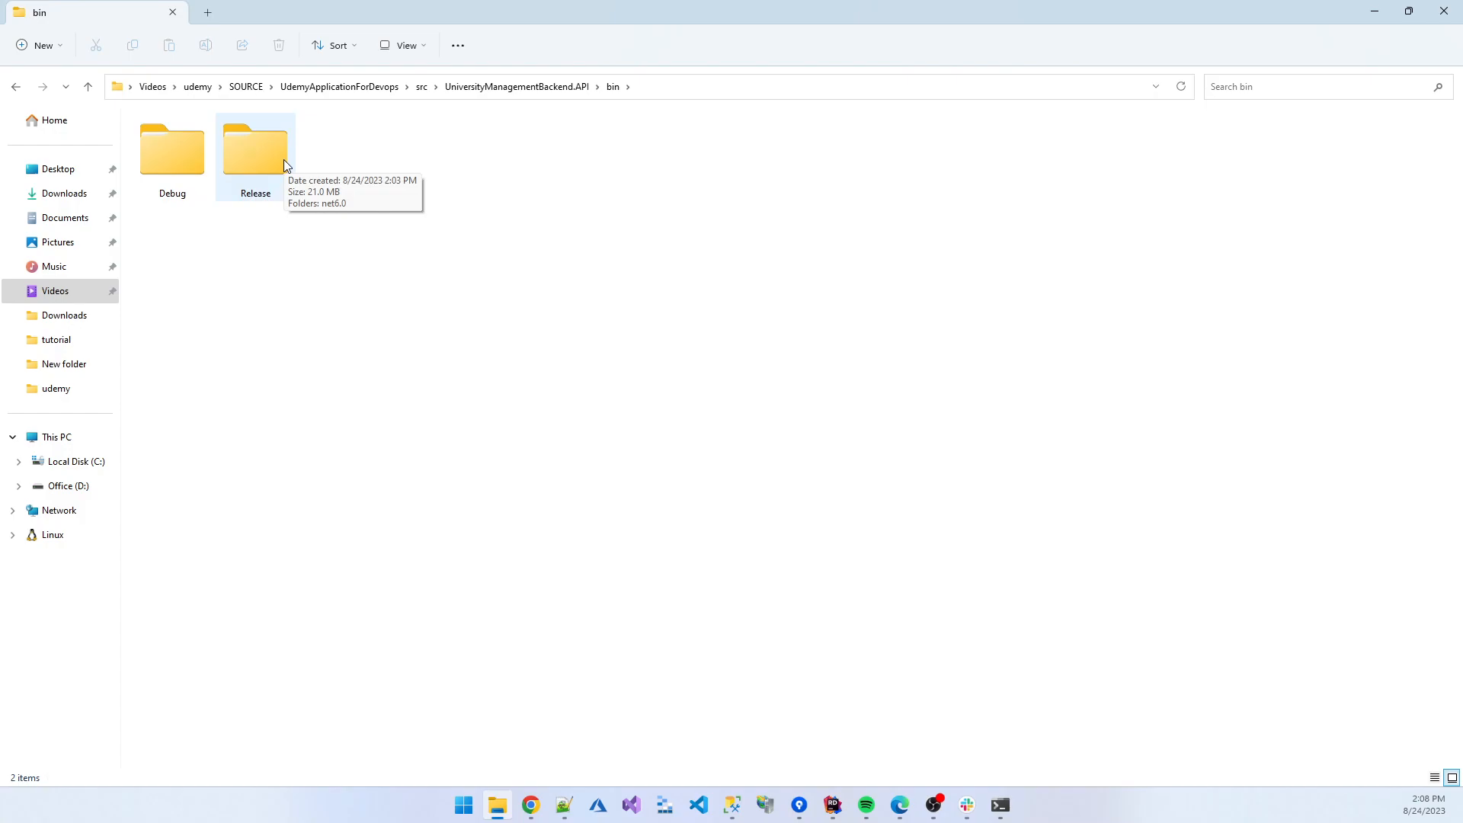
pyautogui.rightClick(256, 152)
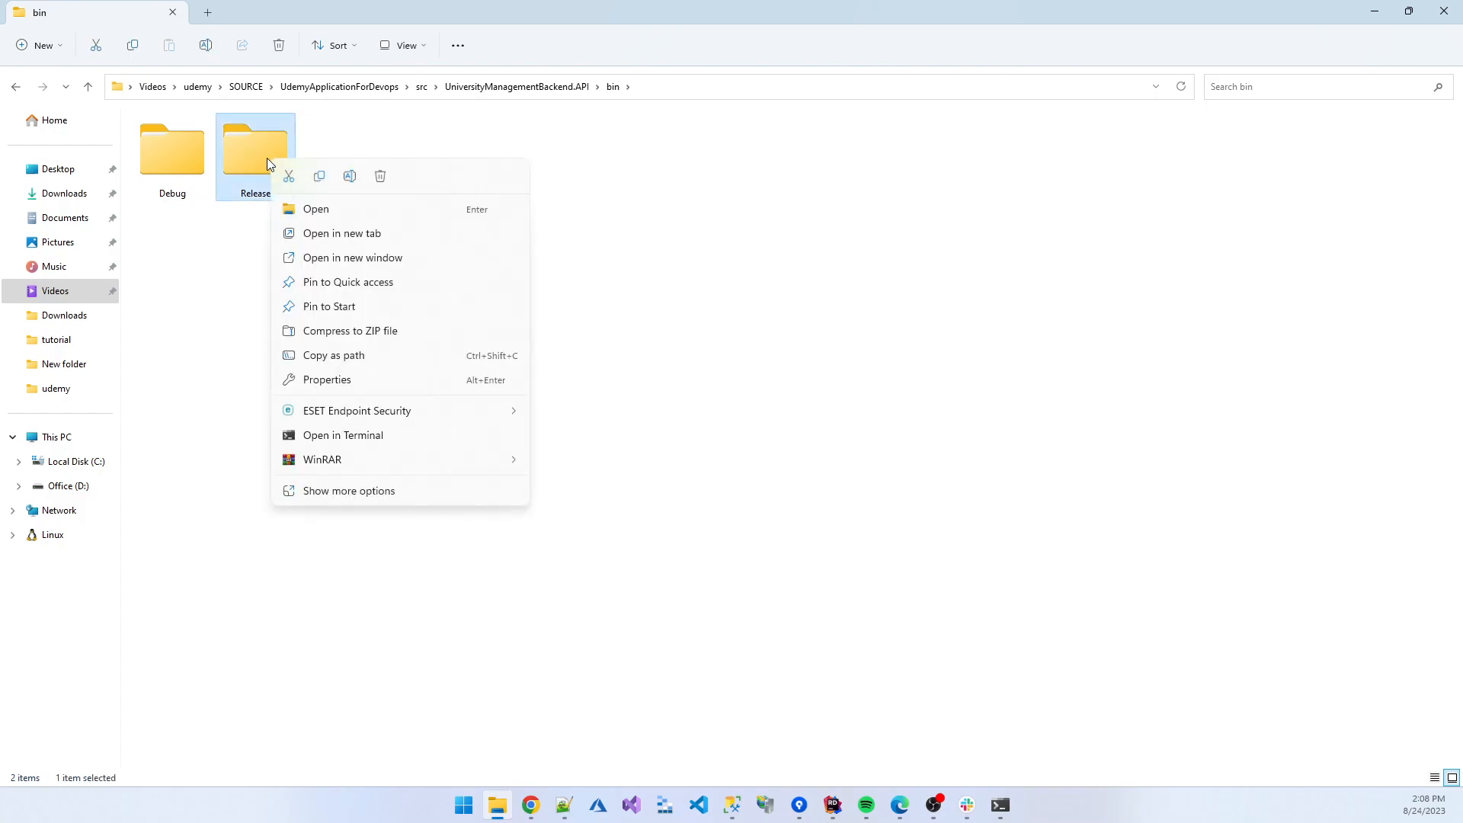
pyautogui.click(380, 176)
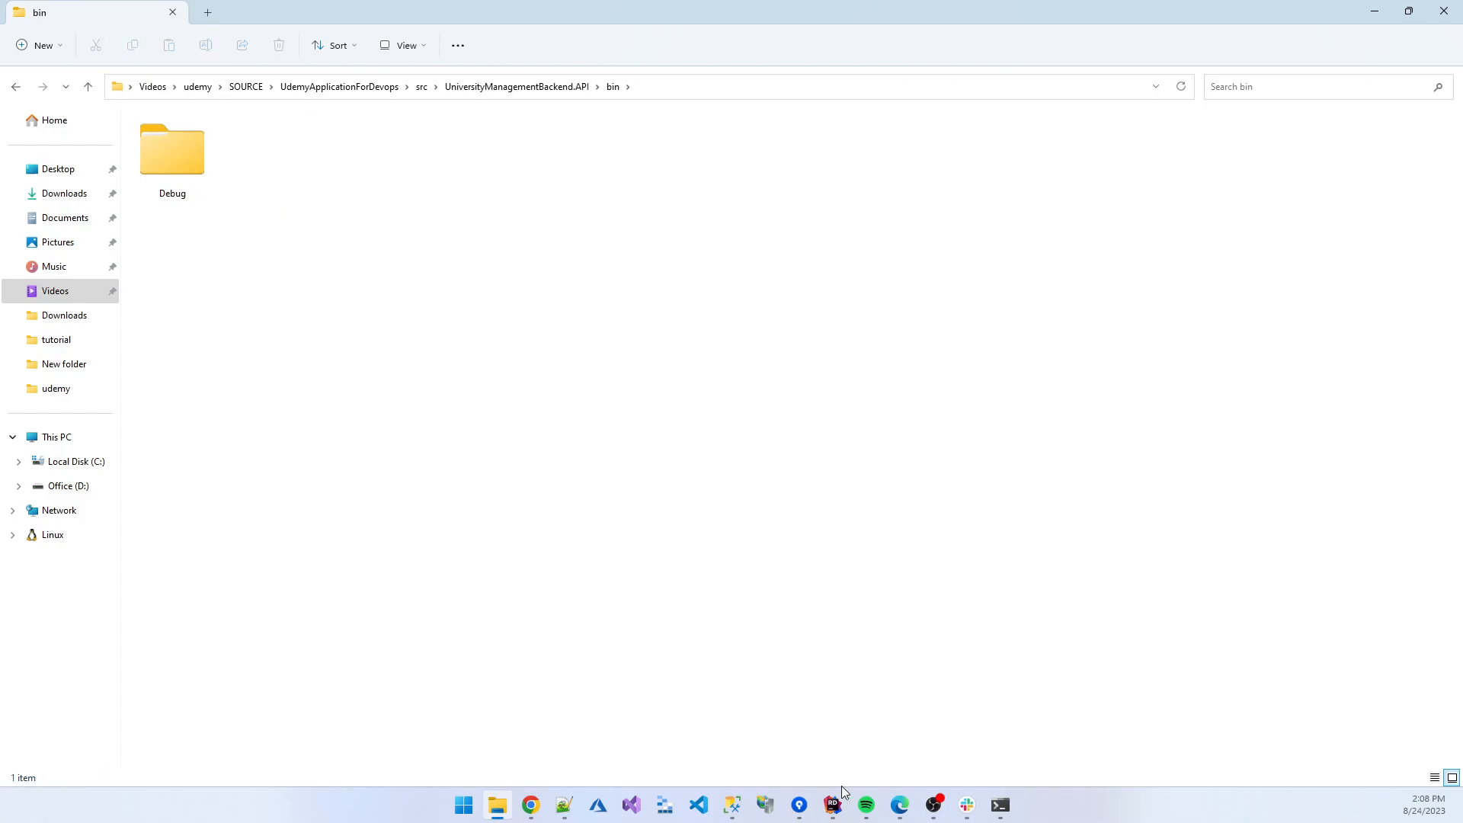
pyautogui.click(832, 803)
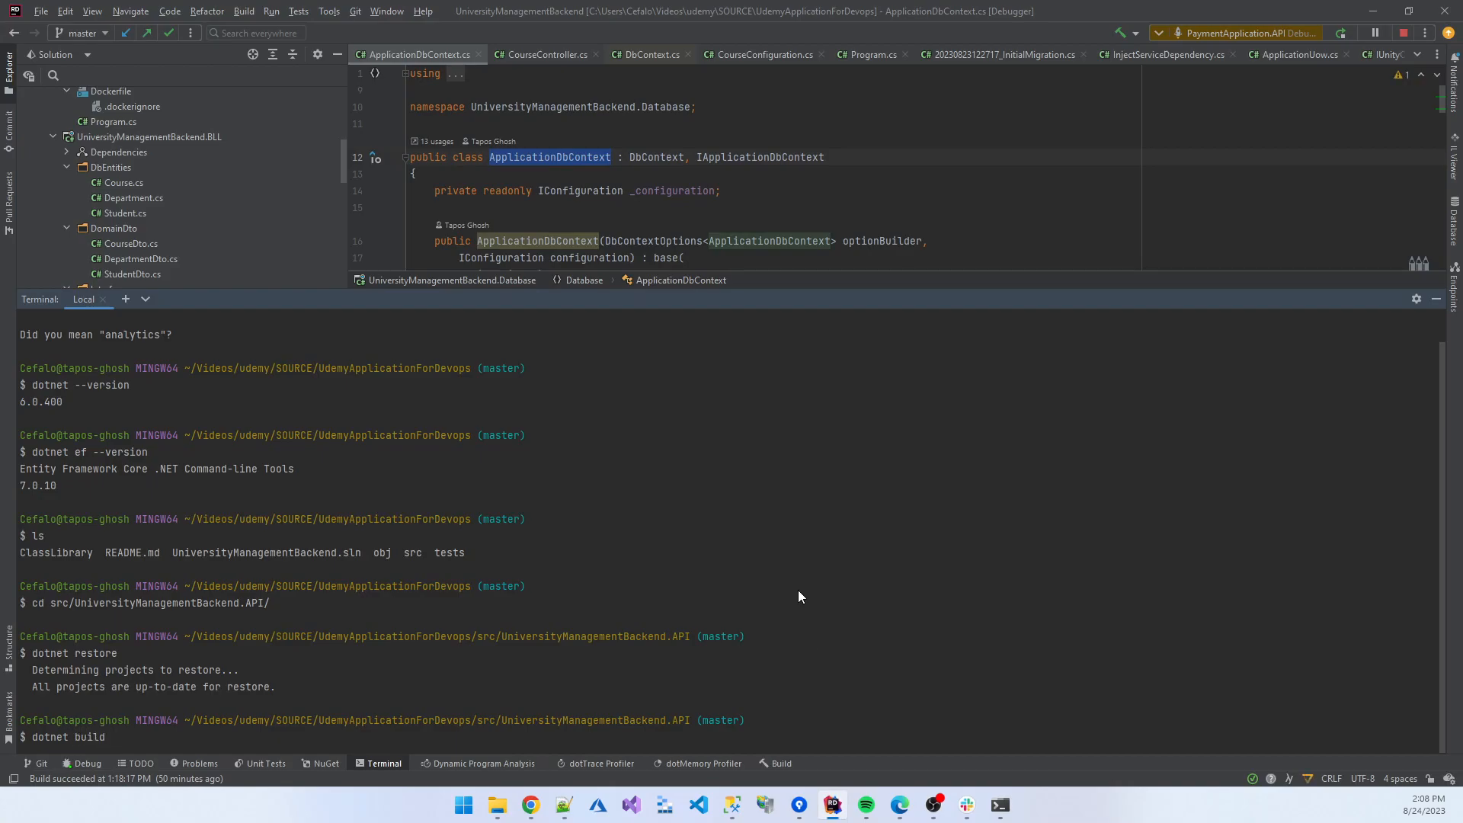
# Run dotnet build --configuration release to regenerate bin › release › net6.0.
pyautogui.write('--configur')
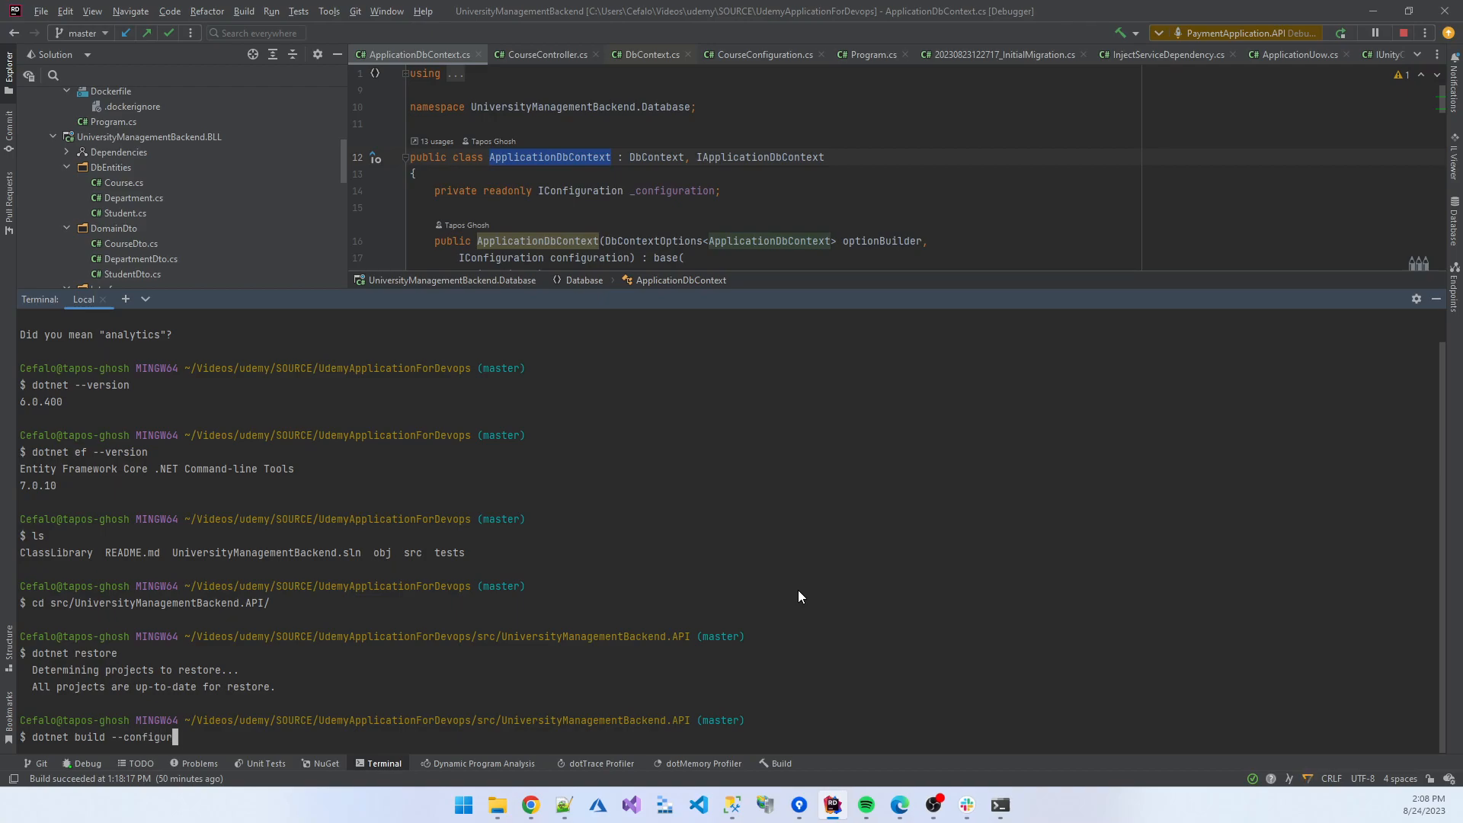
pyautogui.write('ation')
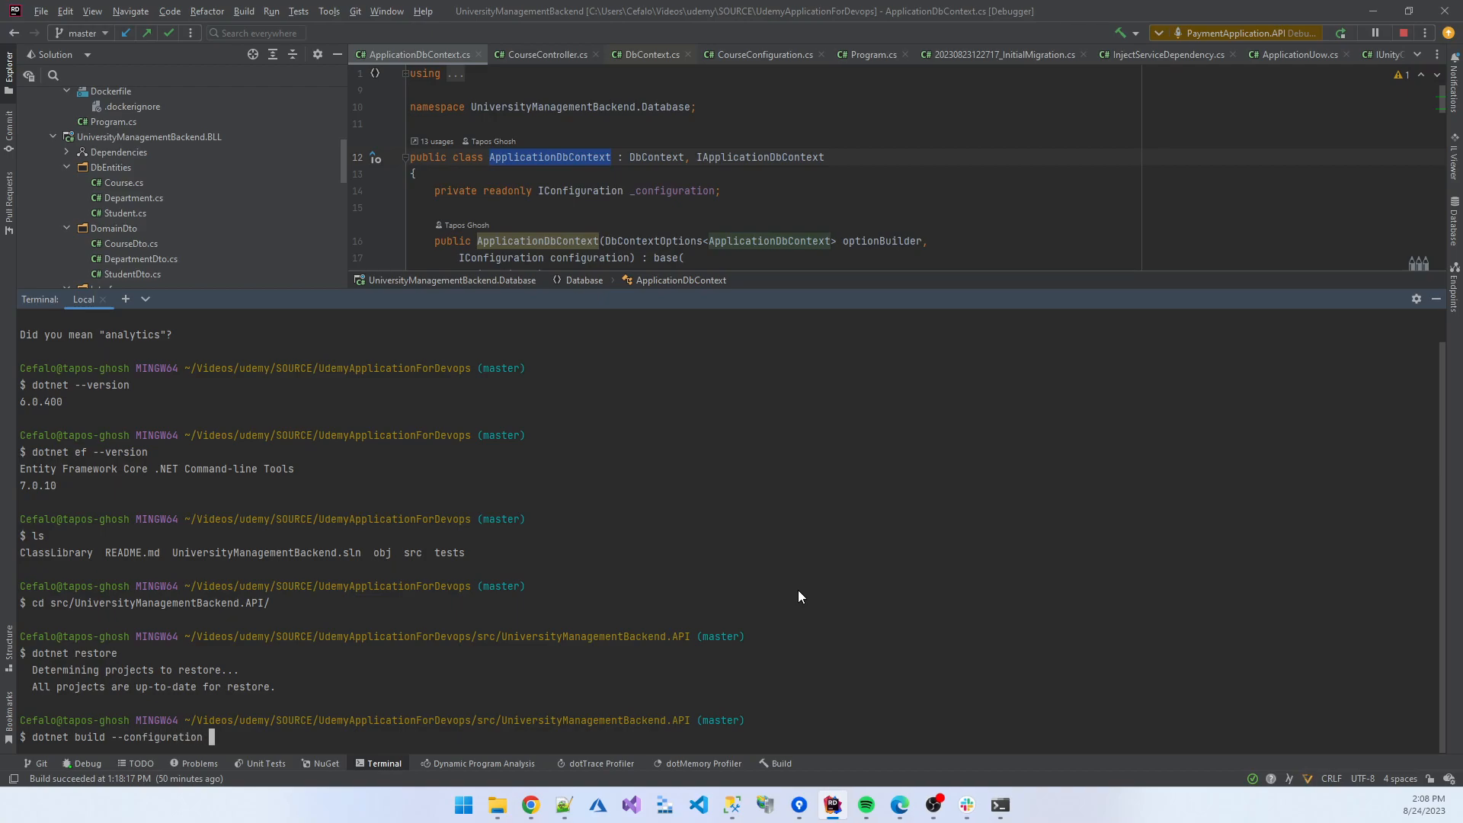
pyautogui.write('relea')
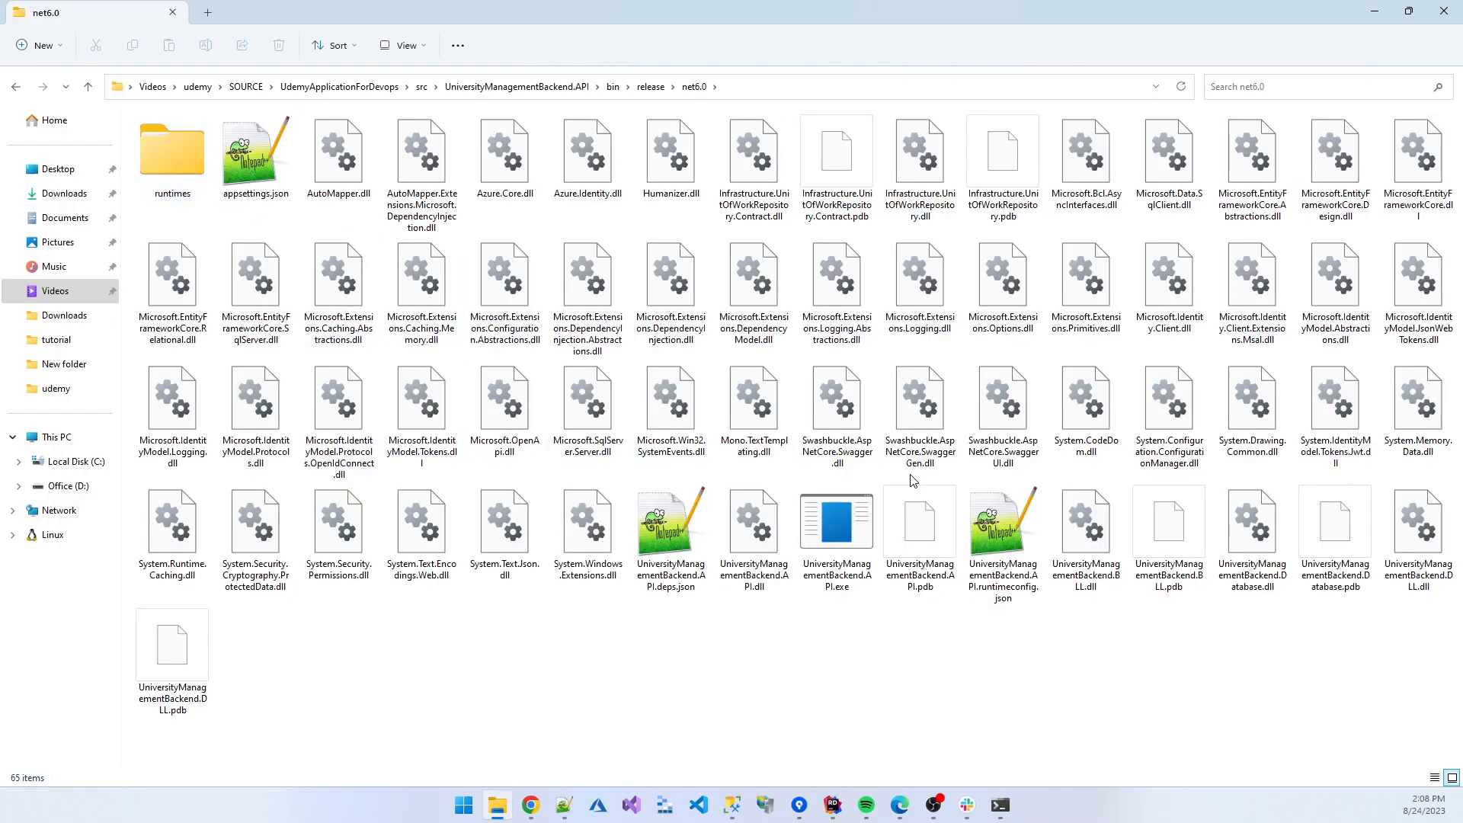
pyautogui.moveTo(698, 671)
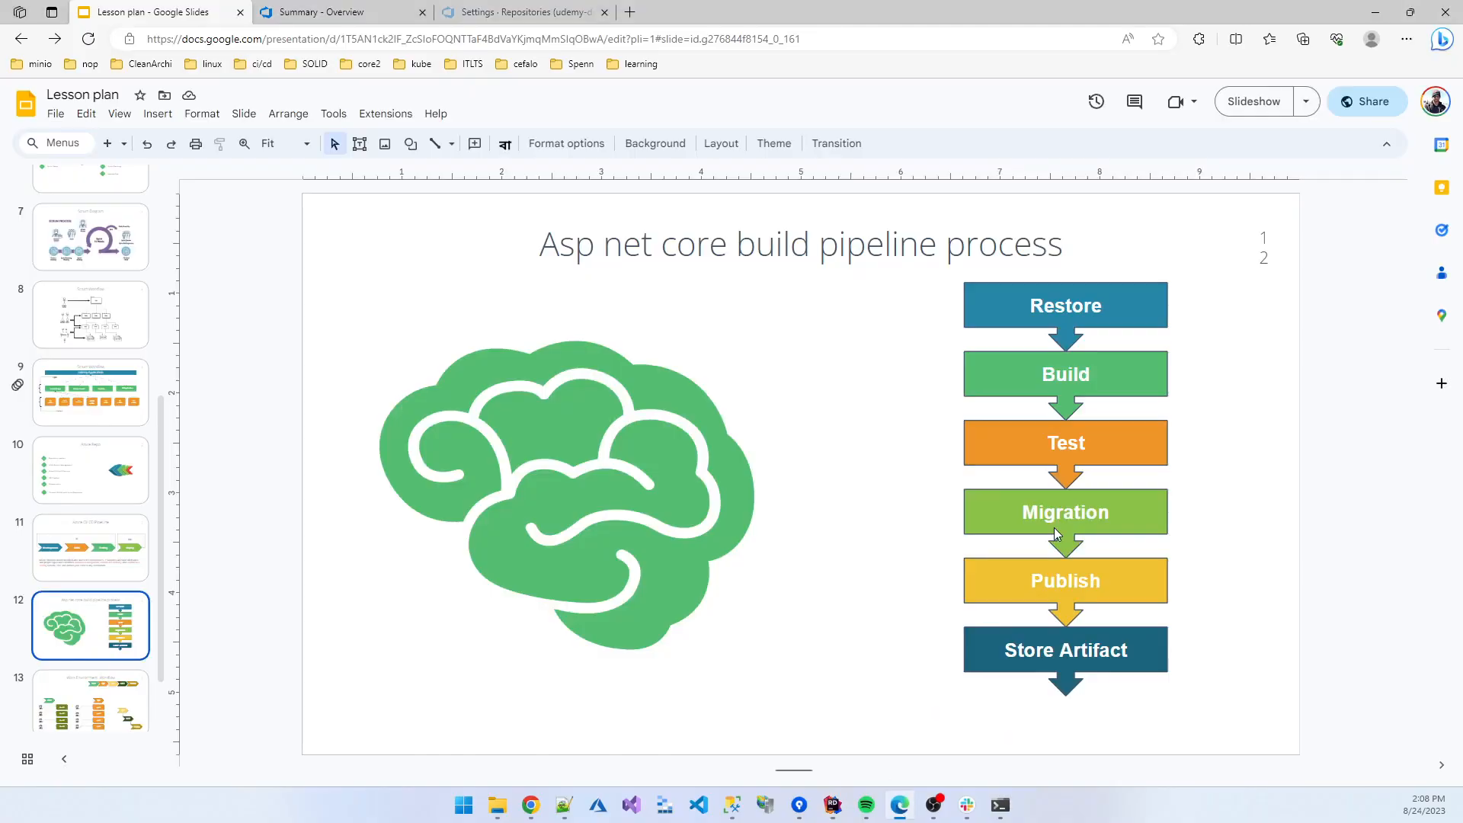
pyautogui.moveTo(832, 805)
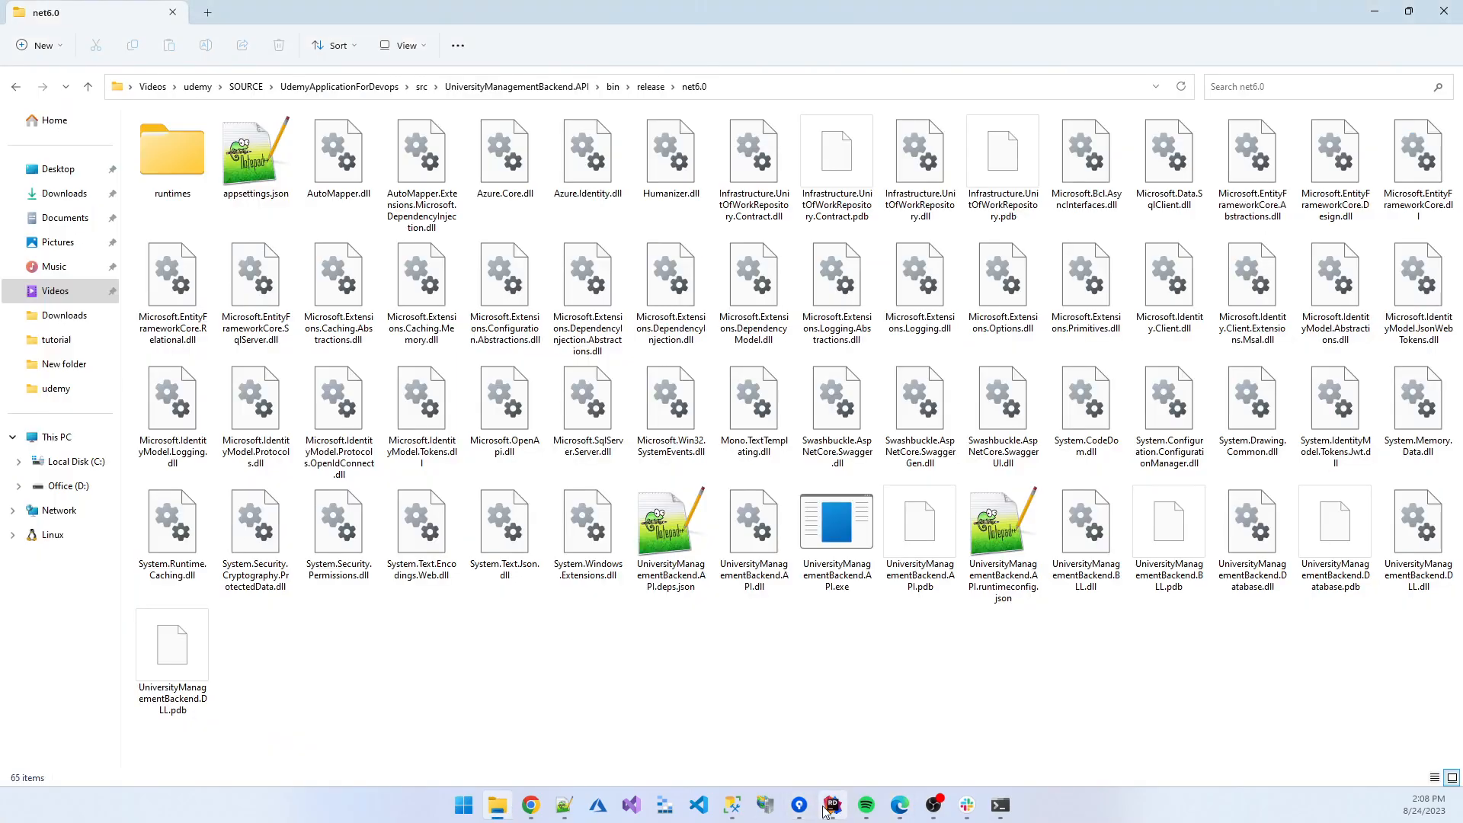
# Open a terminal in PaymentApplication.Tests, then open CategoryServiceTest.cs with its four arithmetic tests.
pyautogui.click(833, 805)
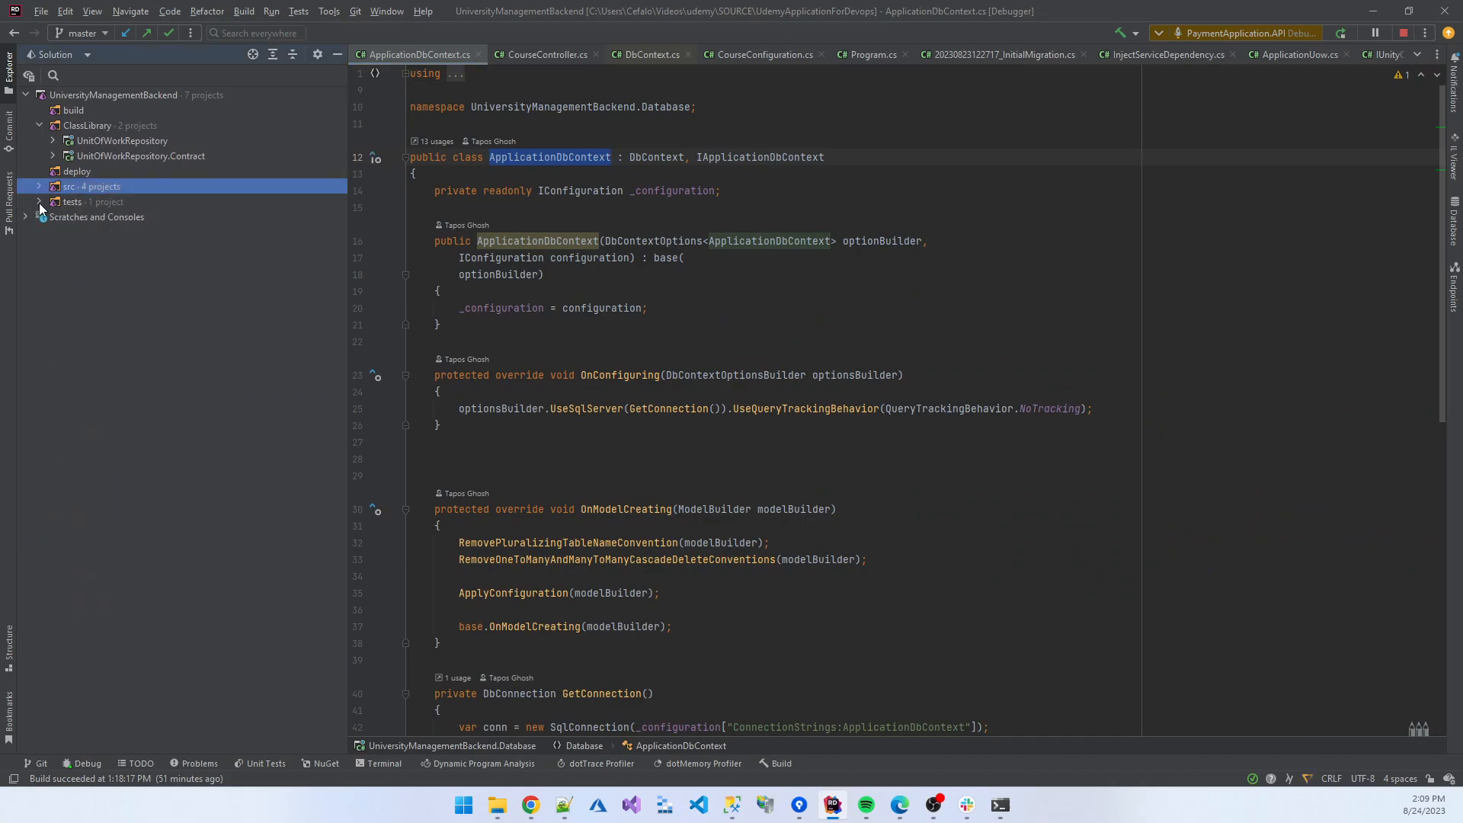
pyautogui.rightClick(86, 216)
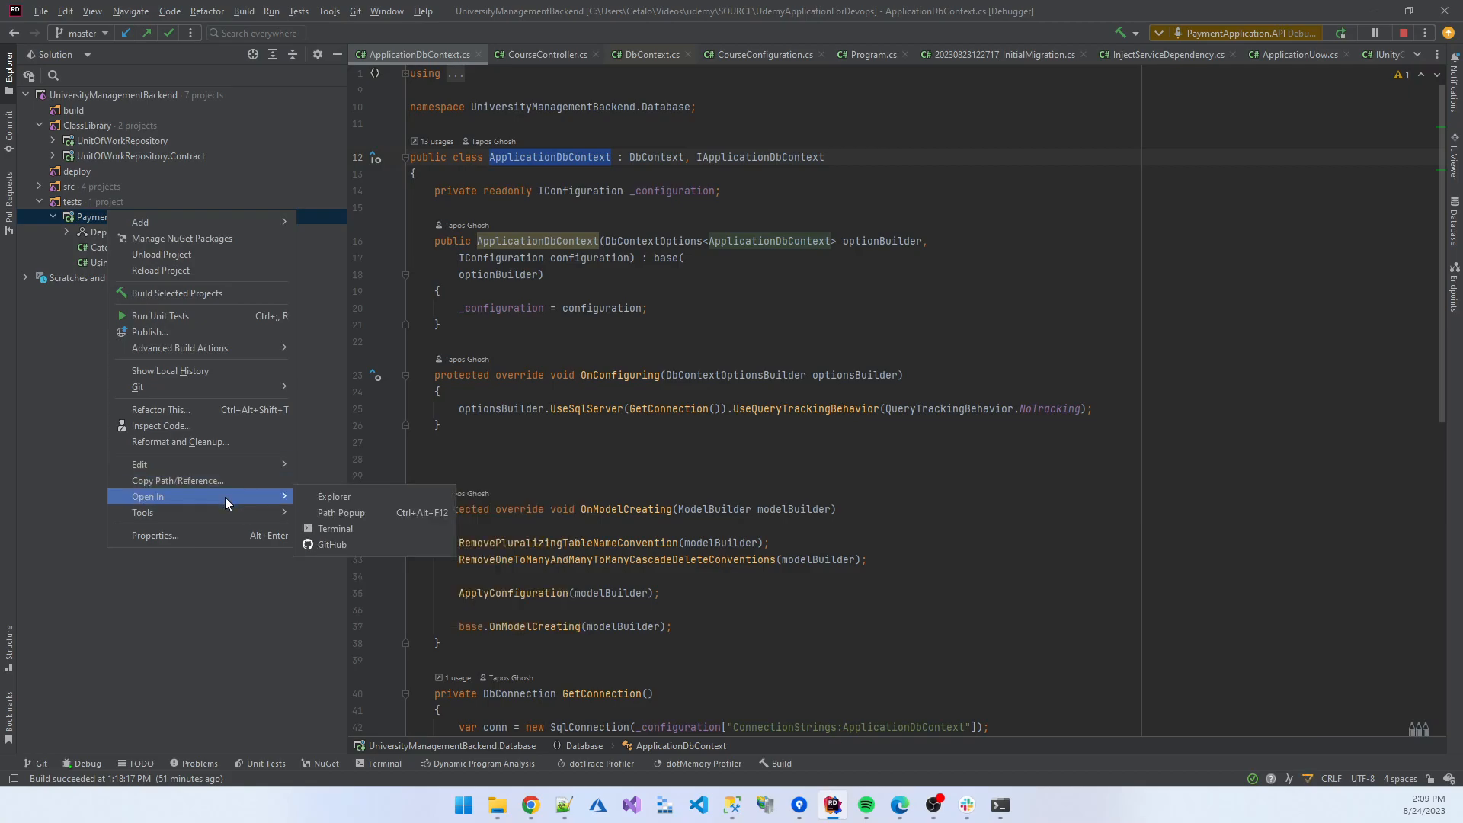
pyautogui.click(335, 528)
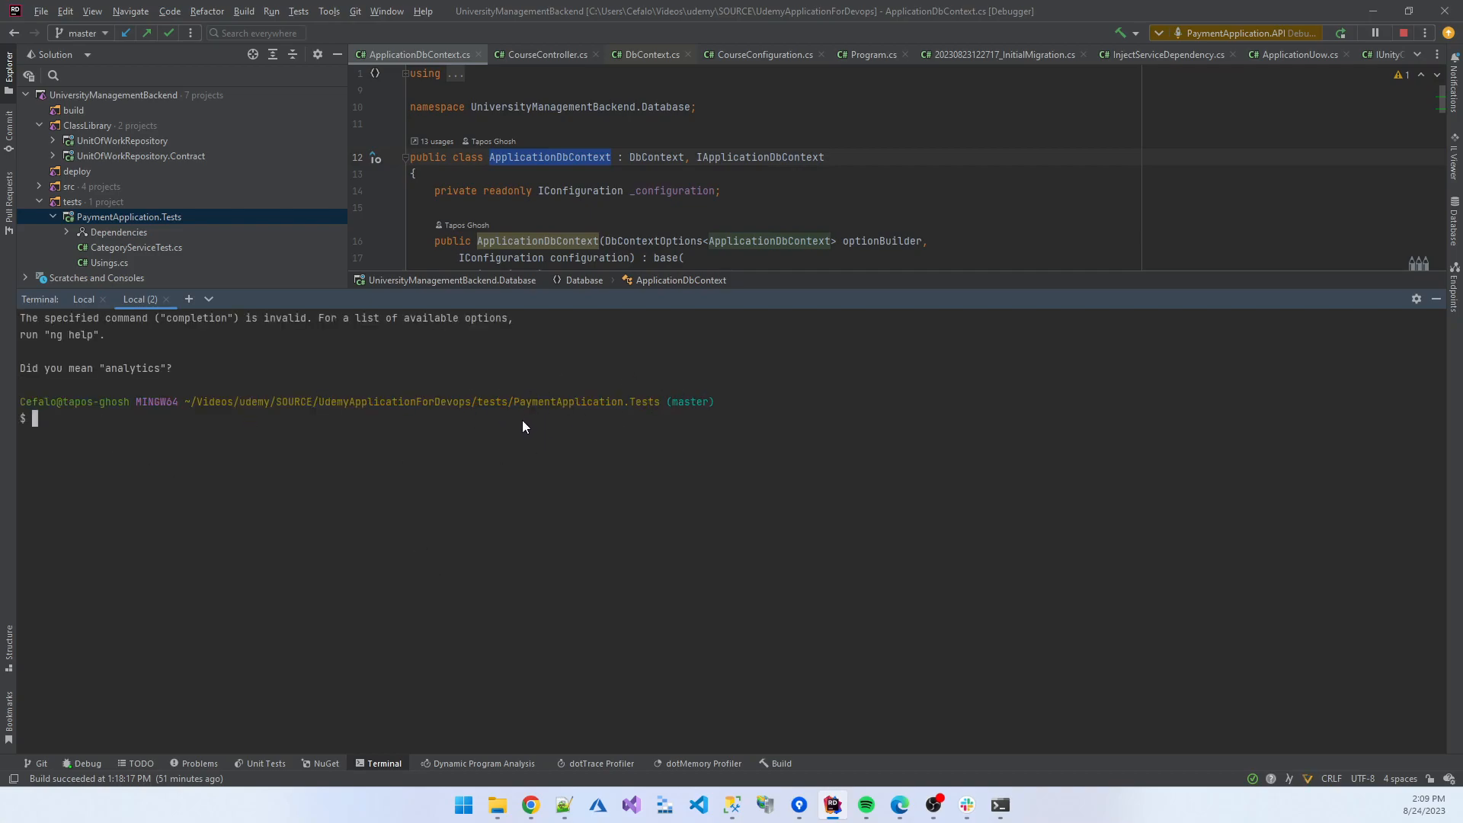
pyautogui.moveTo(365, 445)
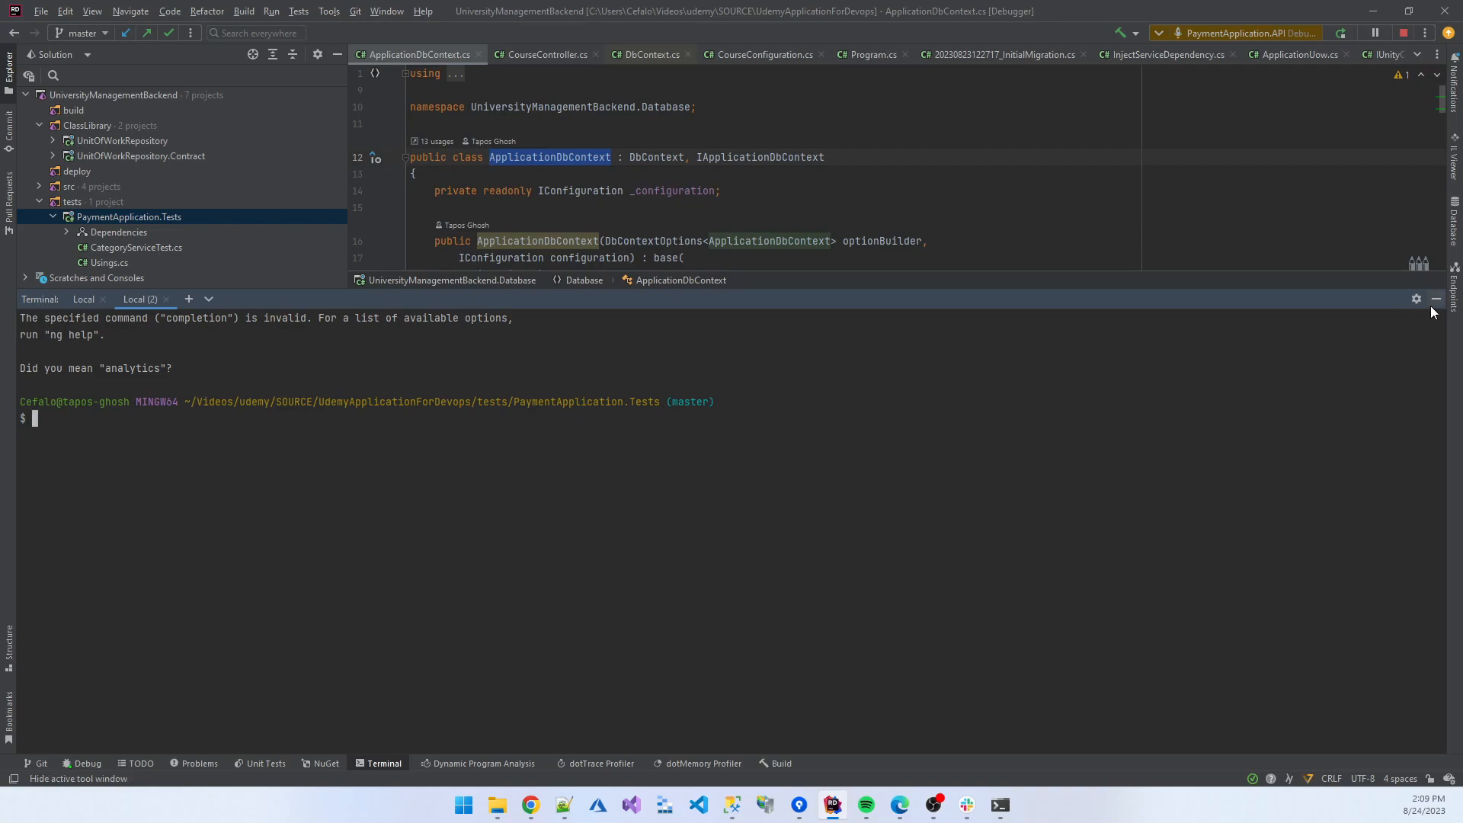
pyautogui.click(1435, 299)
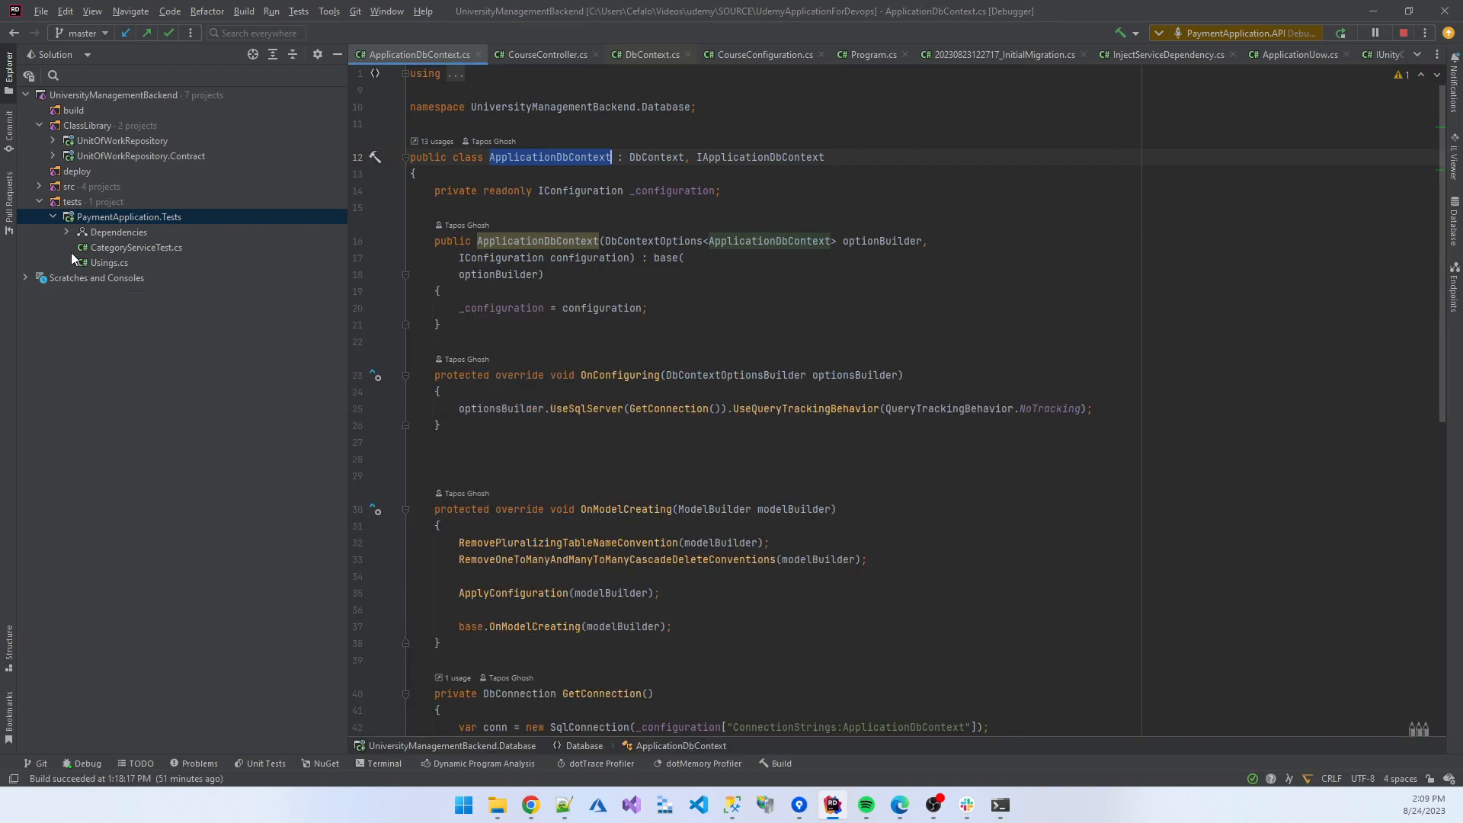
pyautogui.moveTo(114, 257)
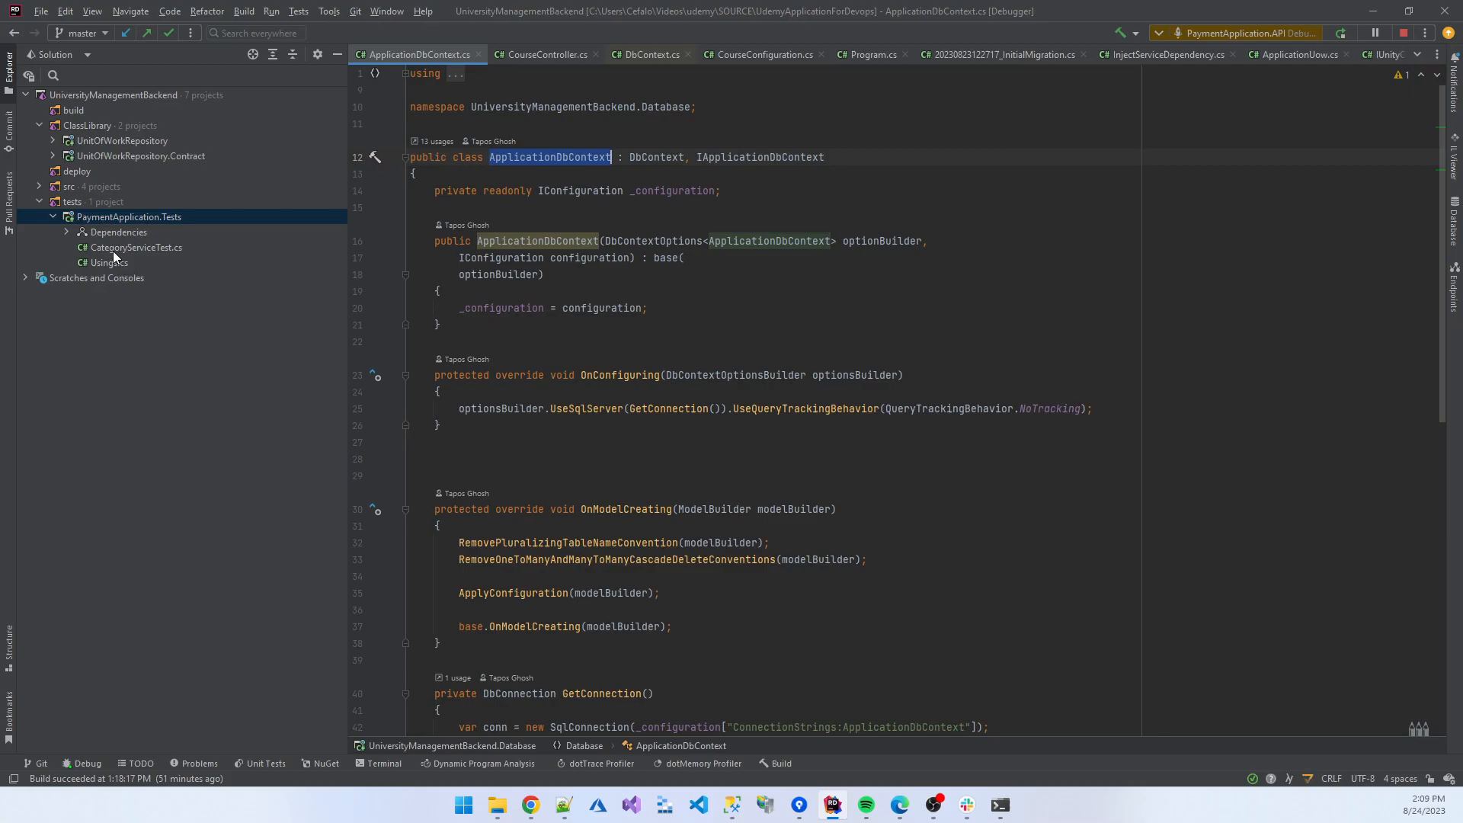
pyautogui.doubleClick(136, 246)
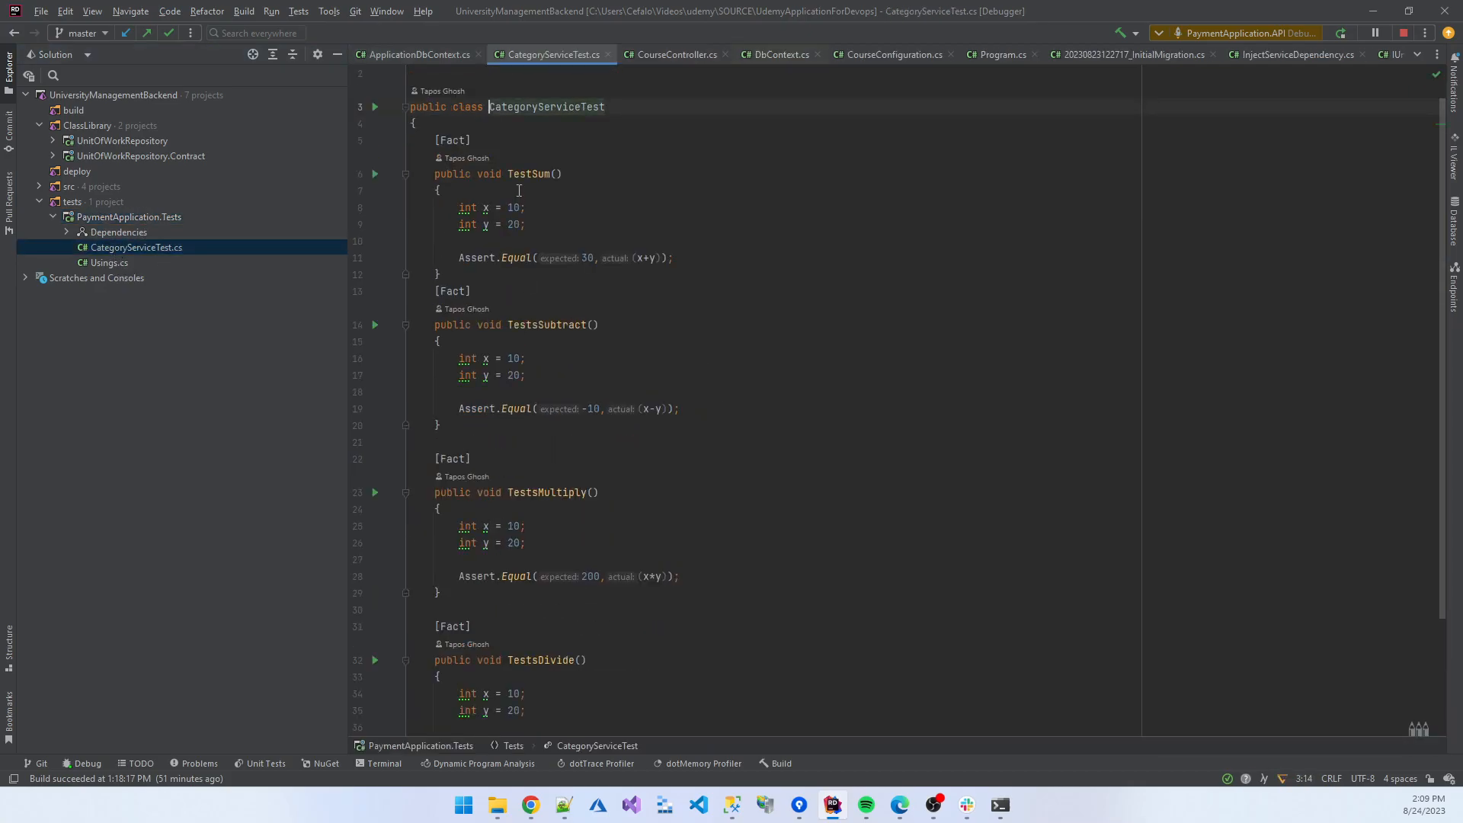
pyautogui.moveTo(529, 318)
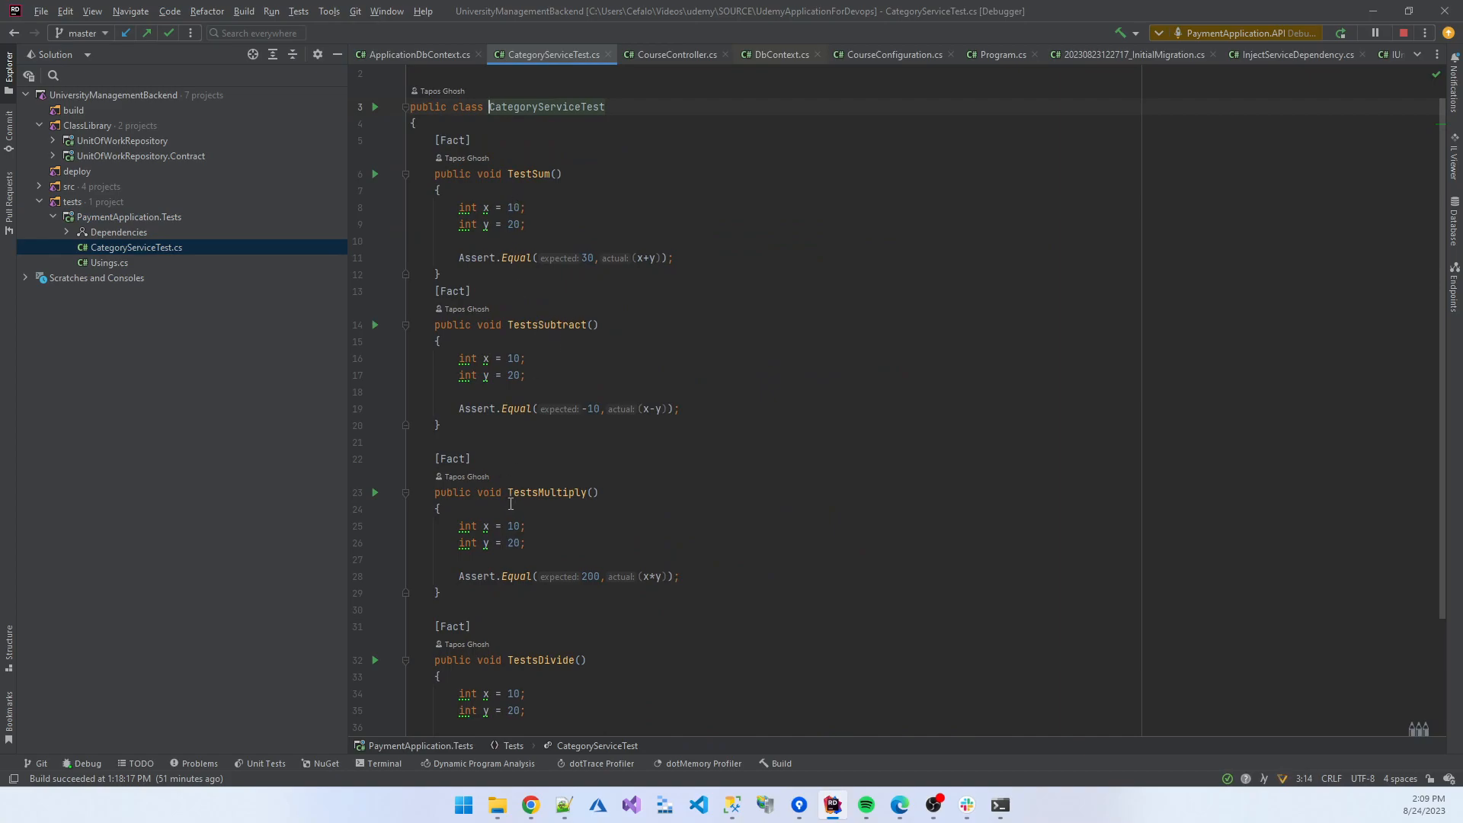
pyautogui.scroll(-3)
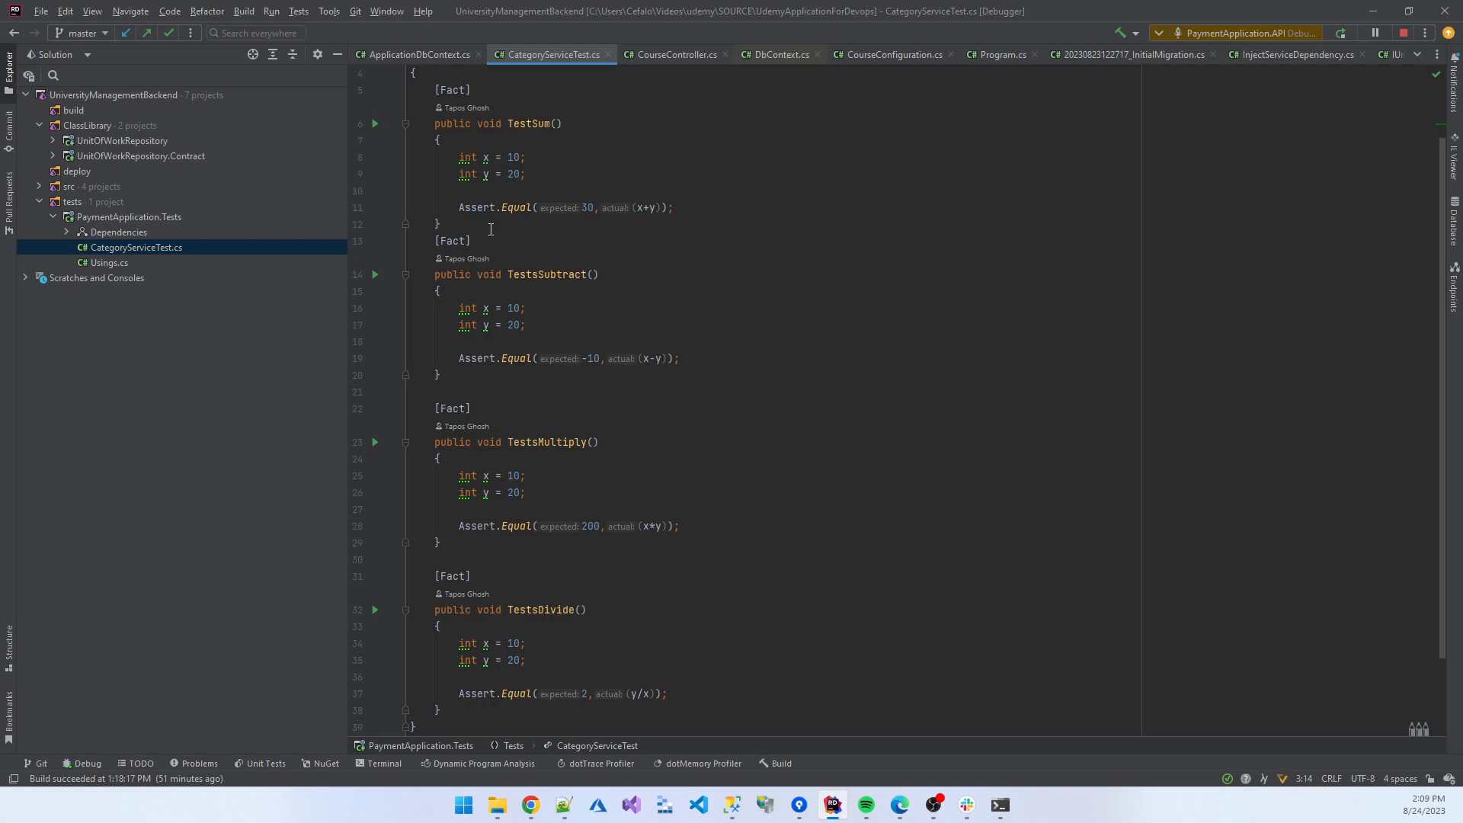
pyautogui.moveTo(643, 212)
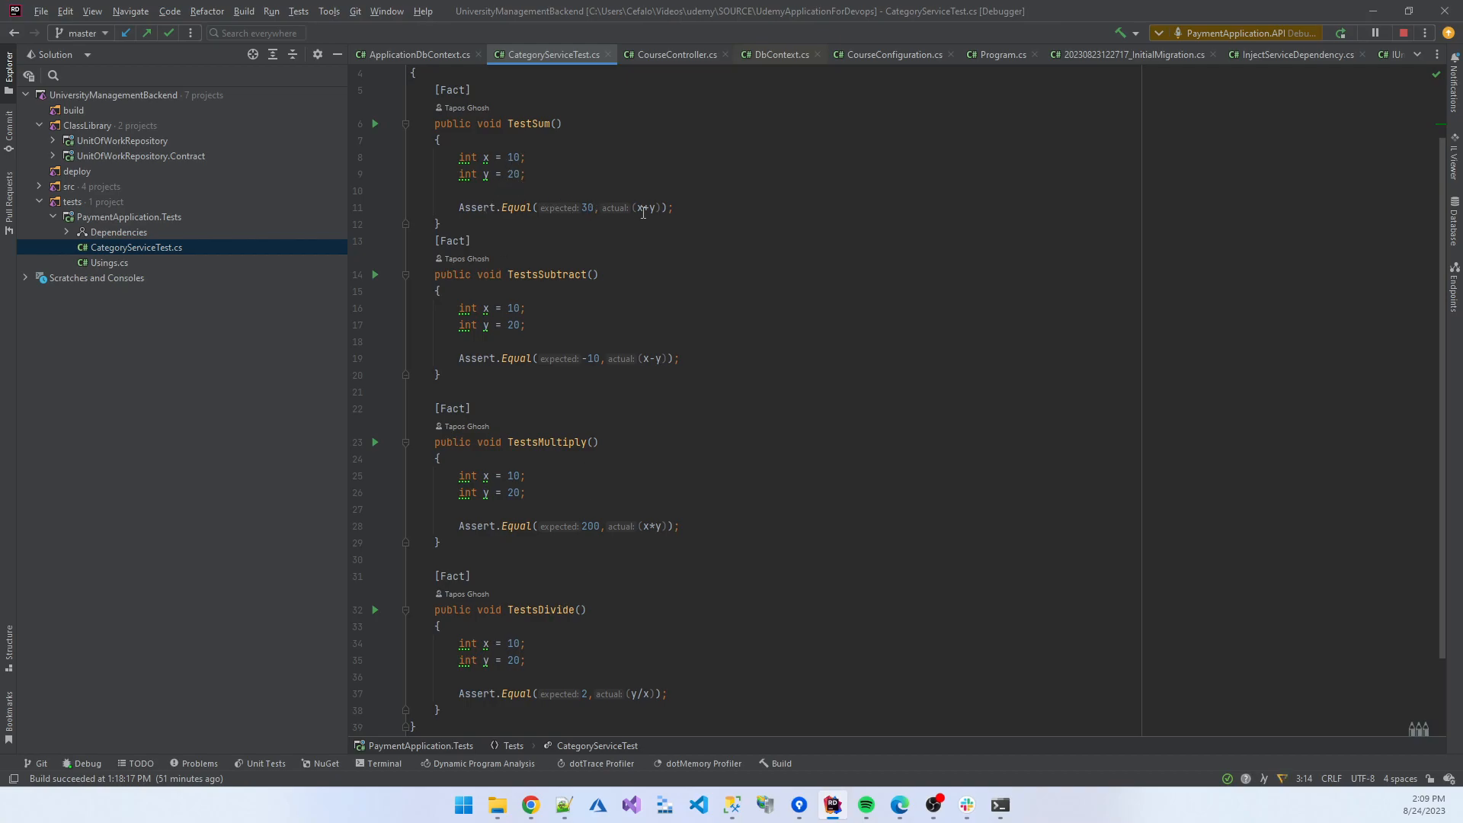
# Run all four CategoryServiceTest tests from the gutter icon, all passing.
pyautogui.click(383, 763)
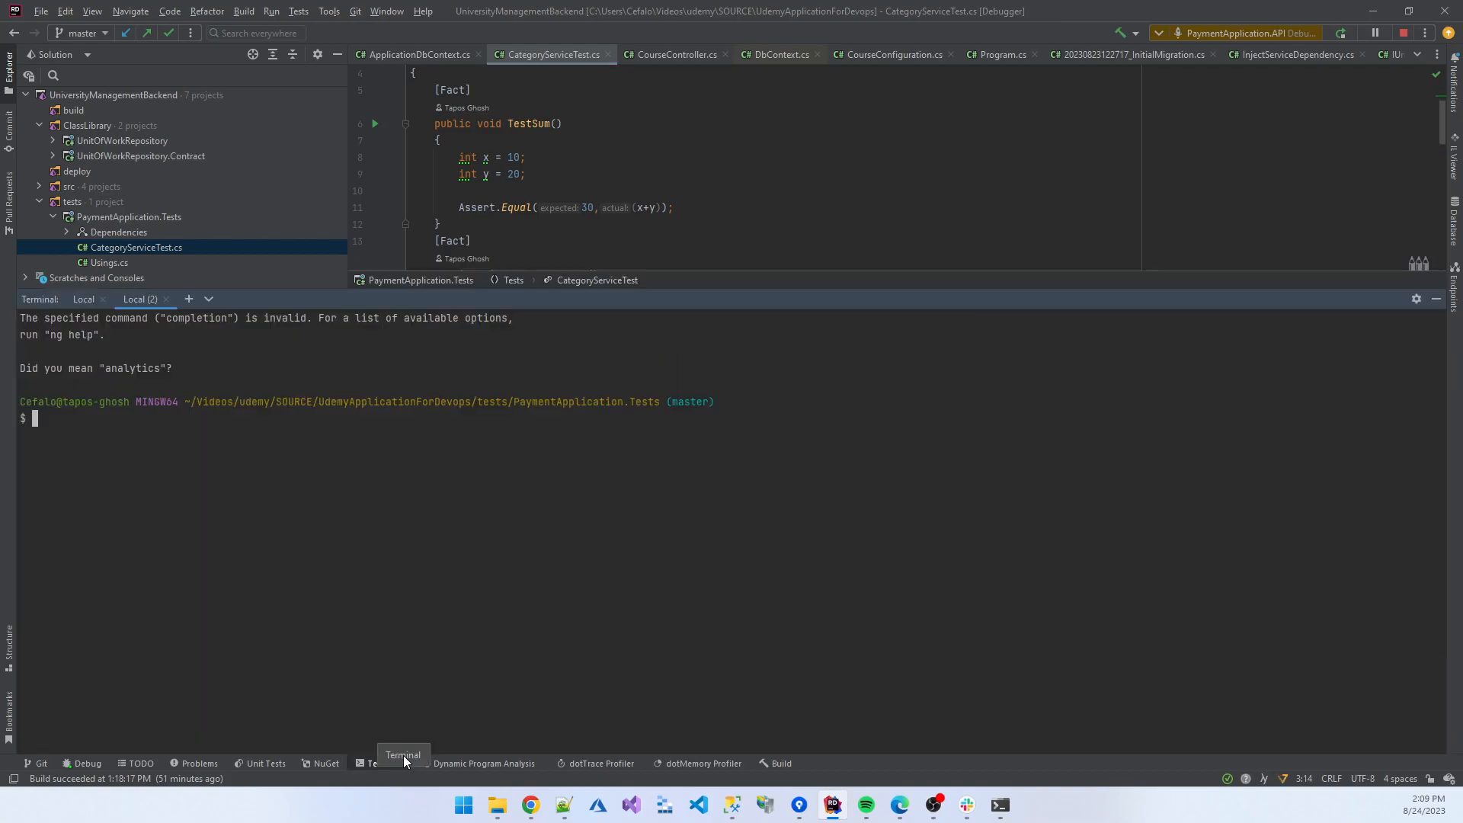
pyautogui.click(370, 762)
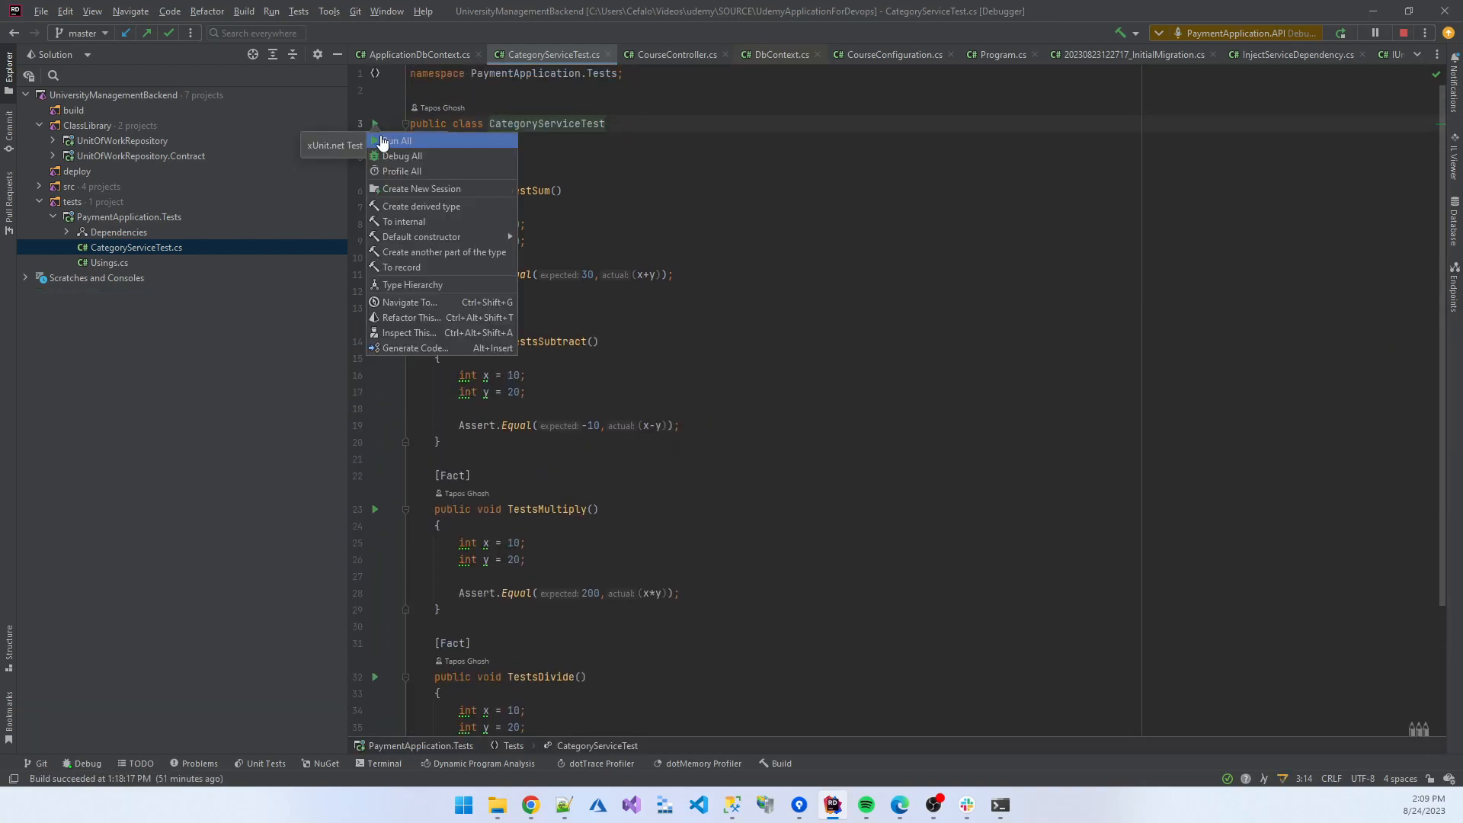
pyautogui.click(396, 140)
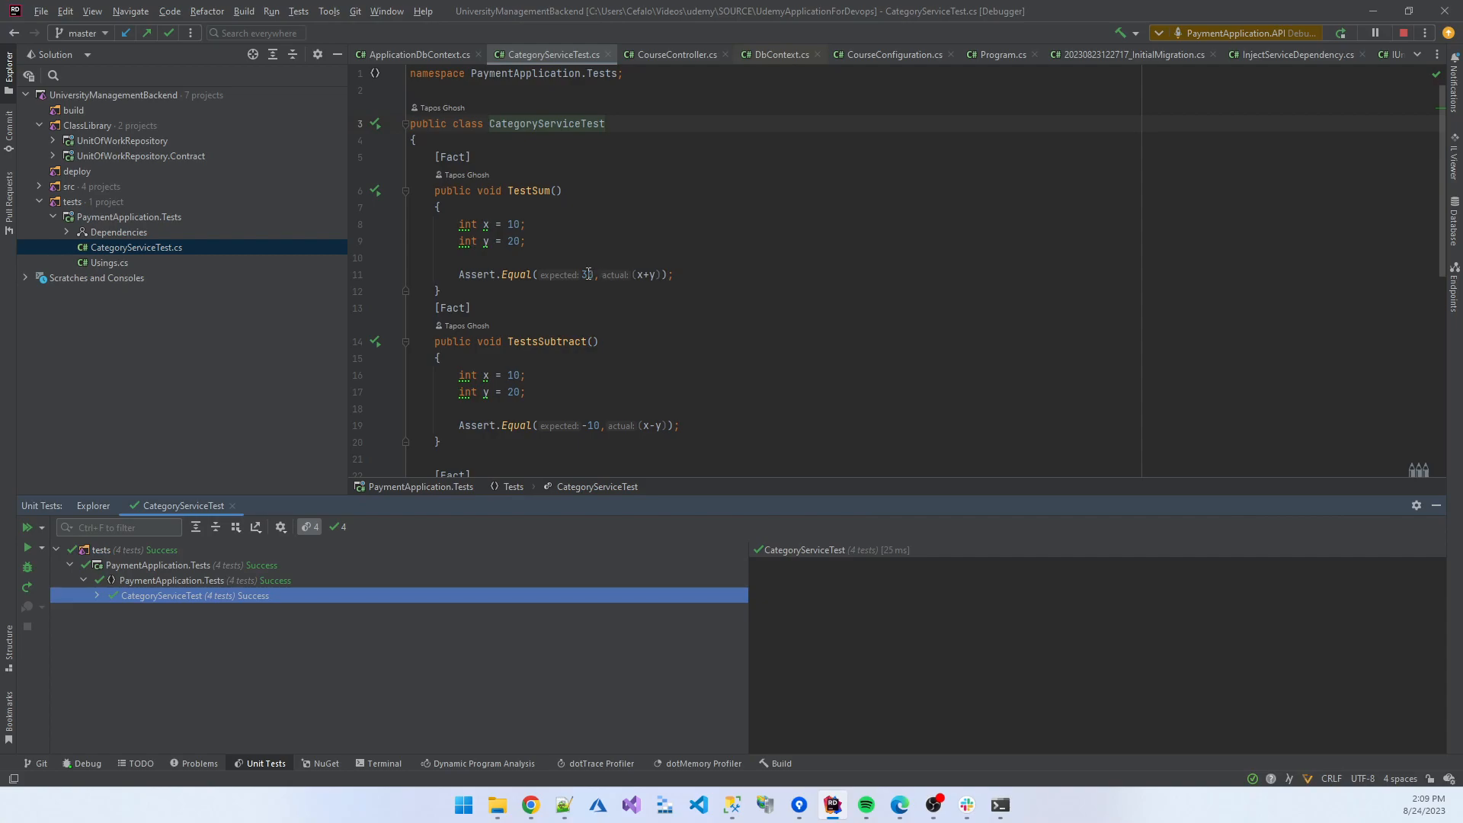
# Set the sum test's expected value to 300 and view TestSum failing with 30.
pyautogui.write('0')
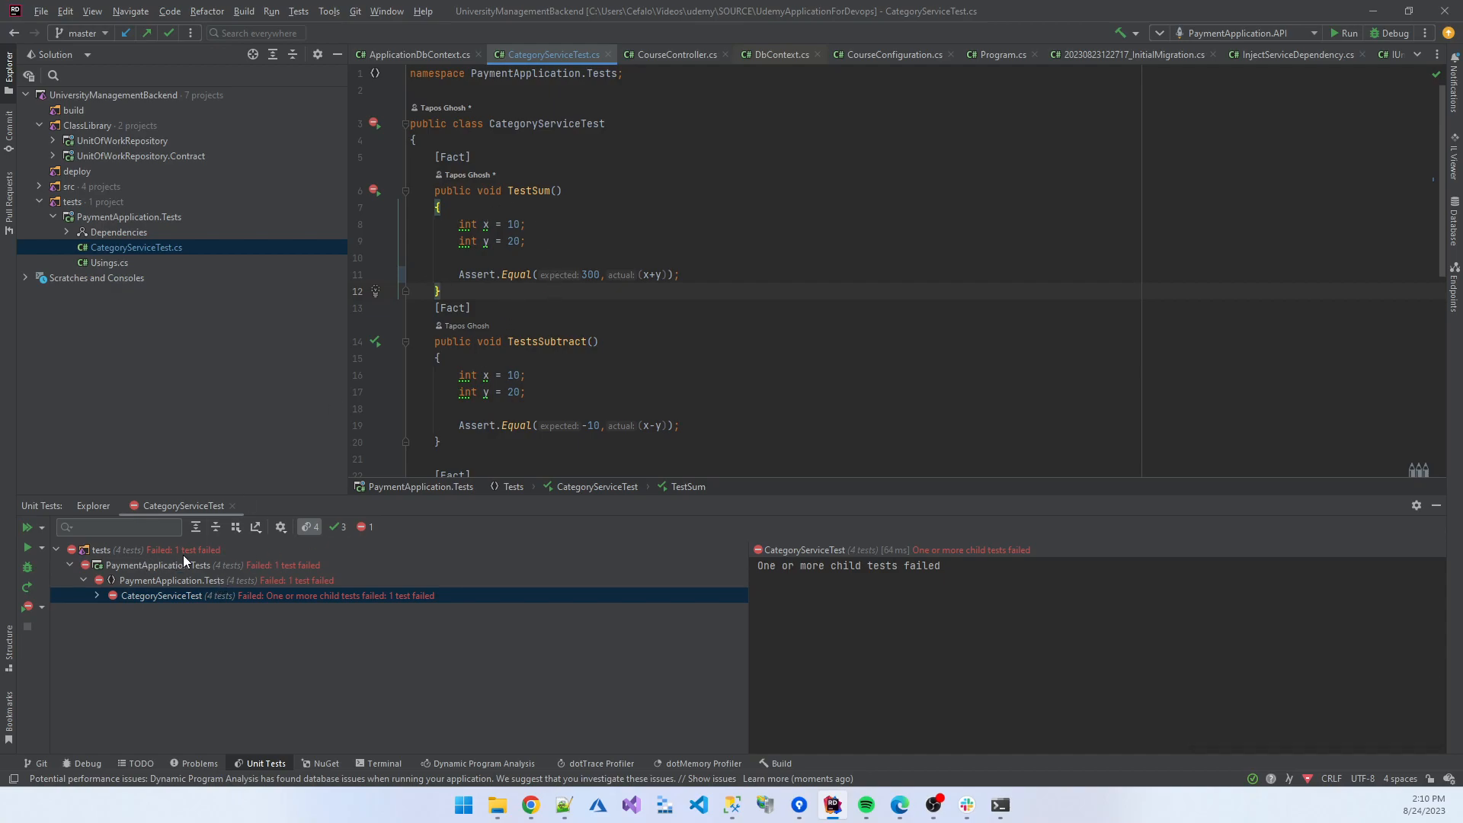
pyautogui.click(100, 549)
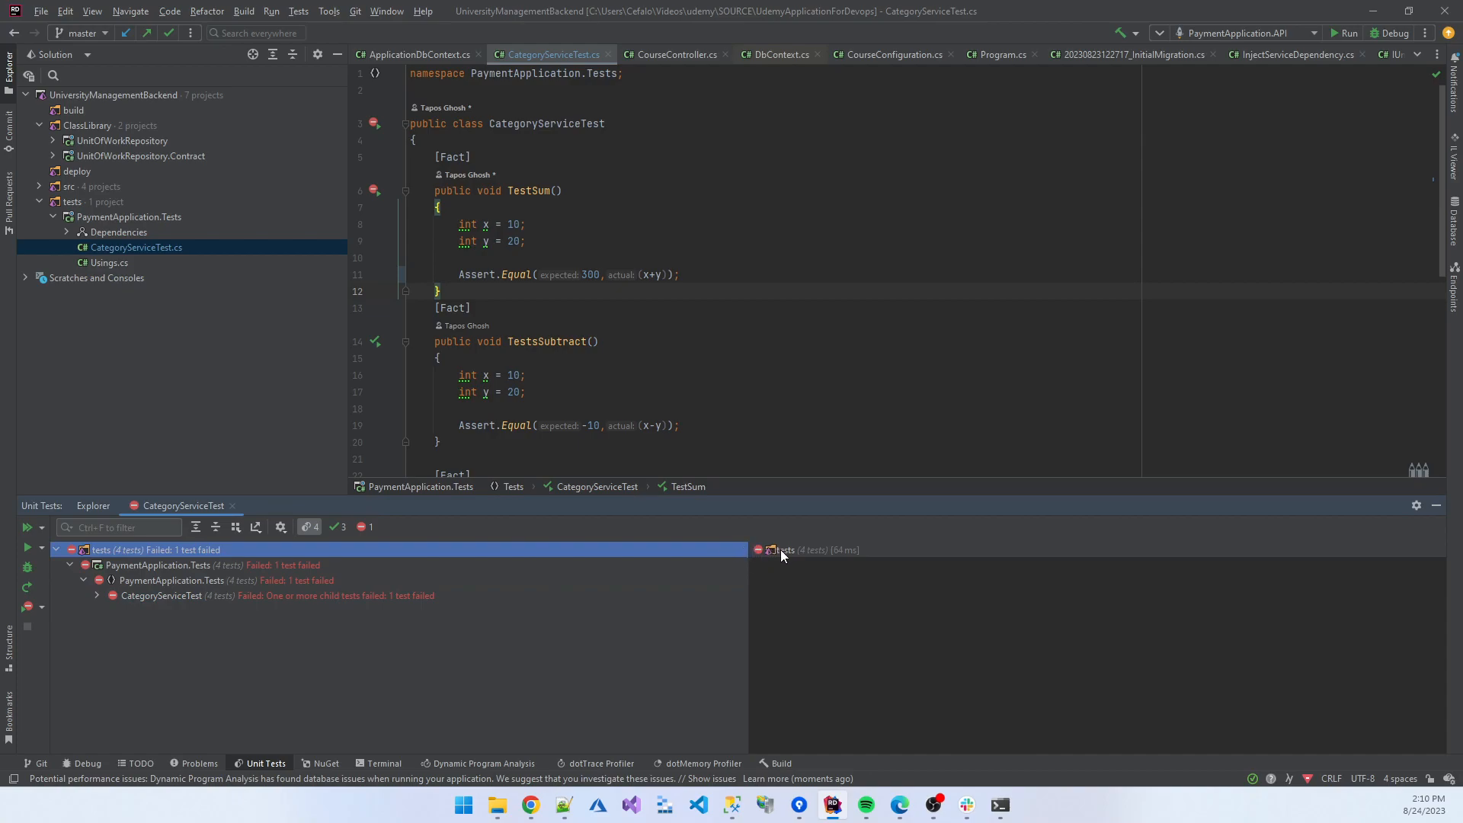
pyautogui.click(161, 595)
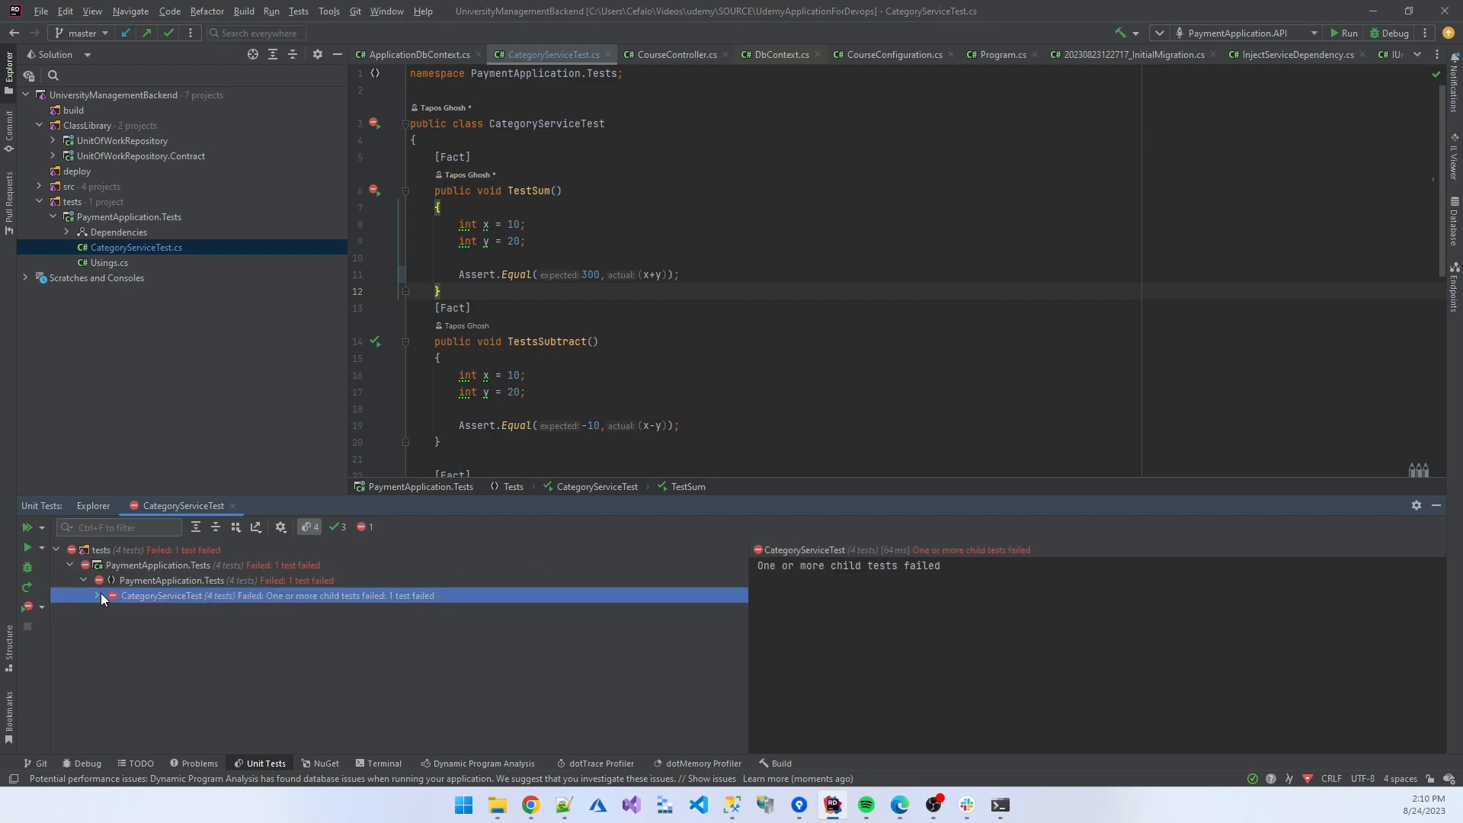
pyautogui.click(97, 596)
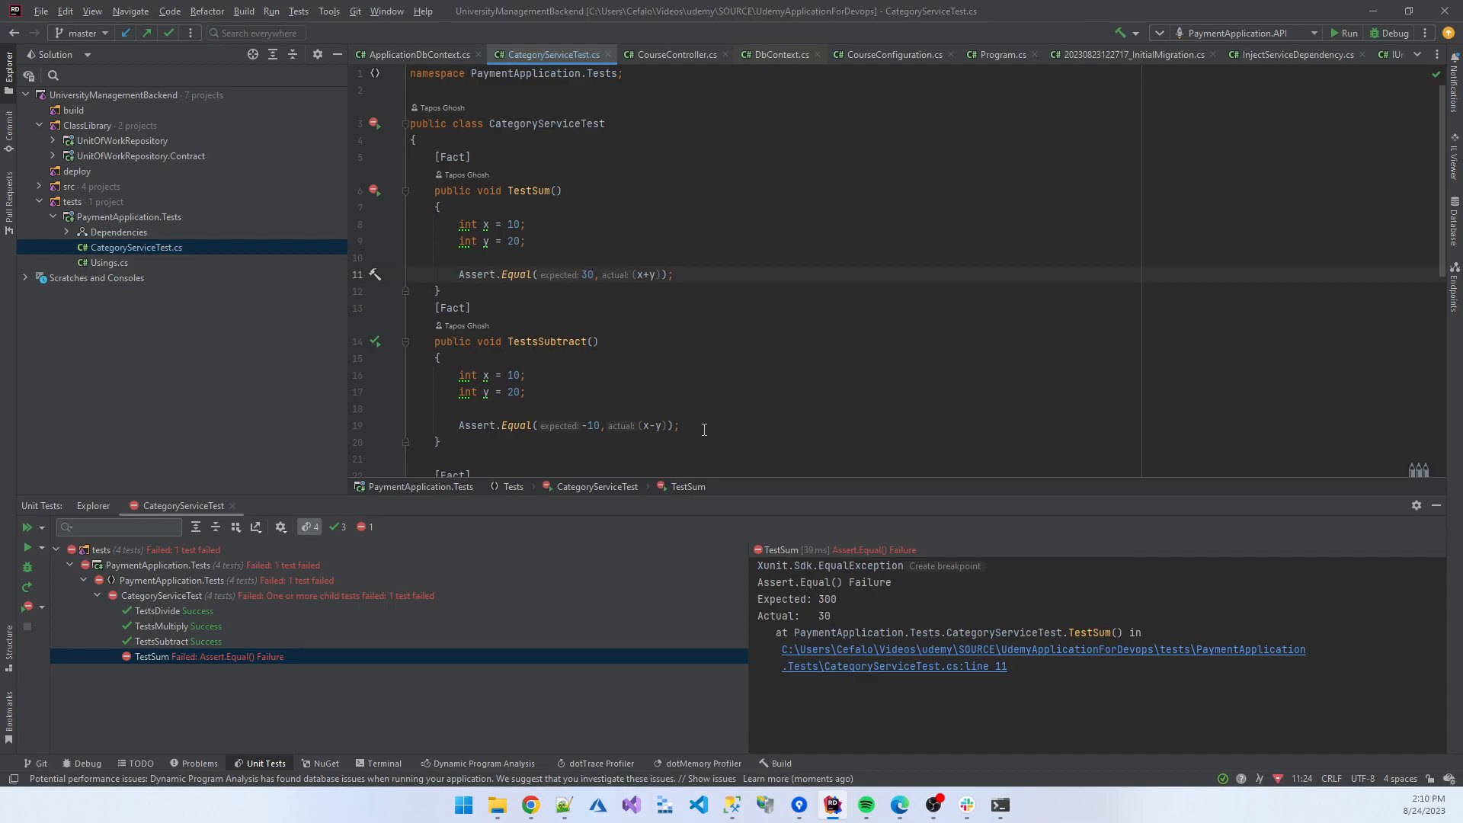
pyautogui.moveTo(662, 576)
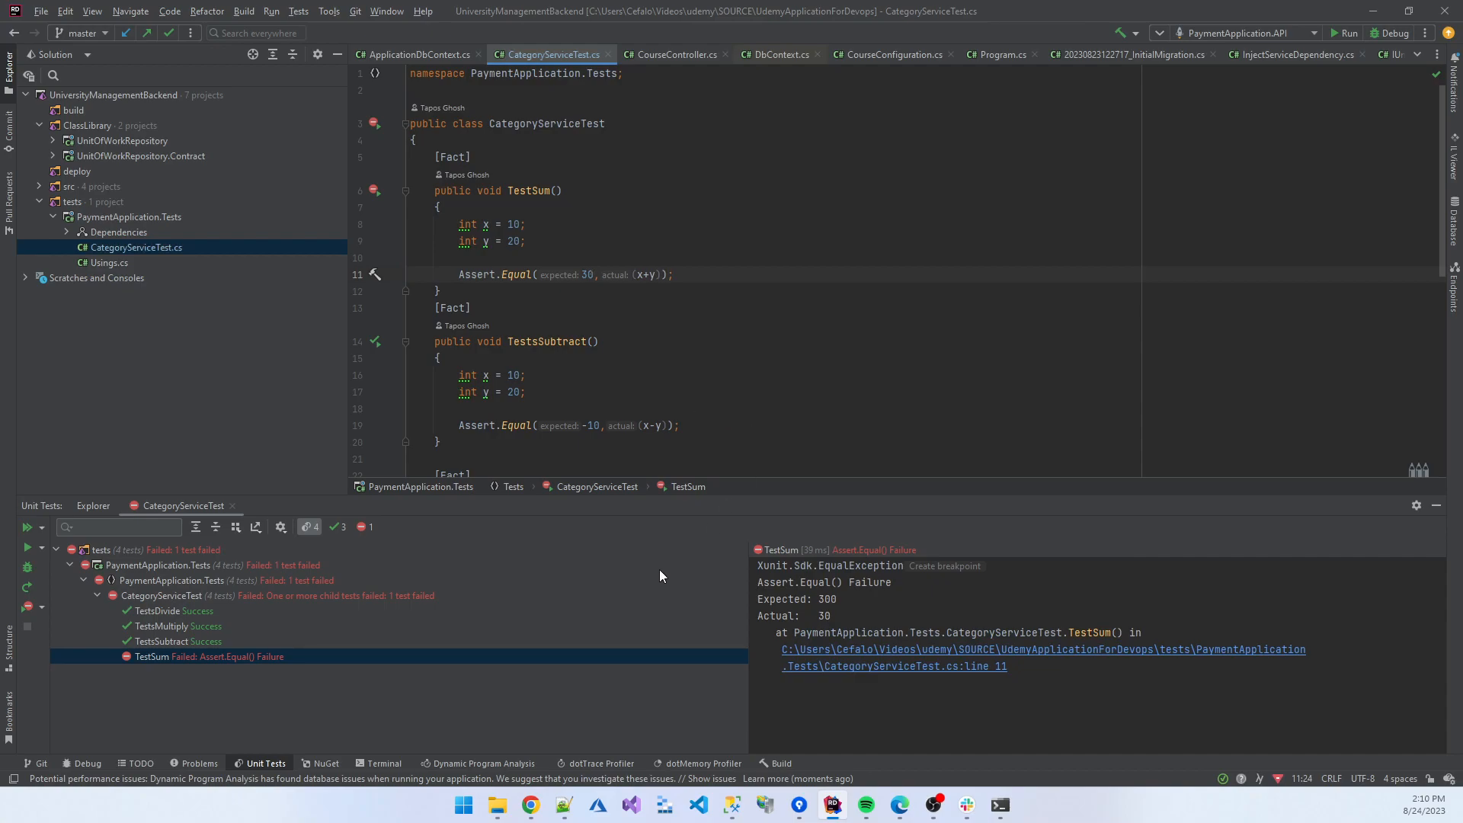
pyautogui.moveTo(482, 746)
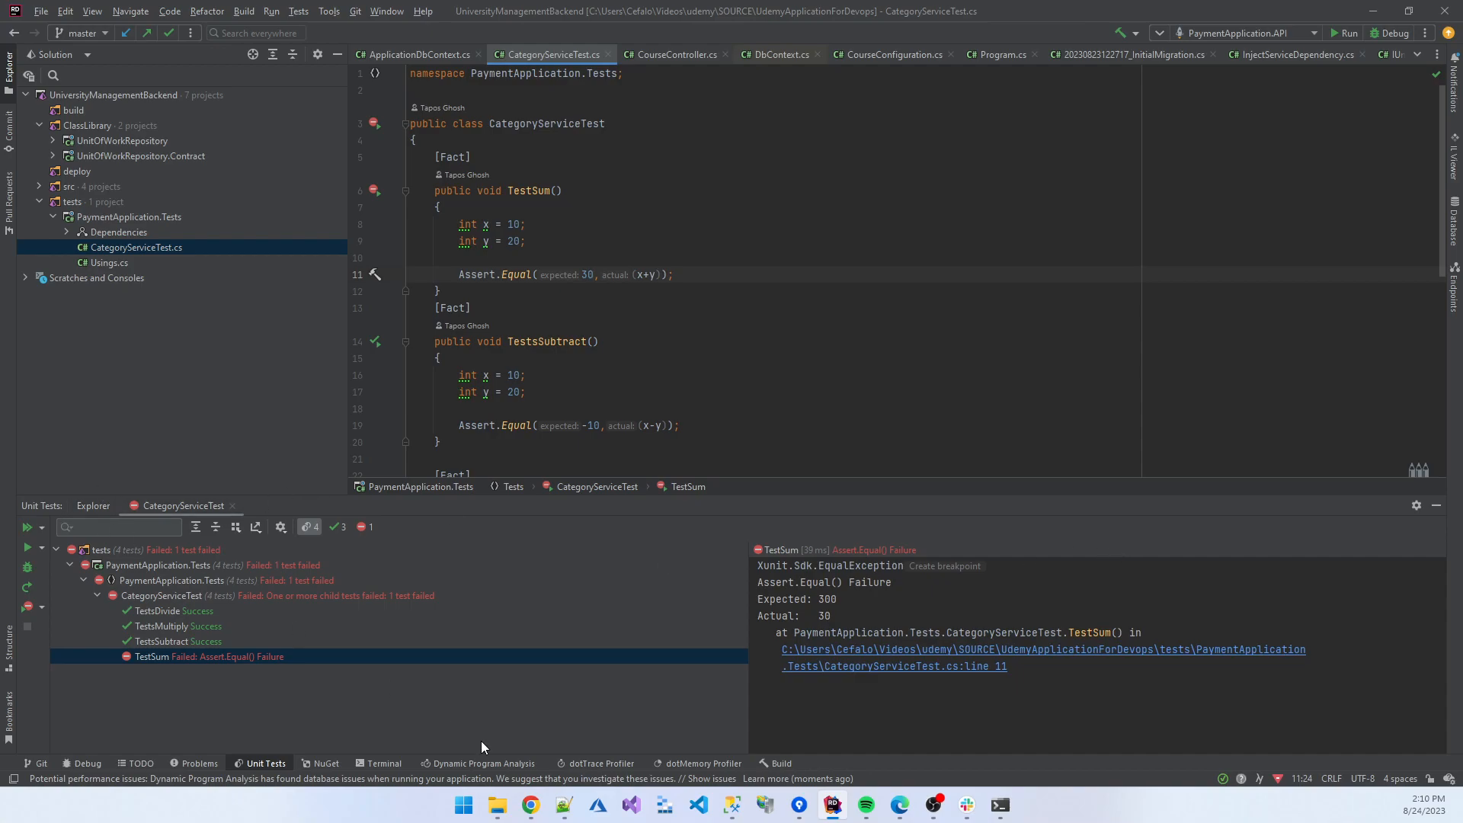
# Run dotnet test --configuration release in the terminal, with all 4 tests passing.
pyautogui.click(383, 762)
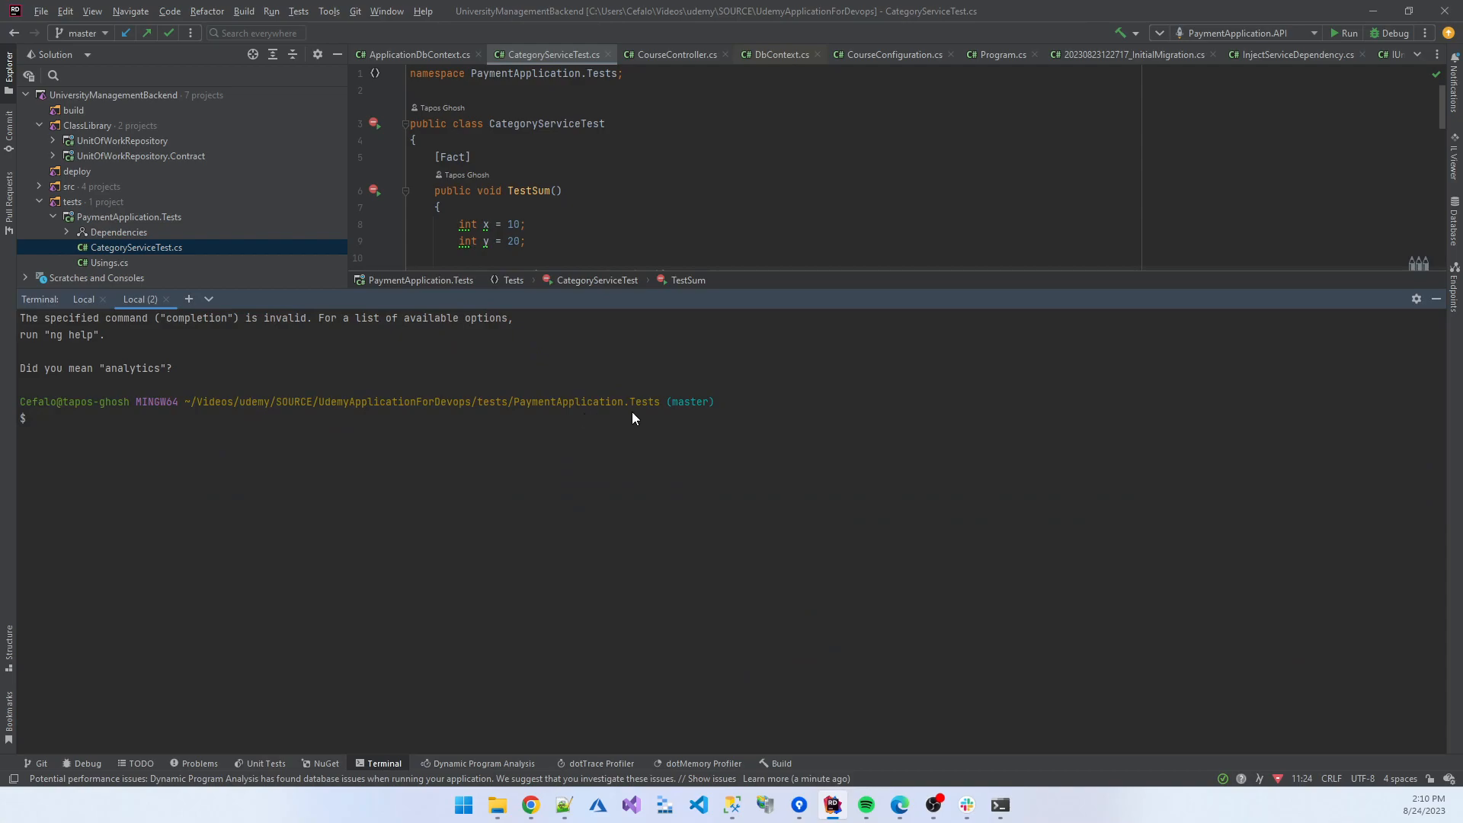
pyautogui.moveTo(336, 455)
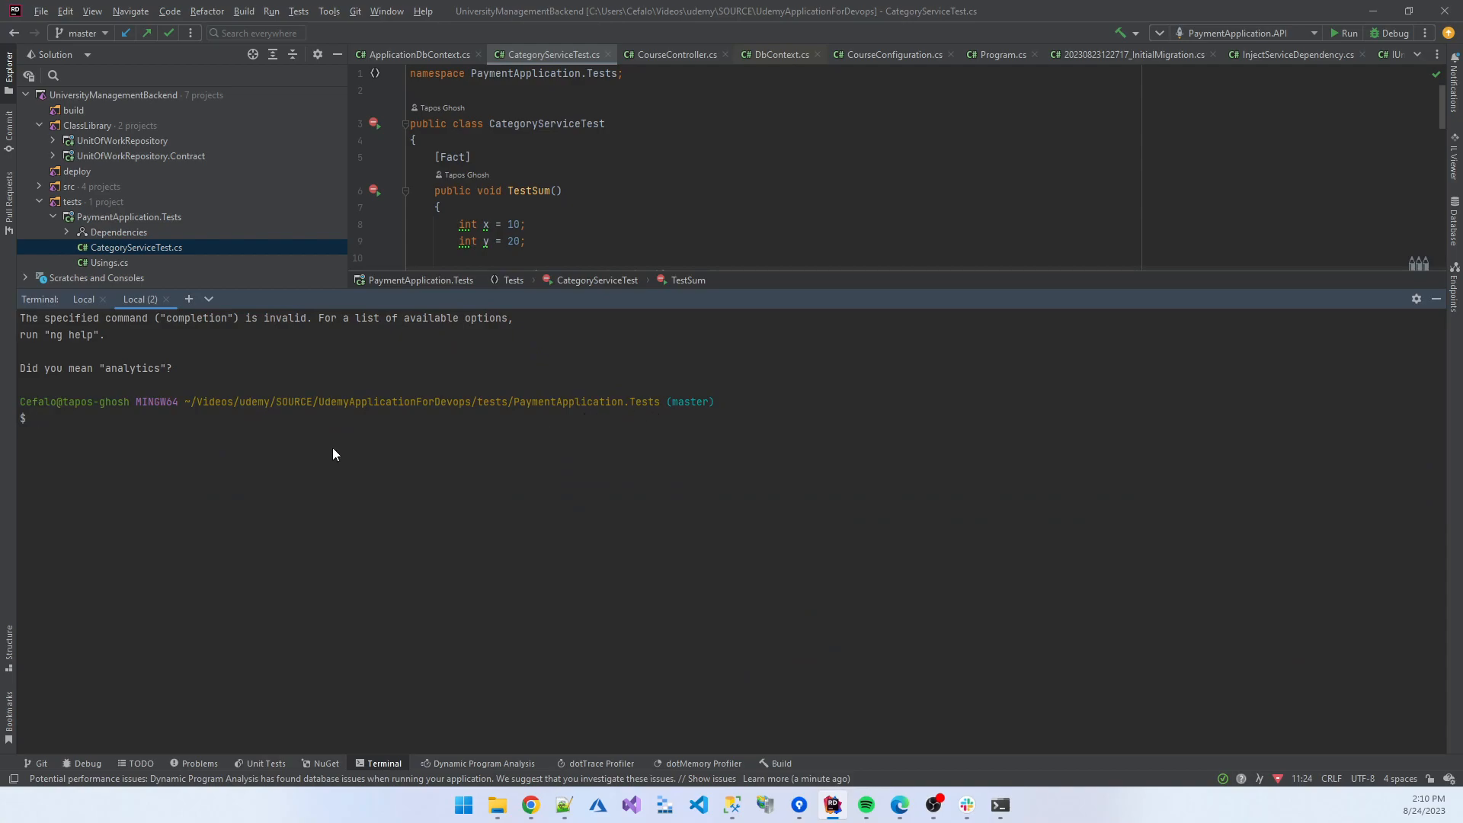
pyautogui.moveTo(390, 528)
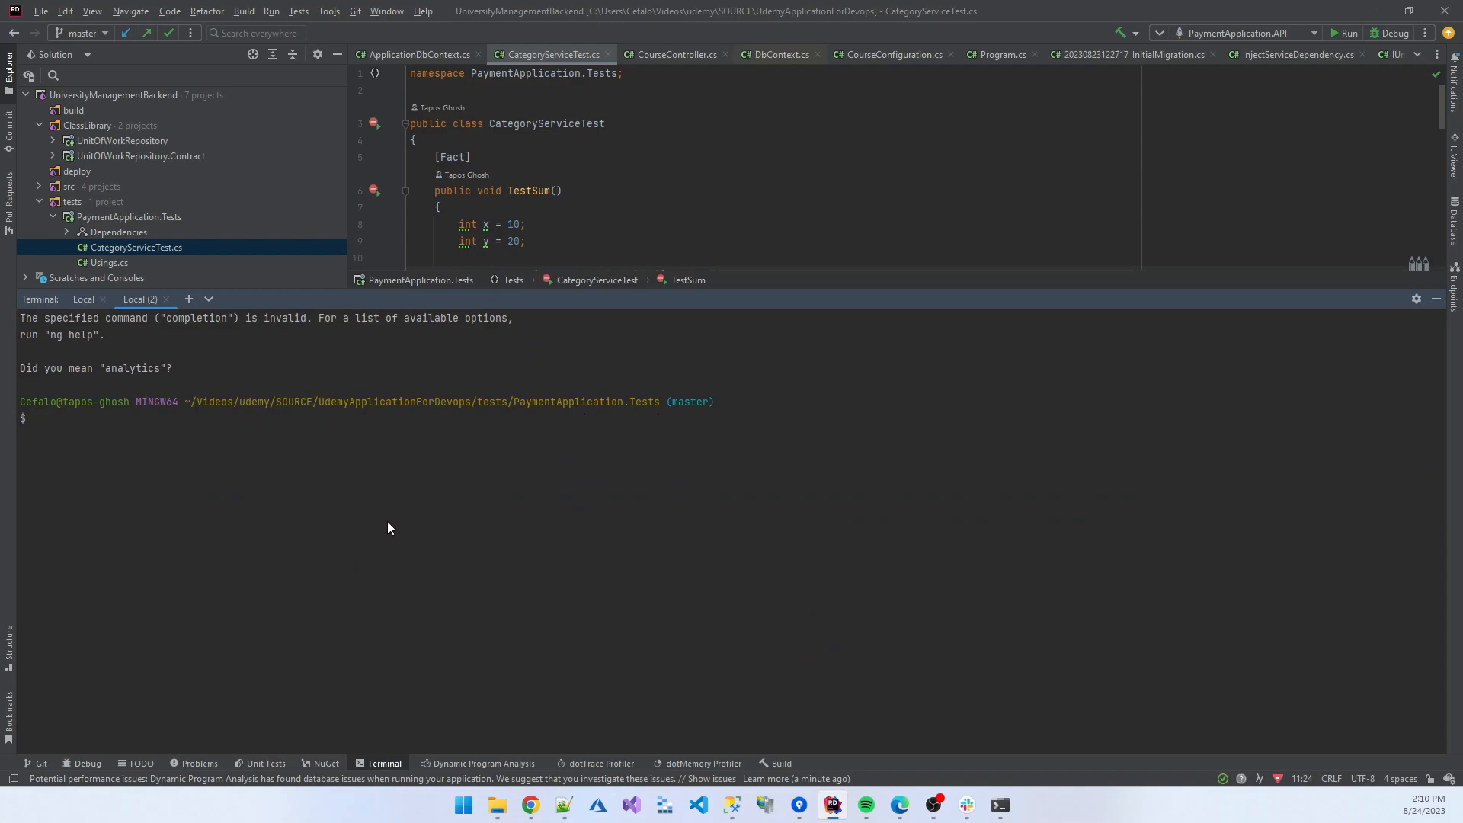
pyautogui.write('dotnet')
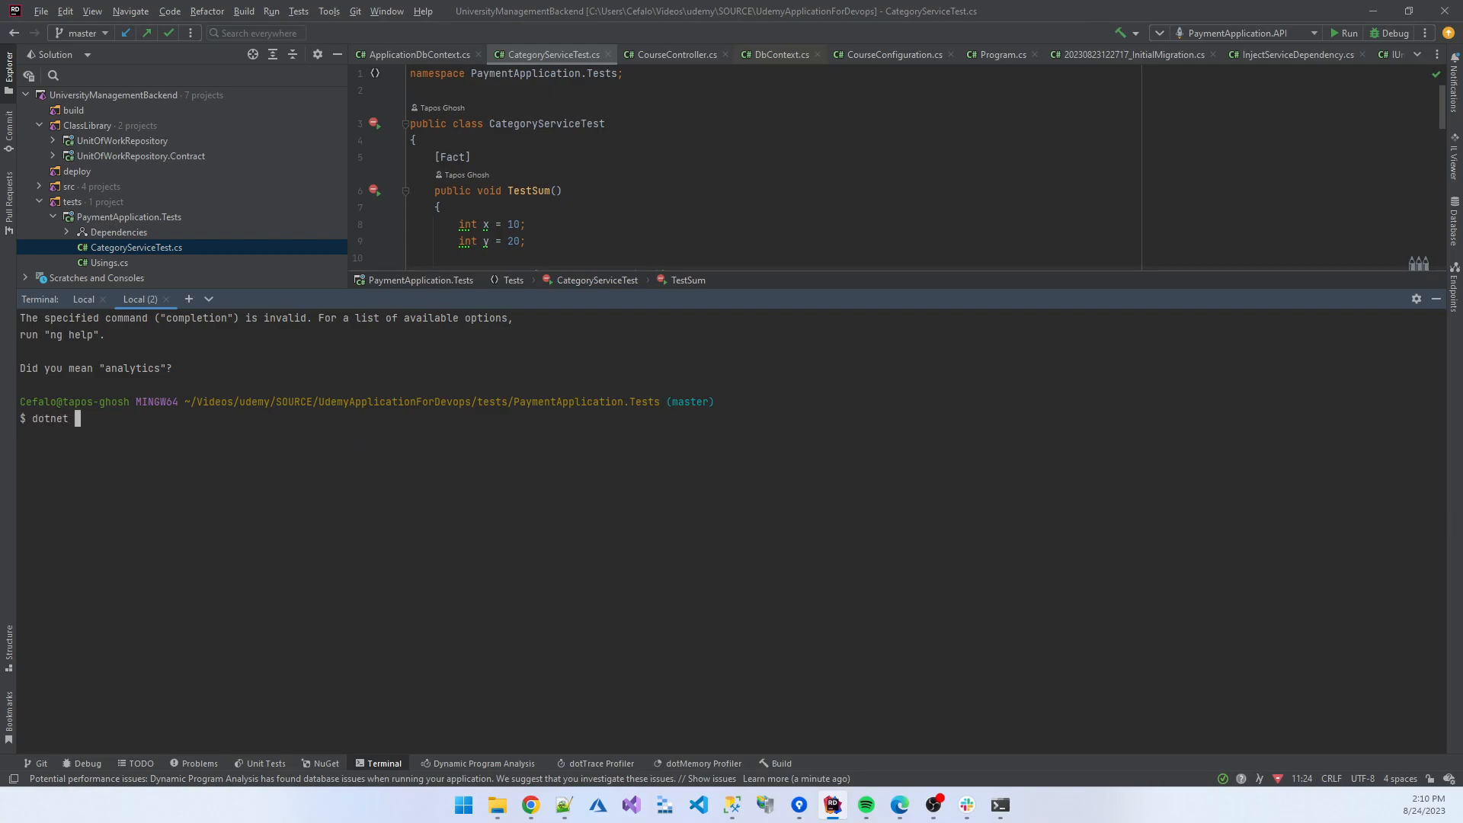
pyautogui.moveTo(172, 512)
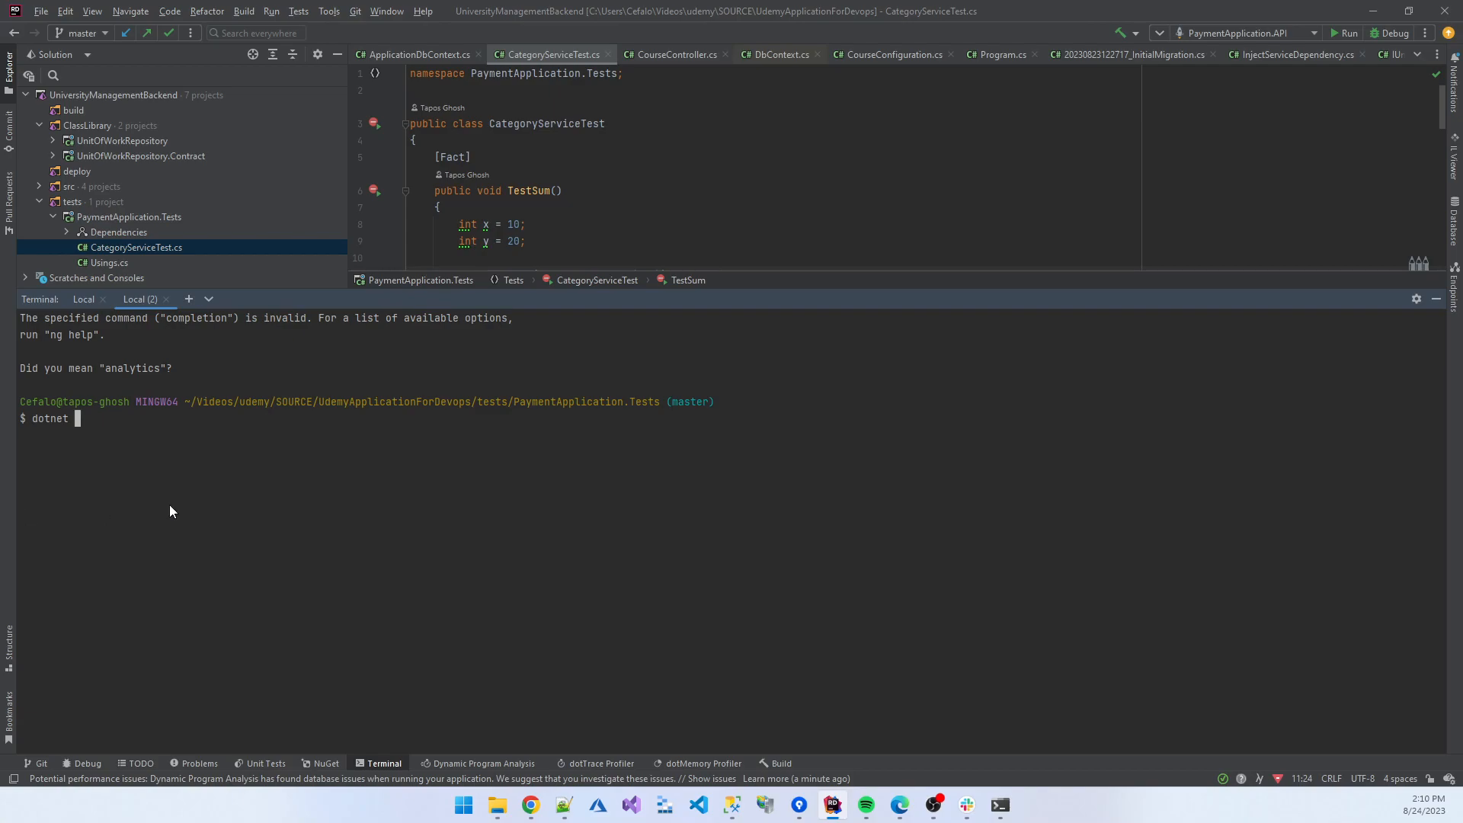
pyautogui.write('test')
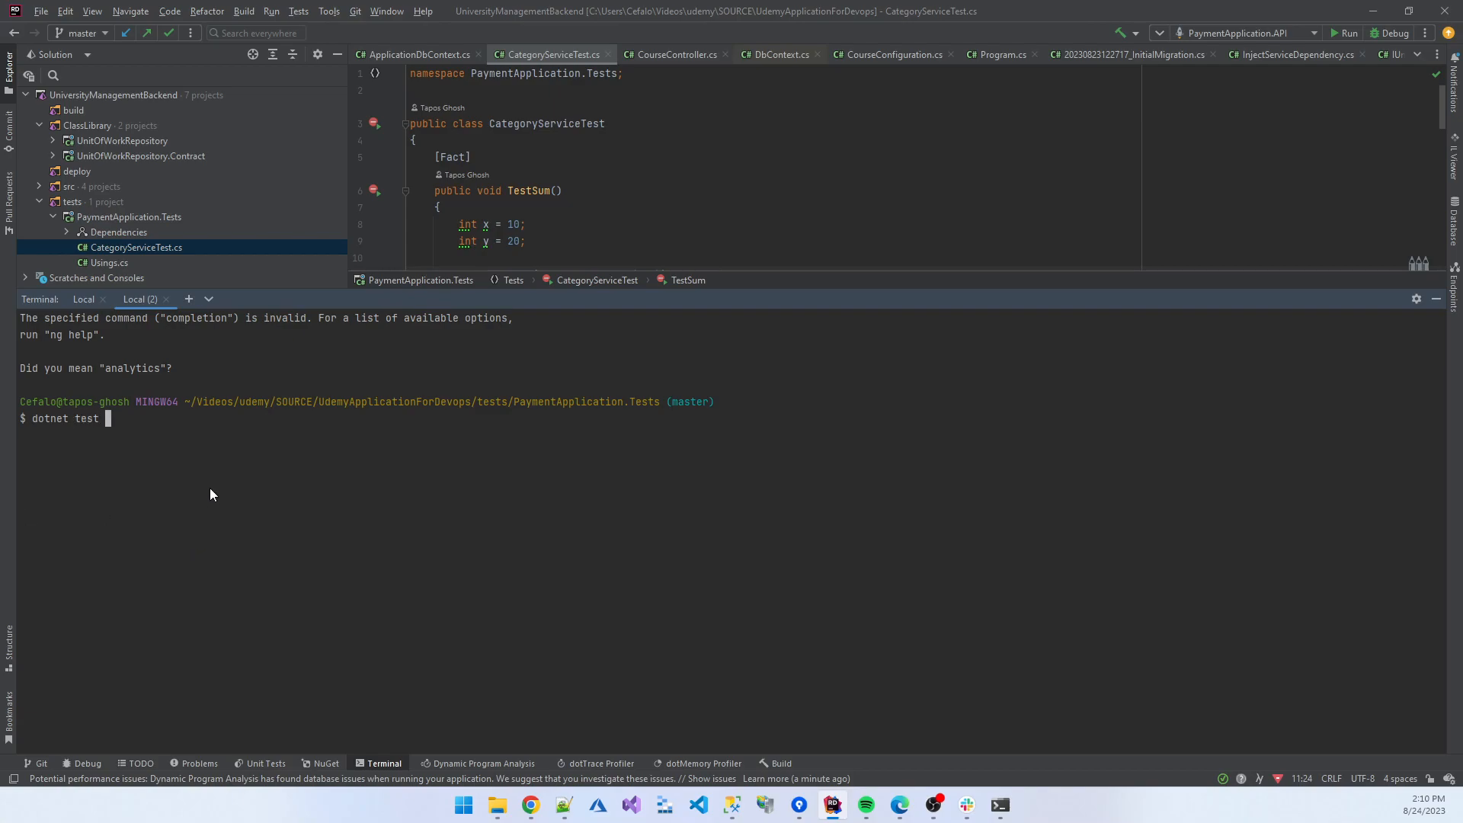
pyautogui.write('--configuration release')
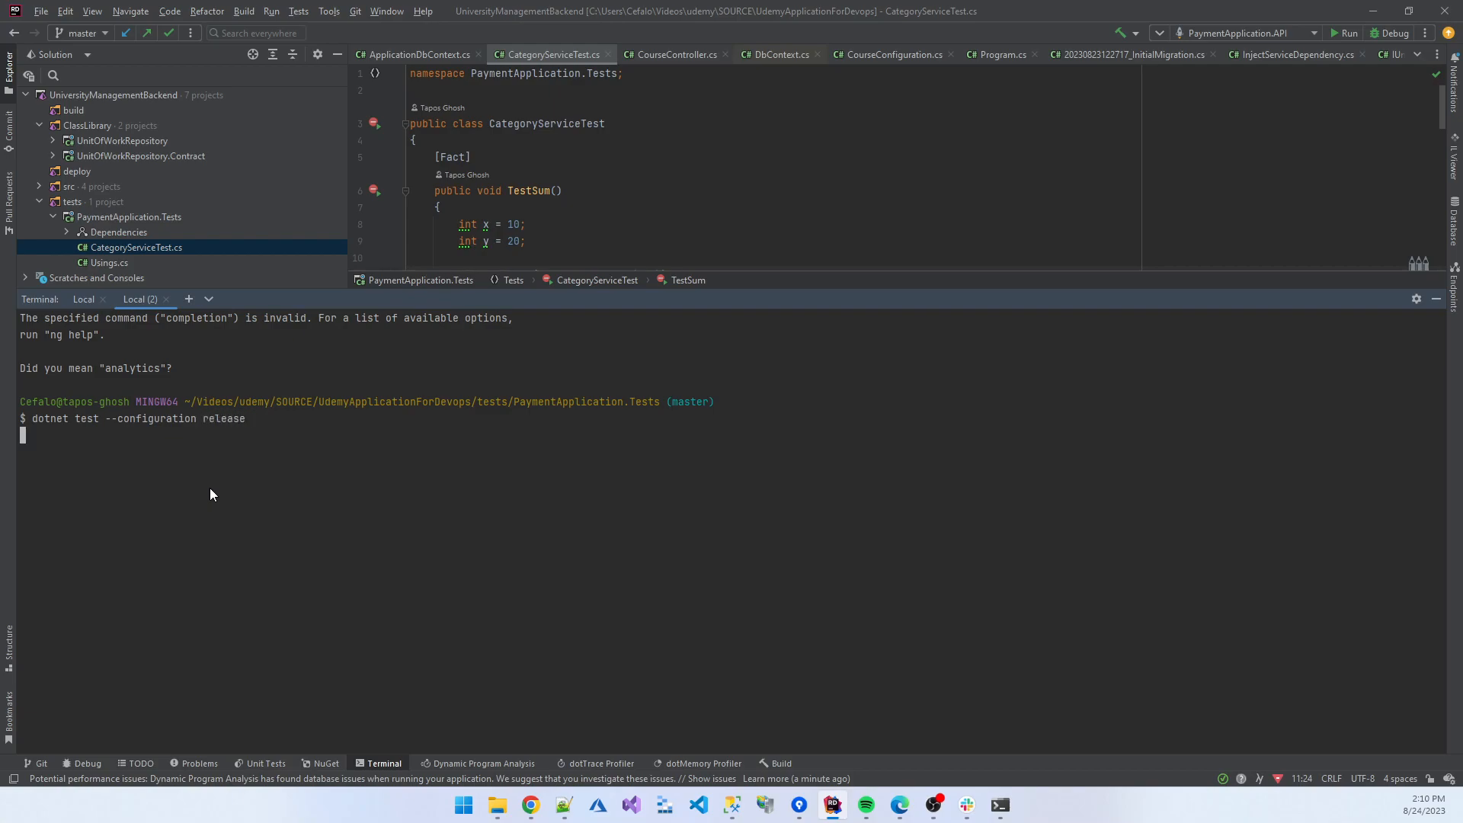
pyautogui.press('Enter')
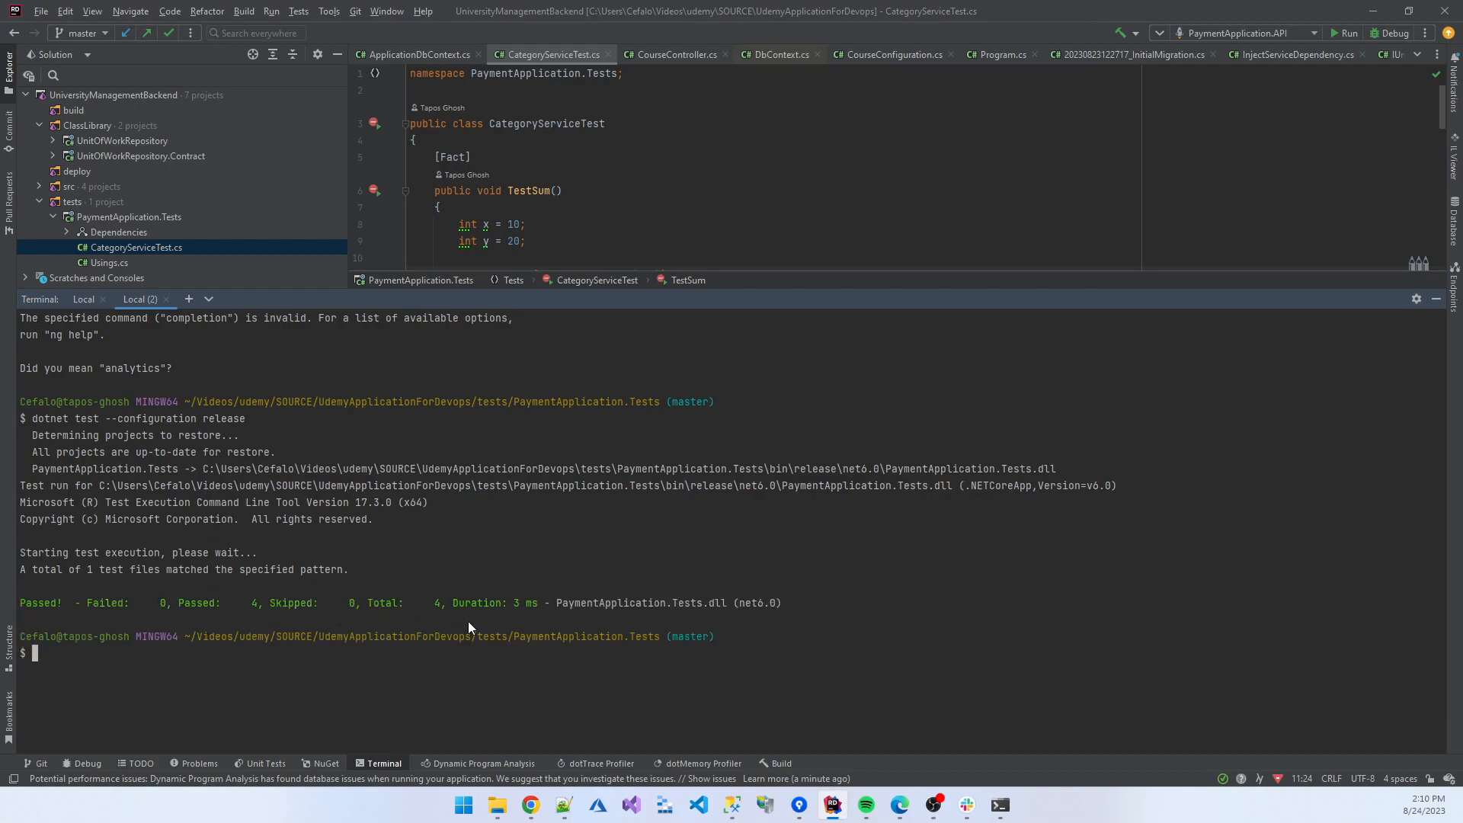
pyautogui.moveTo(438, 614)
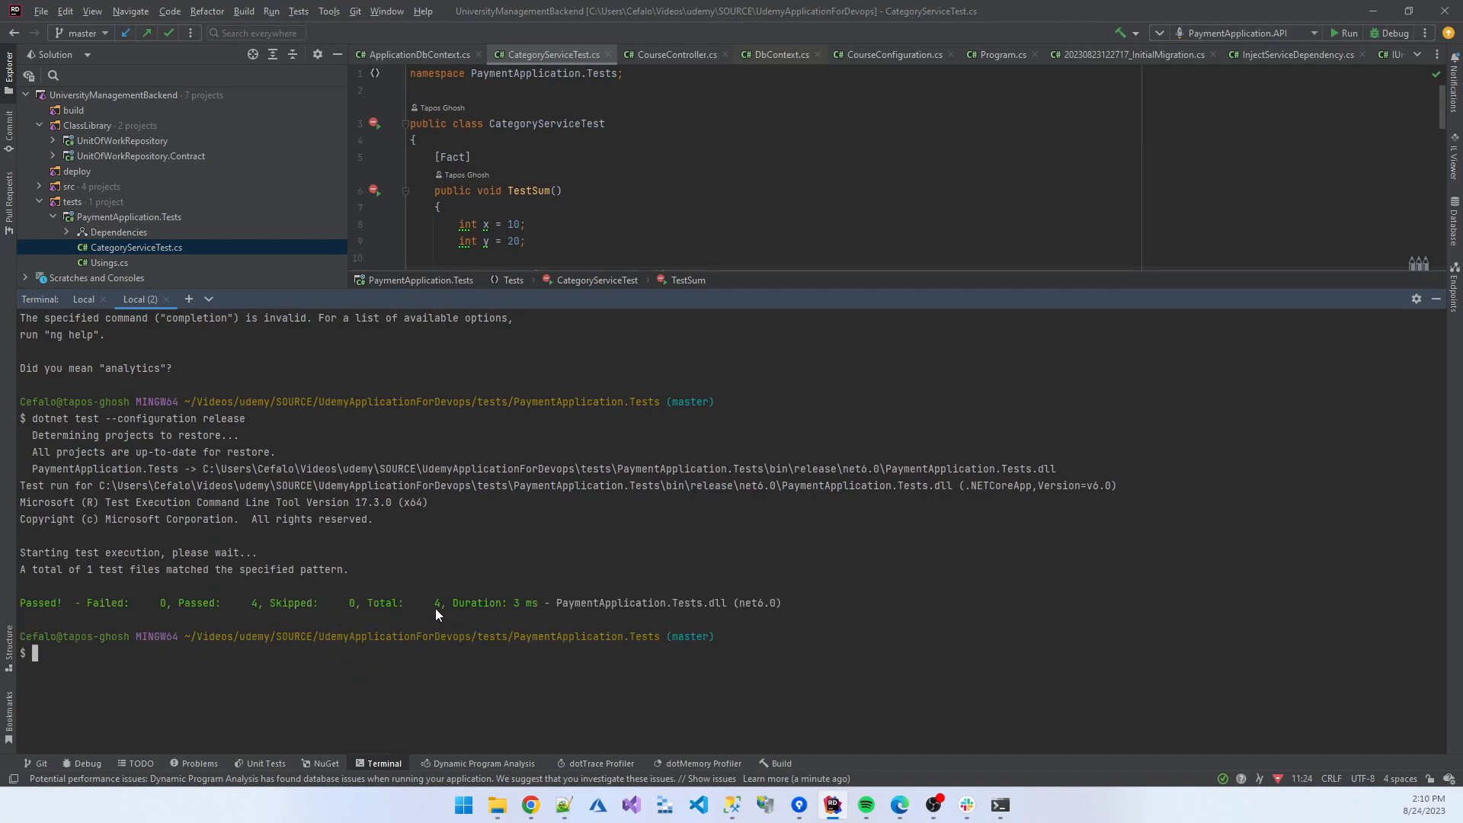
pyautogui.moveTo(655, 296)
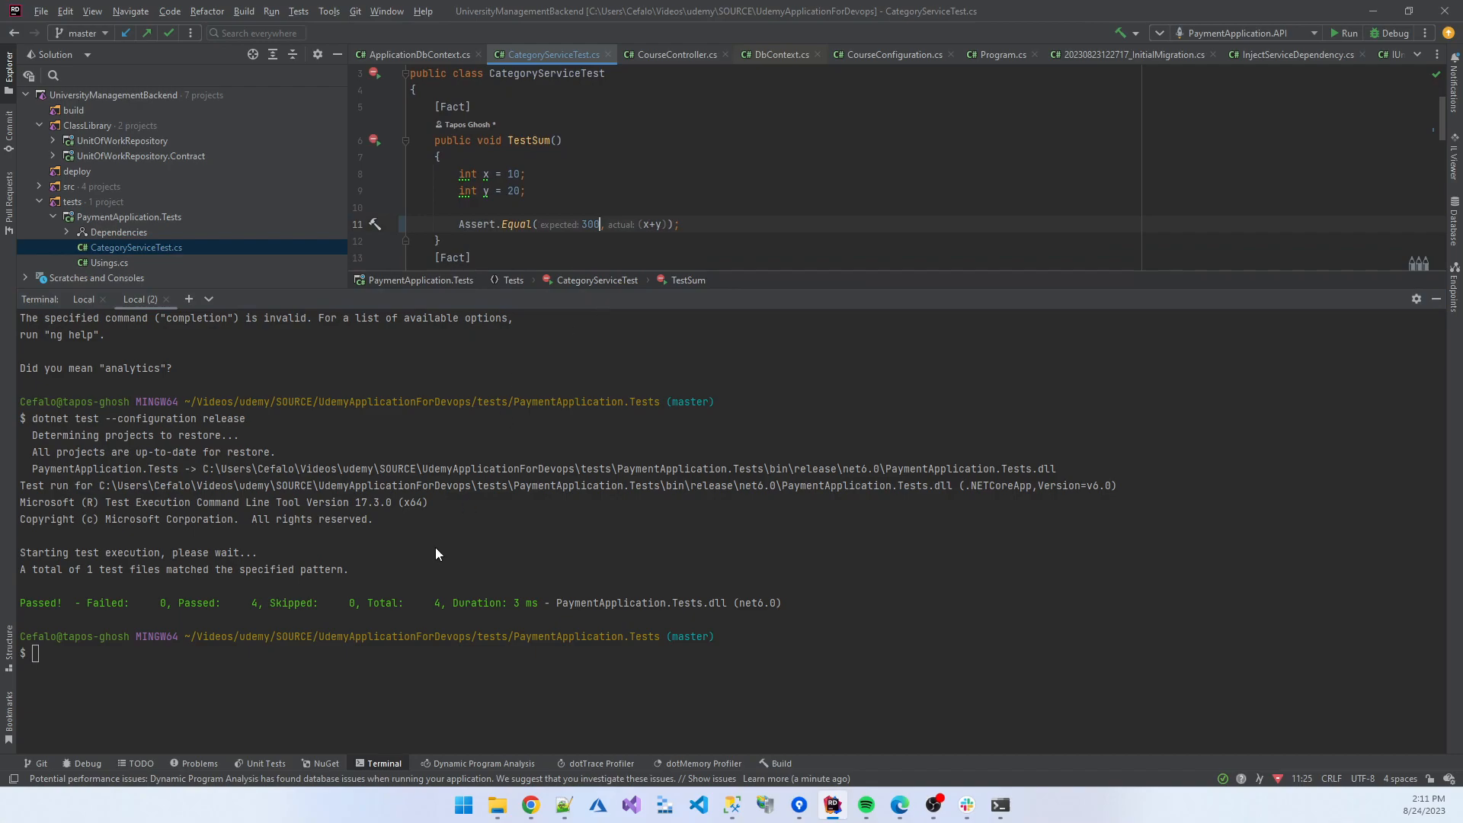
# Rerun release tests so TestSum fails expecting 300, then restore the expected value to 30.
pyautogui.write('dotnet test --configuration release')
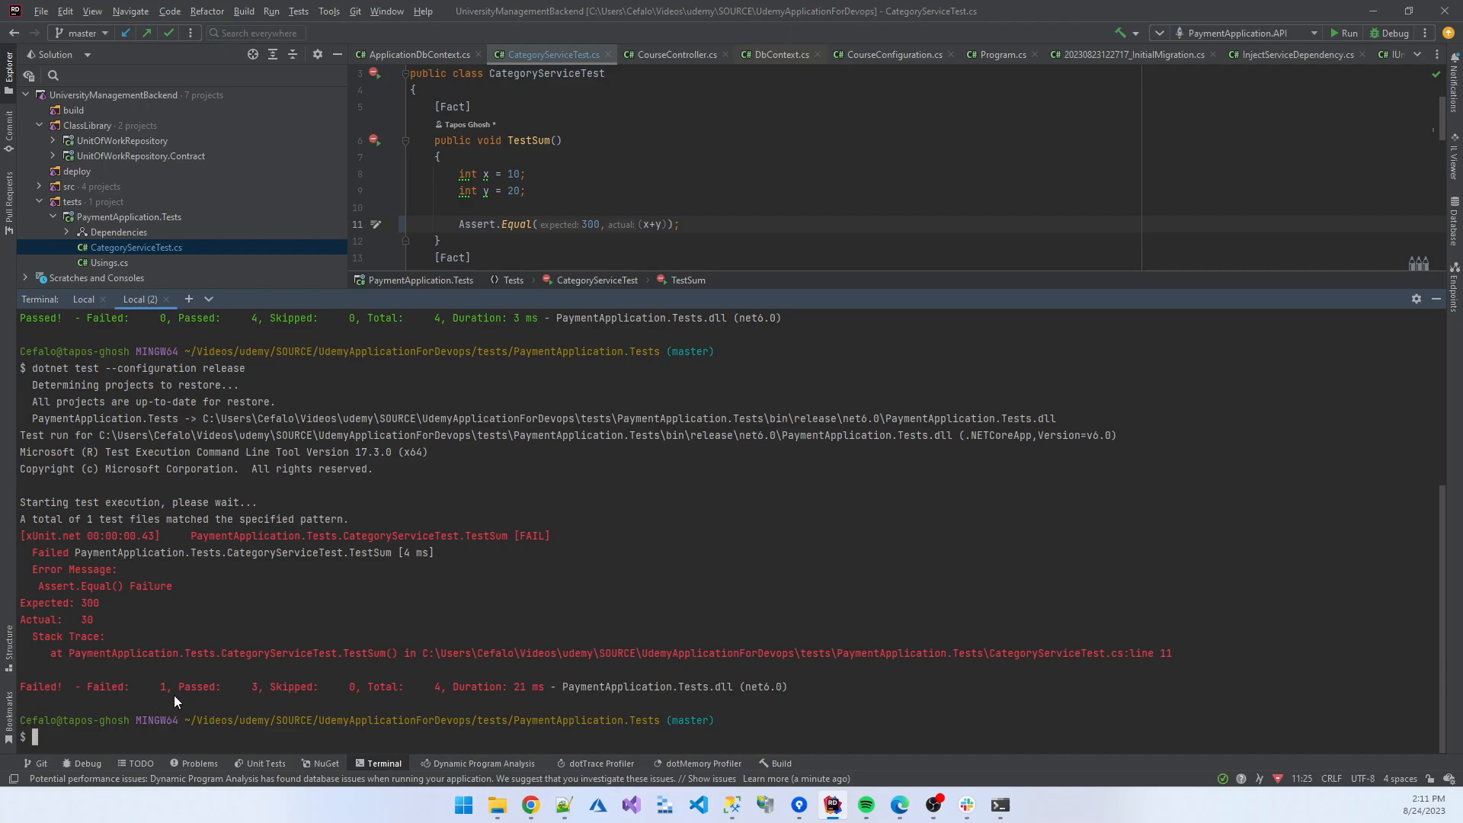
pyautogui.moveTo(257, 693)
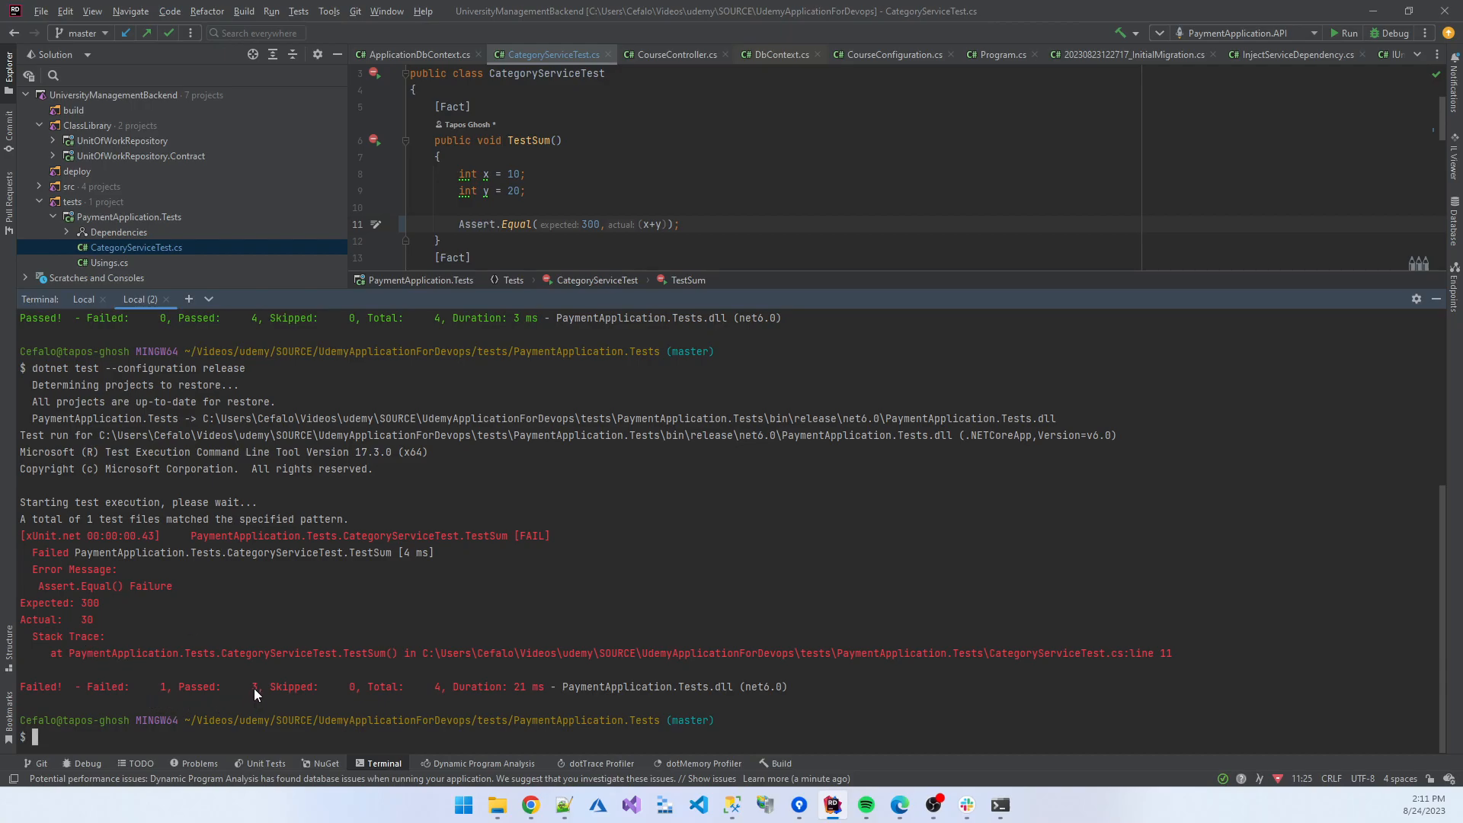
pyautogui.moveTo(65, 689)
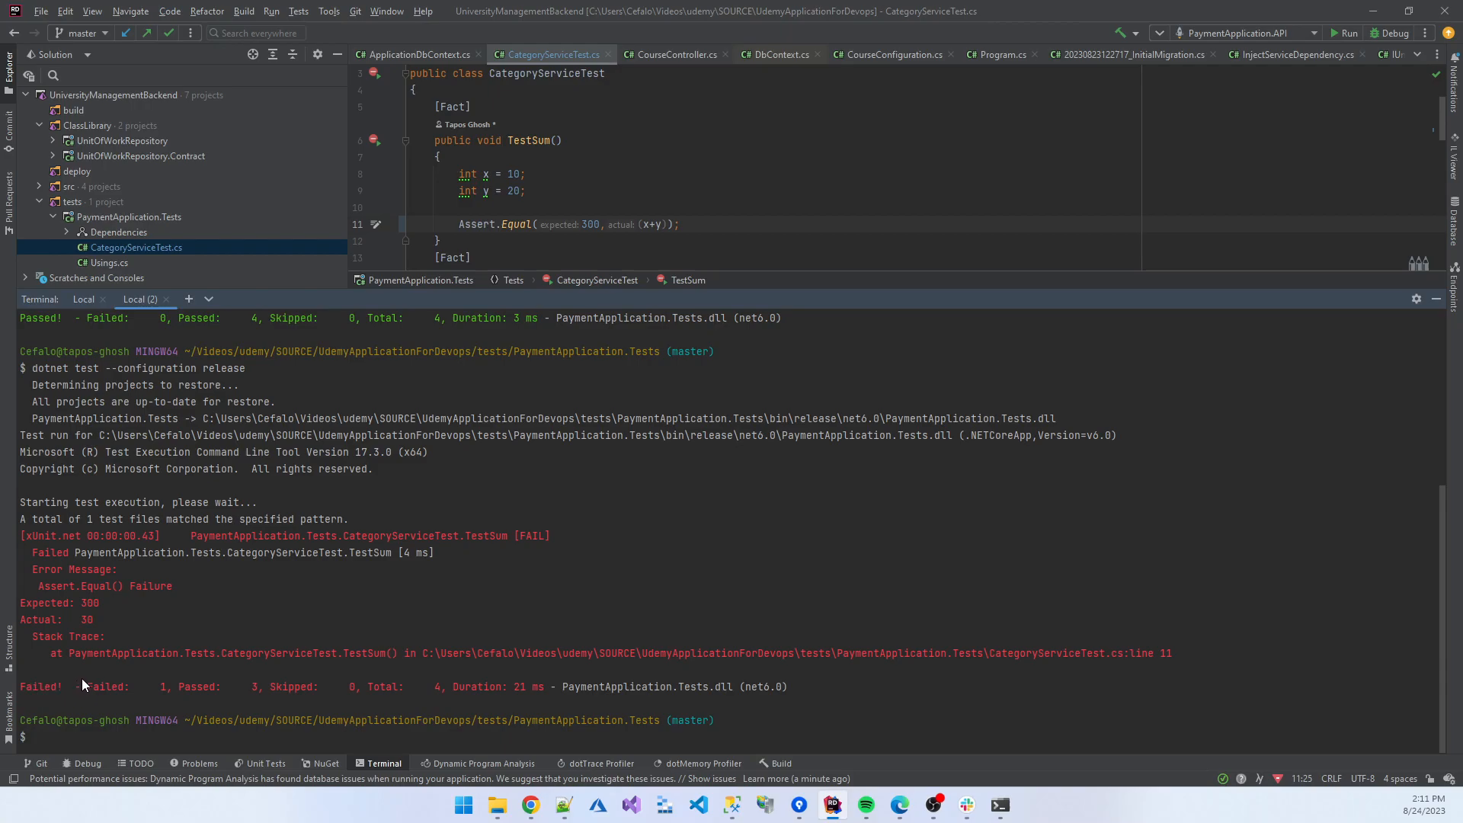
pyautogui.moveTo(235, 608)
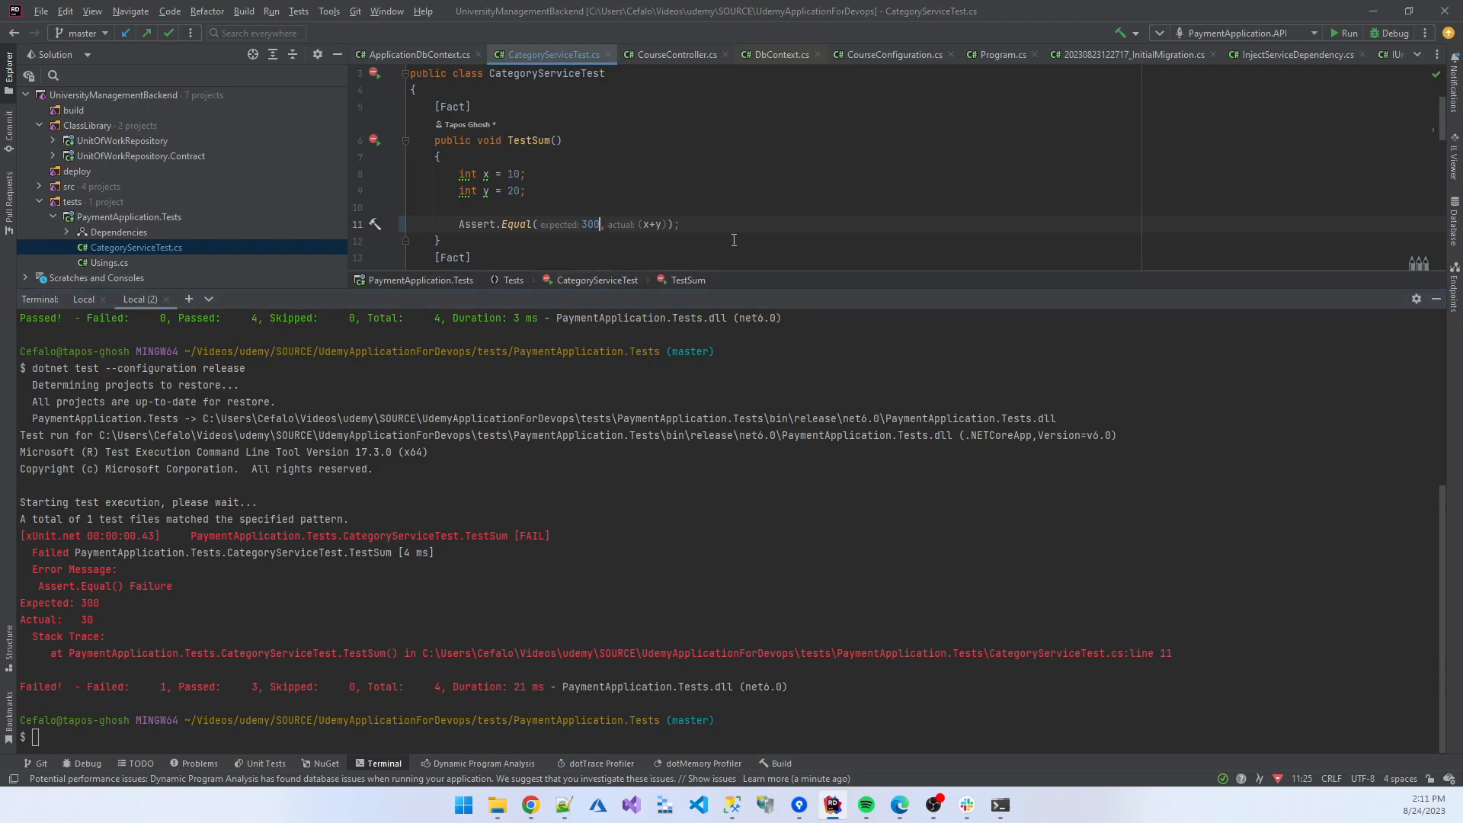
pyautogui.write('30')
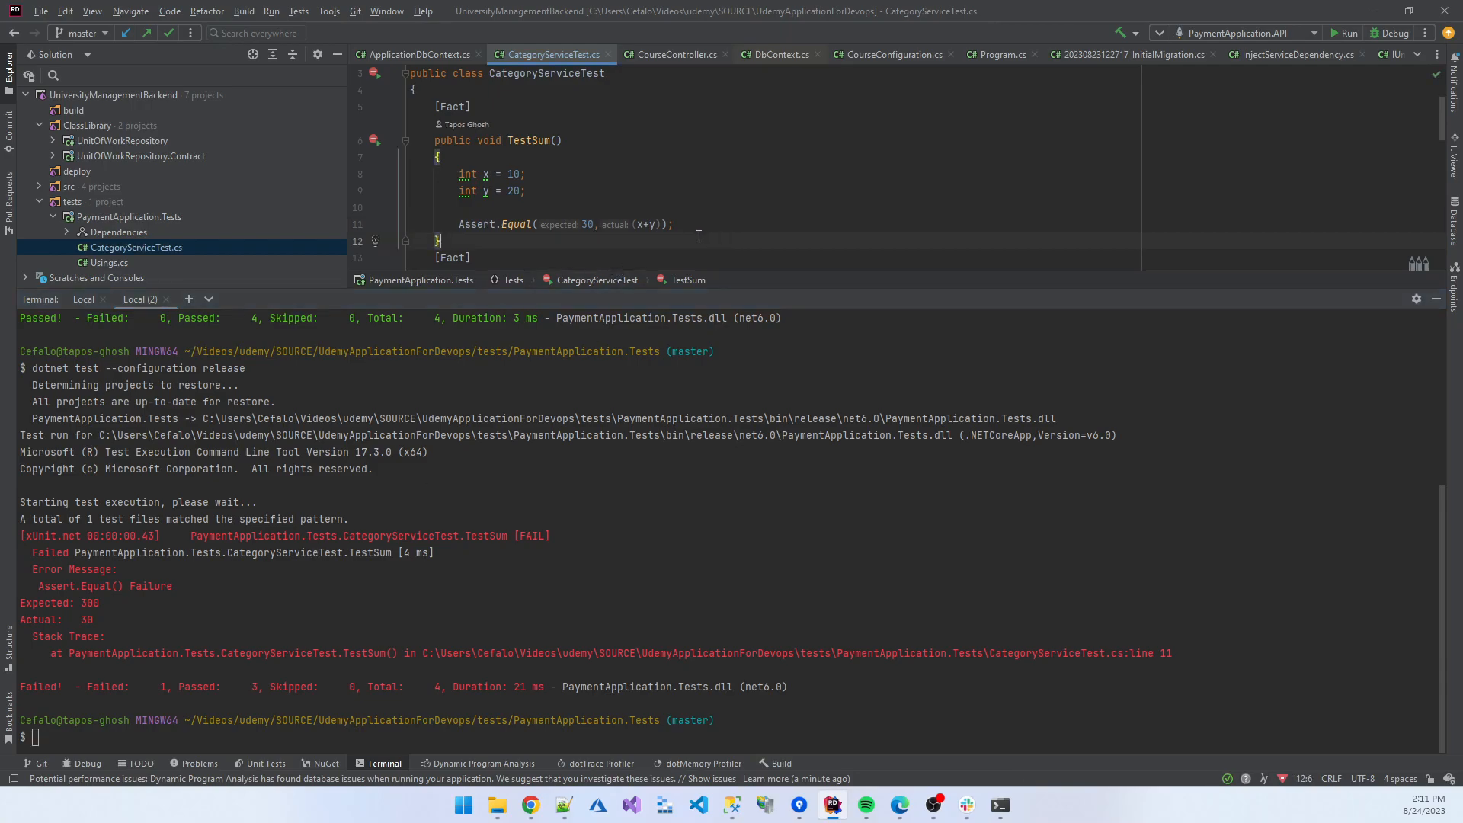
pyautogui.moveTo(549, 487)
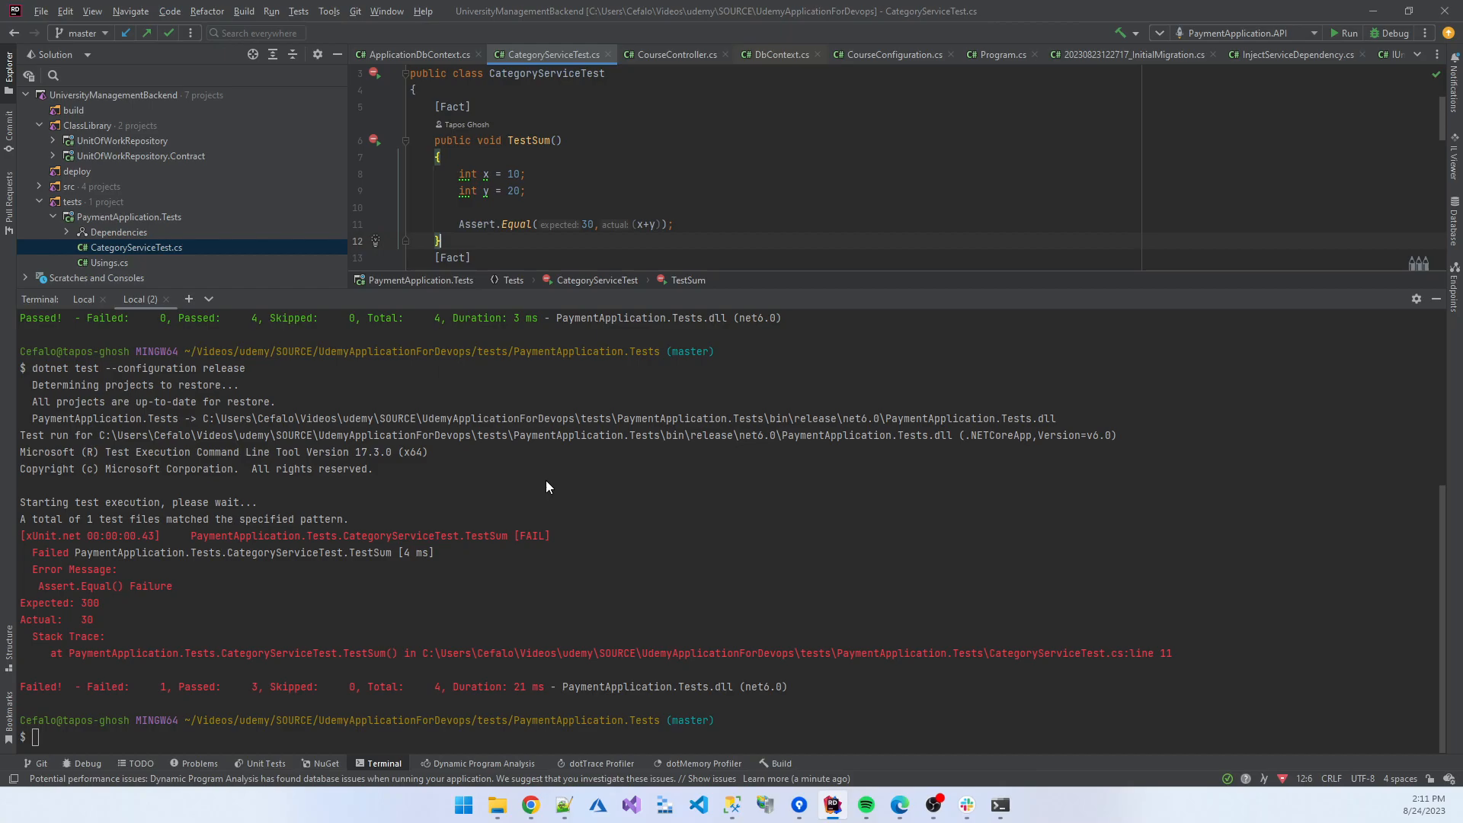
pyautogui.moveTo(556, 481)
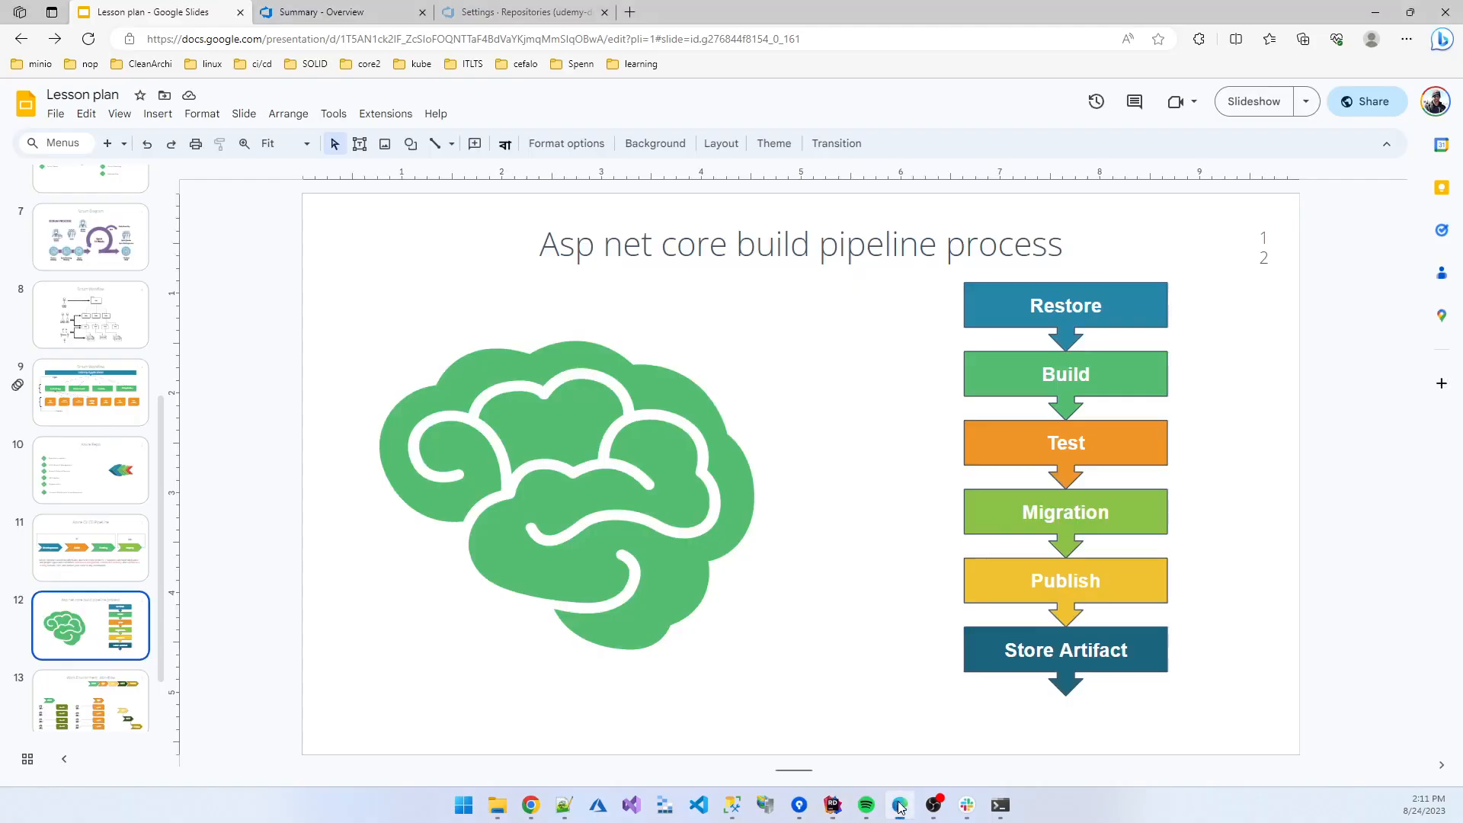
pyautogui.moveTo(1028, 456)
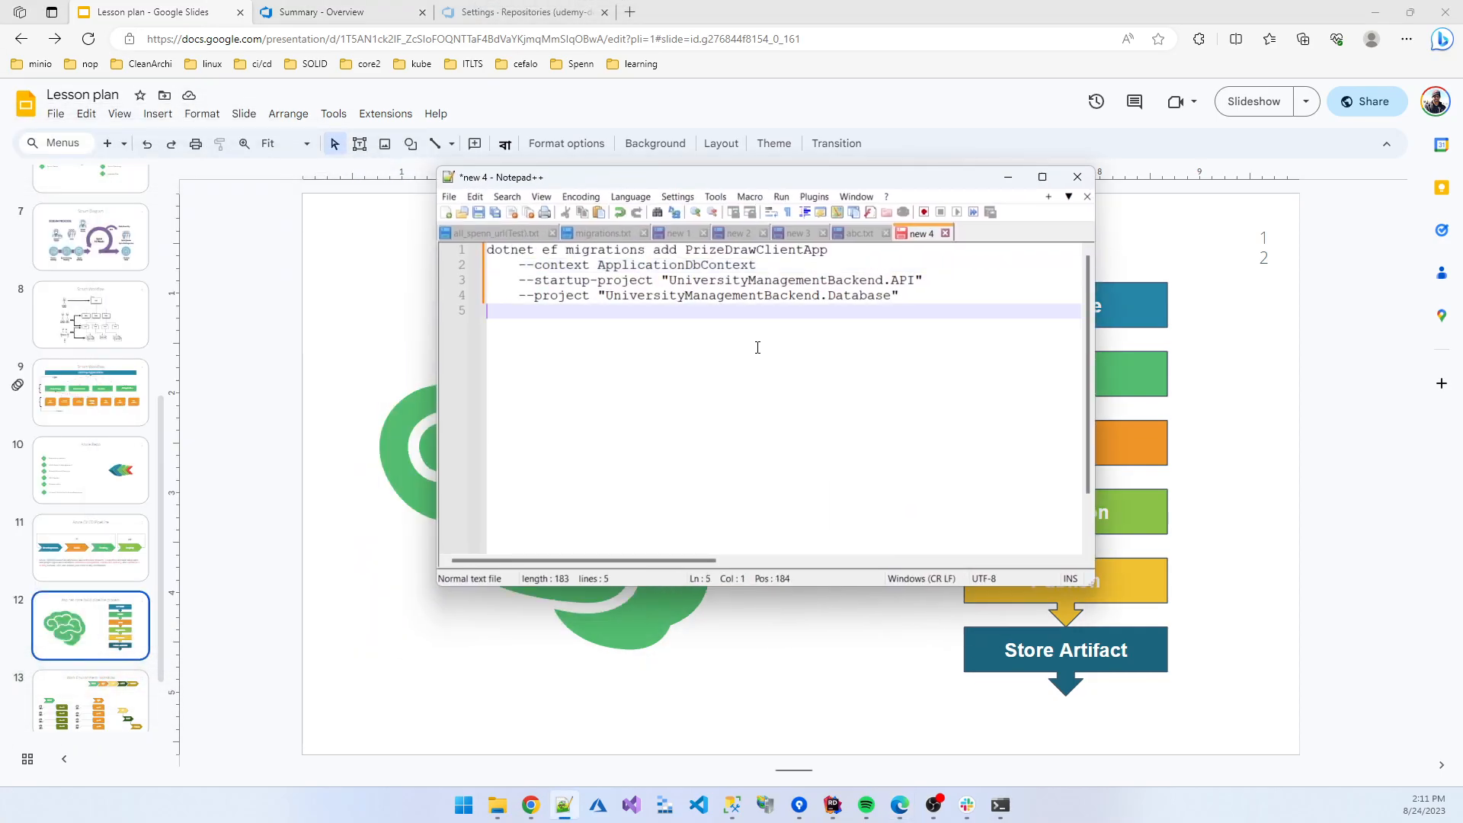
pyautogui.moveTo(690, 317)
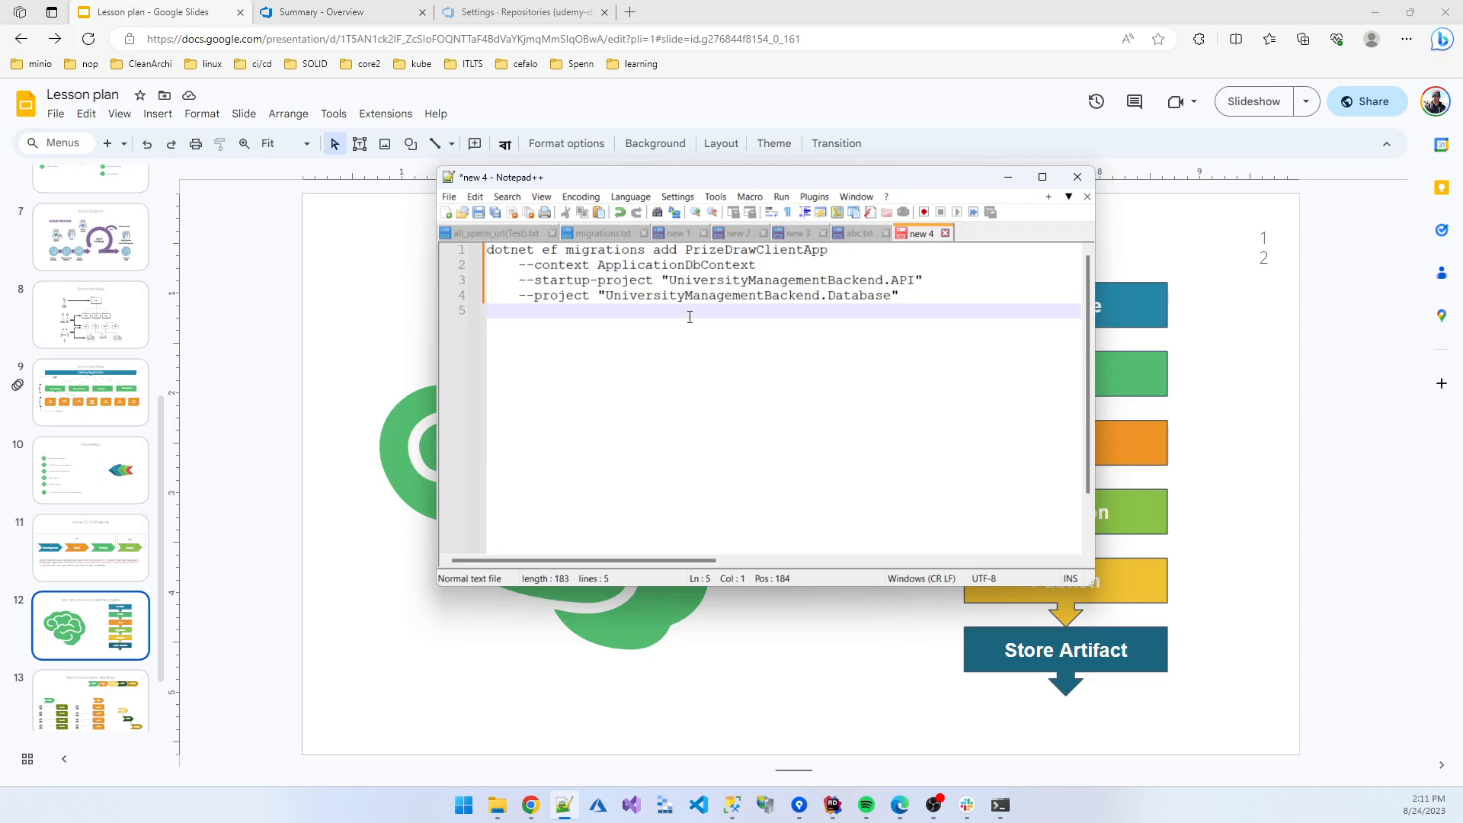
# Change the Notepad++ ef migrations add command's migration name to InitialMigration.
pyautogui.press('ctrl+a')
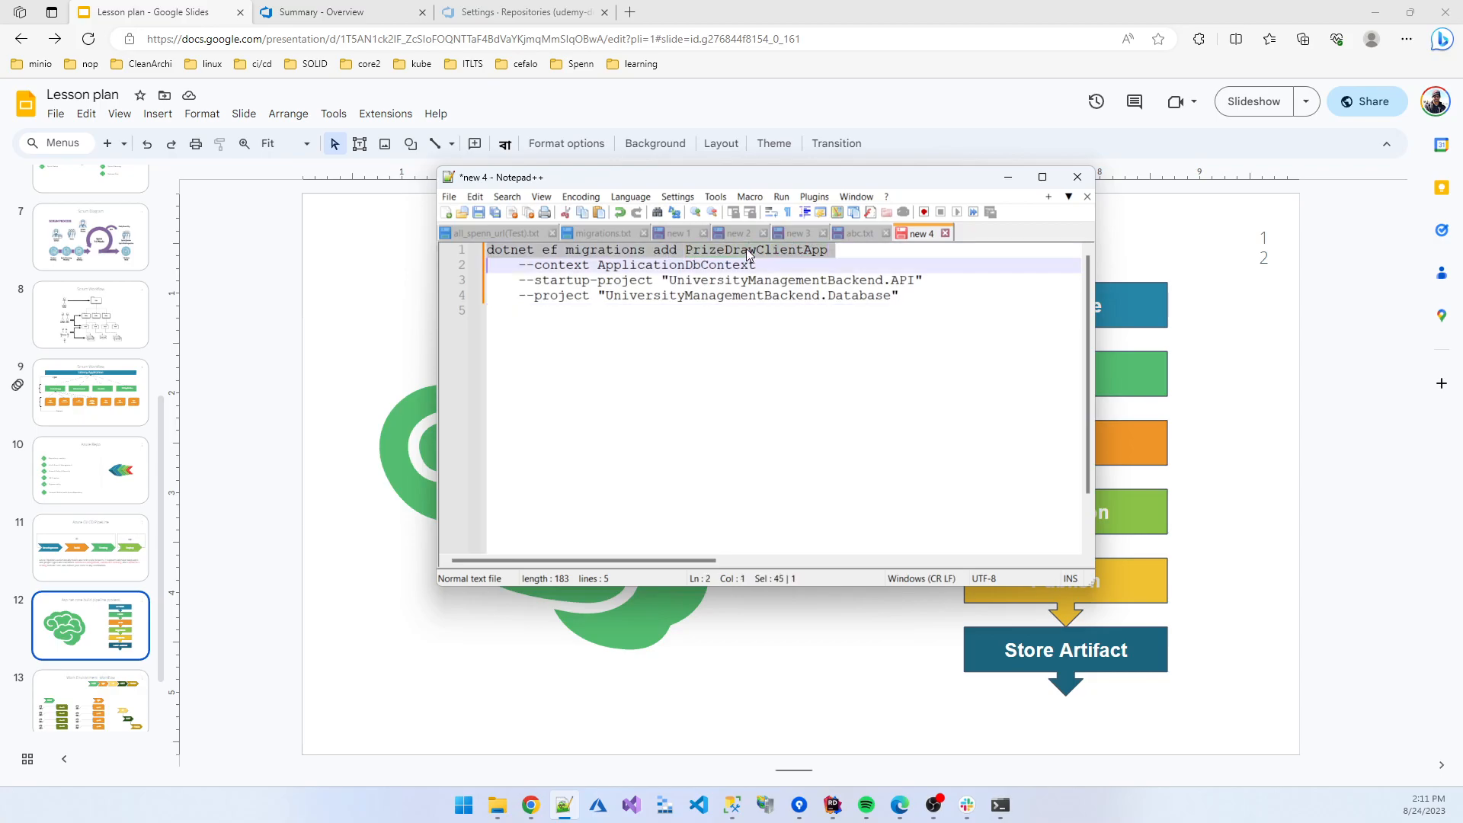
pyautogui.write('InitialMig')
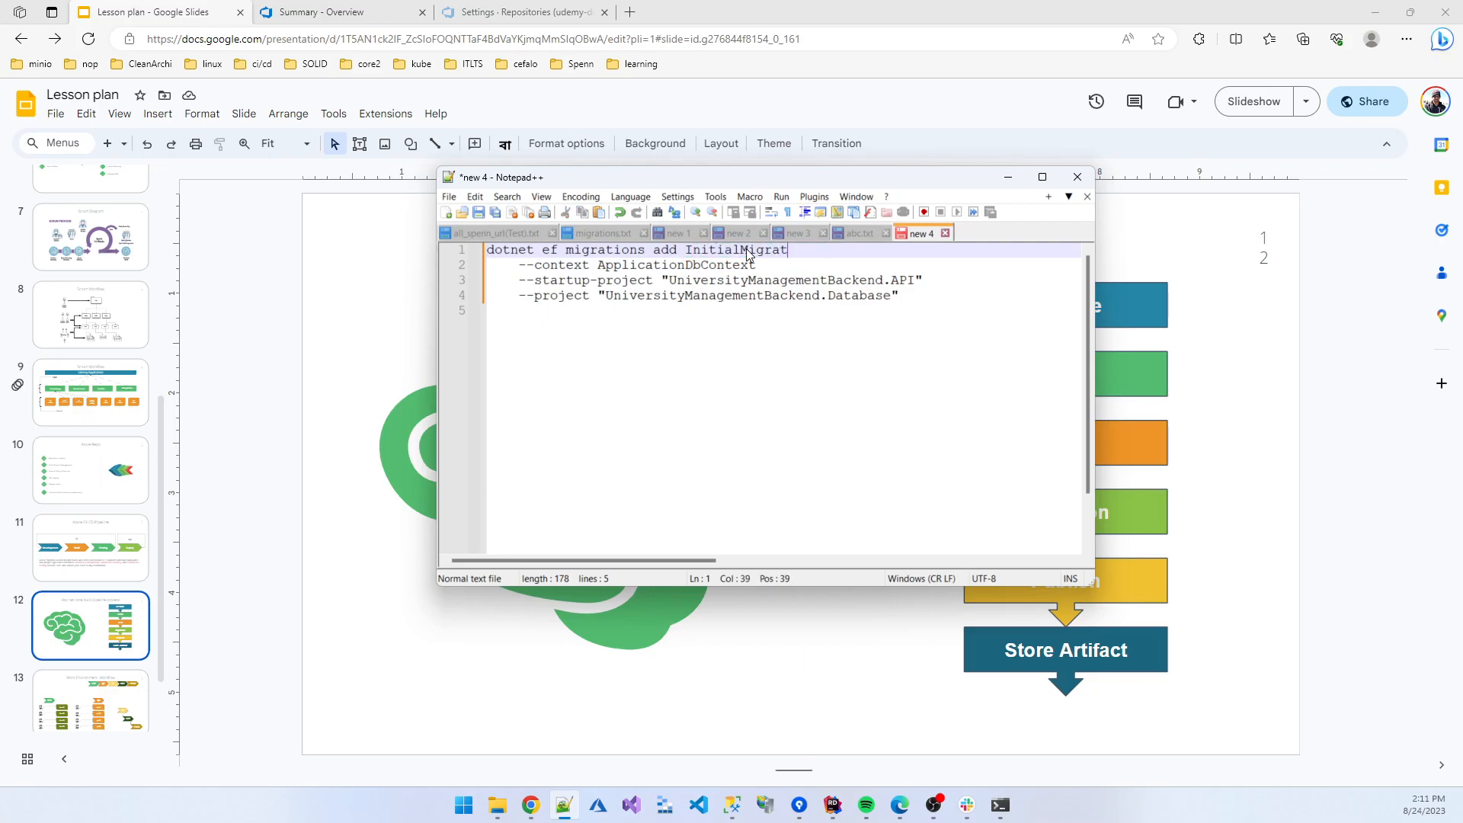
pyautogui.write('ion')
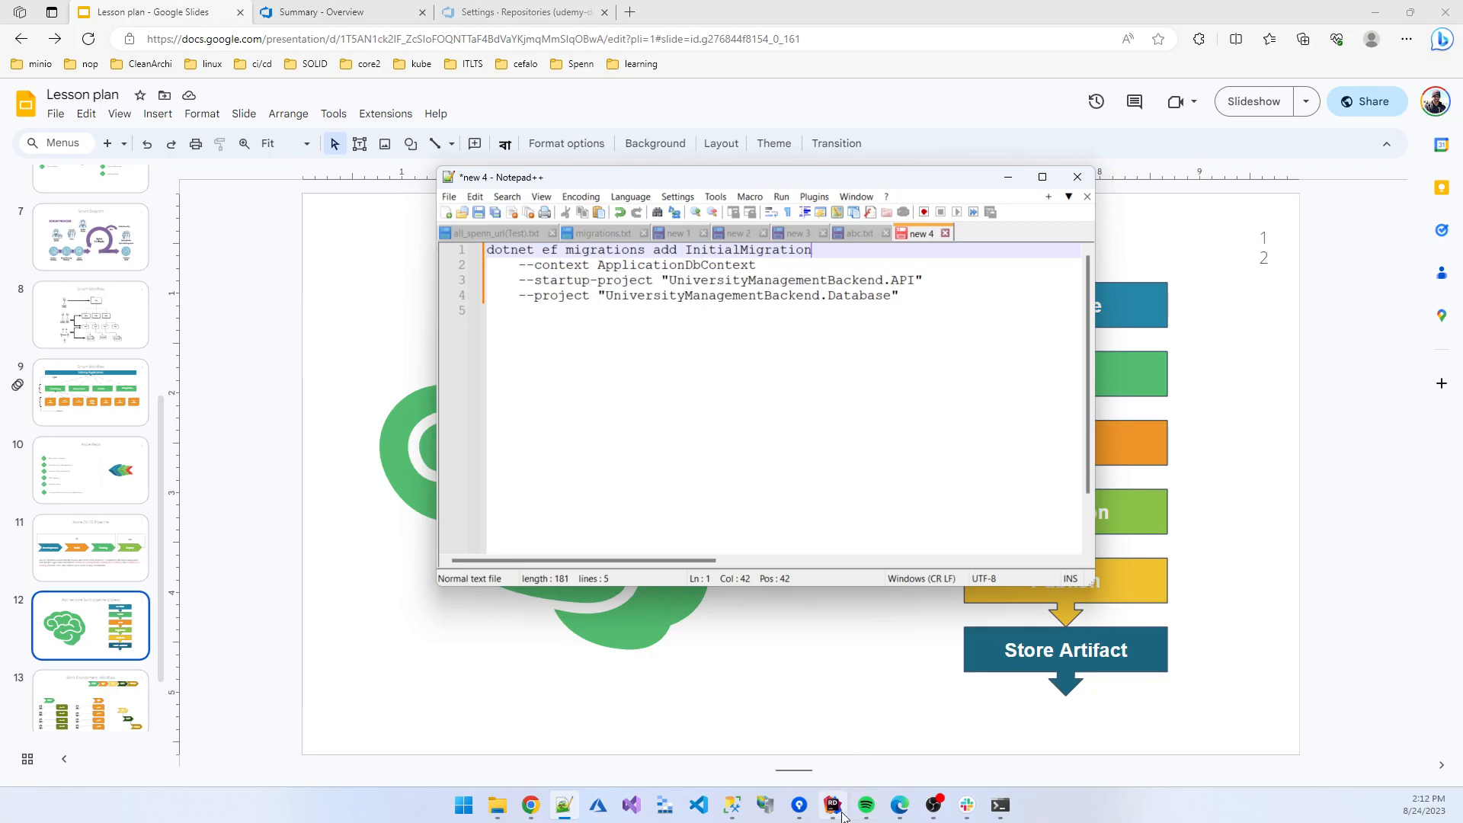
pyautogui.click(833, 804)
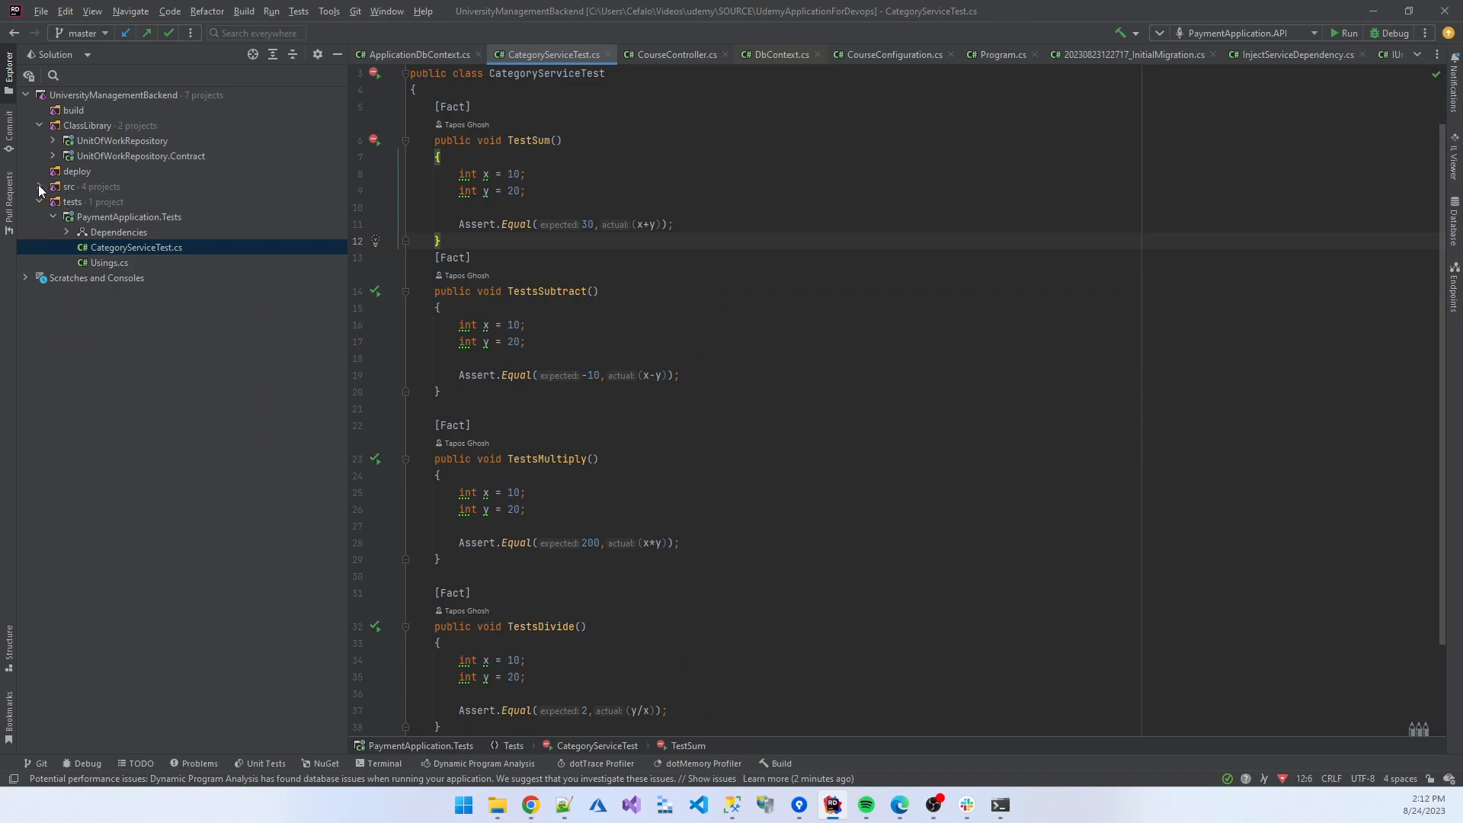
# Expand src and the Database project's Migrations folder, showing InitialMigration and the model snapshot.
pyautogui.click(42, 186)
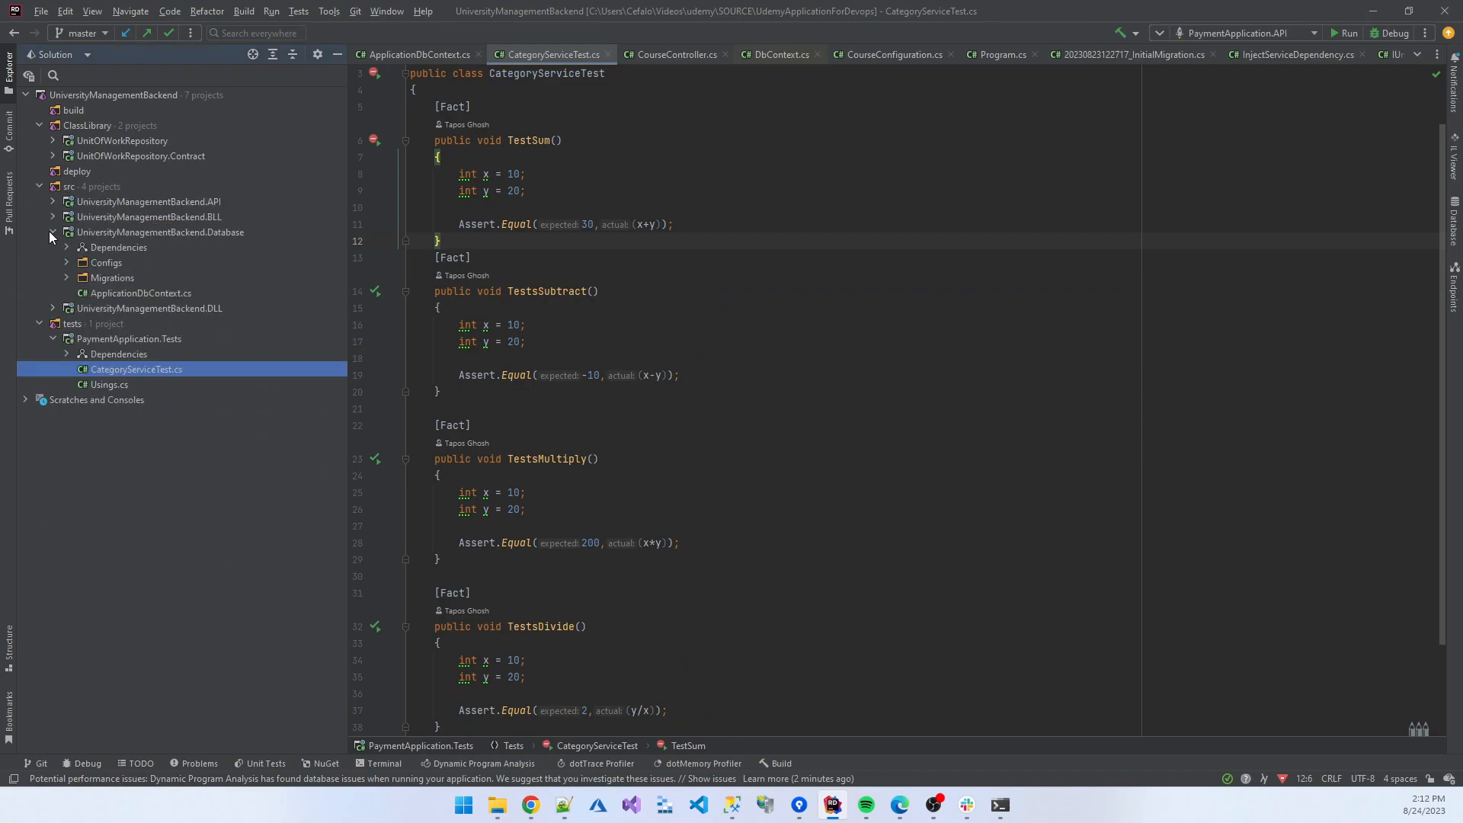
pyautogui.click(66, 277)
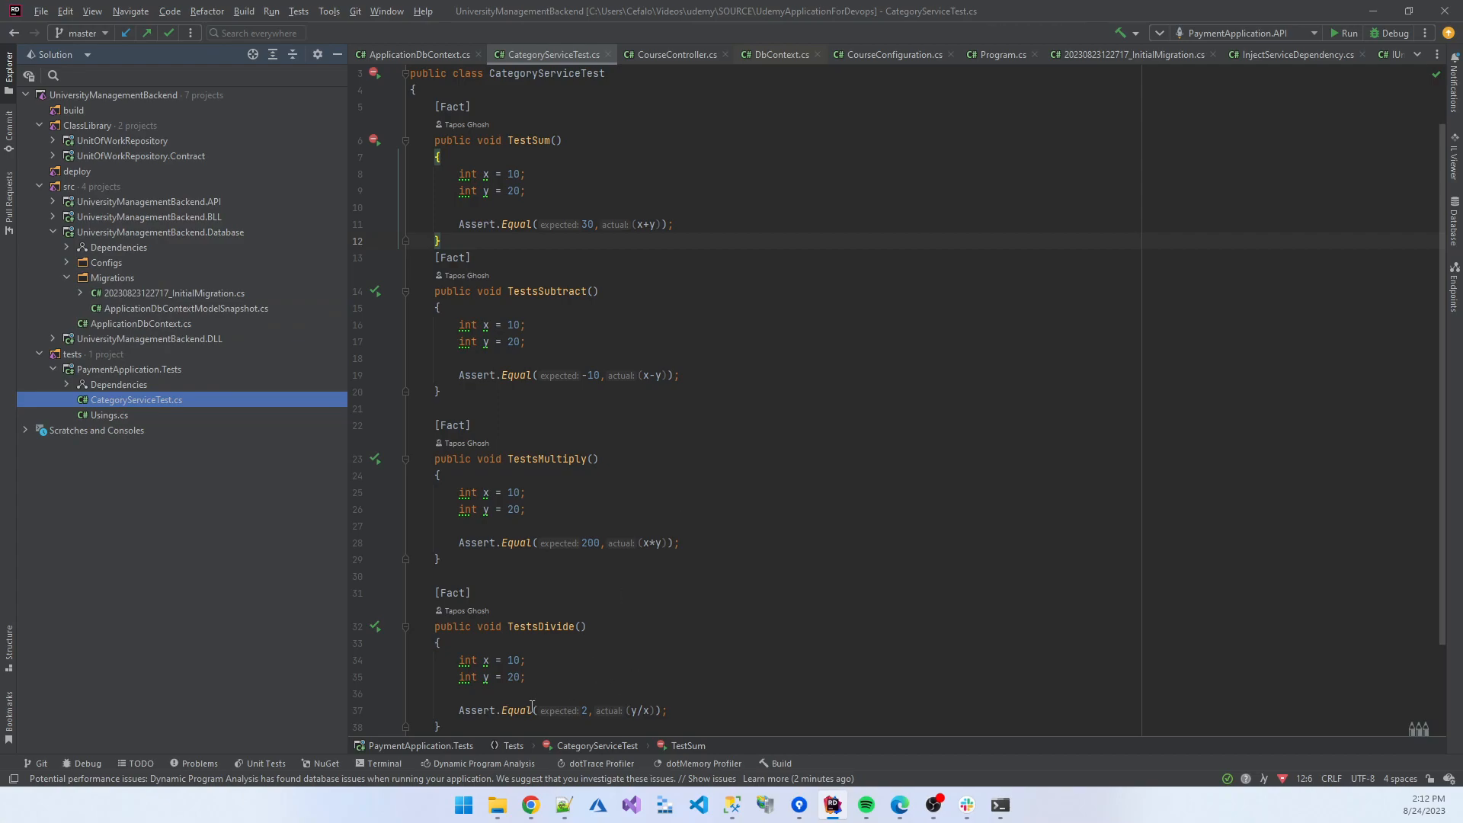
pyautogui.click(385, 762)
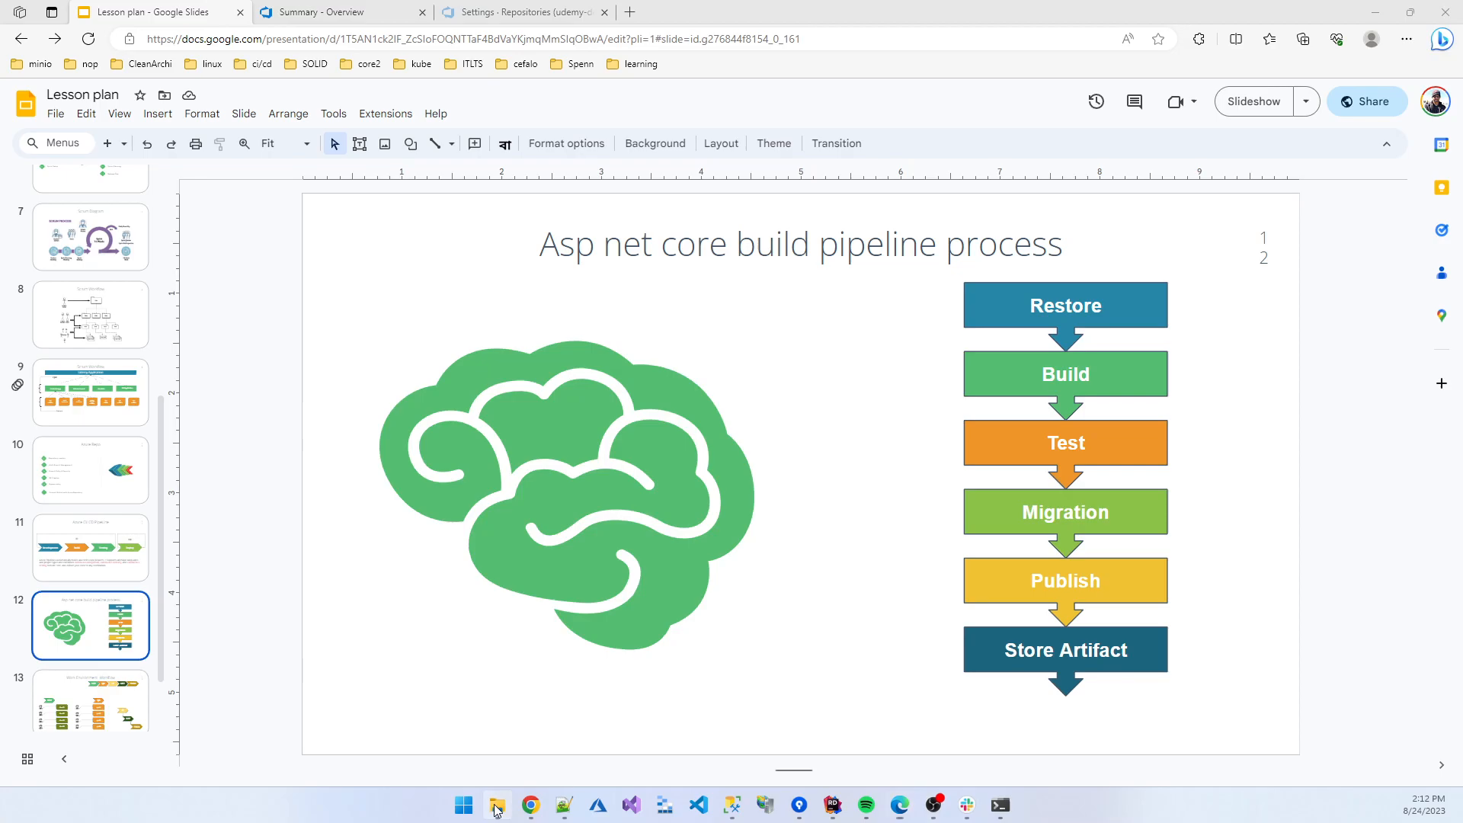
# Select all 65 files in the API project's bin\release\net6.0 output folder.
pyautogui.click(497, 805)
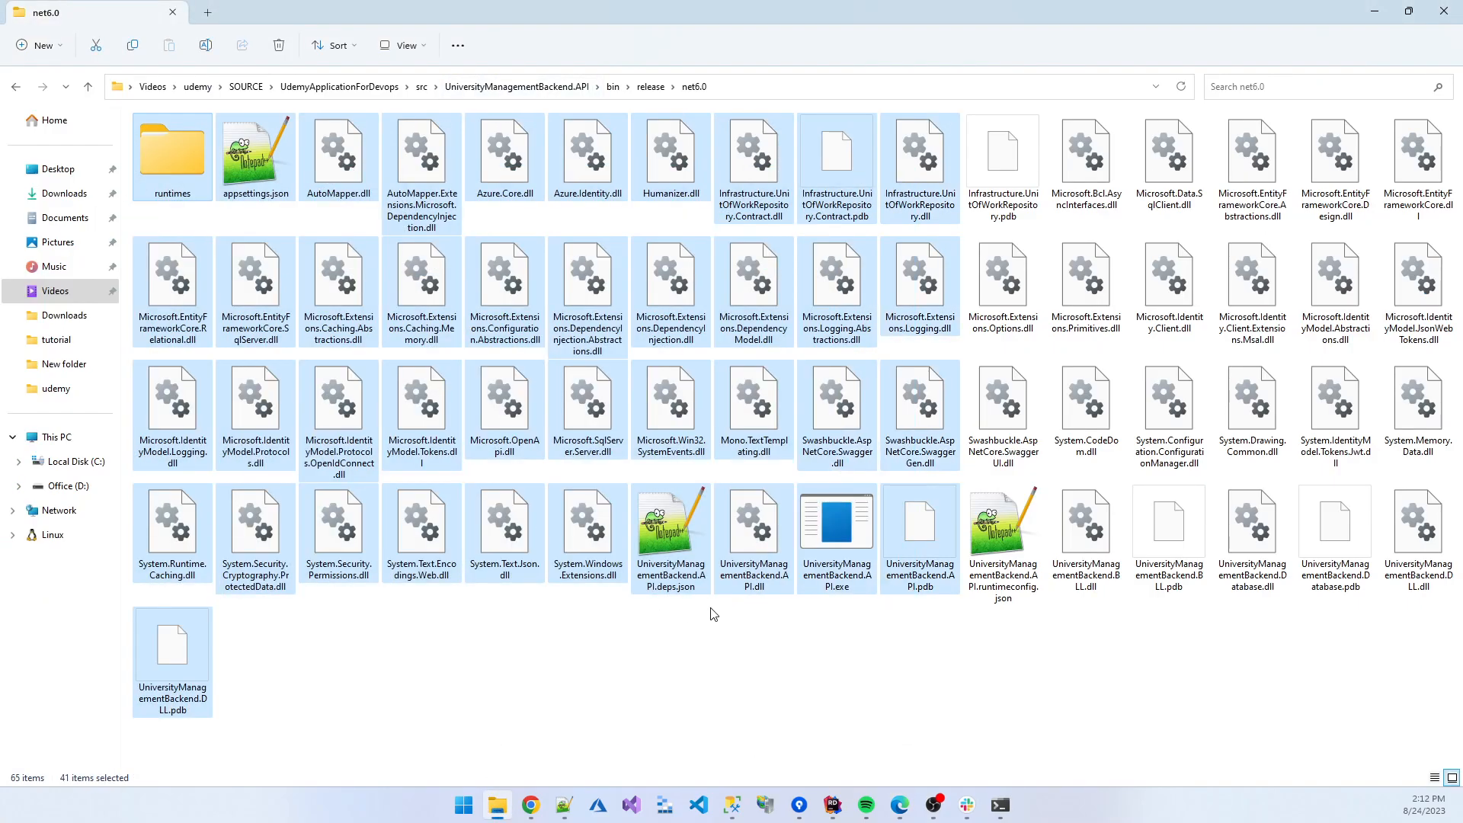
pyautogui.press('ctrl+a')
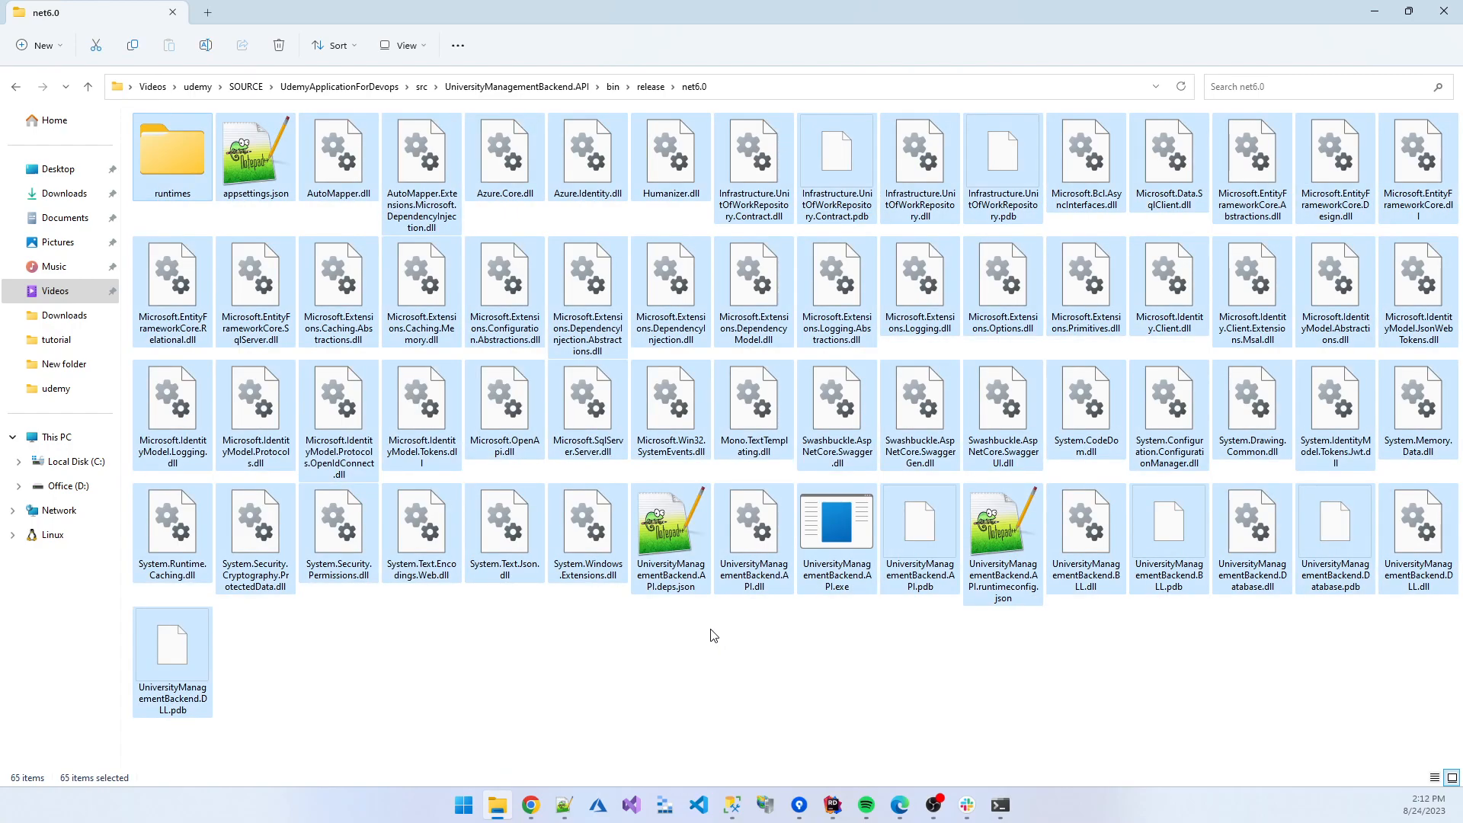
pyautogui.moveTo(893, 701)
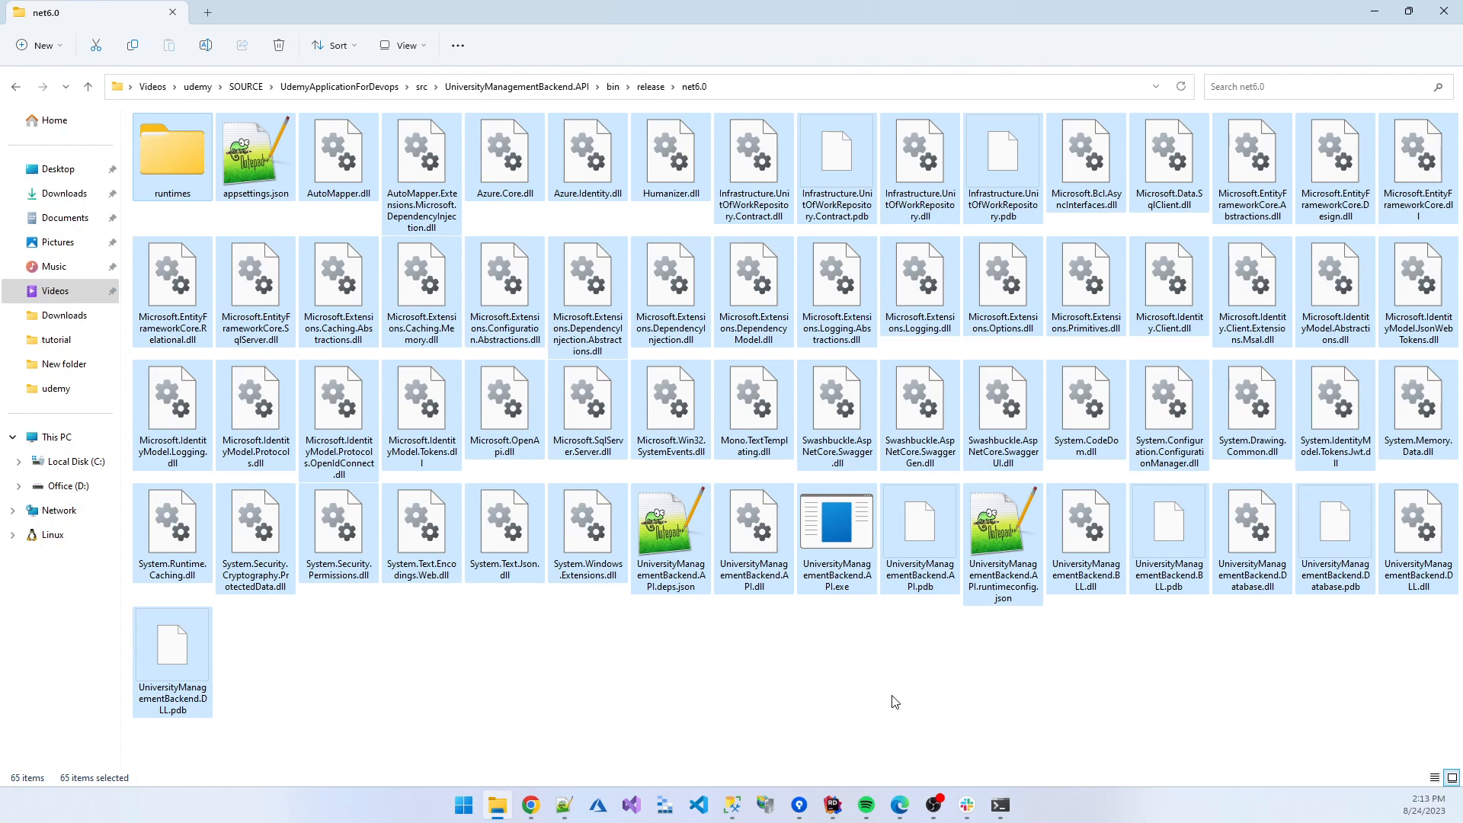
pyautogui.moveTo(810, 777)
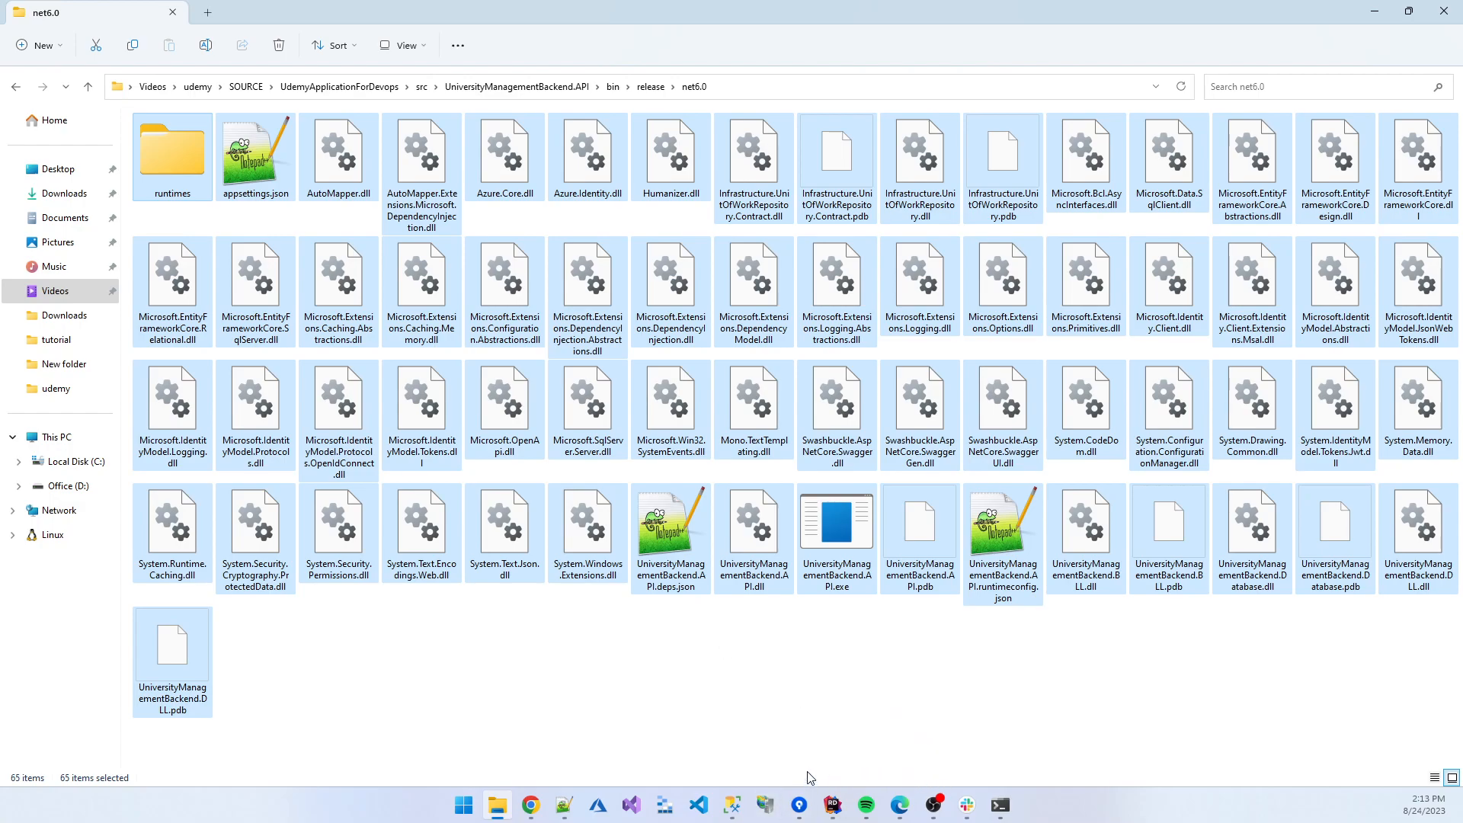
pyautogui.moveTo(763, 702)
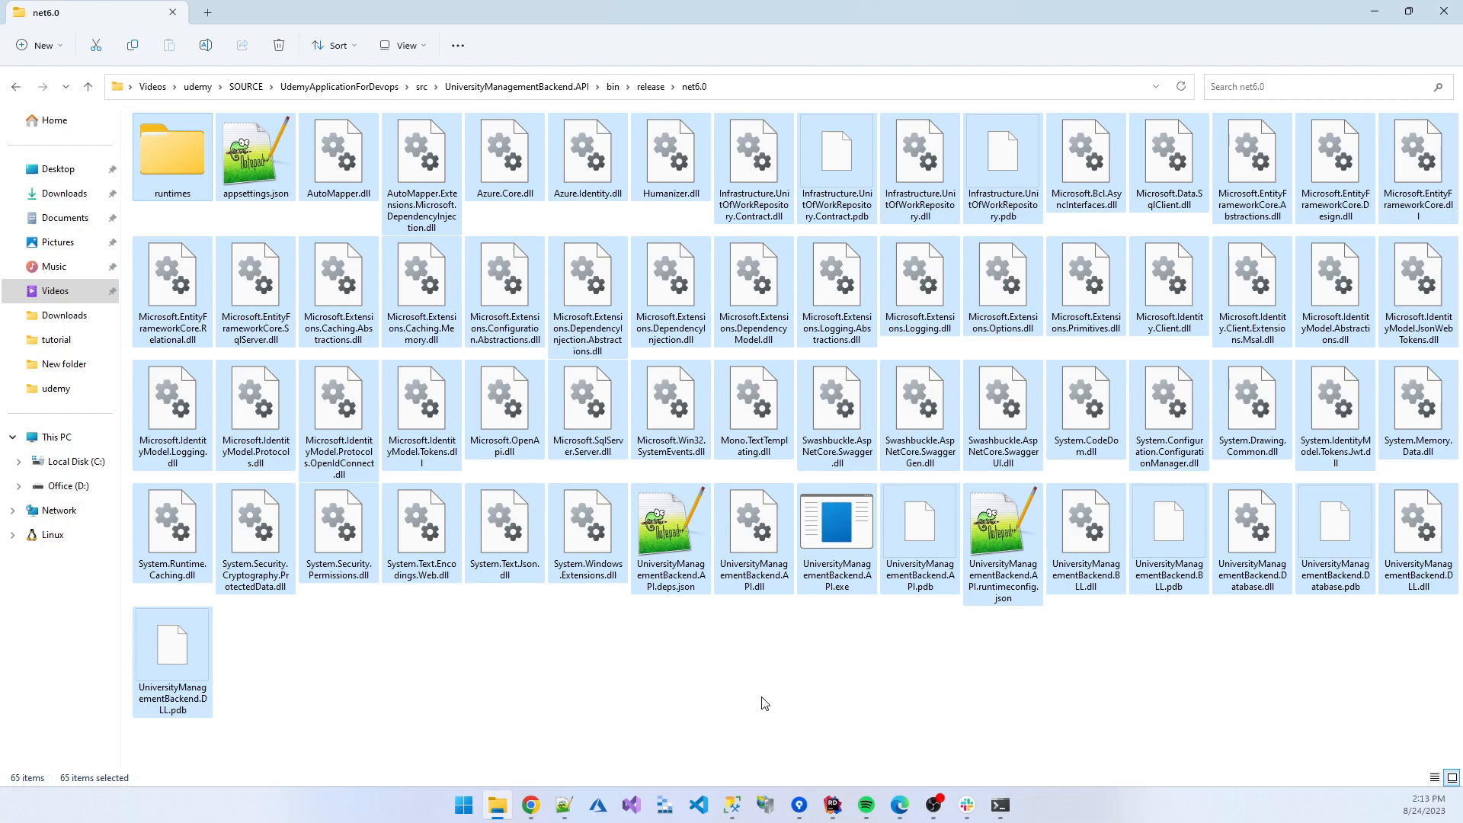
pyautogui.moveTo(913, 753)
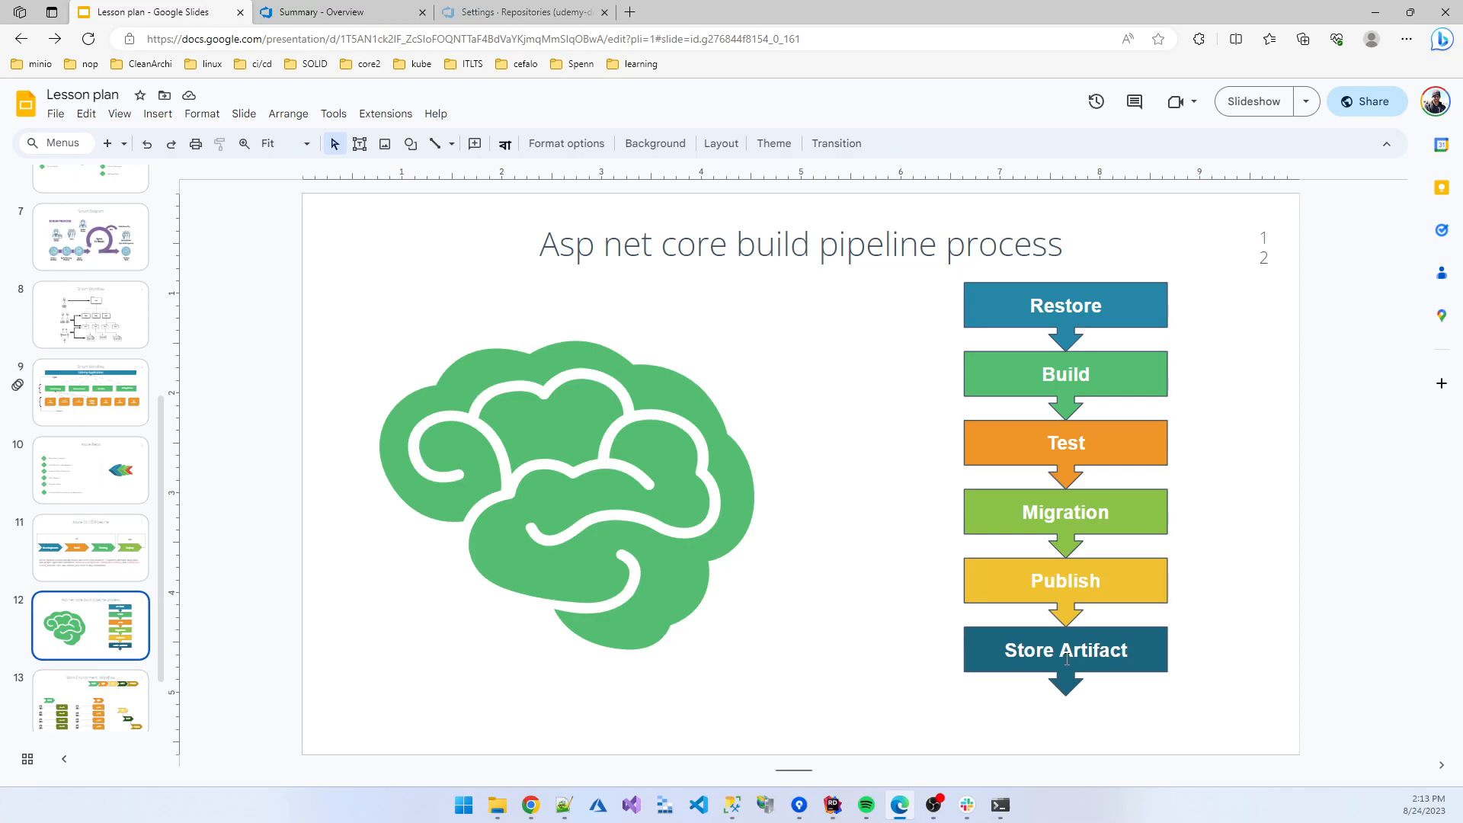
pyautogui.moveTo(1090, 701)
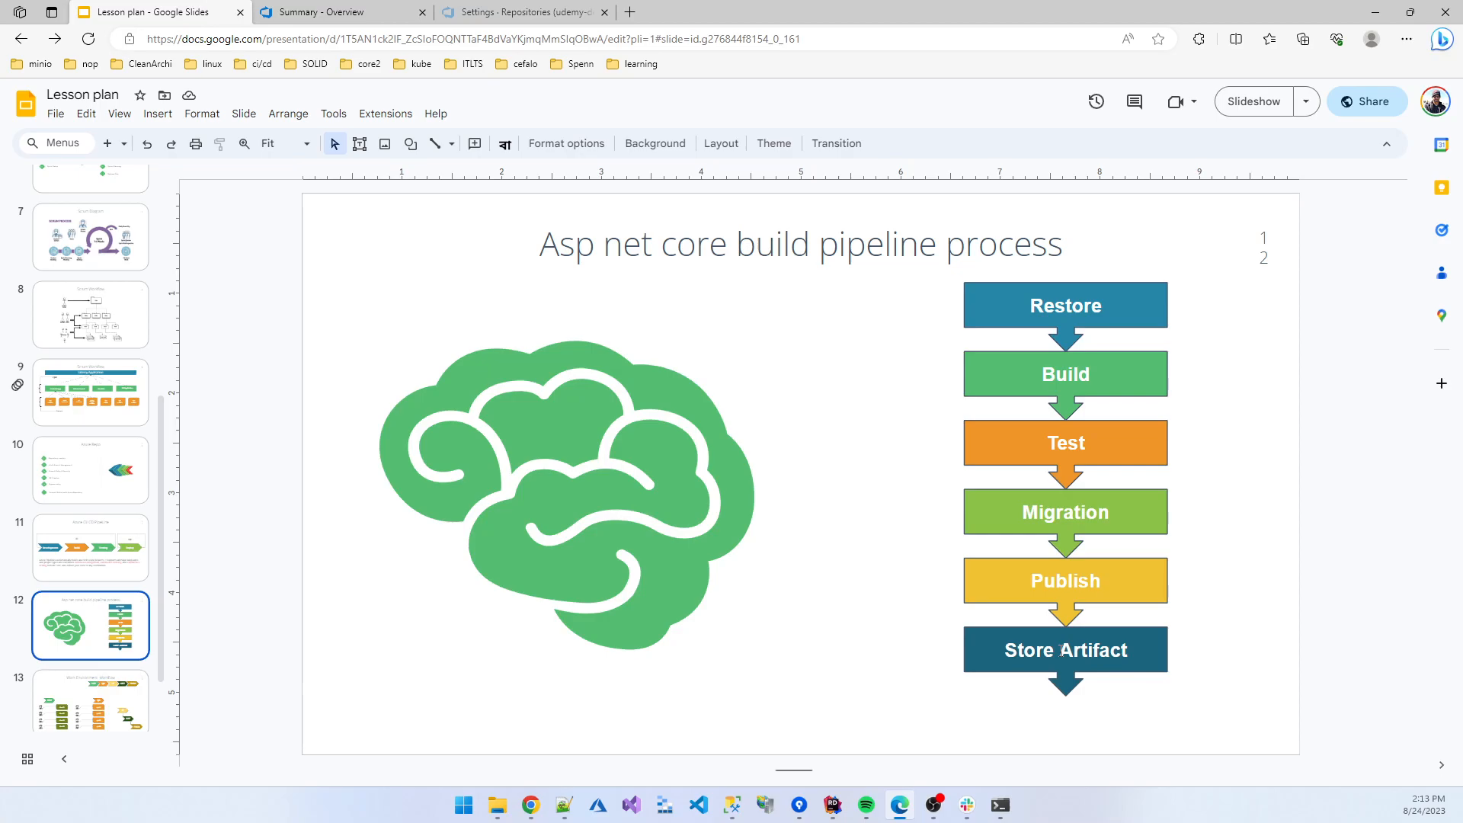
pyautogui.click(90, 547)
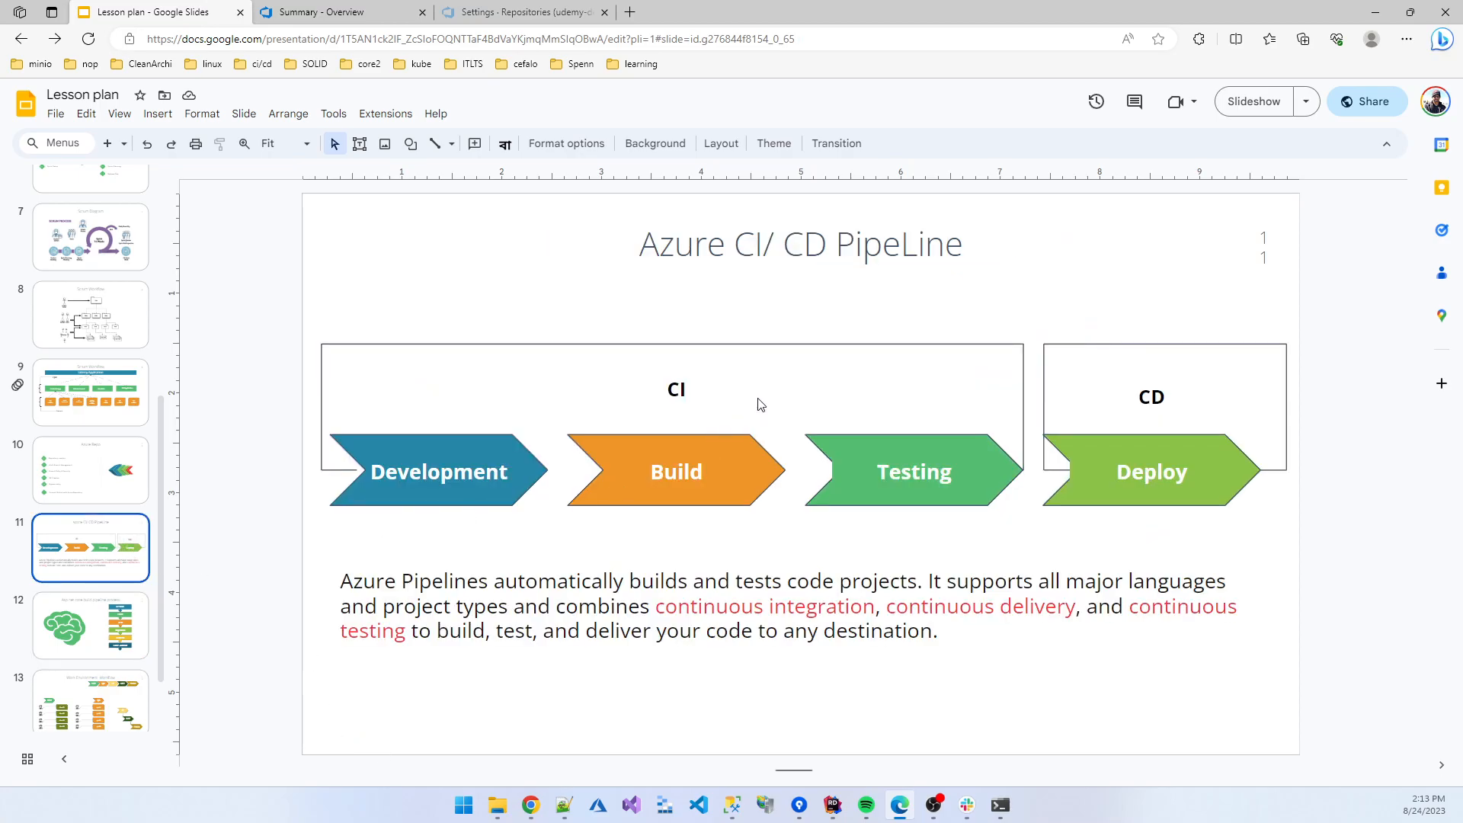
pyautogui.moveTo(1083, 459)
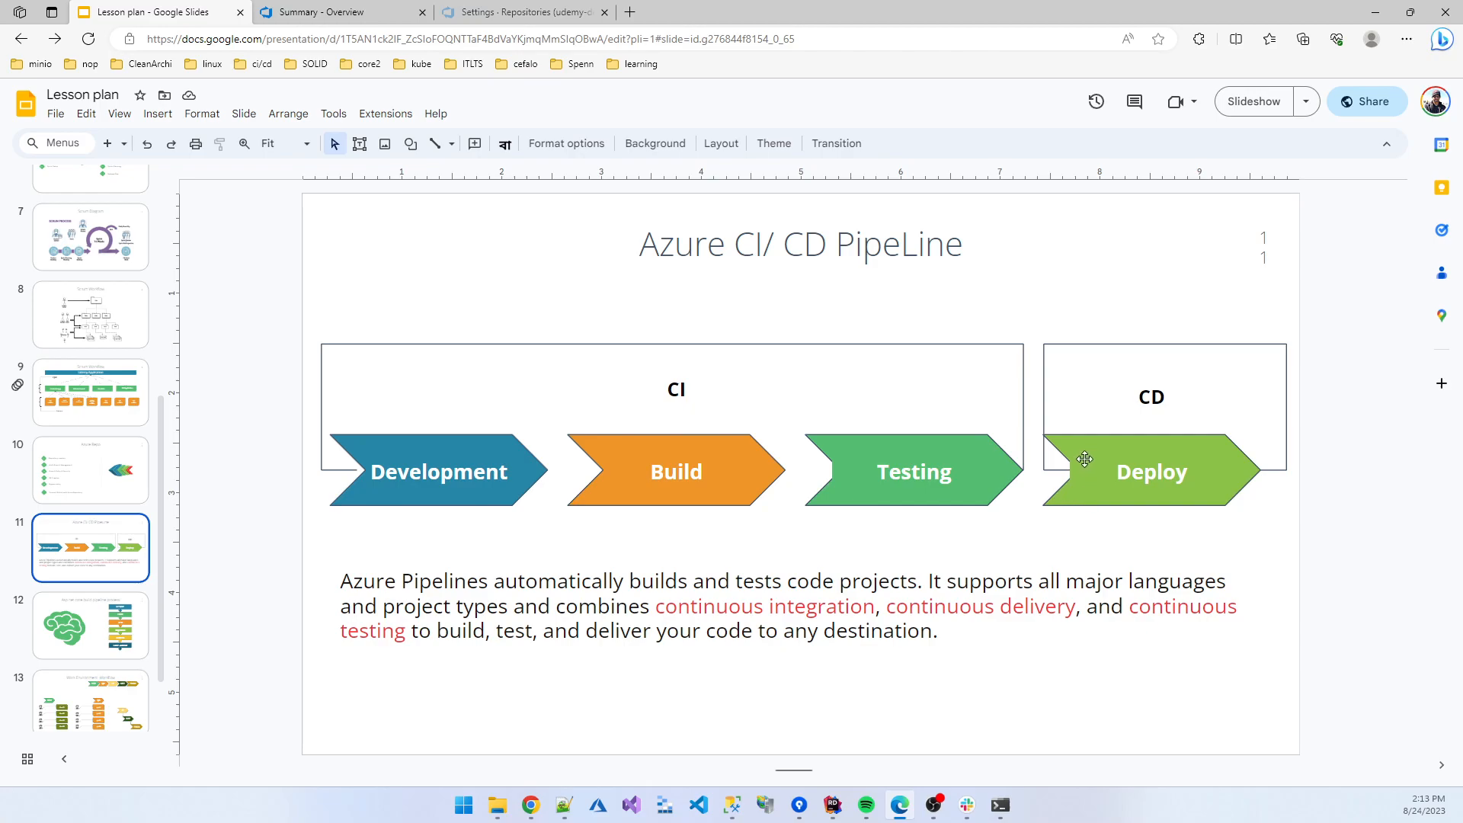
pyautogui.moveTo(992, 422)
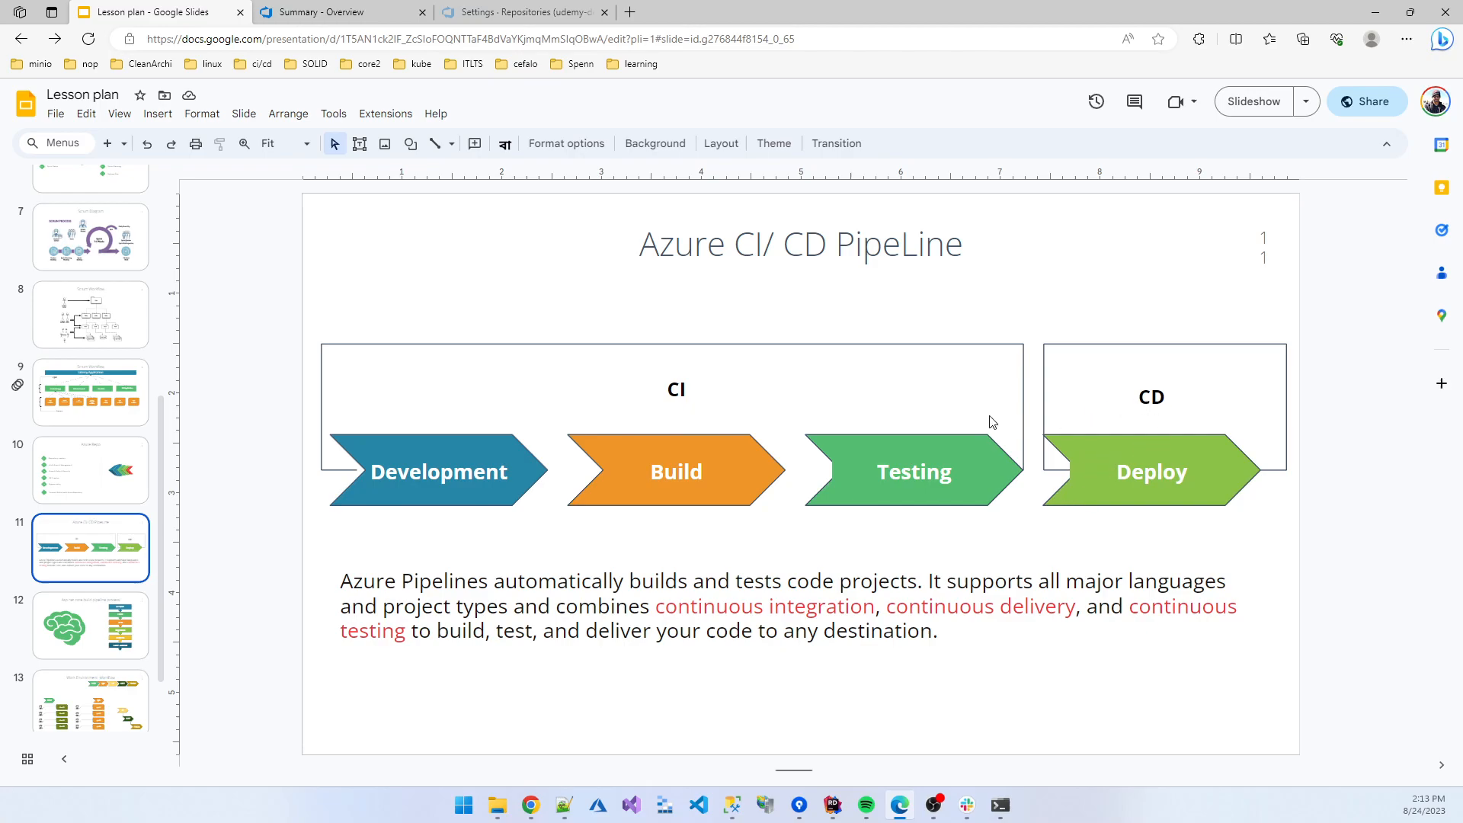
pyautogui.moveTo(953, 320)
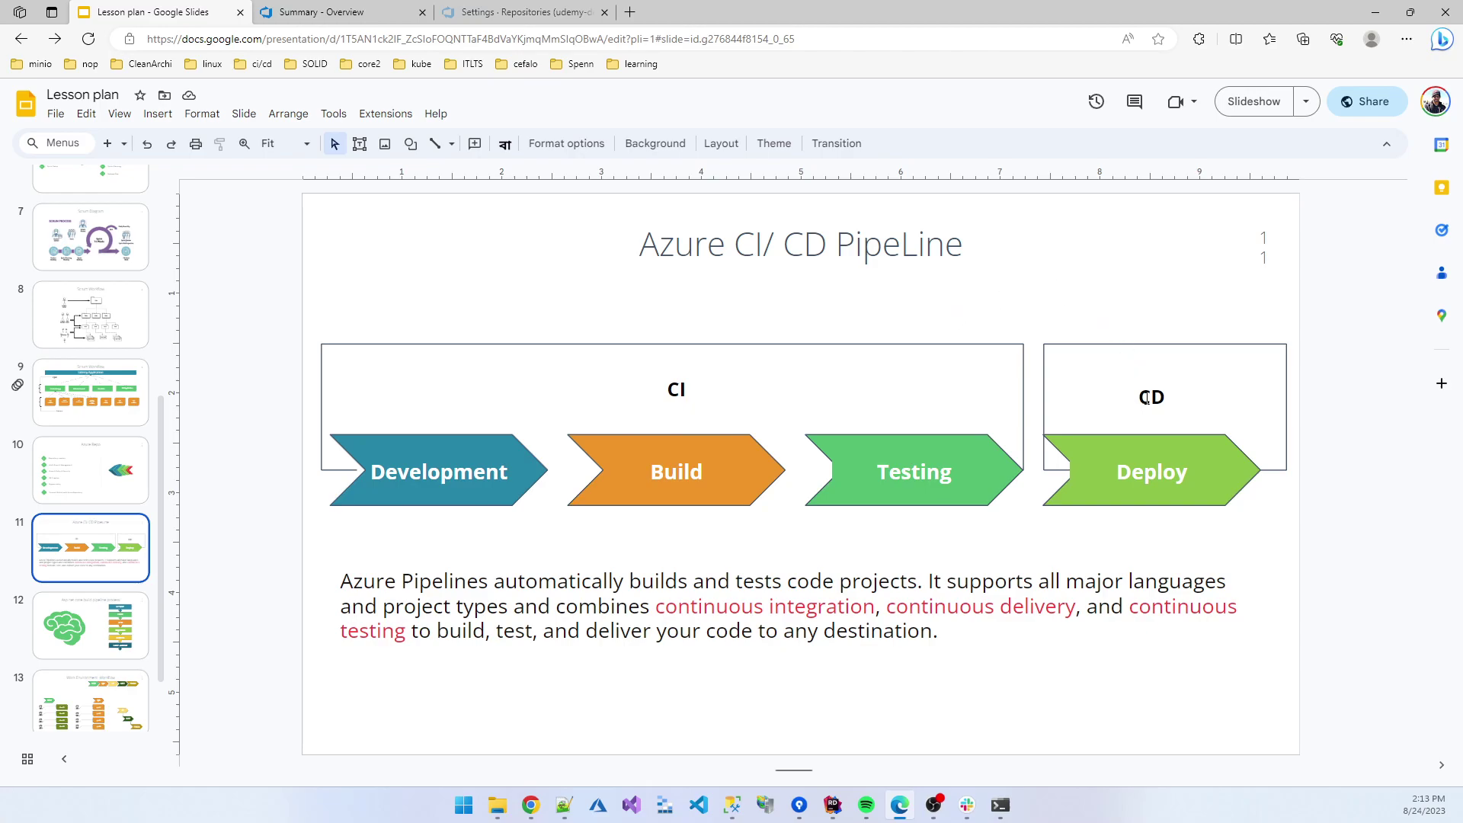
pyautogui.moveTo(1159, 433)
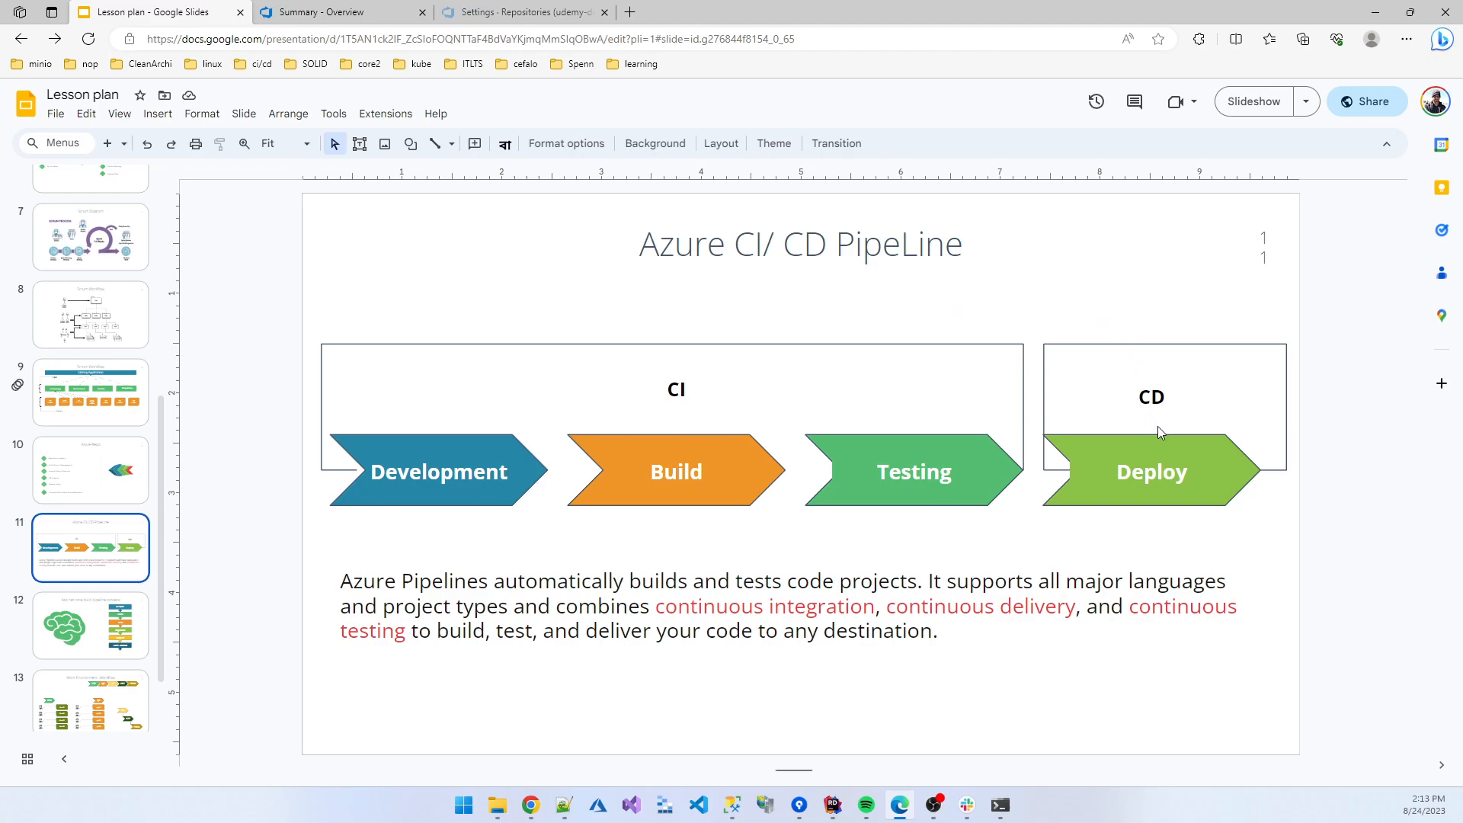
pyautogui.moveTo(145, 588)
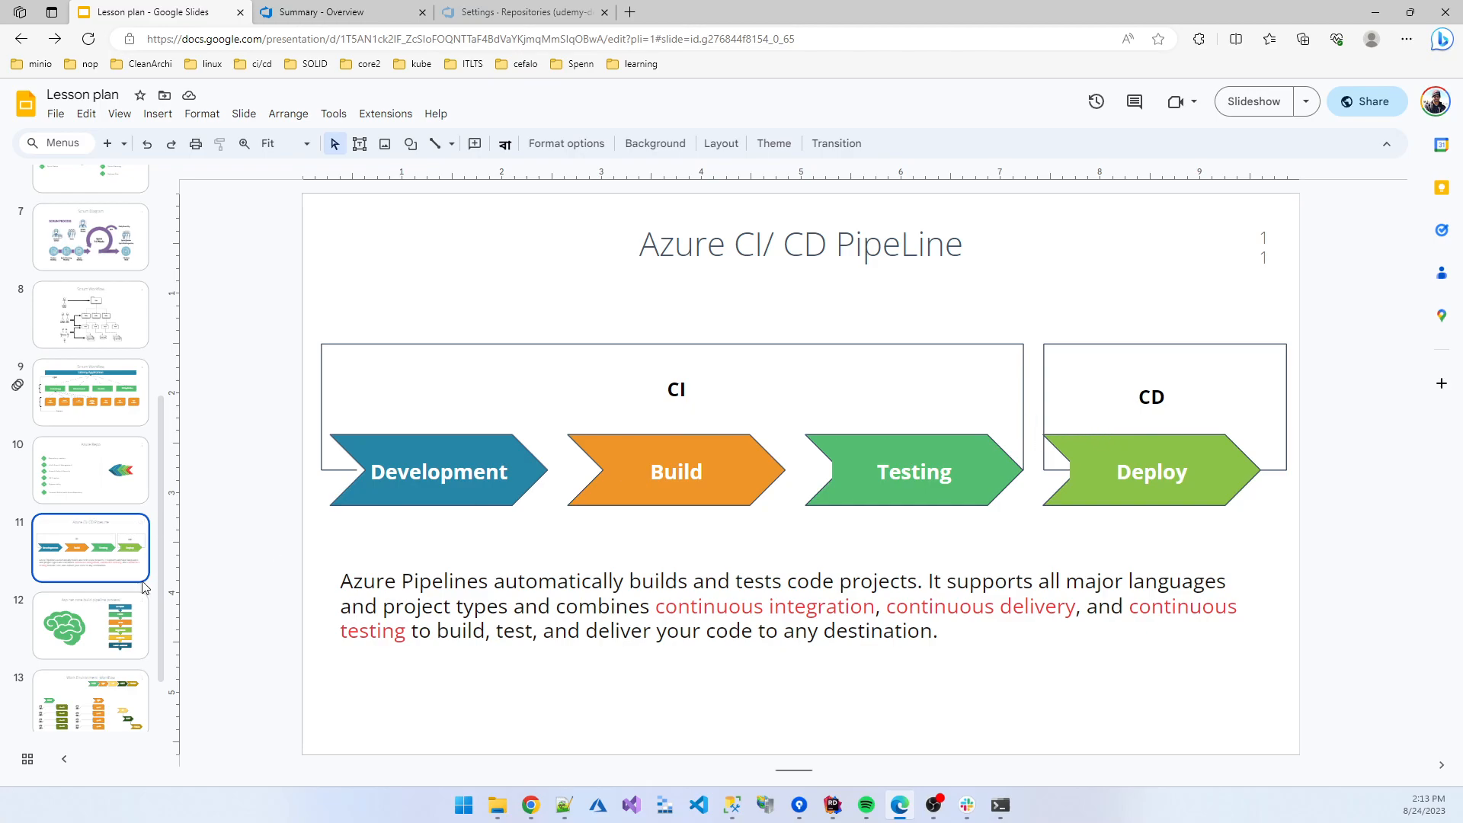
pyautogui.click(90, 624)
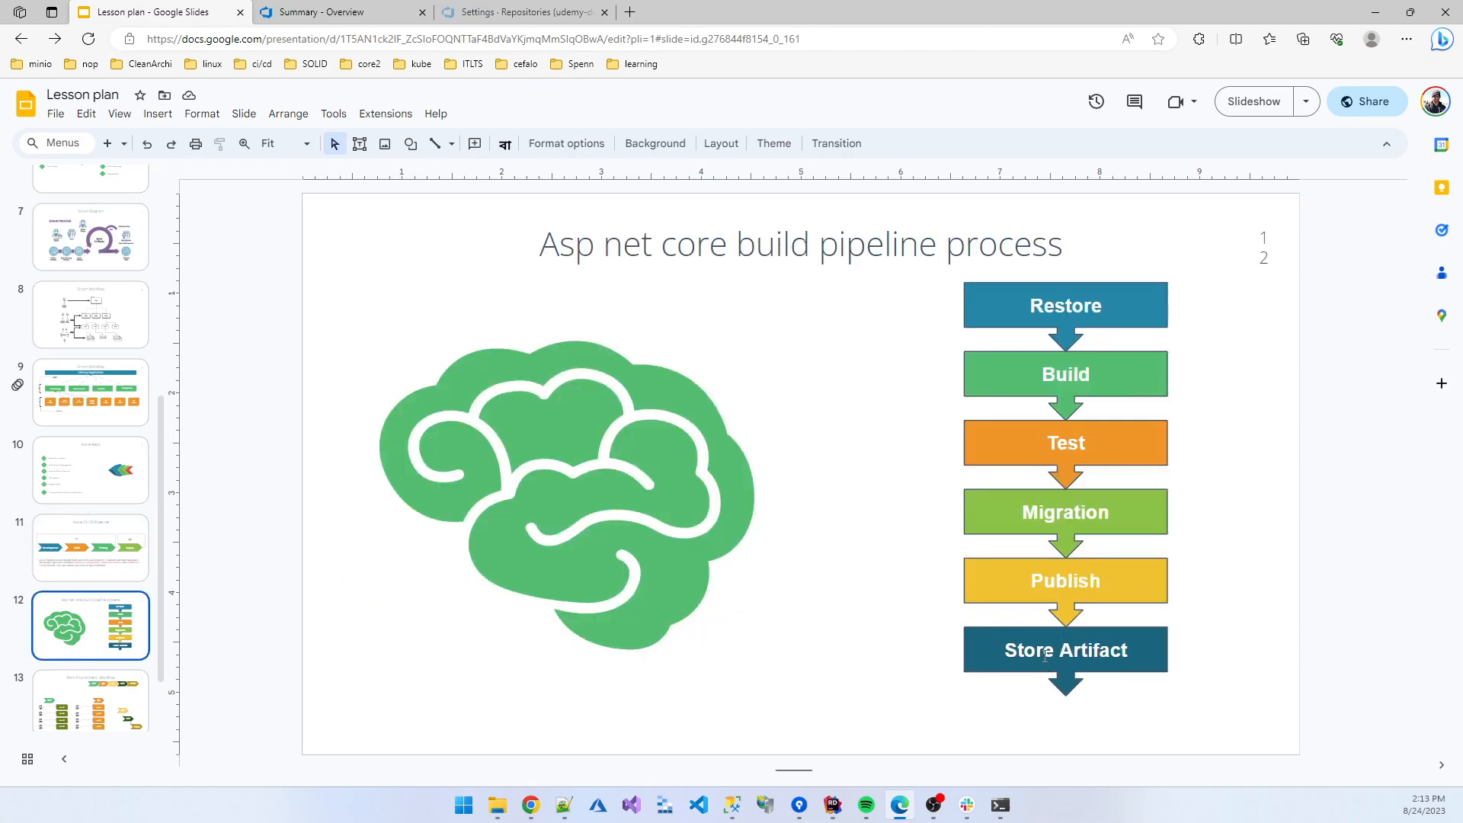
pyautogui.moveTo(986, 598)
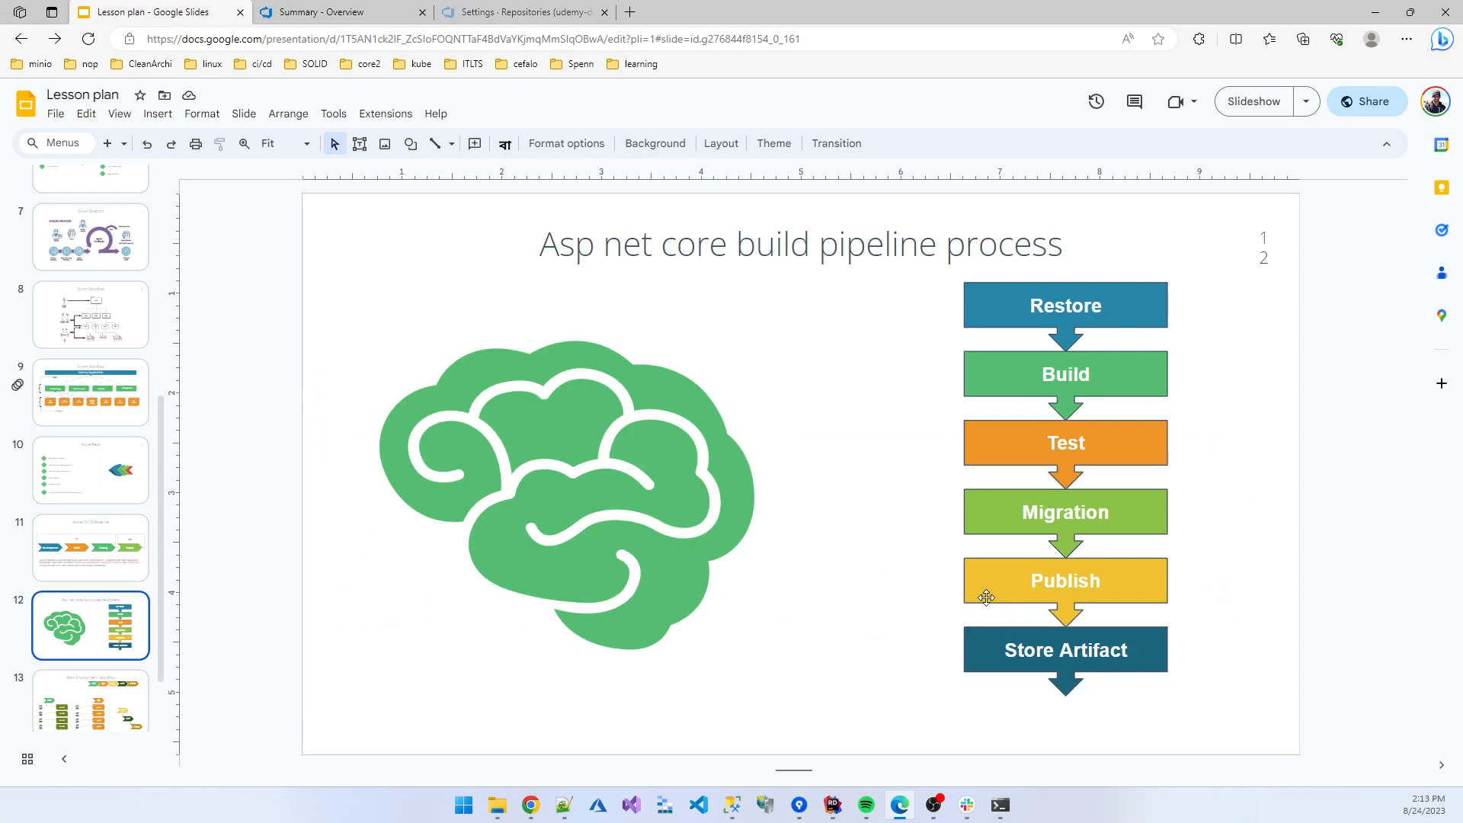
pyautogui.moveTo(935, 584)
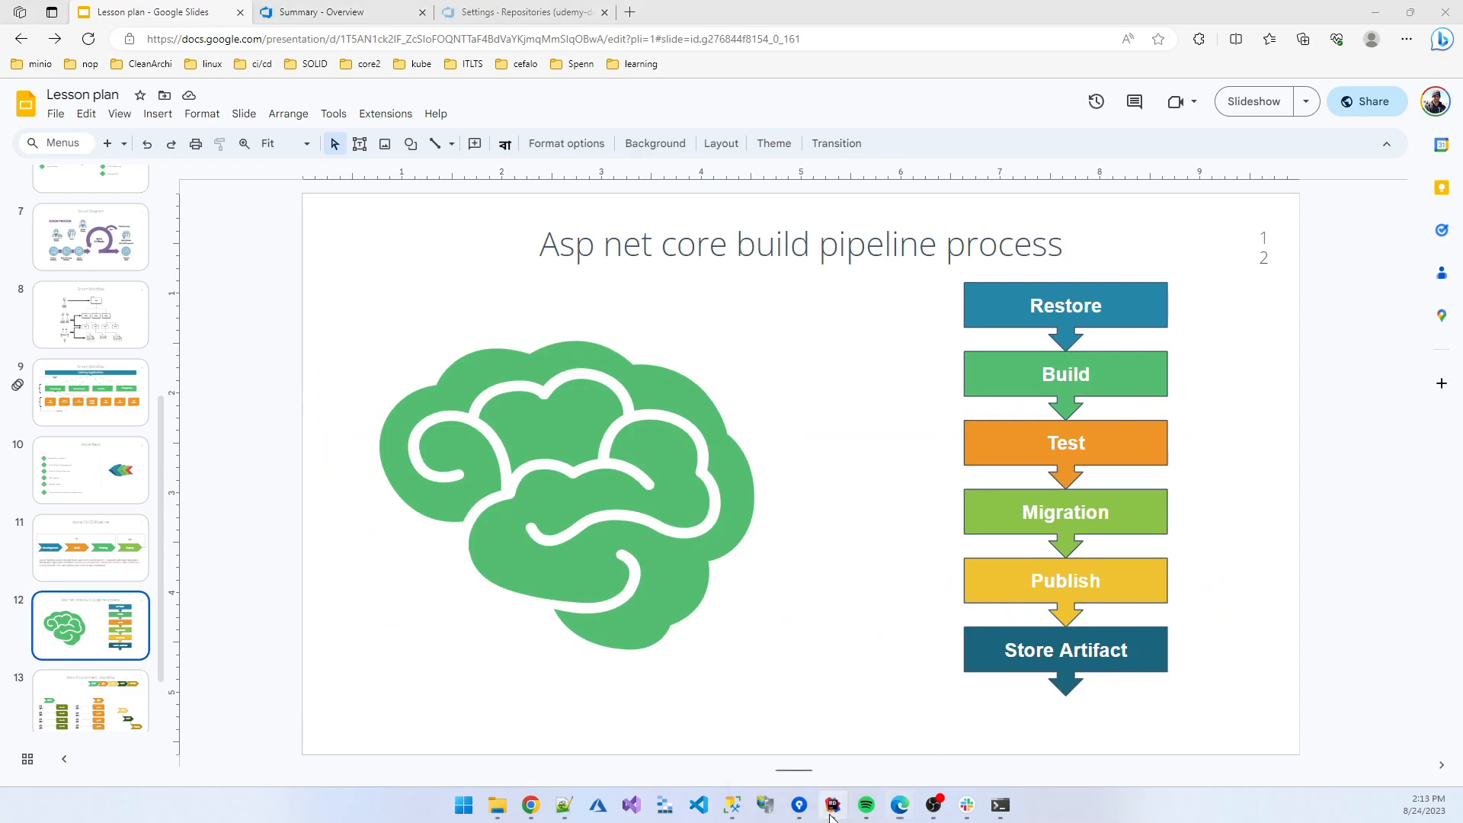
# Bring Rider forward showing the release test run: TestSum failed, 3 of 4 passed.
pyautogui.click(832, 805)
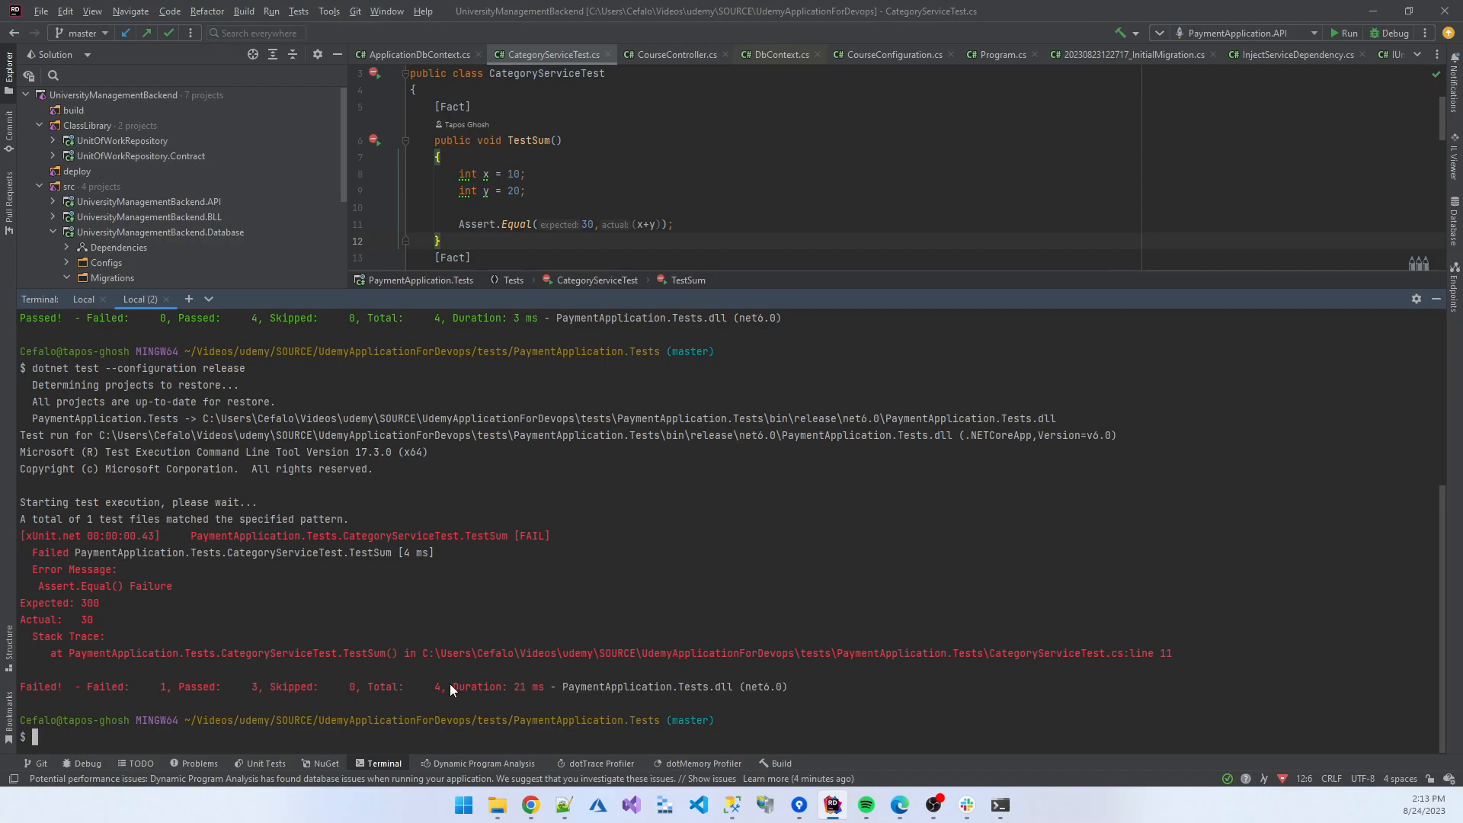
pyautogui.moveTo(99, 554)
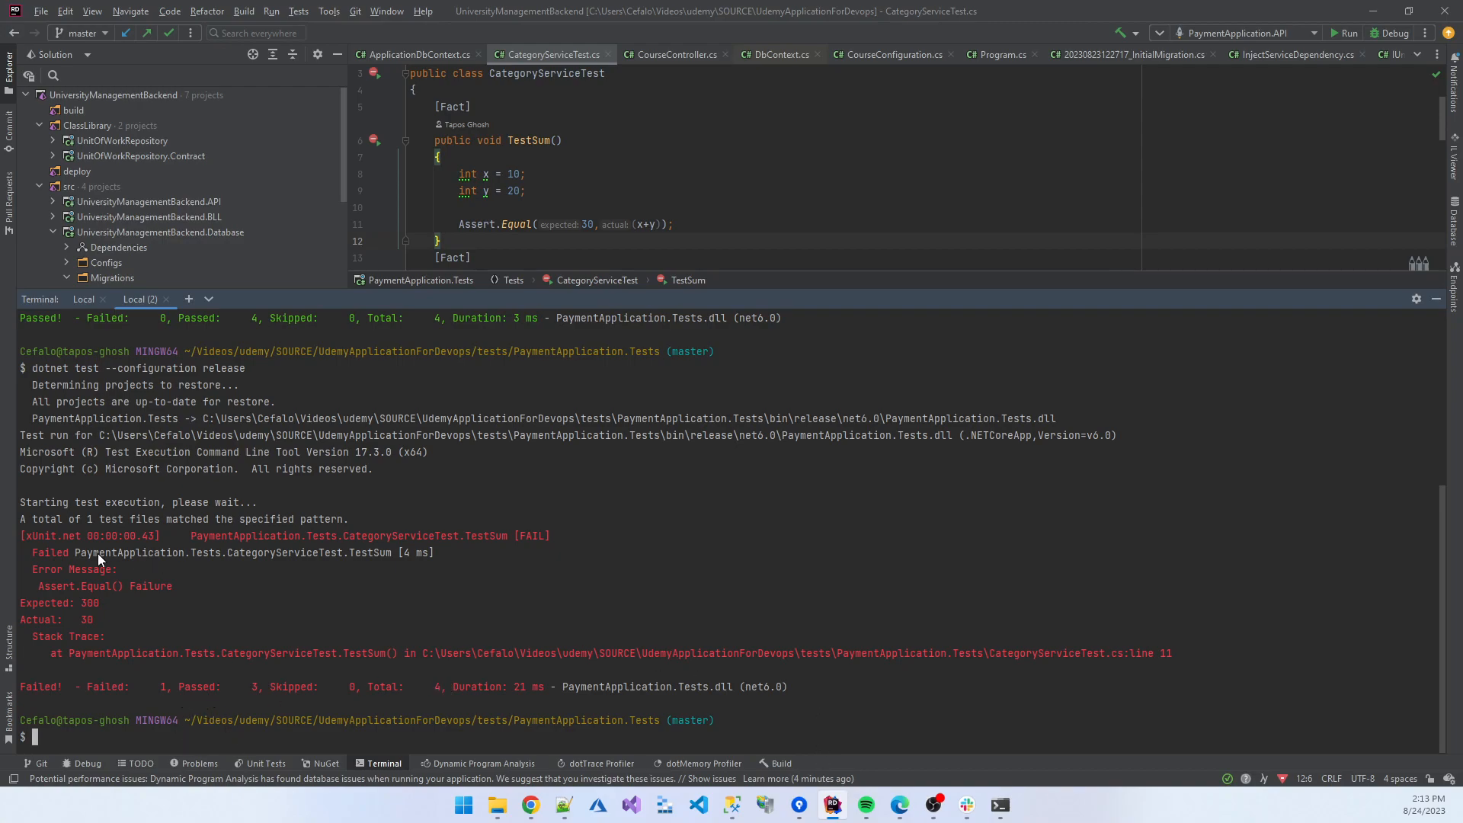
pyautogui.moveTo(105, 739)
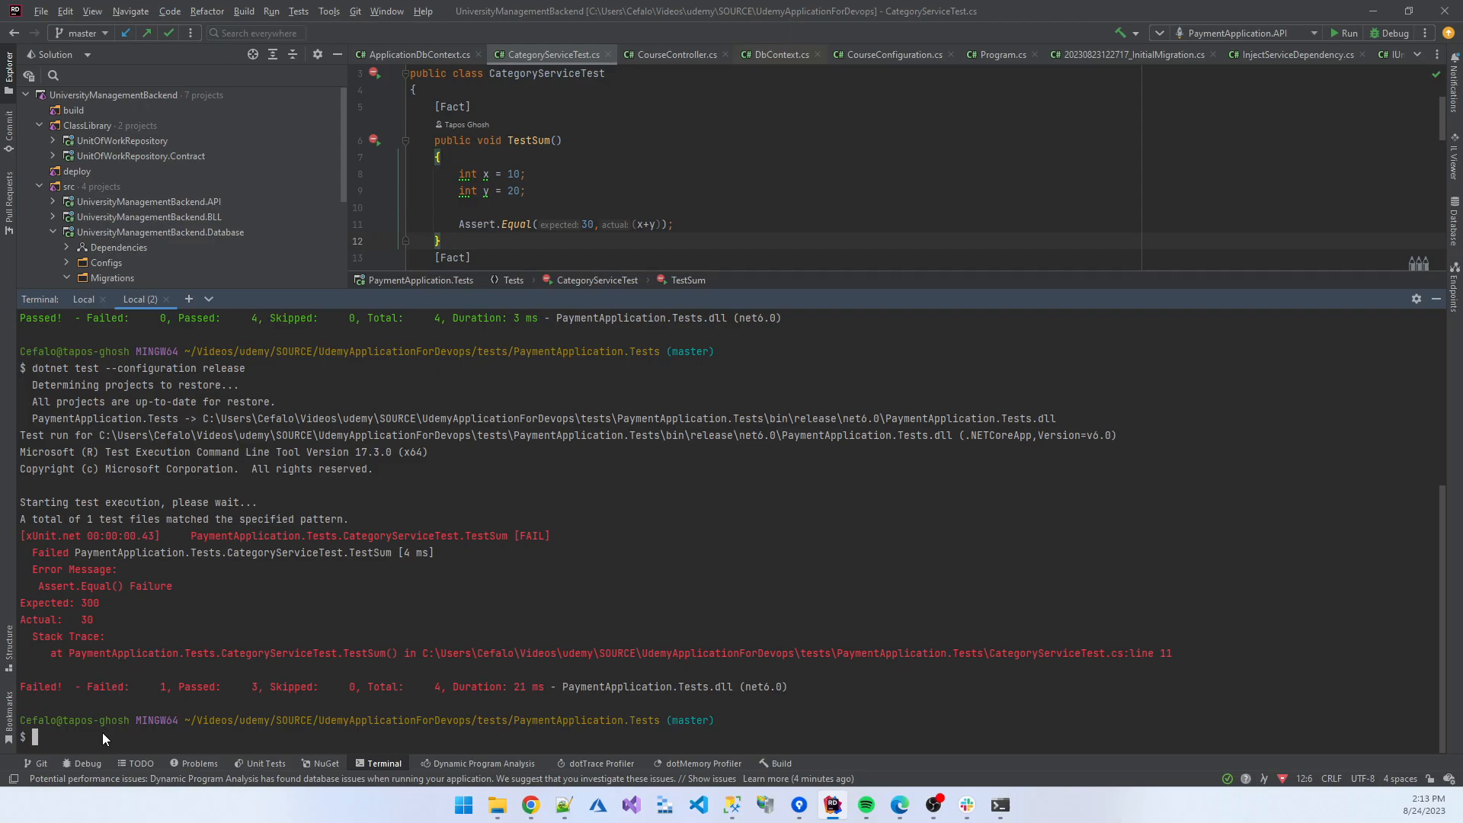
pyautogui.moveTo(912, 742)
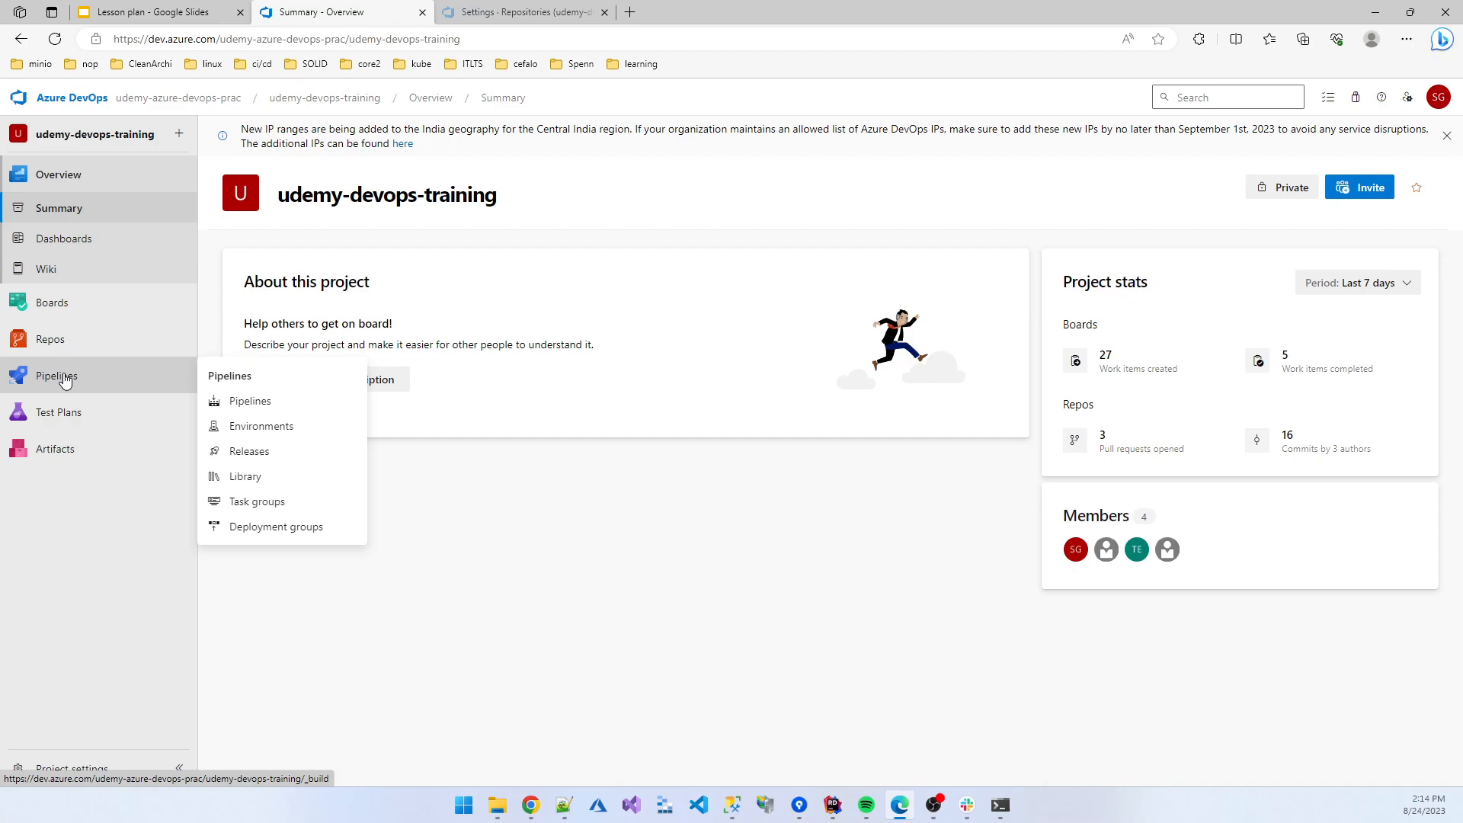
pyautogui.moveTo(129, 653)
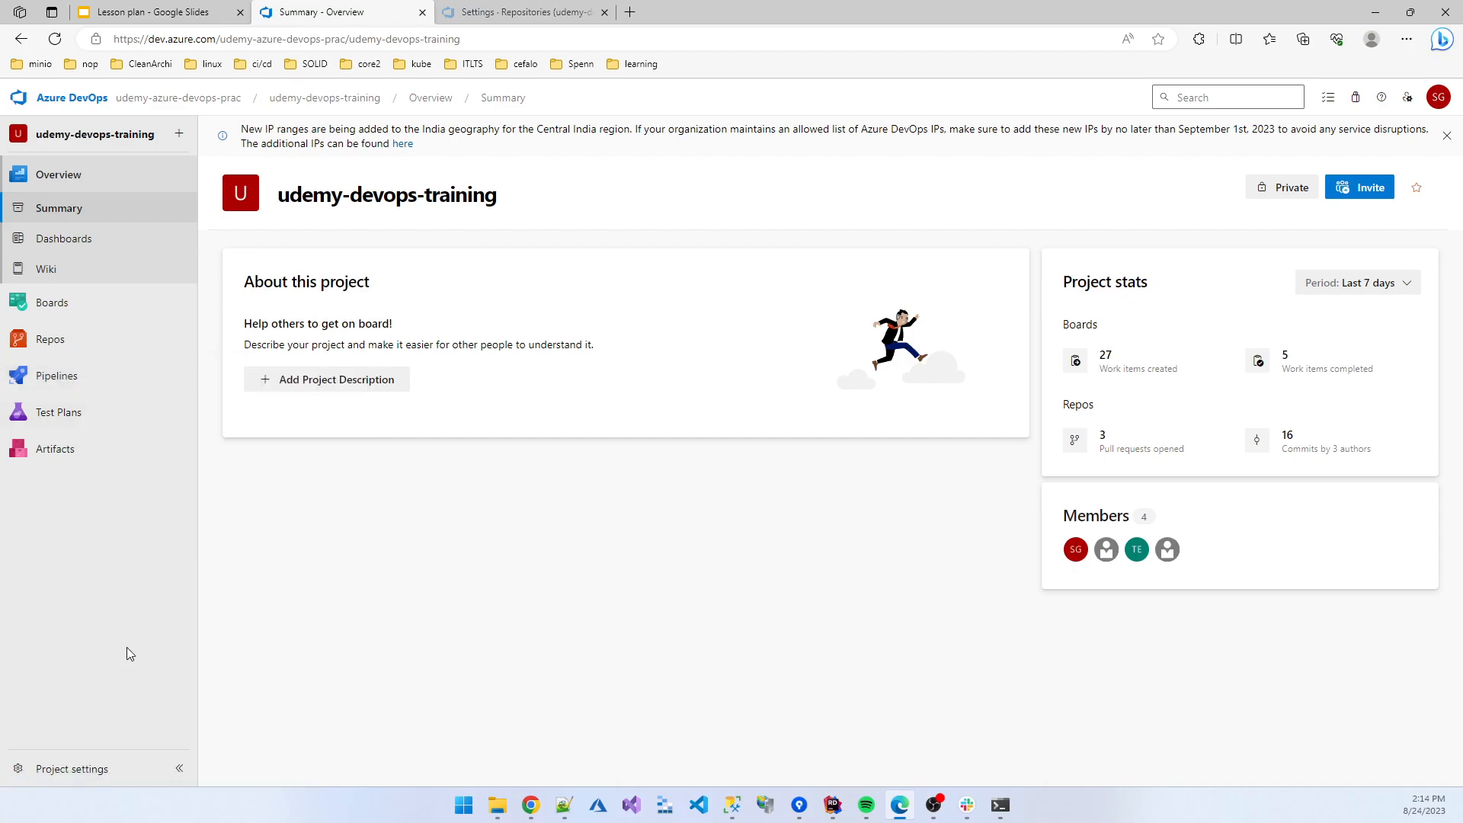
pyautogui.moveTo(135, 651)
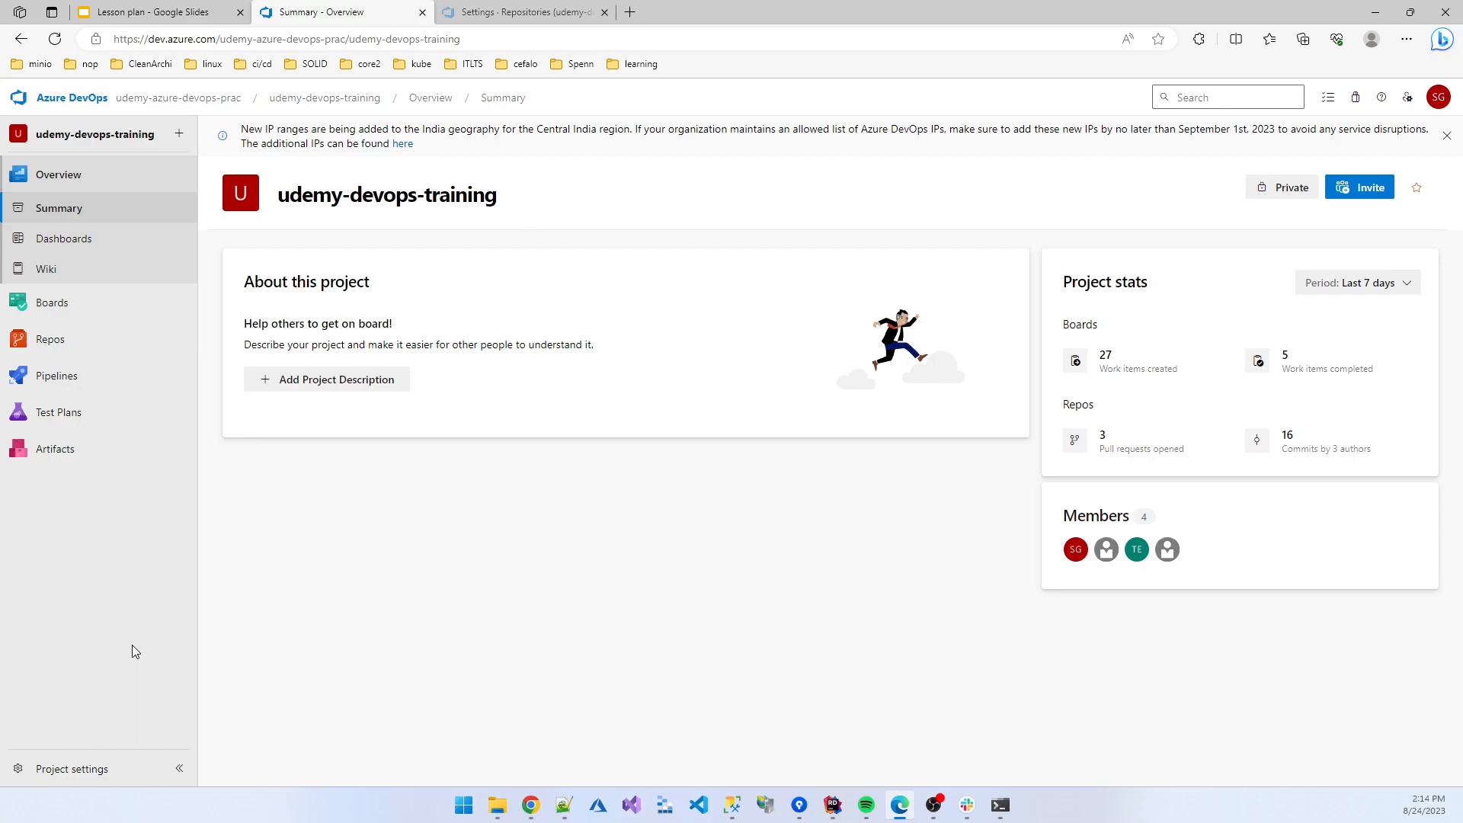
pyautogui.moveTo(174, 589)
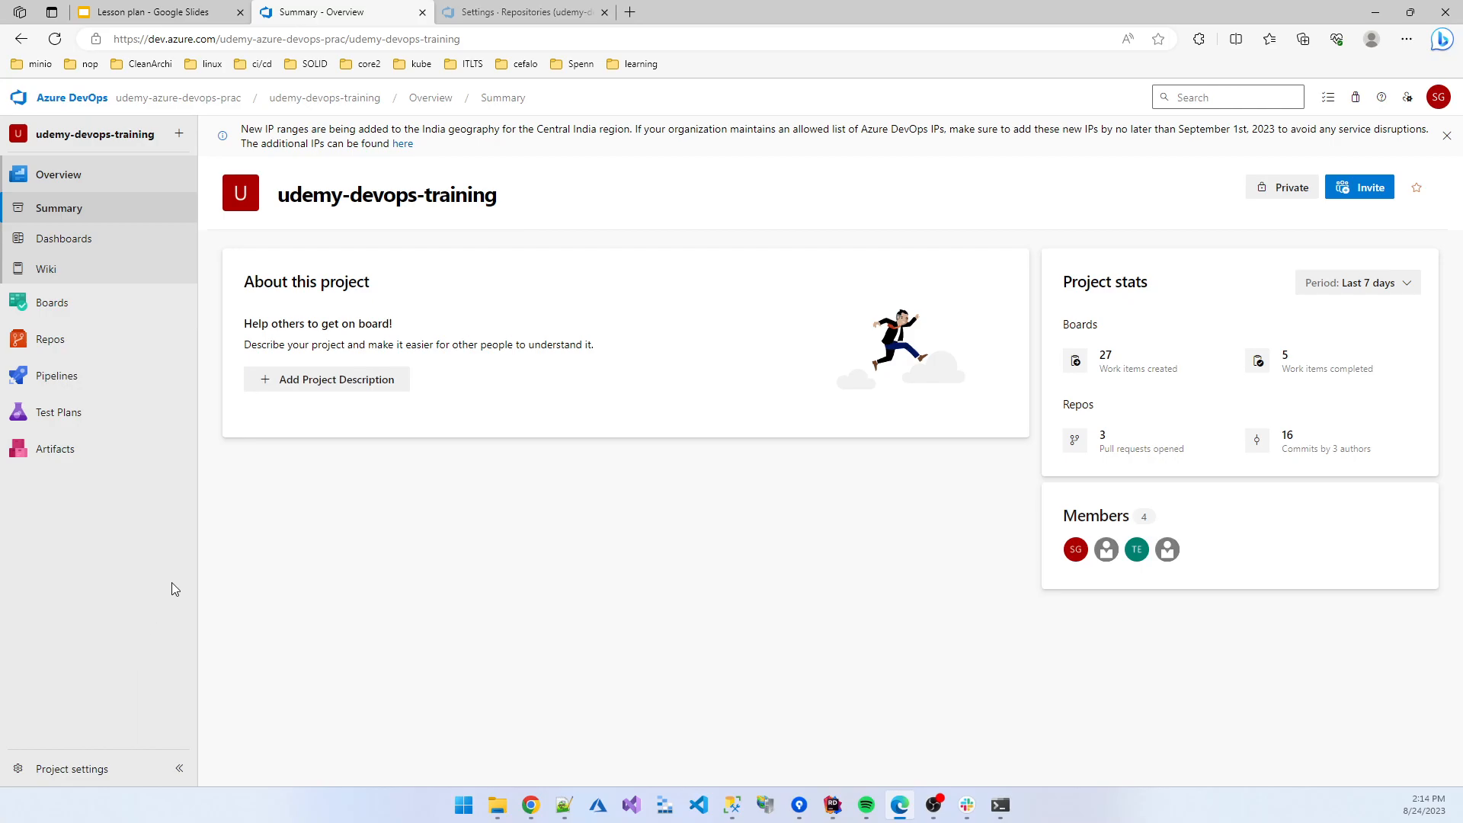
pyautogui.moveTo(74, 537)
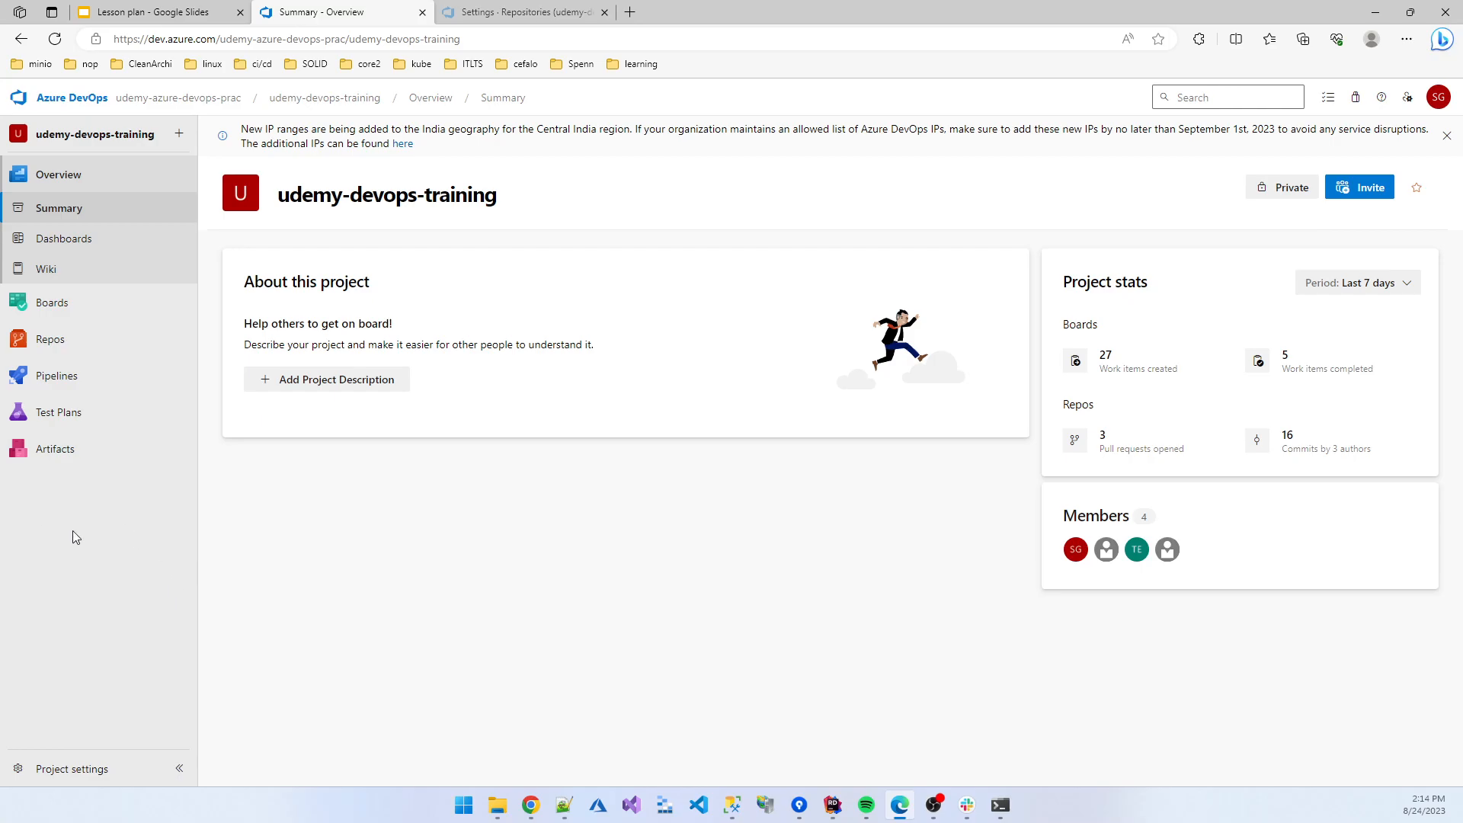